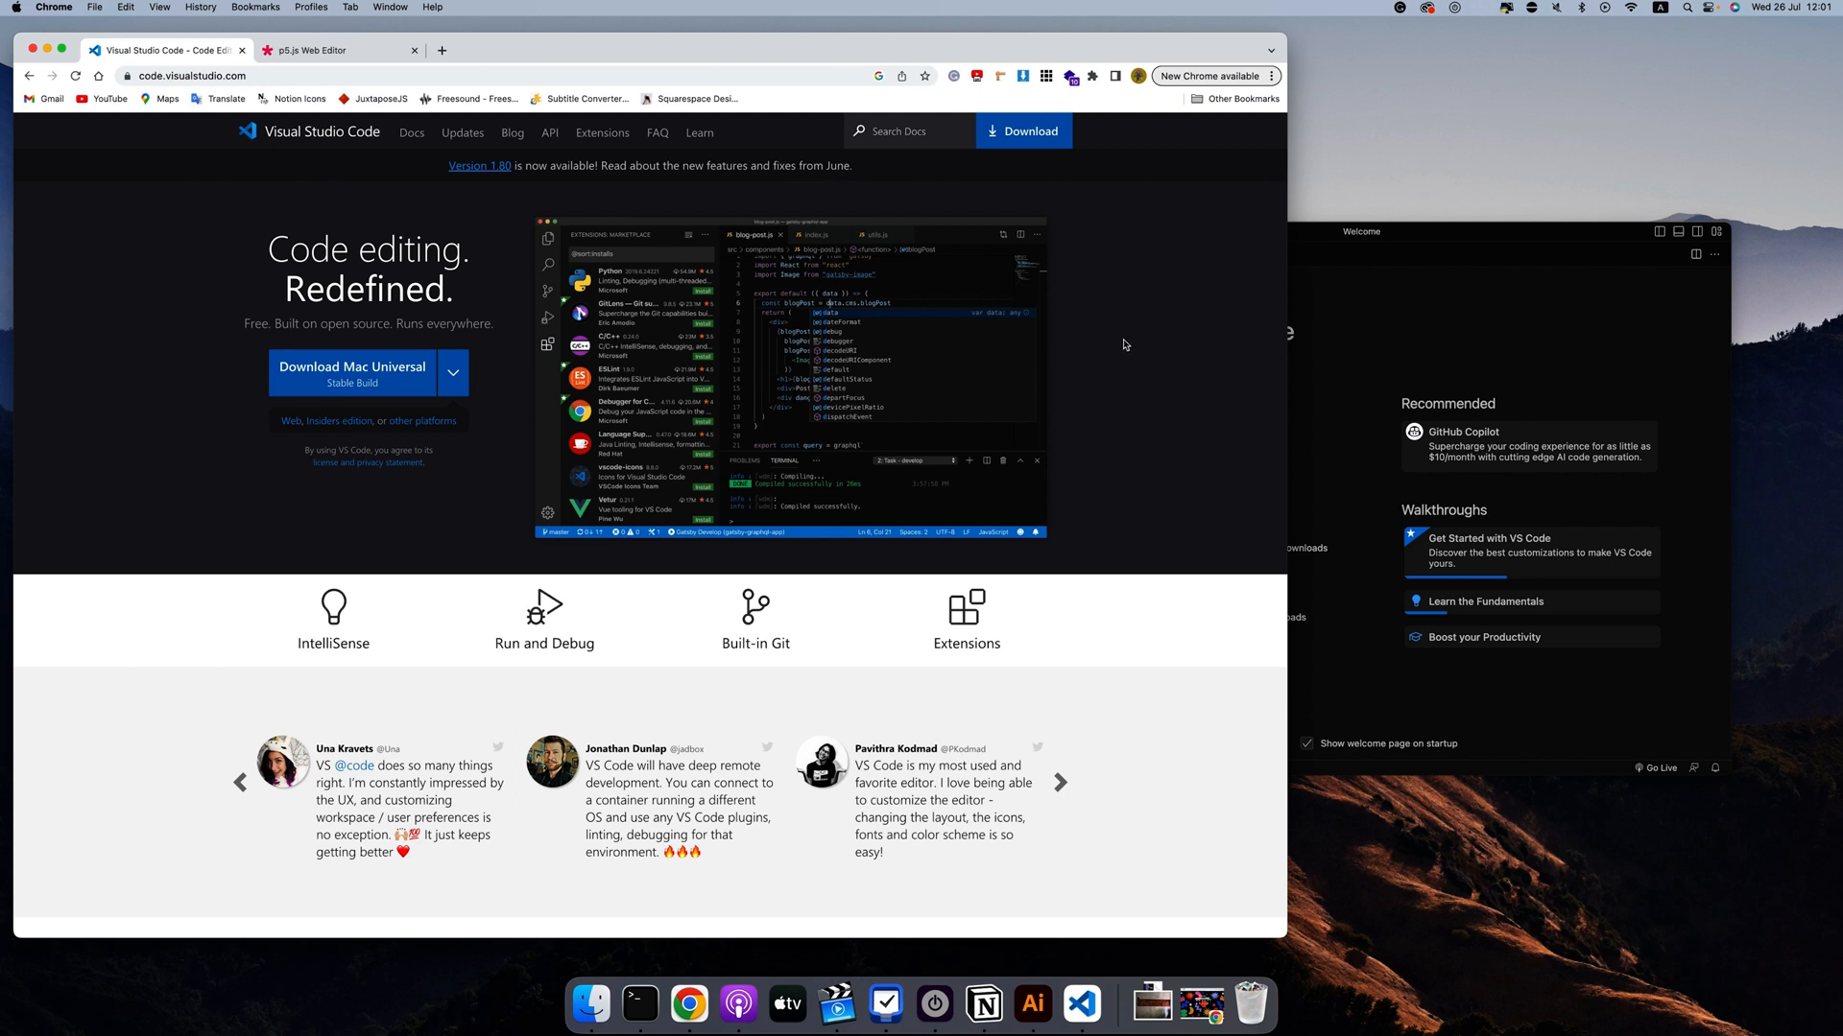
mouse_move(1430, 238)
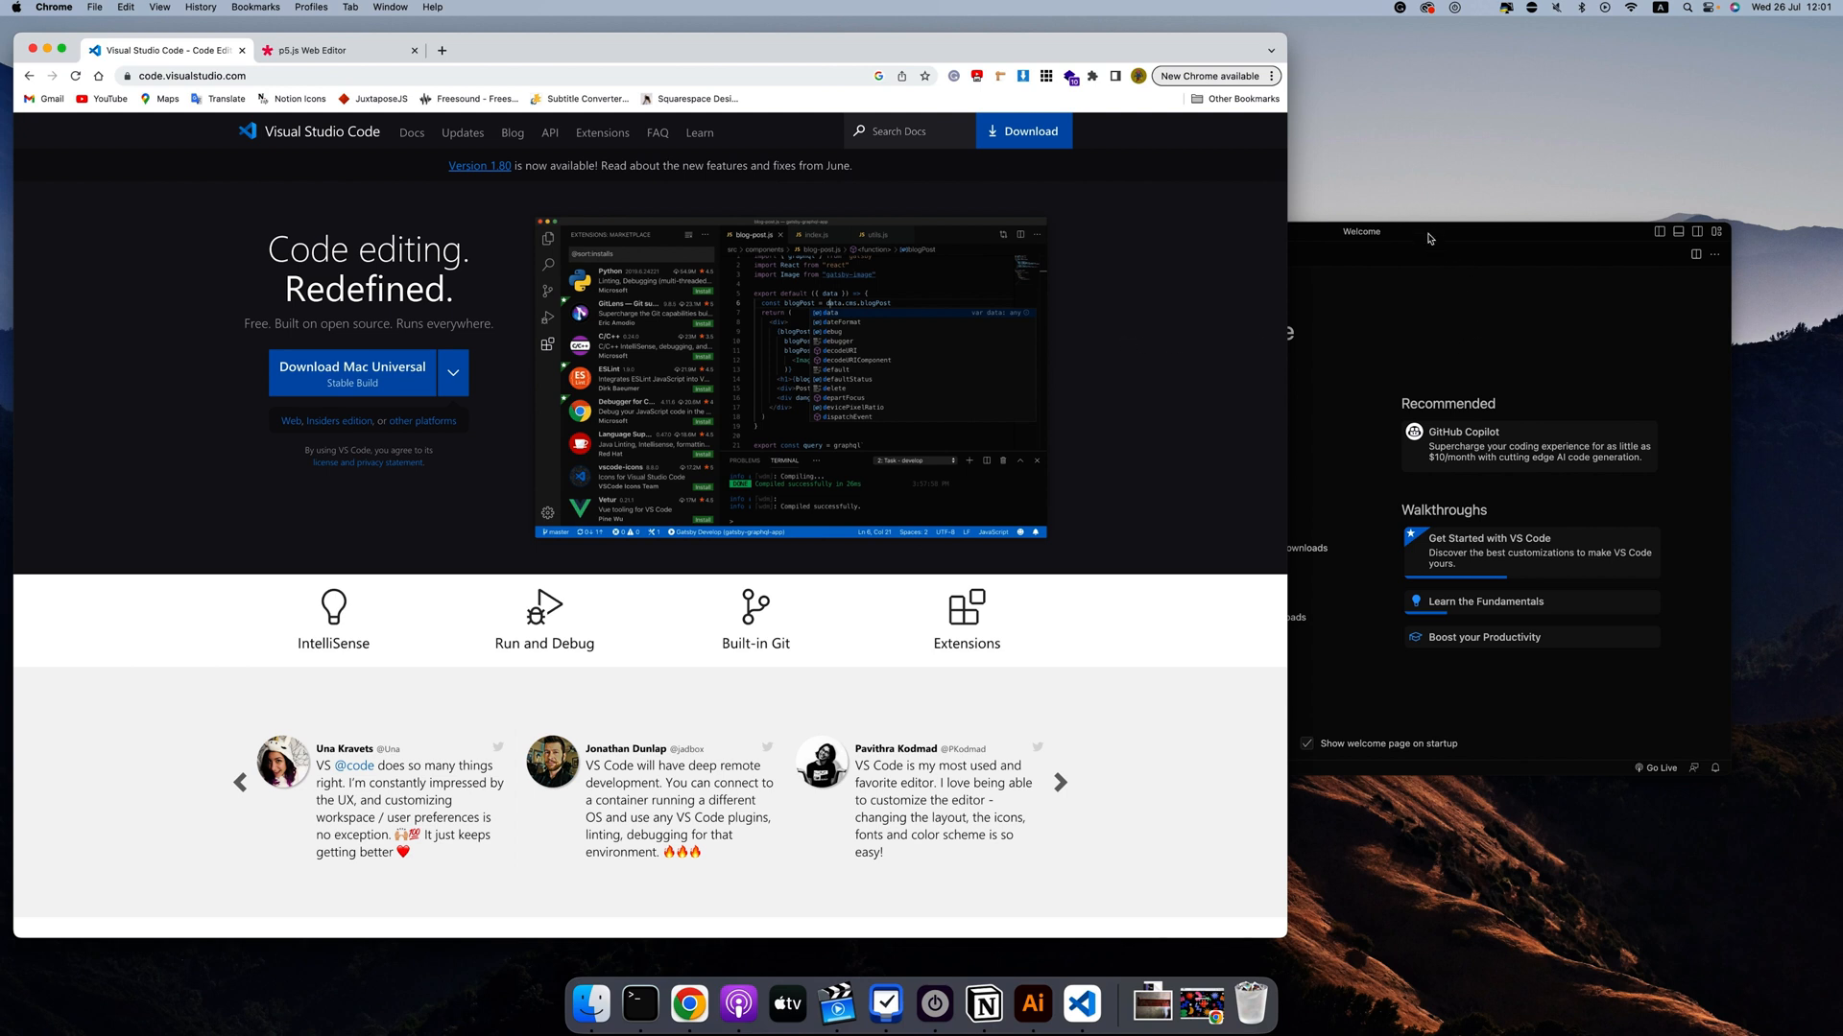
Bring the VS Code welcome window forward beside the p5.js Web Editor sketch
left_click(338, 50)
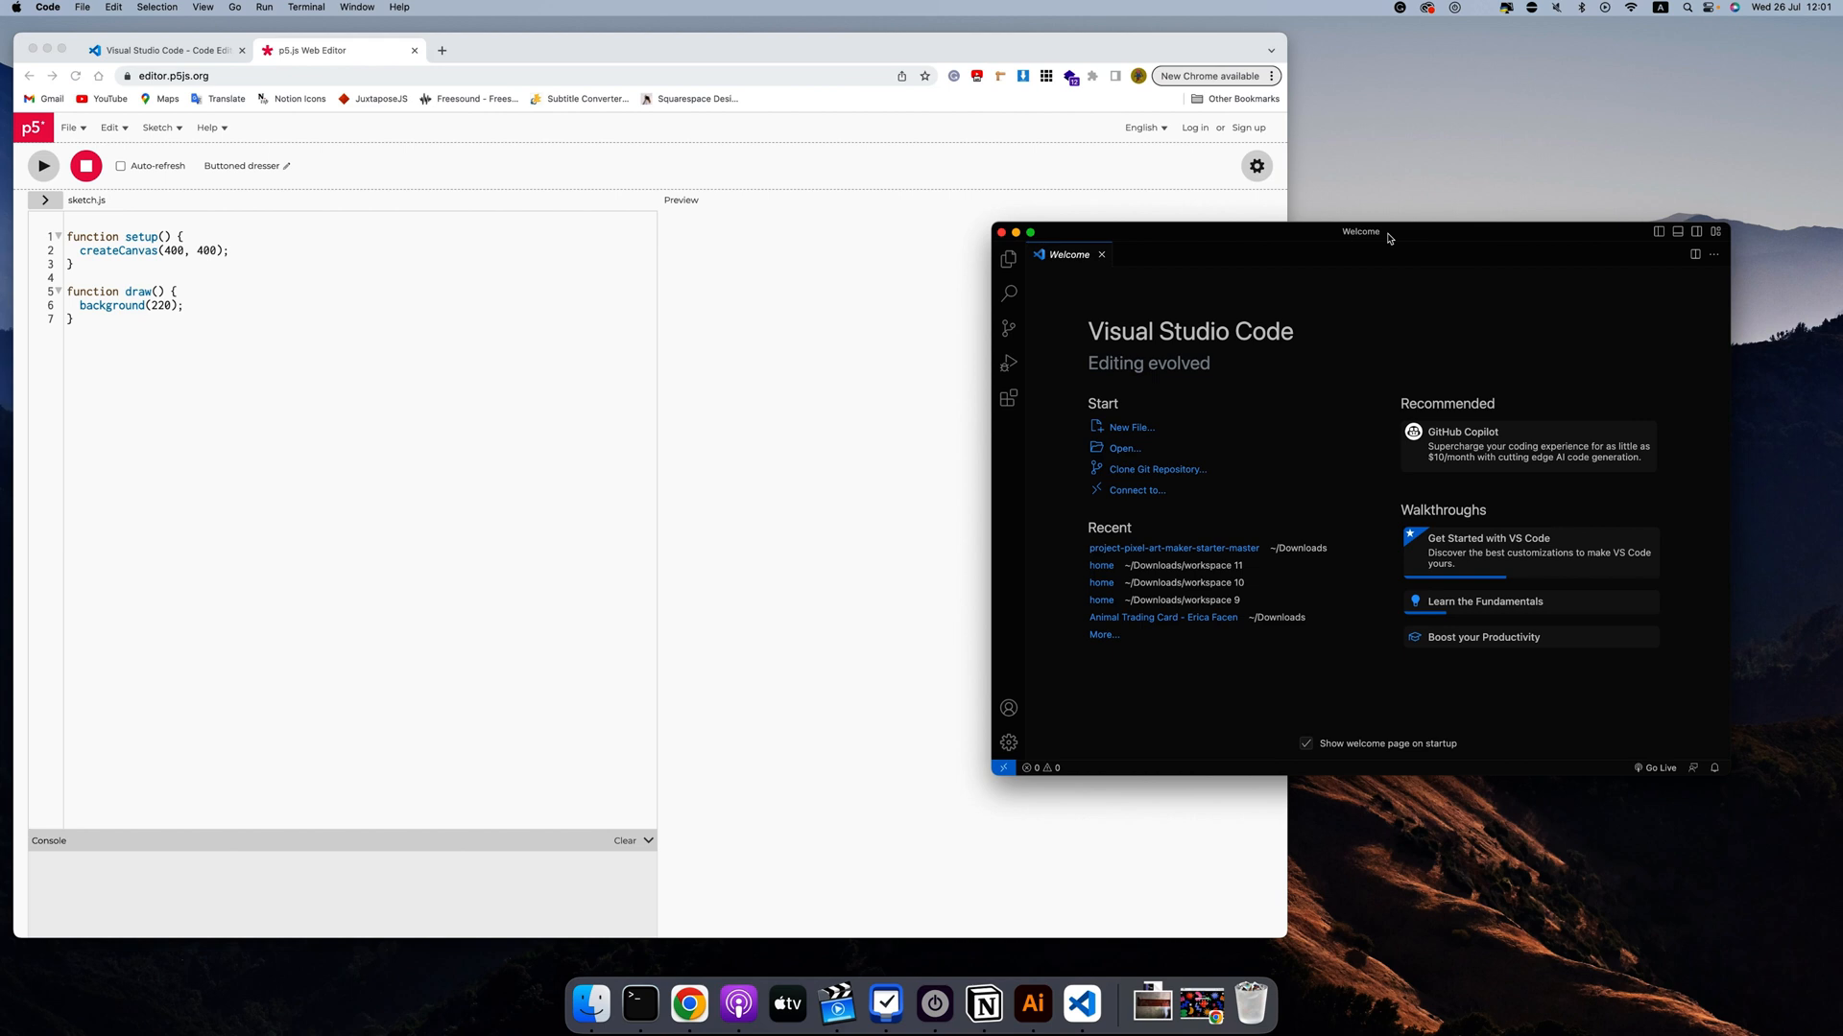
mouse_move(438, 113)
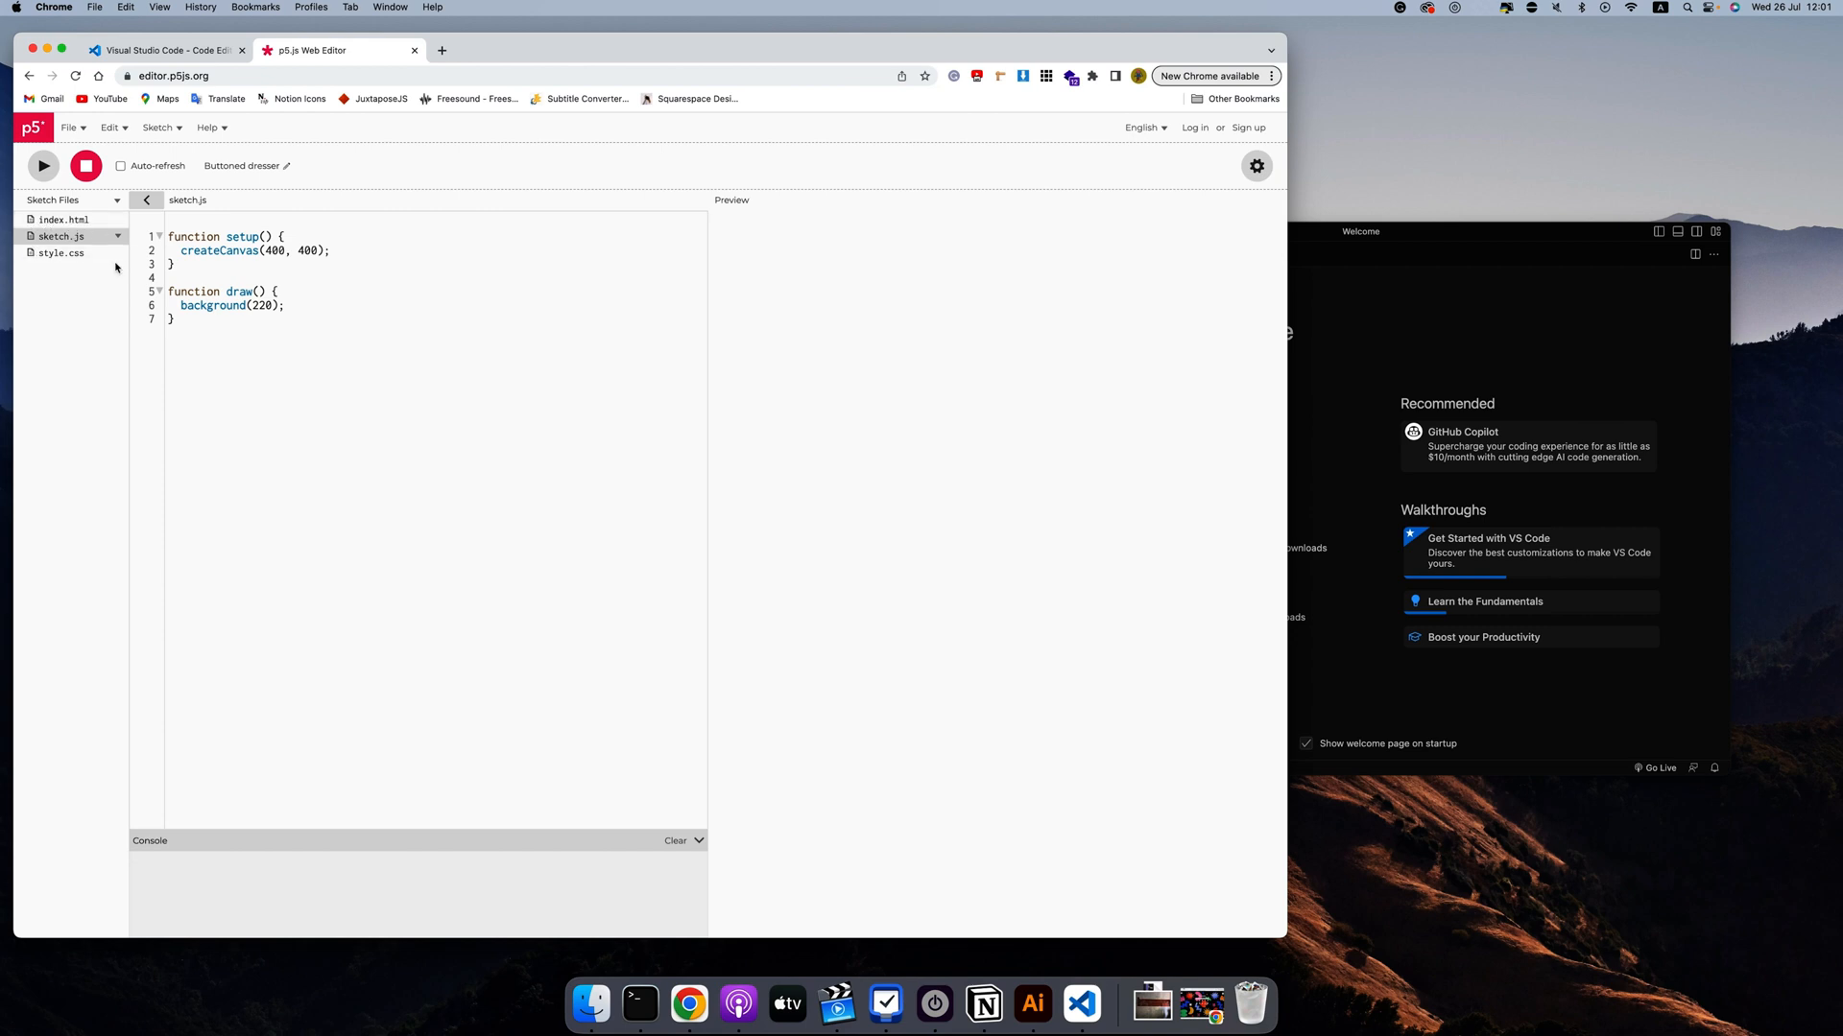
mouse_move(173, 242)
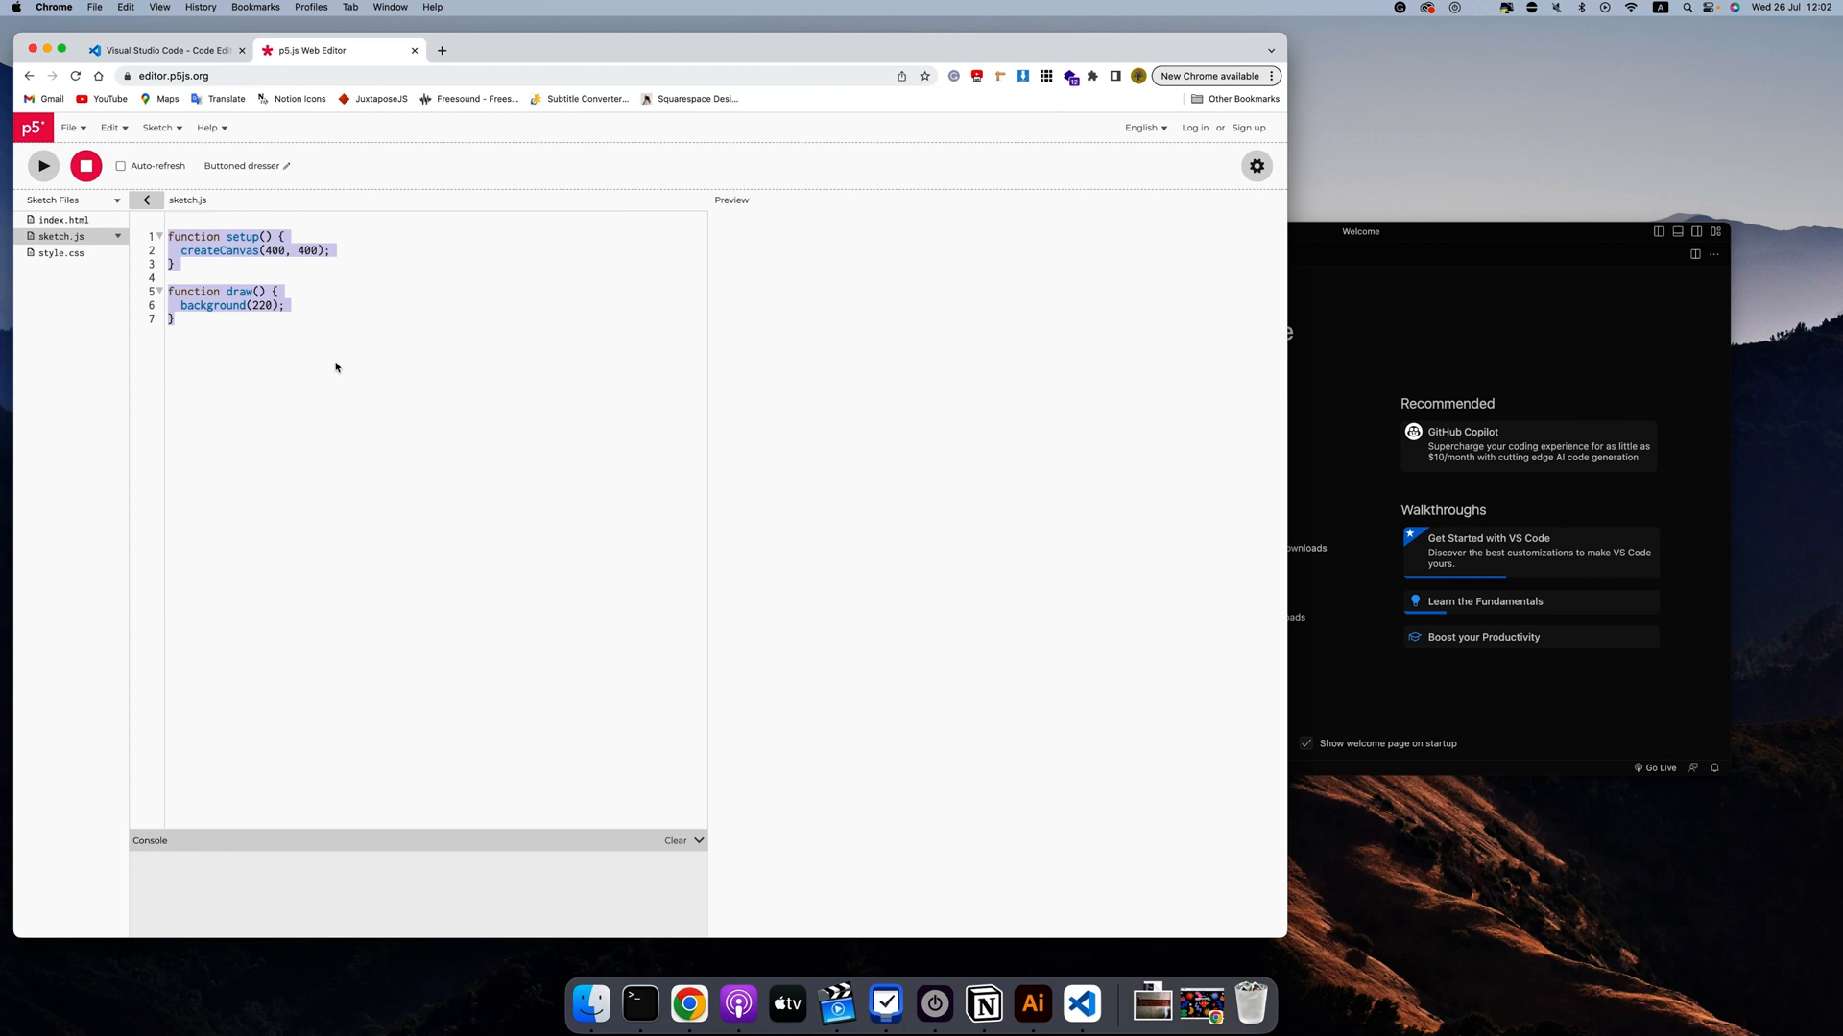
mouse_move(353, 317)
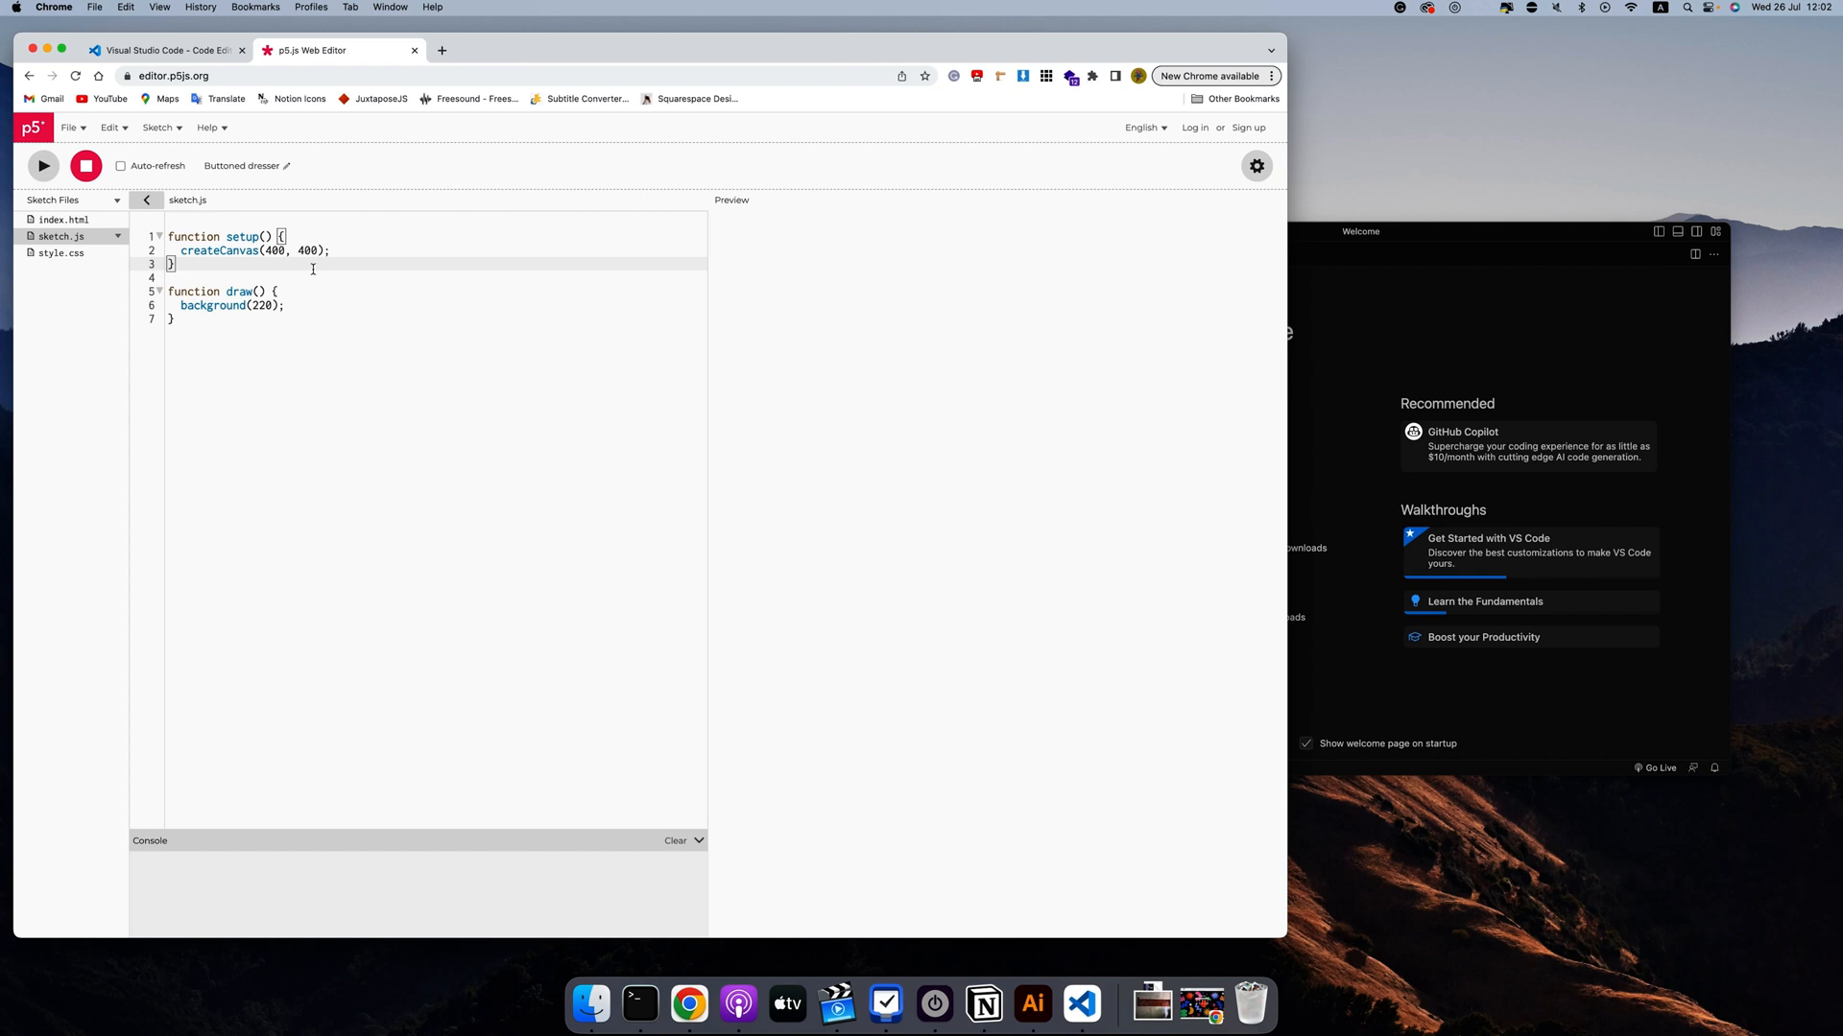
mouse_move(165, 50)
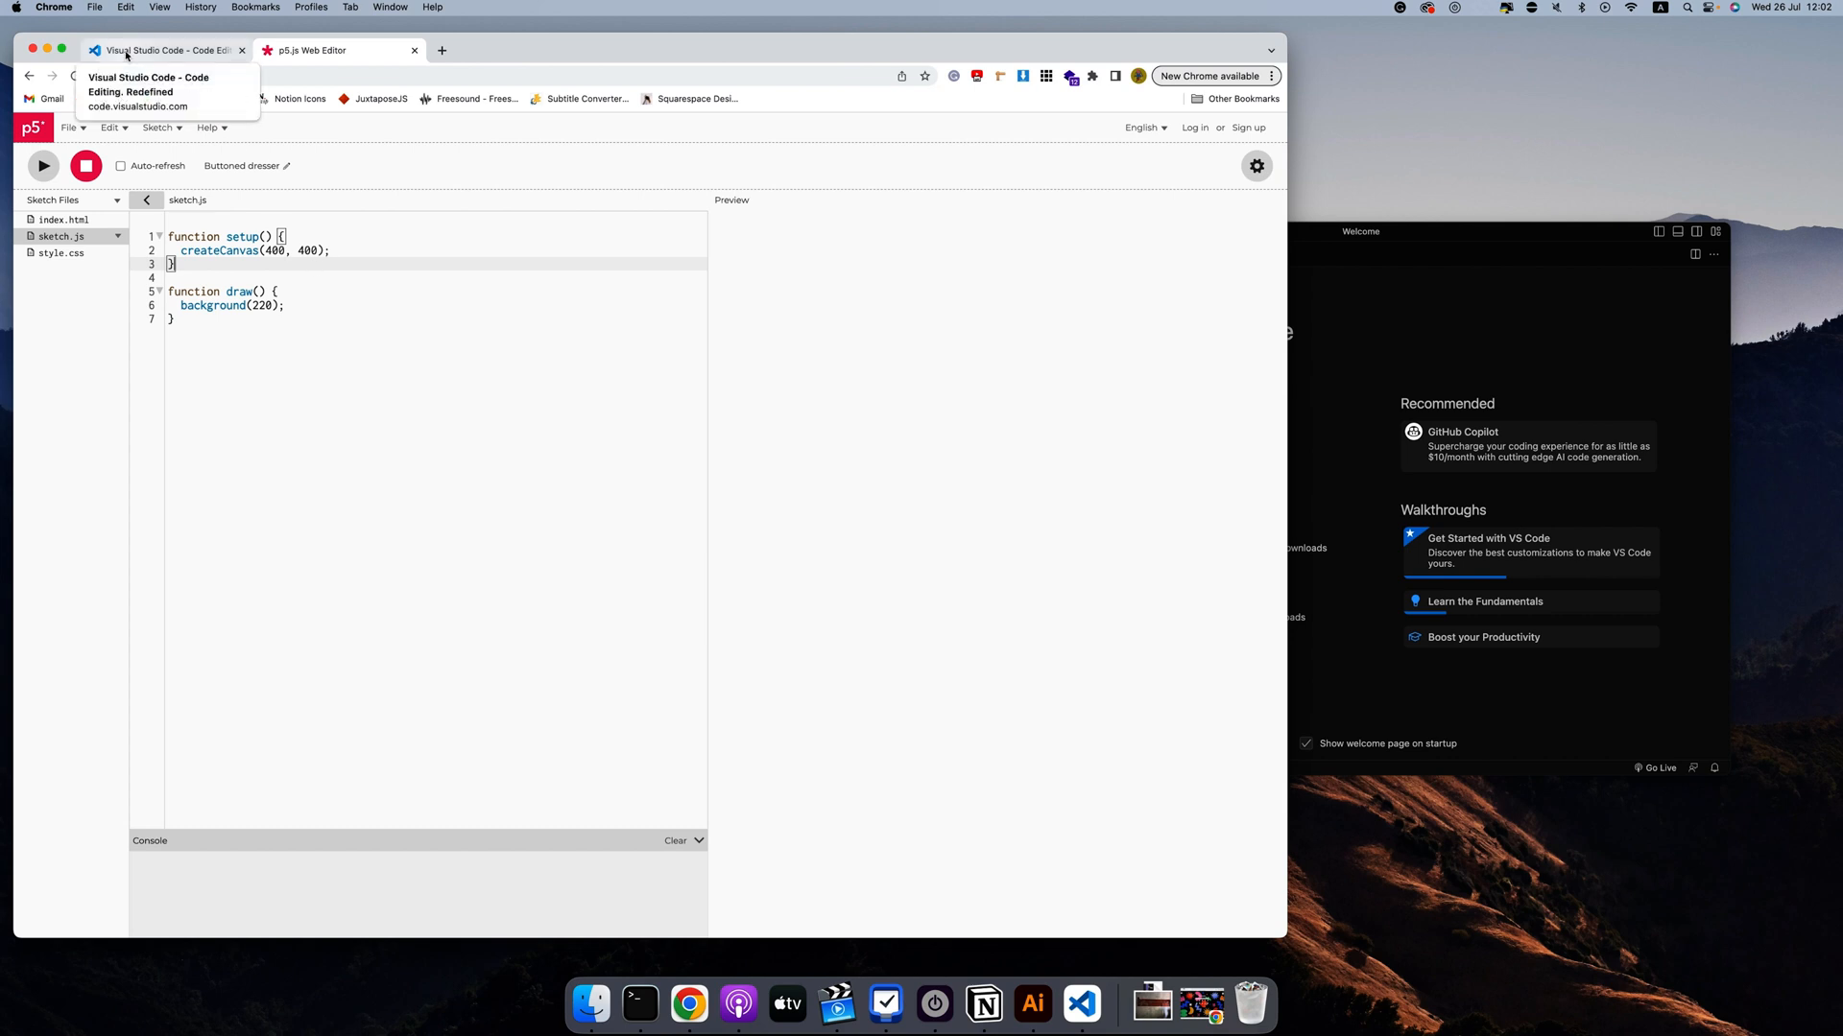
Switch Chrome back to the Visual Studio Code website tab
left_click(165, 50)
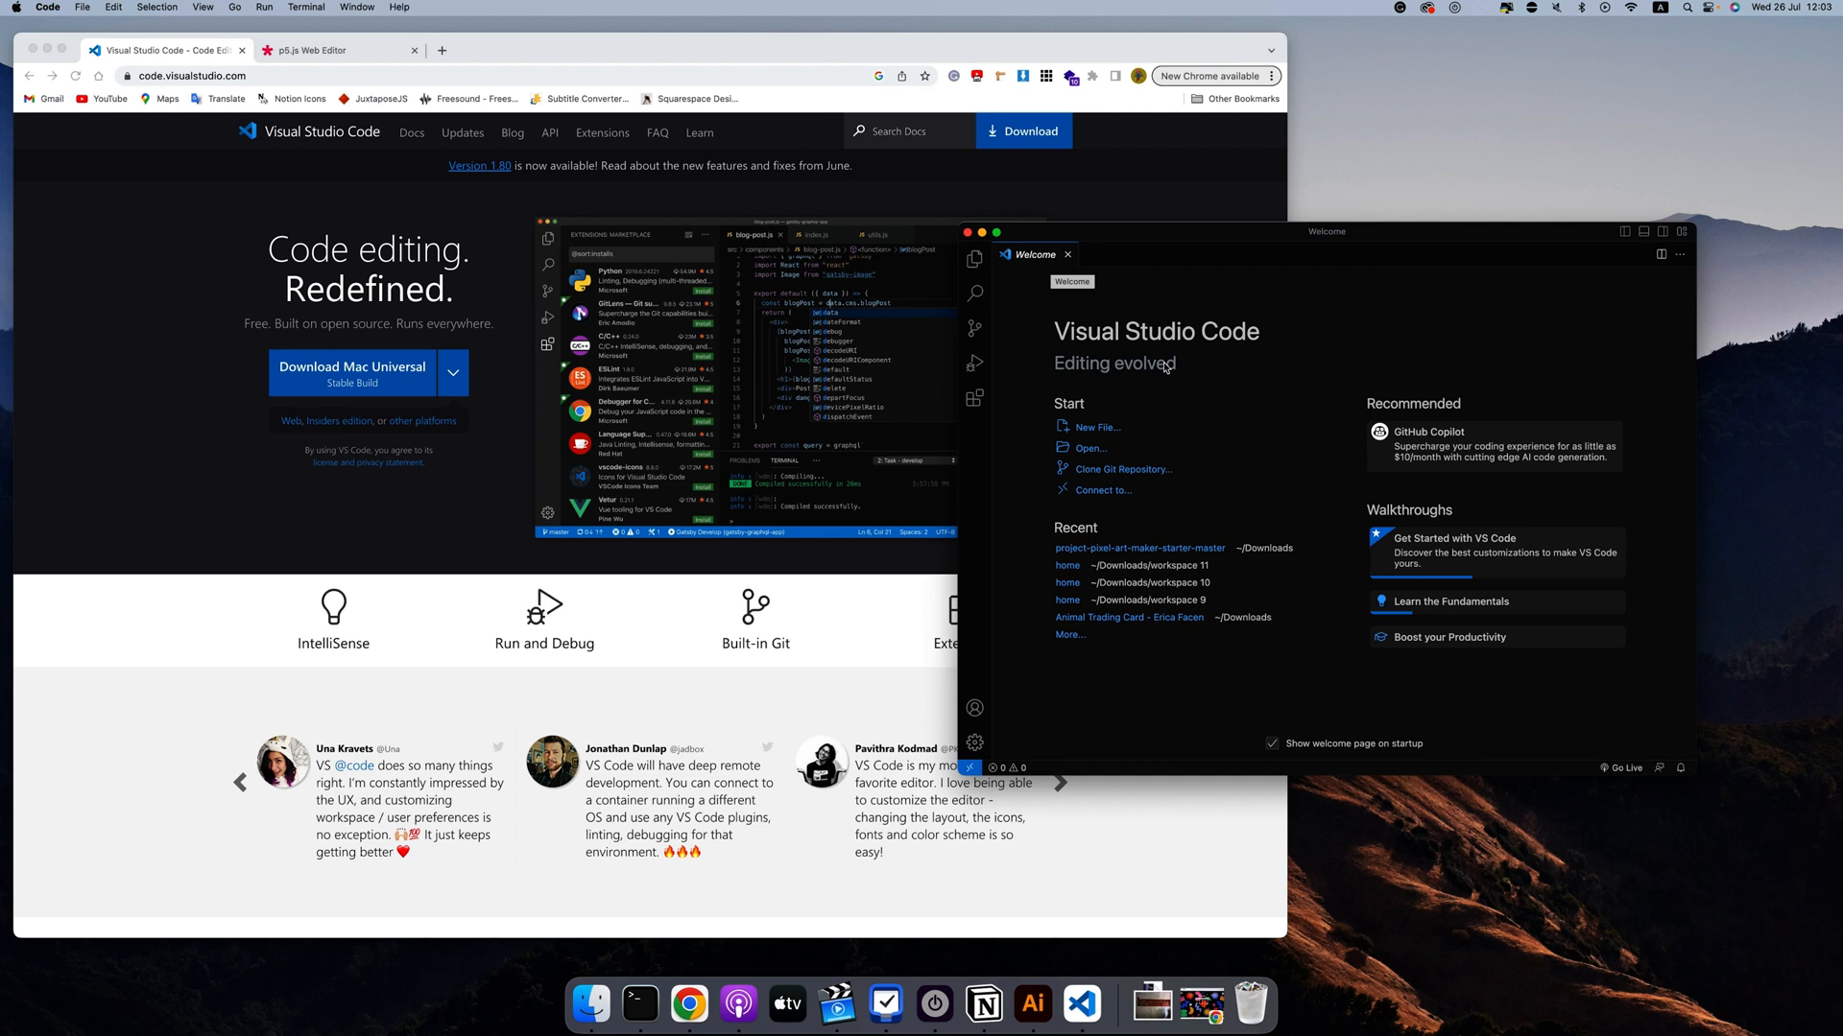
mouse_move(1086, 403)
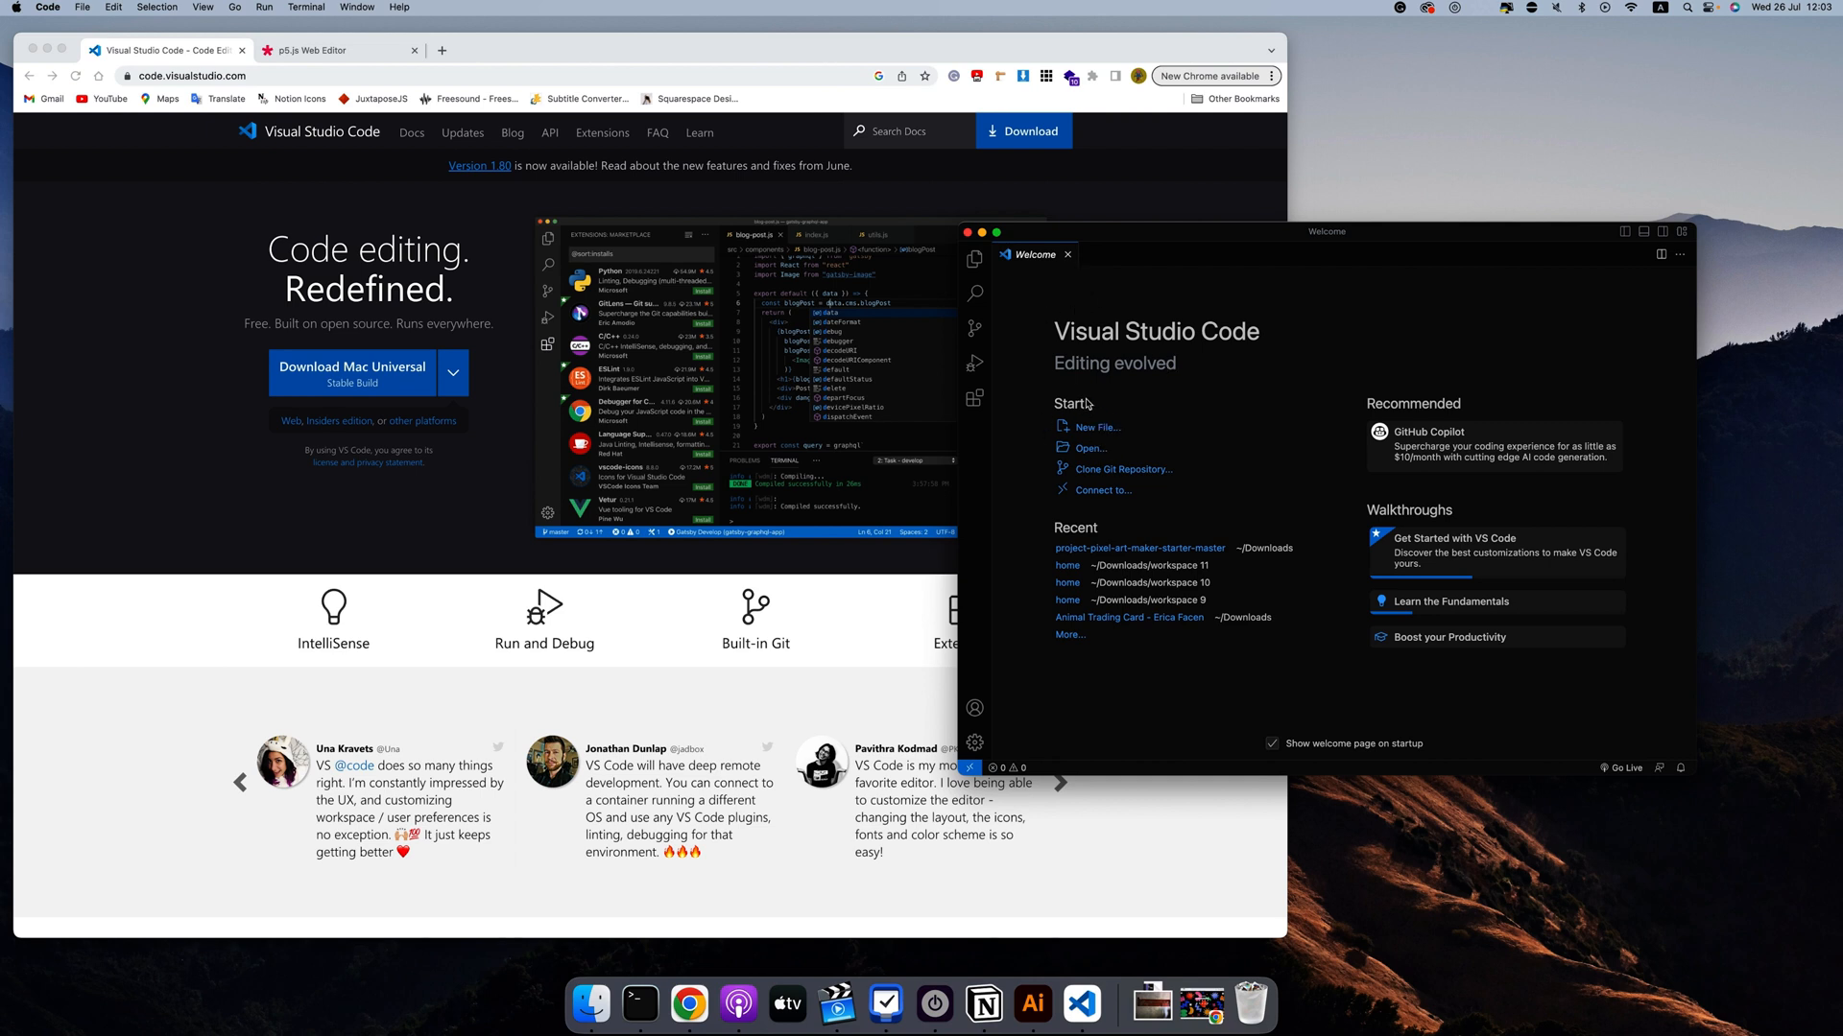
mouse_move(1085, 434)
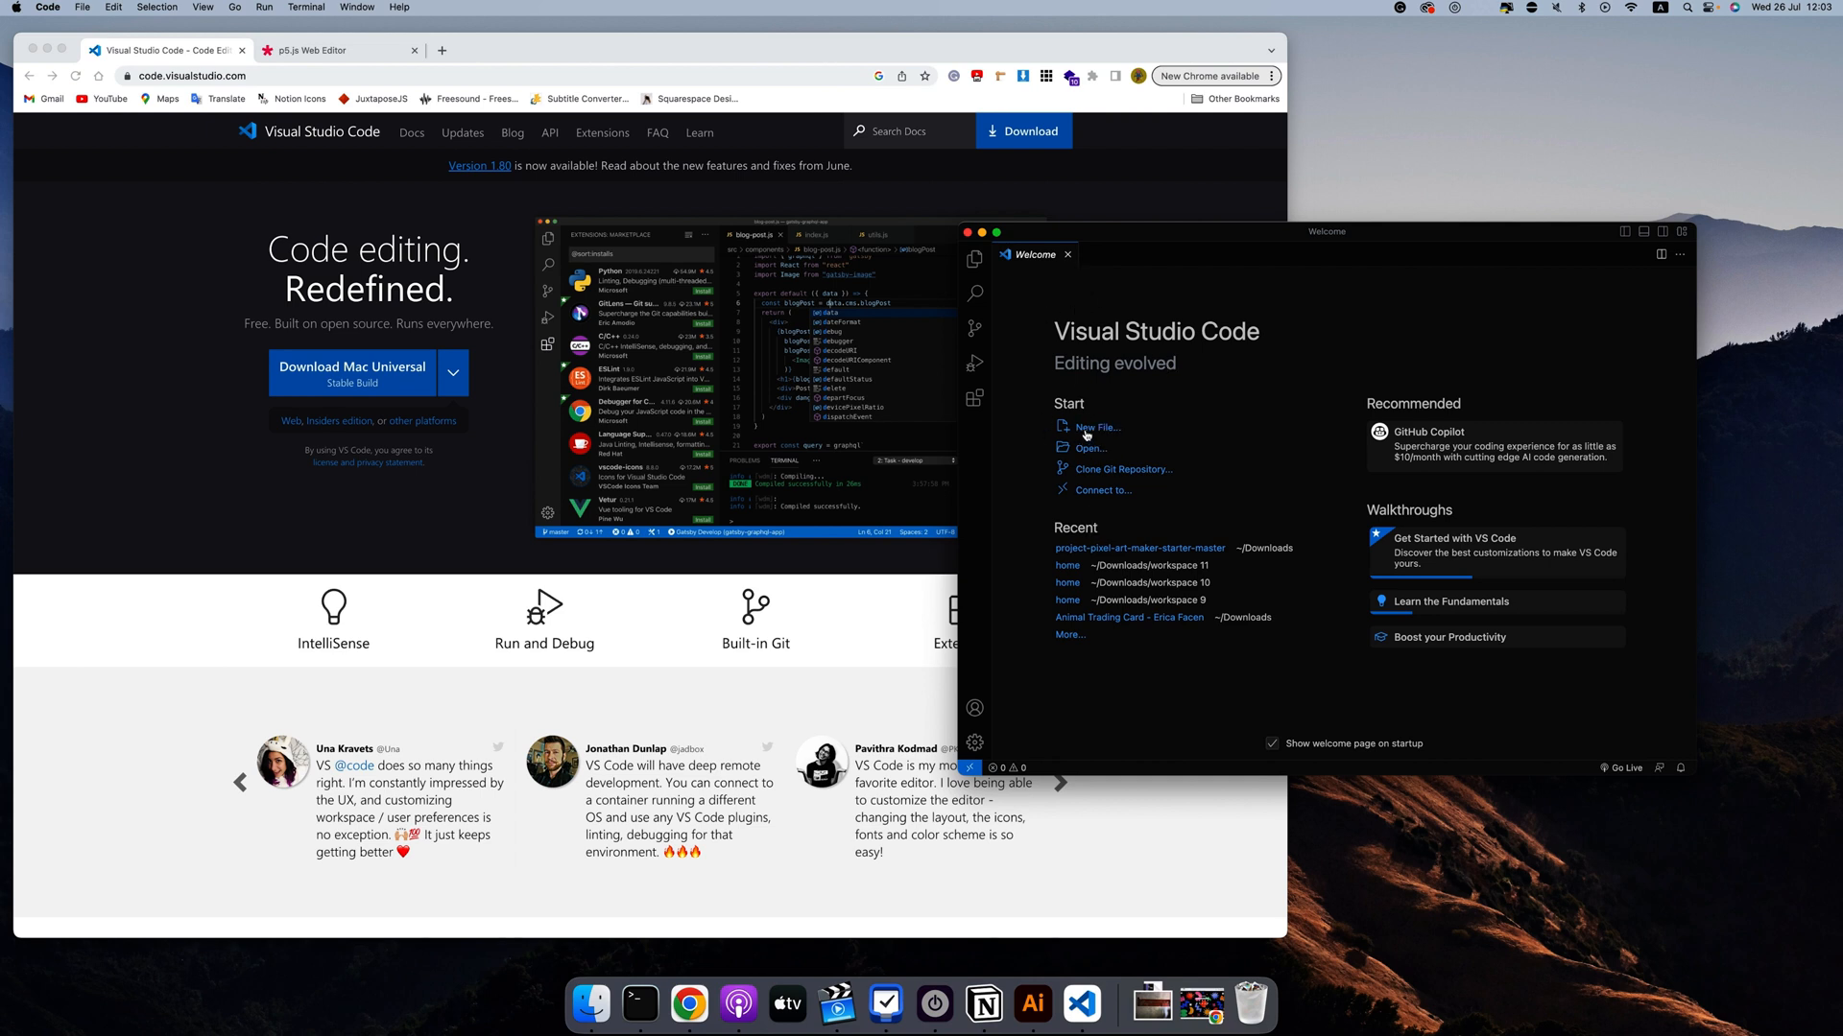
Start a new file from the Welcome page named index.html, reaching the save dialog
left_click(1092, 426)
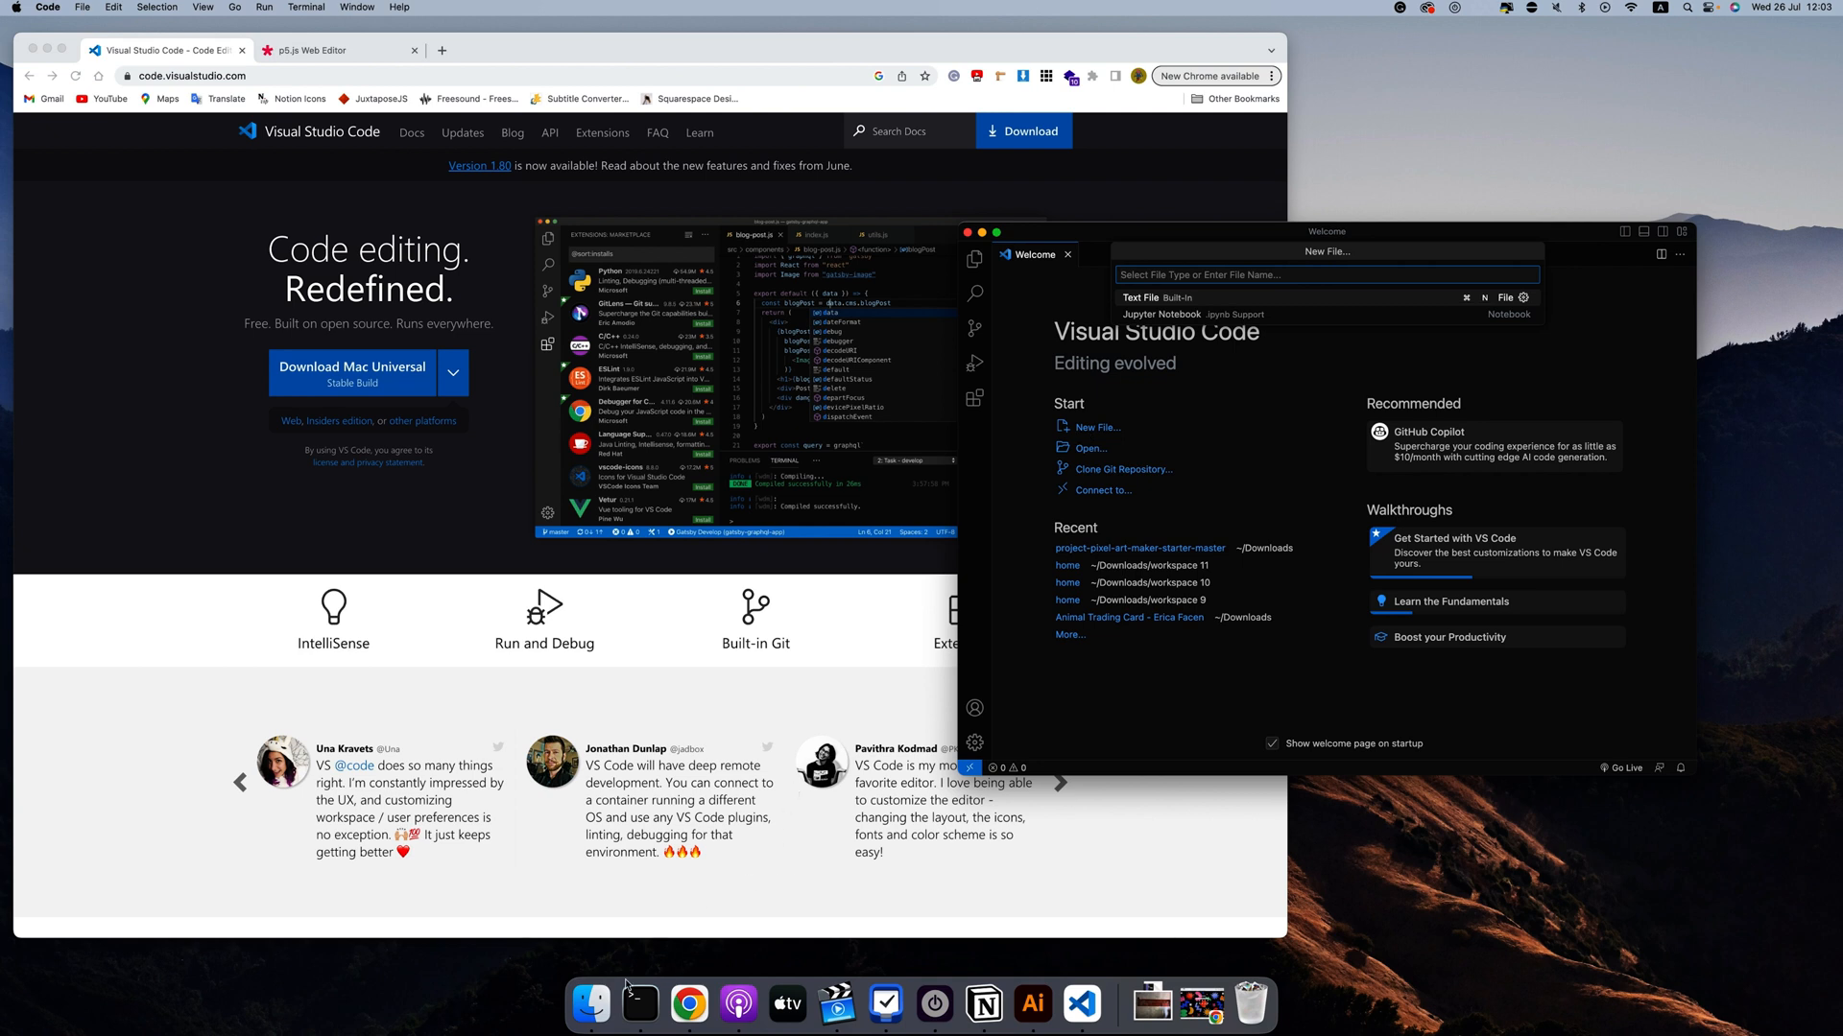
mouse_move(591, 1004)
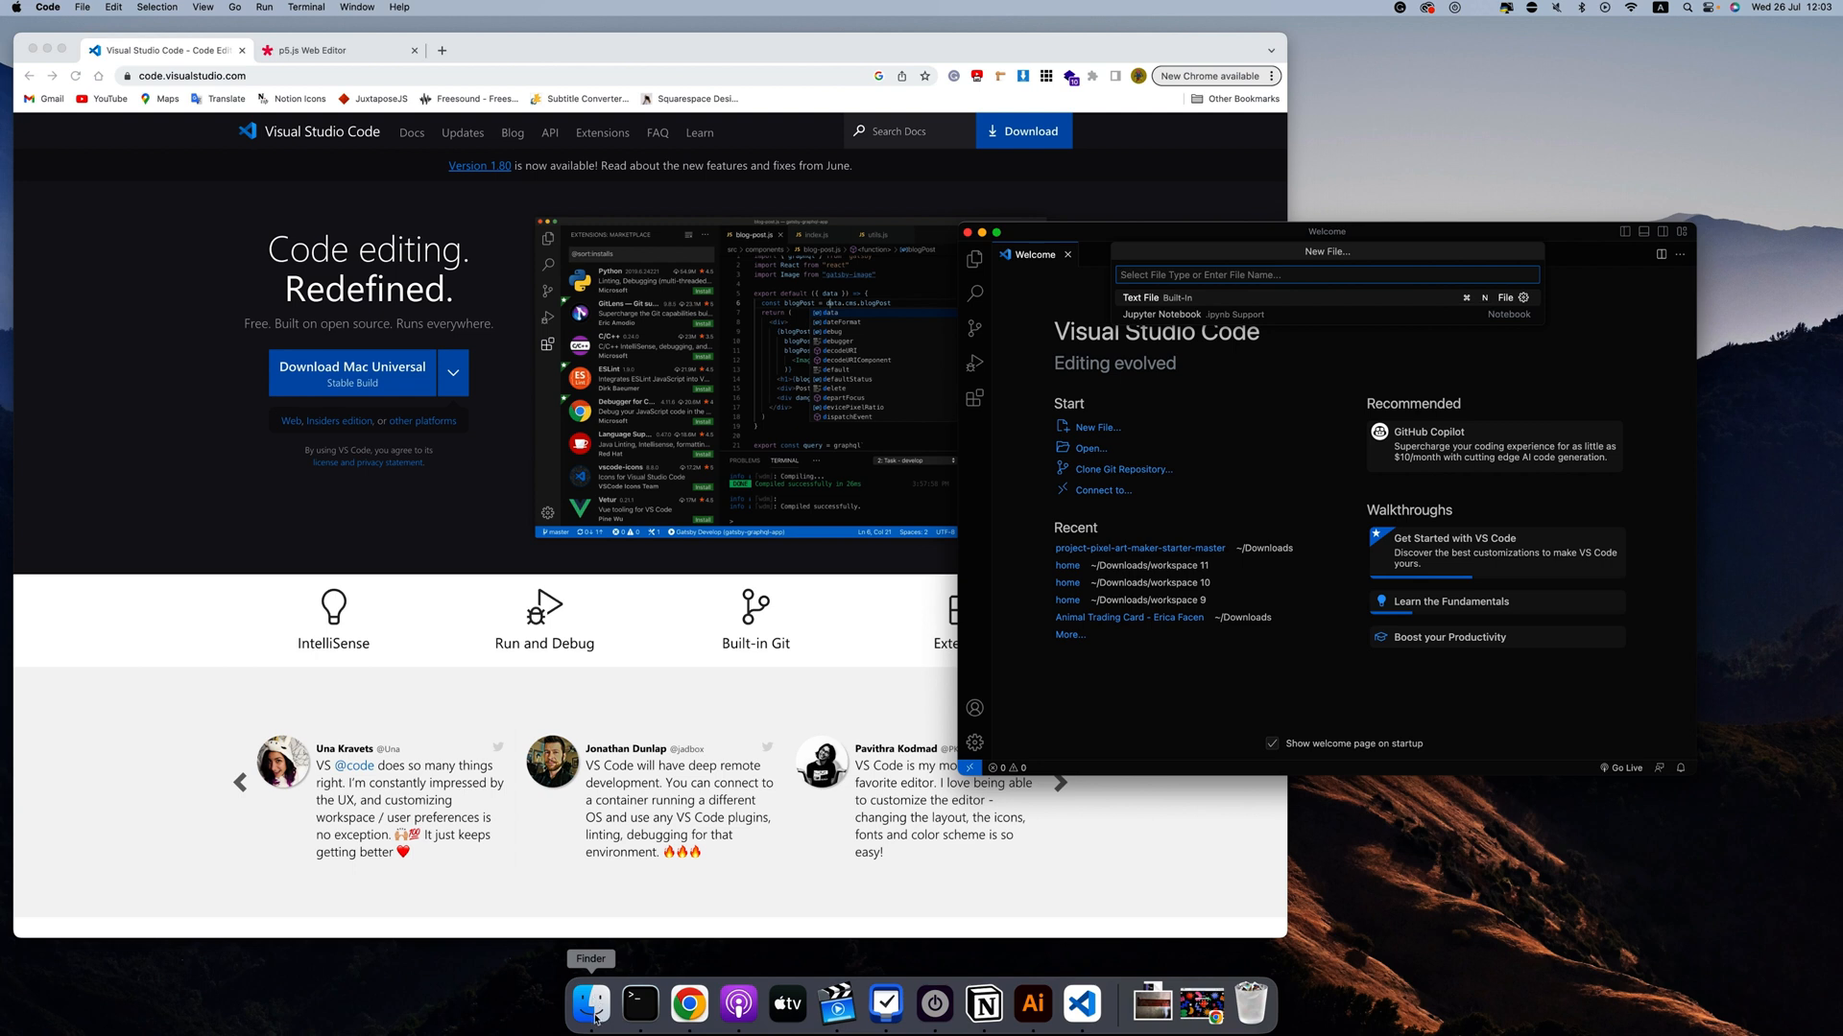
mouse_move(668, 716)
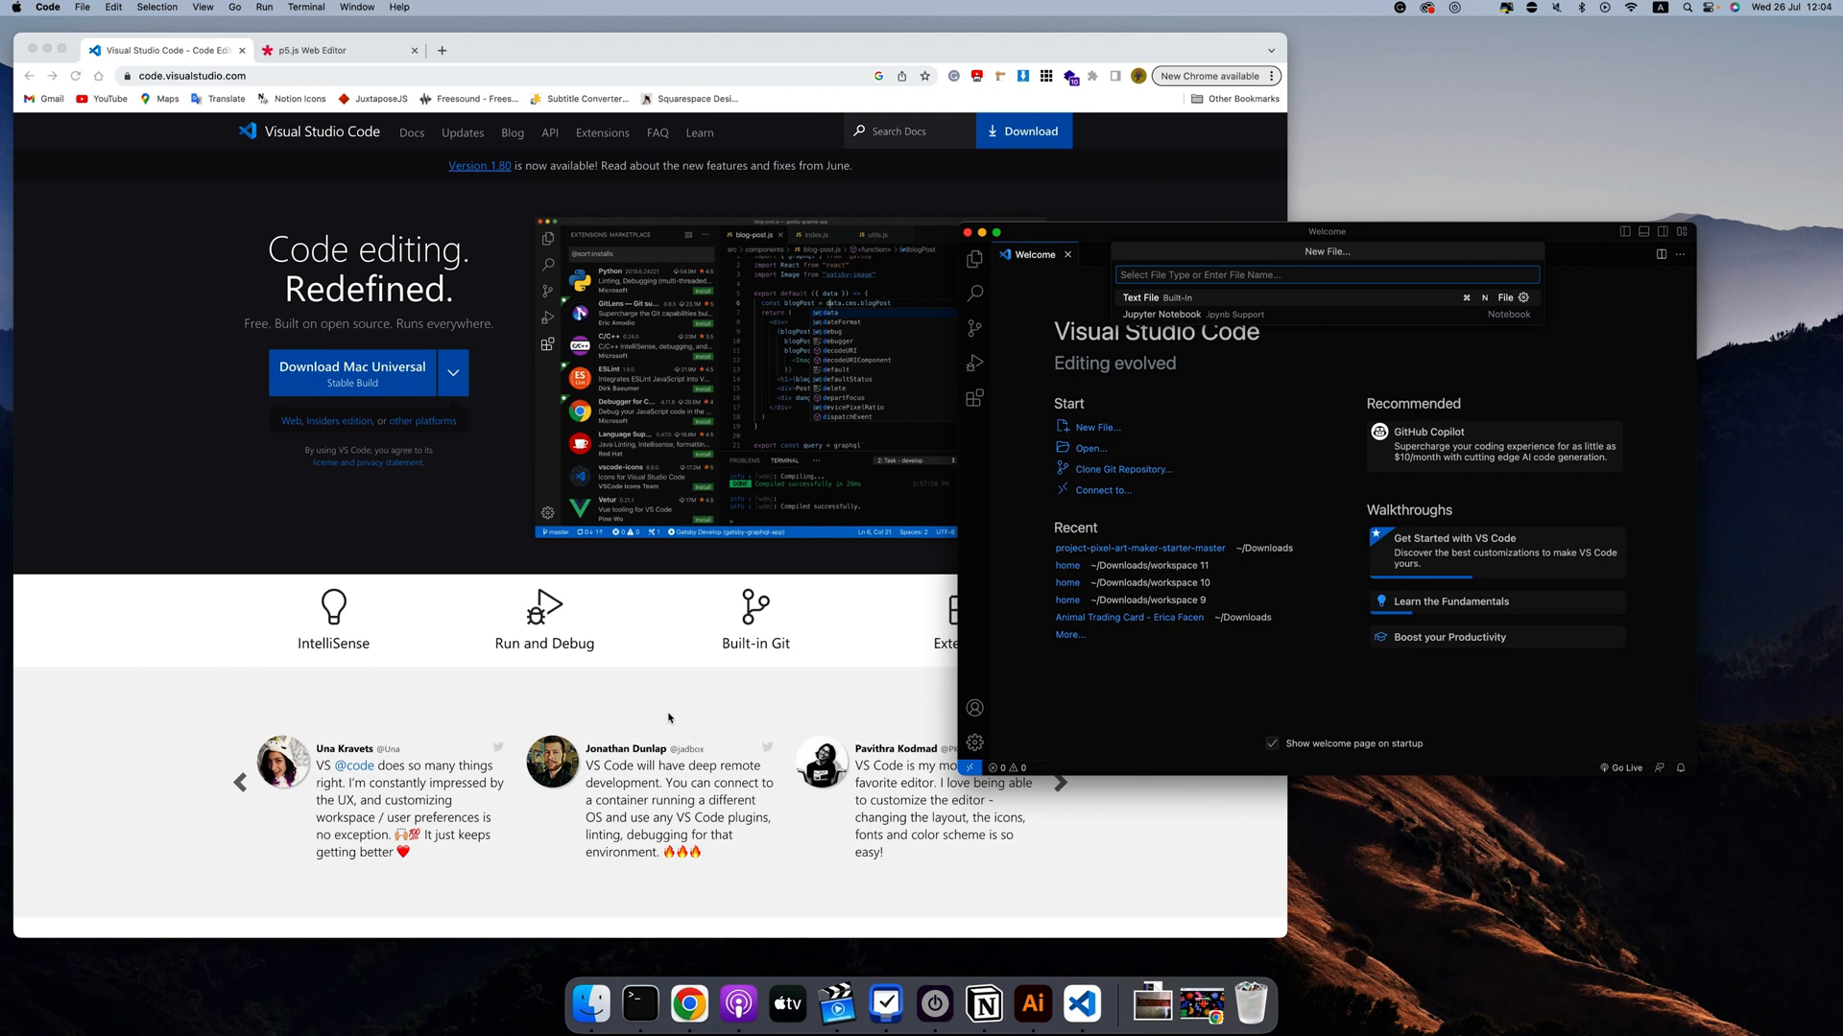
mouse_move(674, 662)
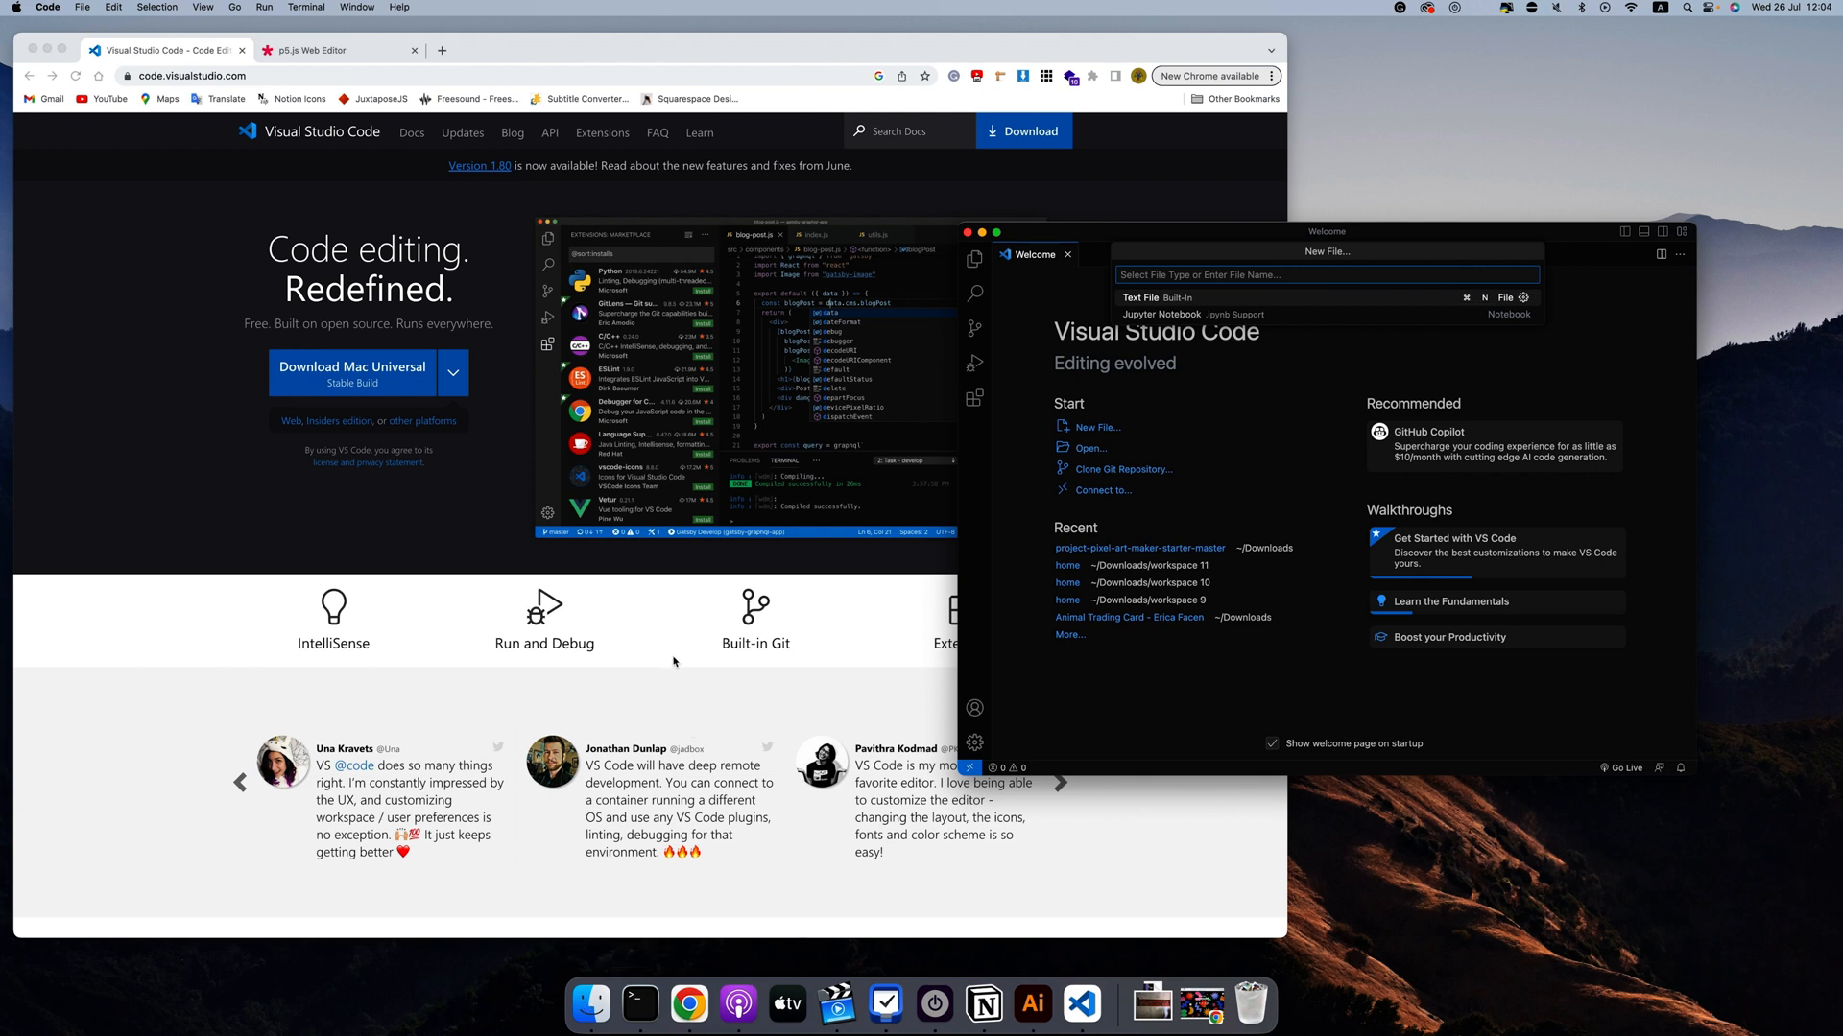
mouse_move(1079, 1004)
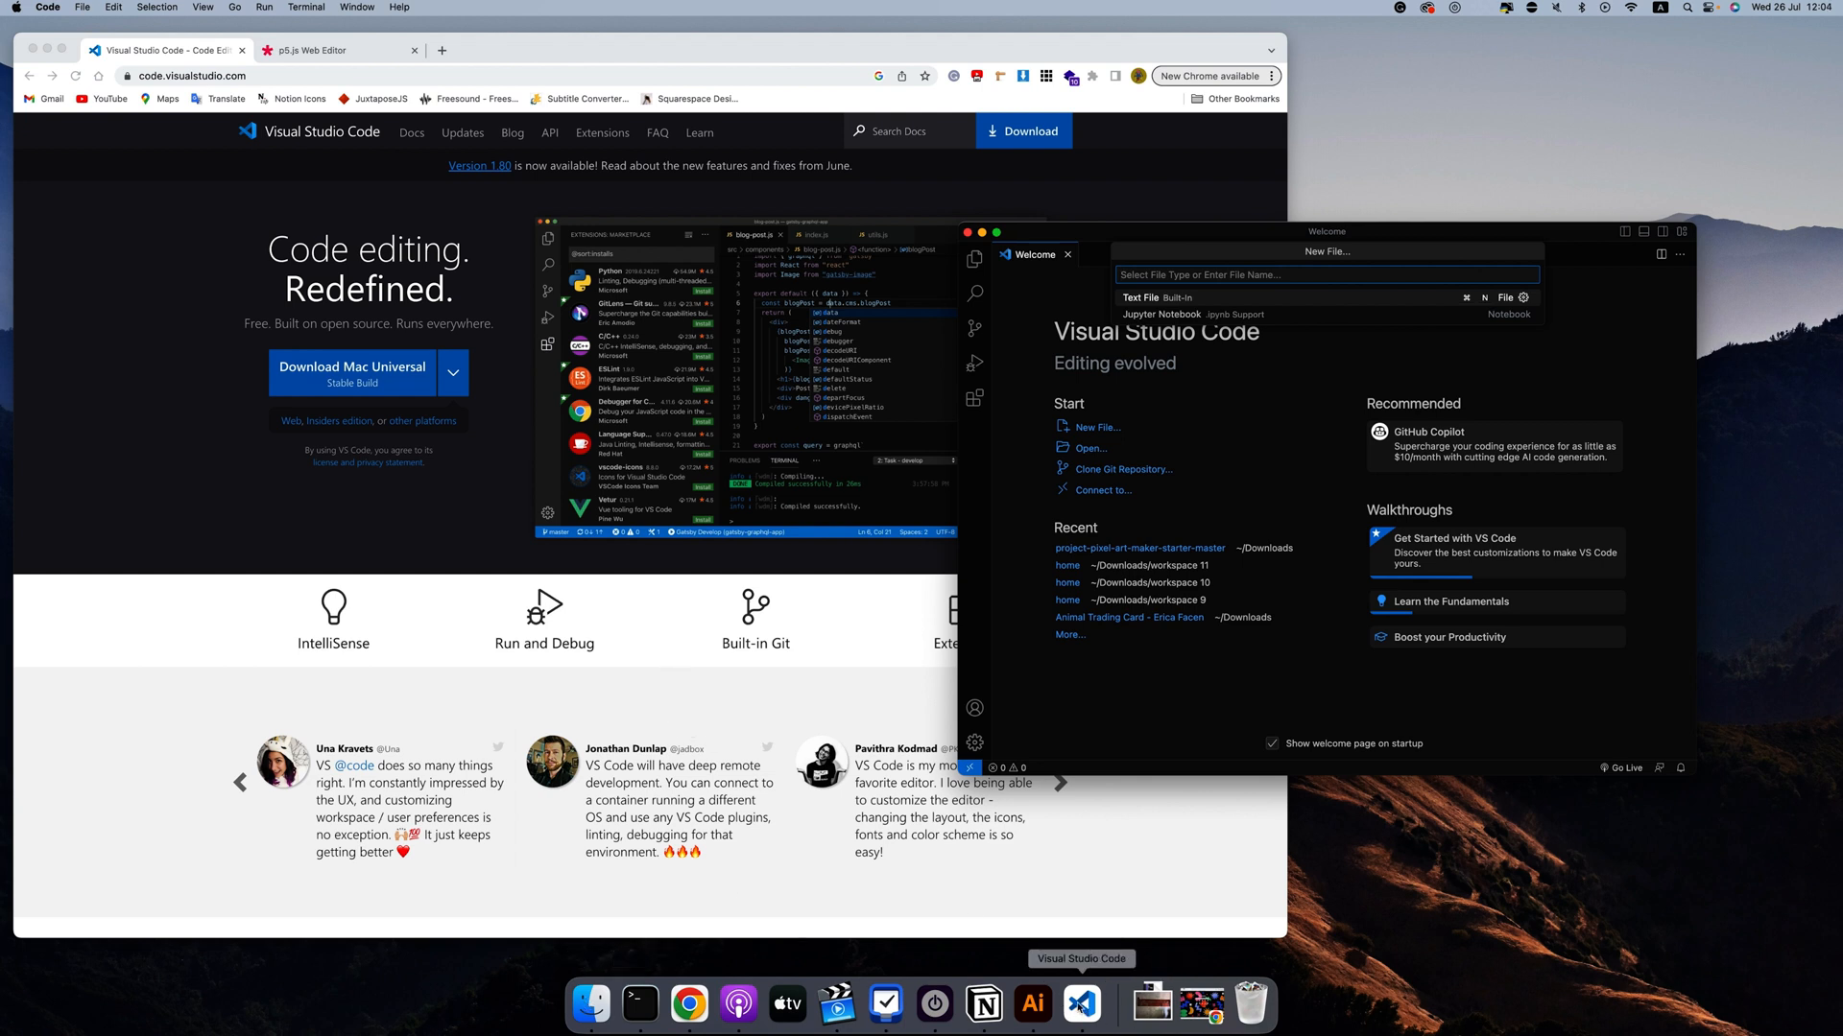
mouse_move(1242, 436)
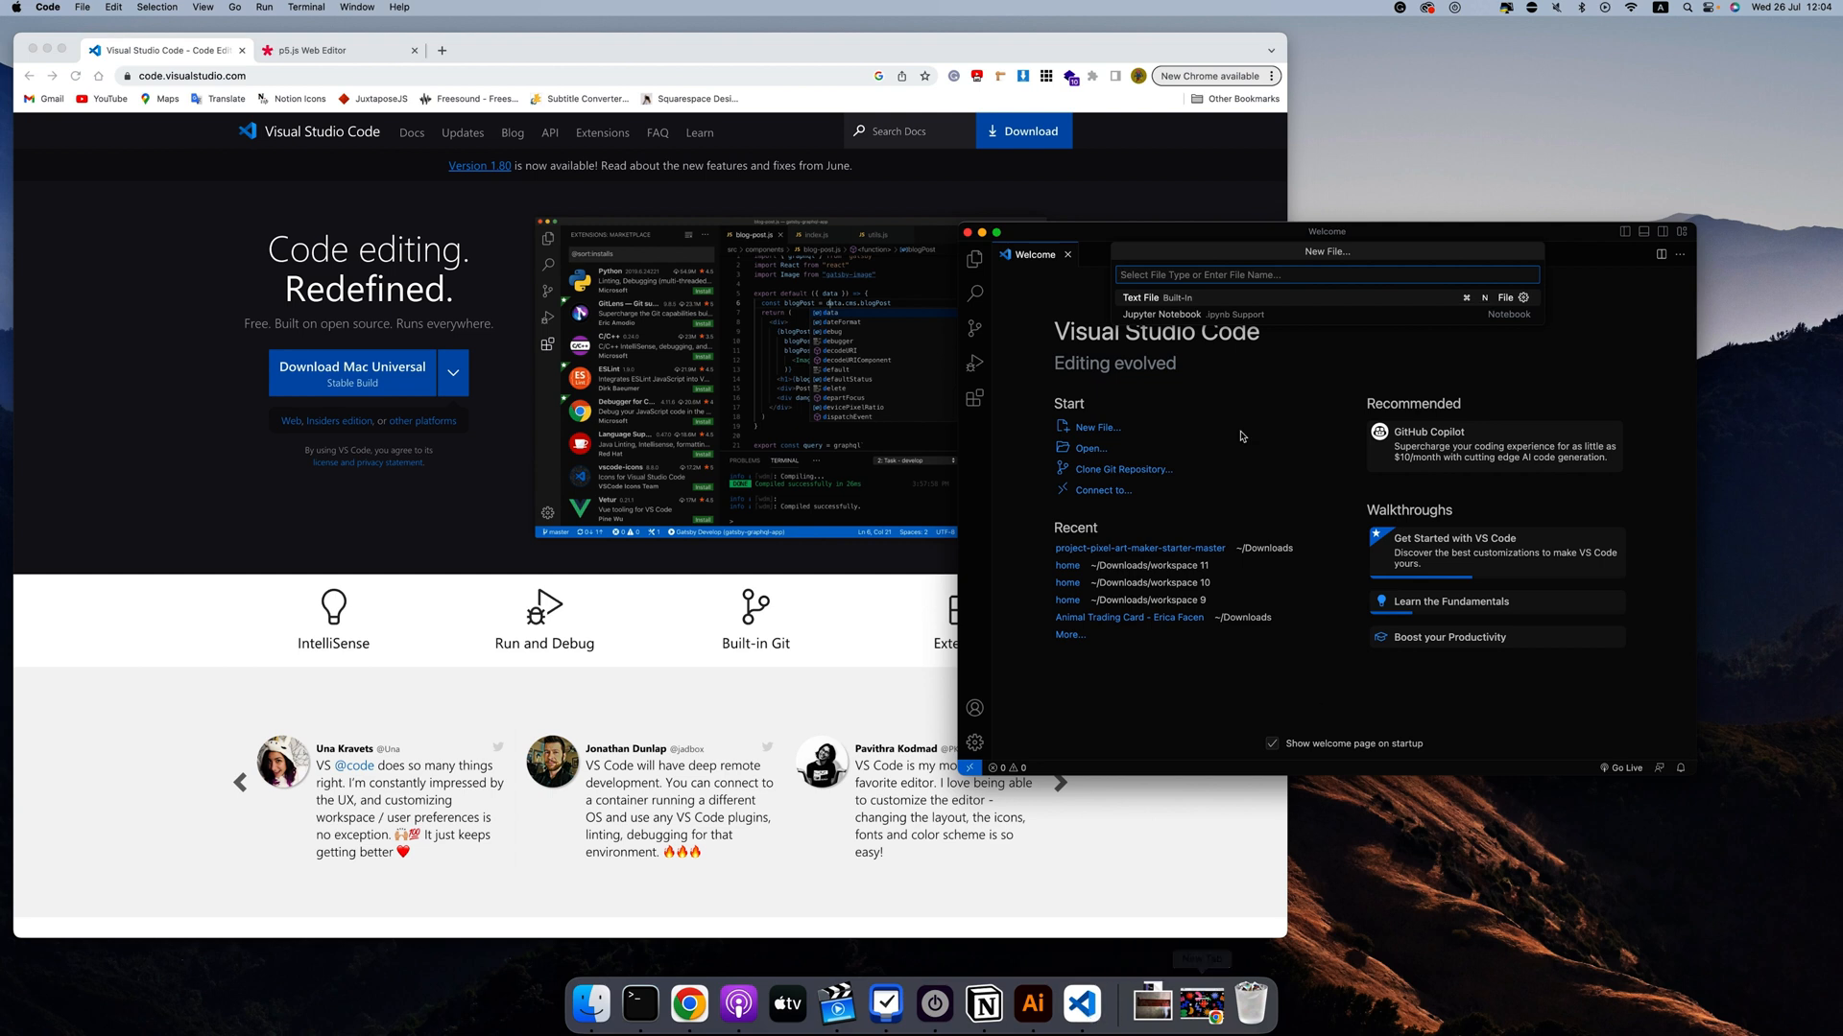
mouse_move(1178, 424)
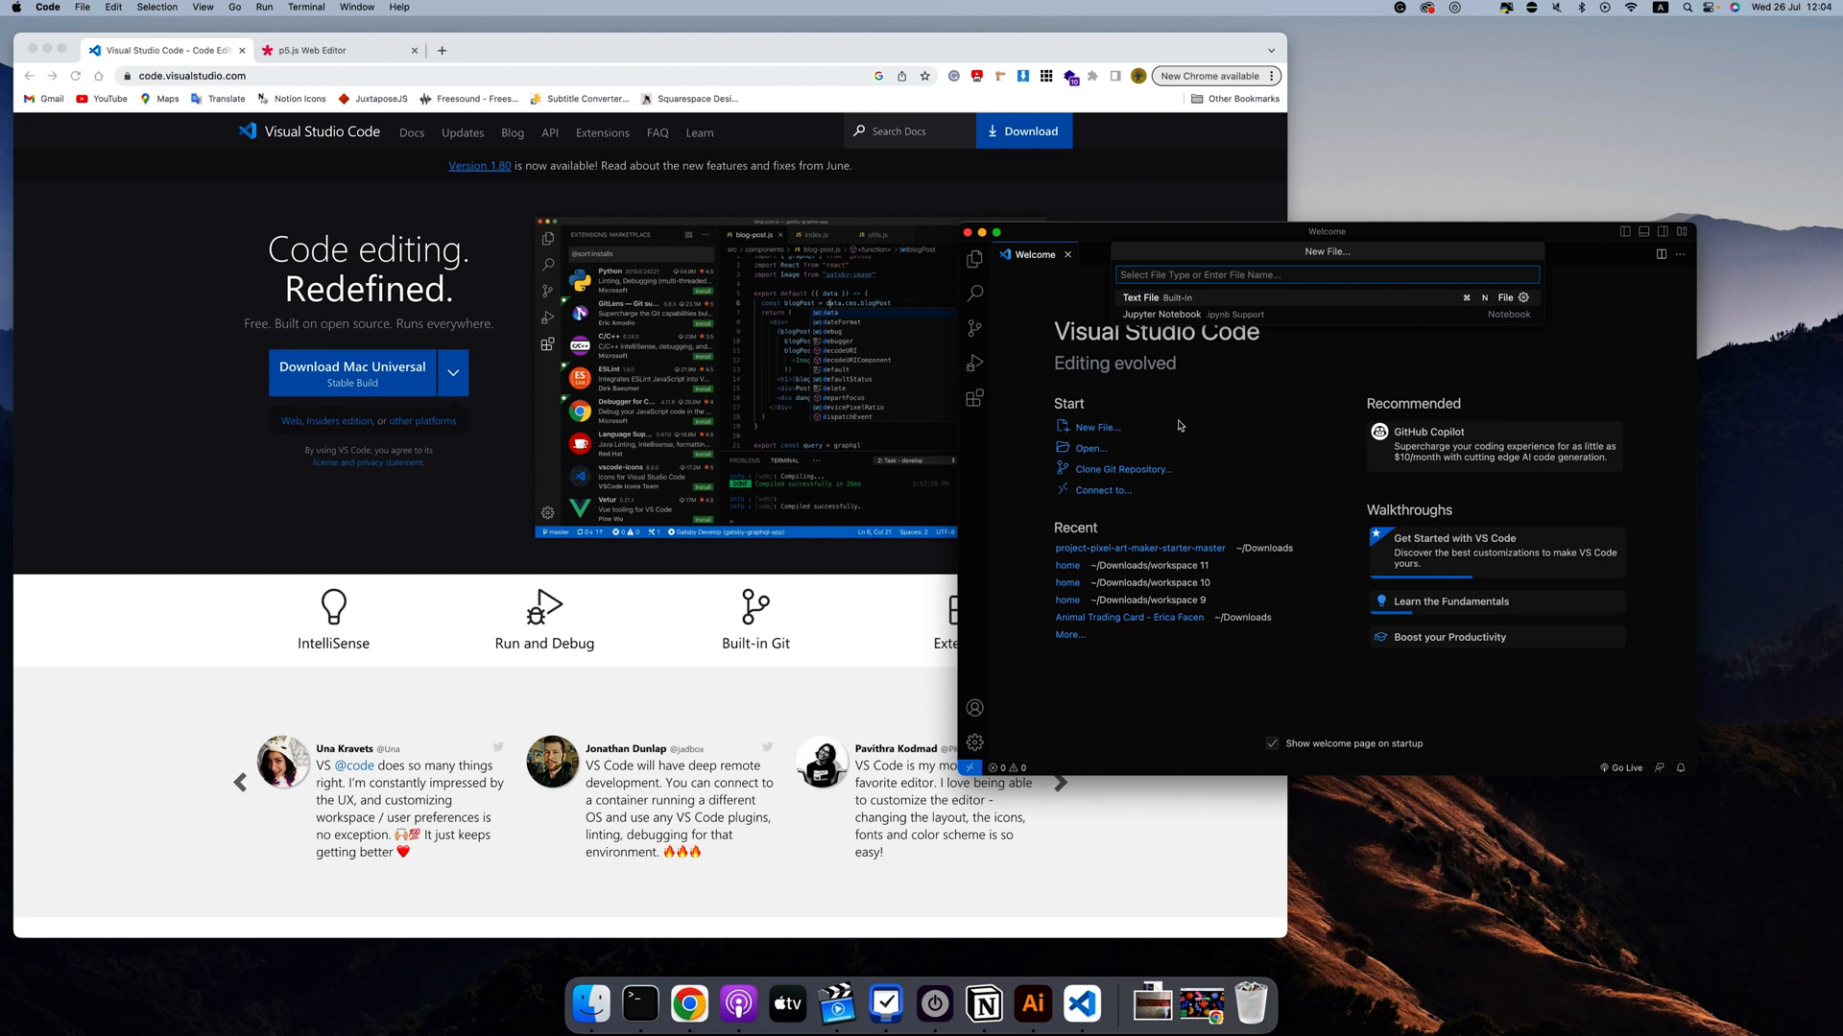
mouse_move(1087, 438)
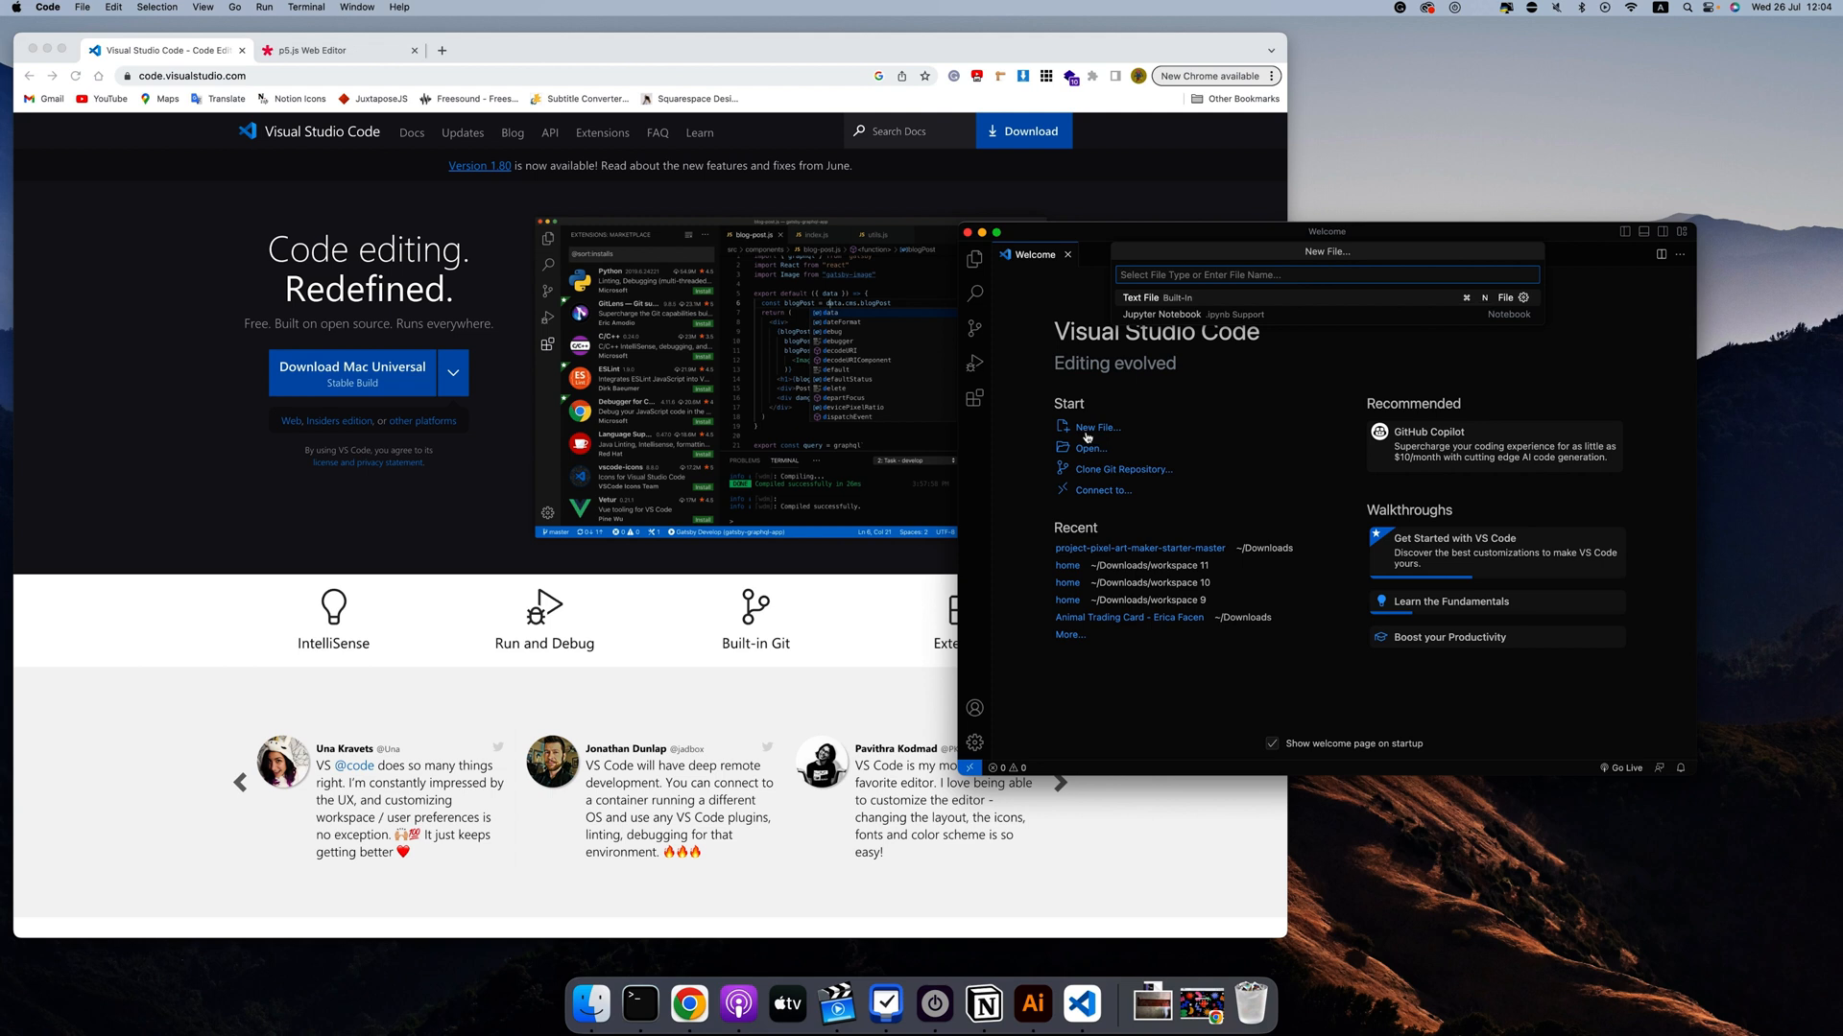
type("inde")
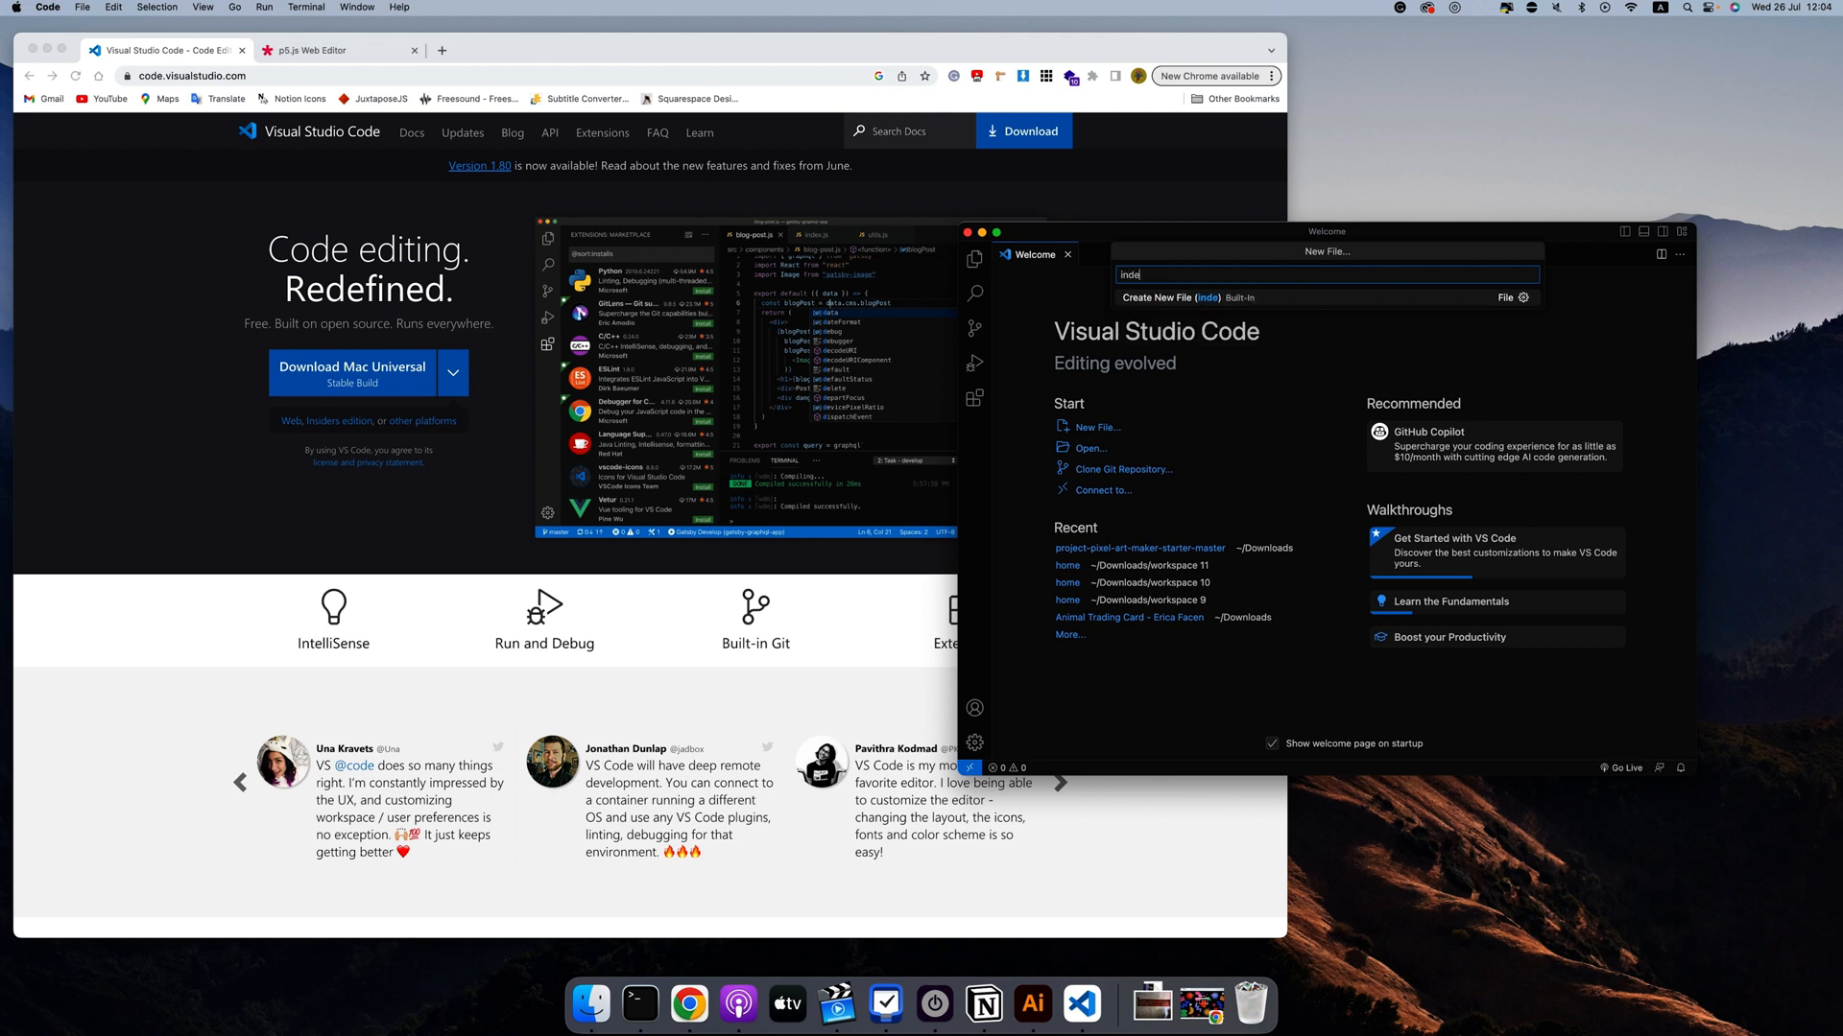
type("x.html")
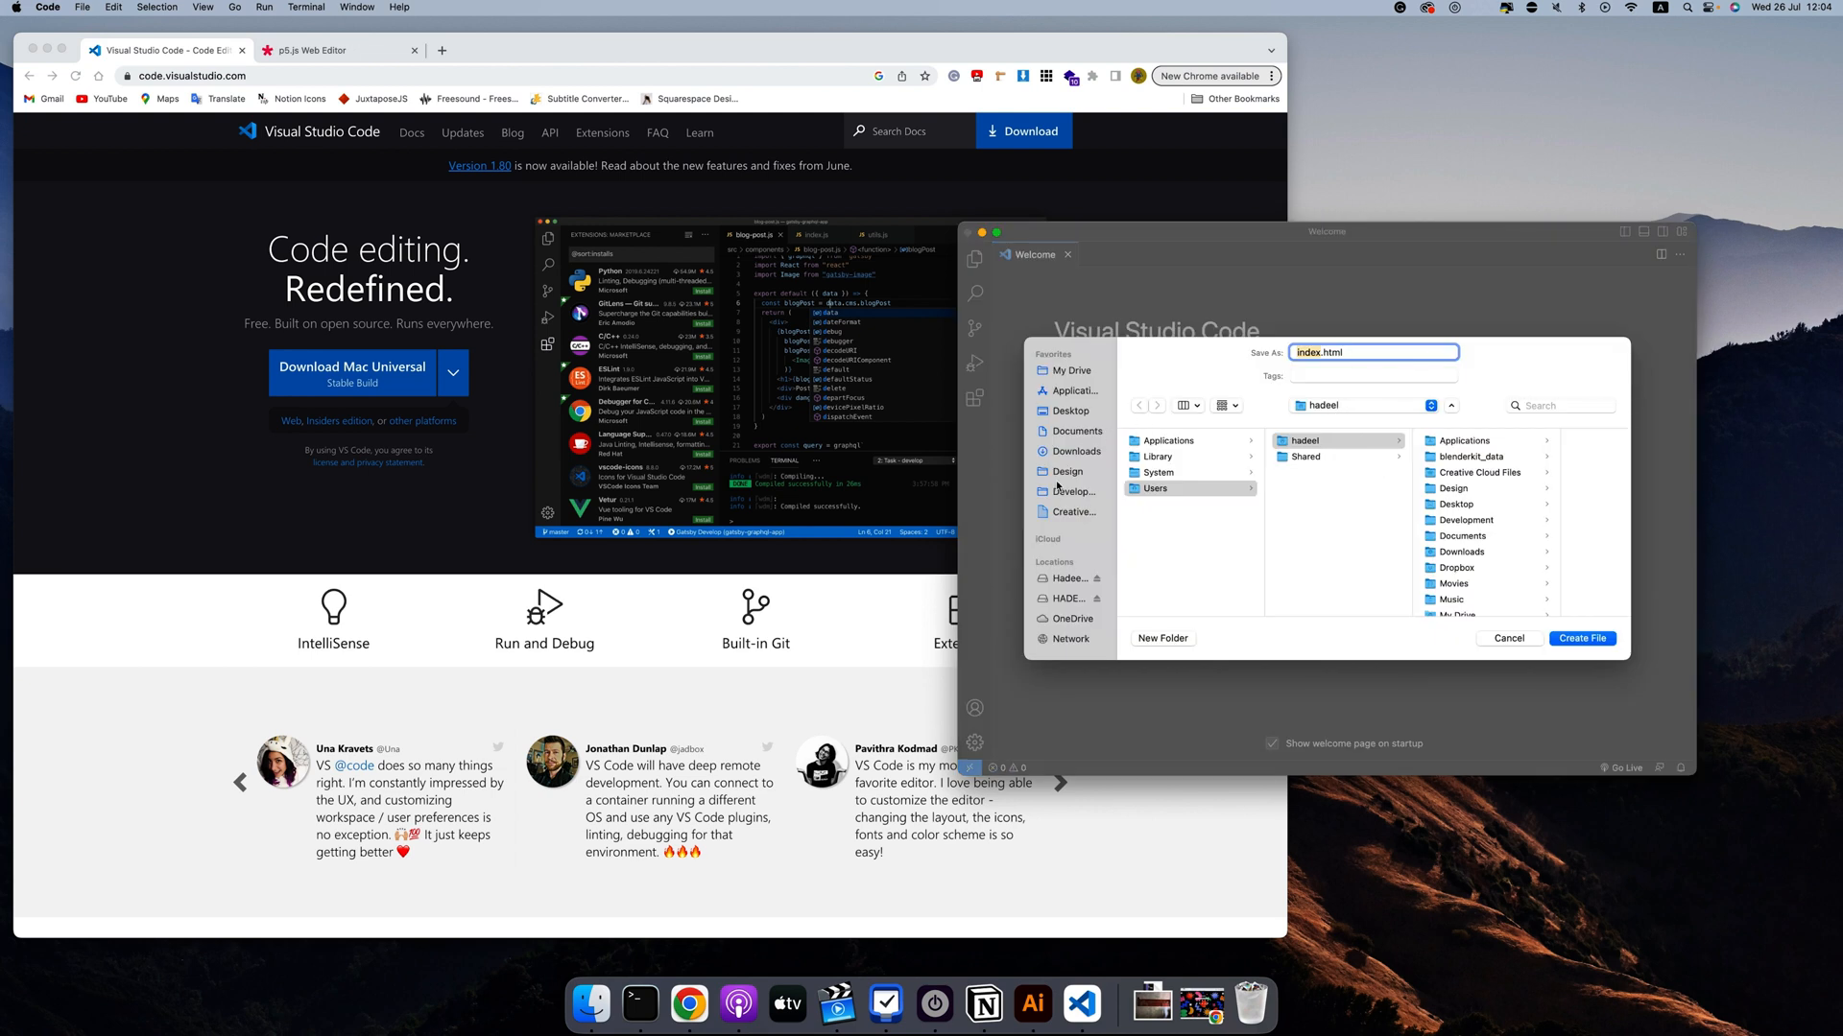
Create index.html inside a new 'p5js locally' folder on the Desktop
left_click(1077, 492)
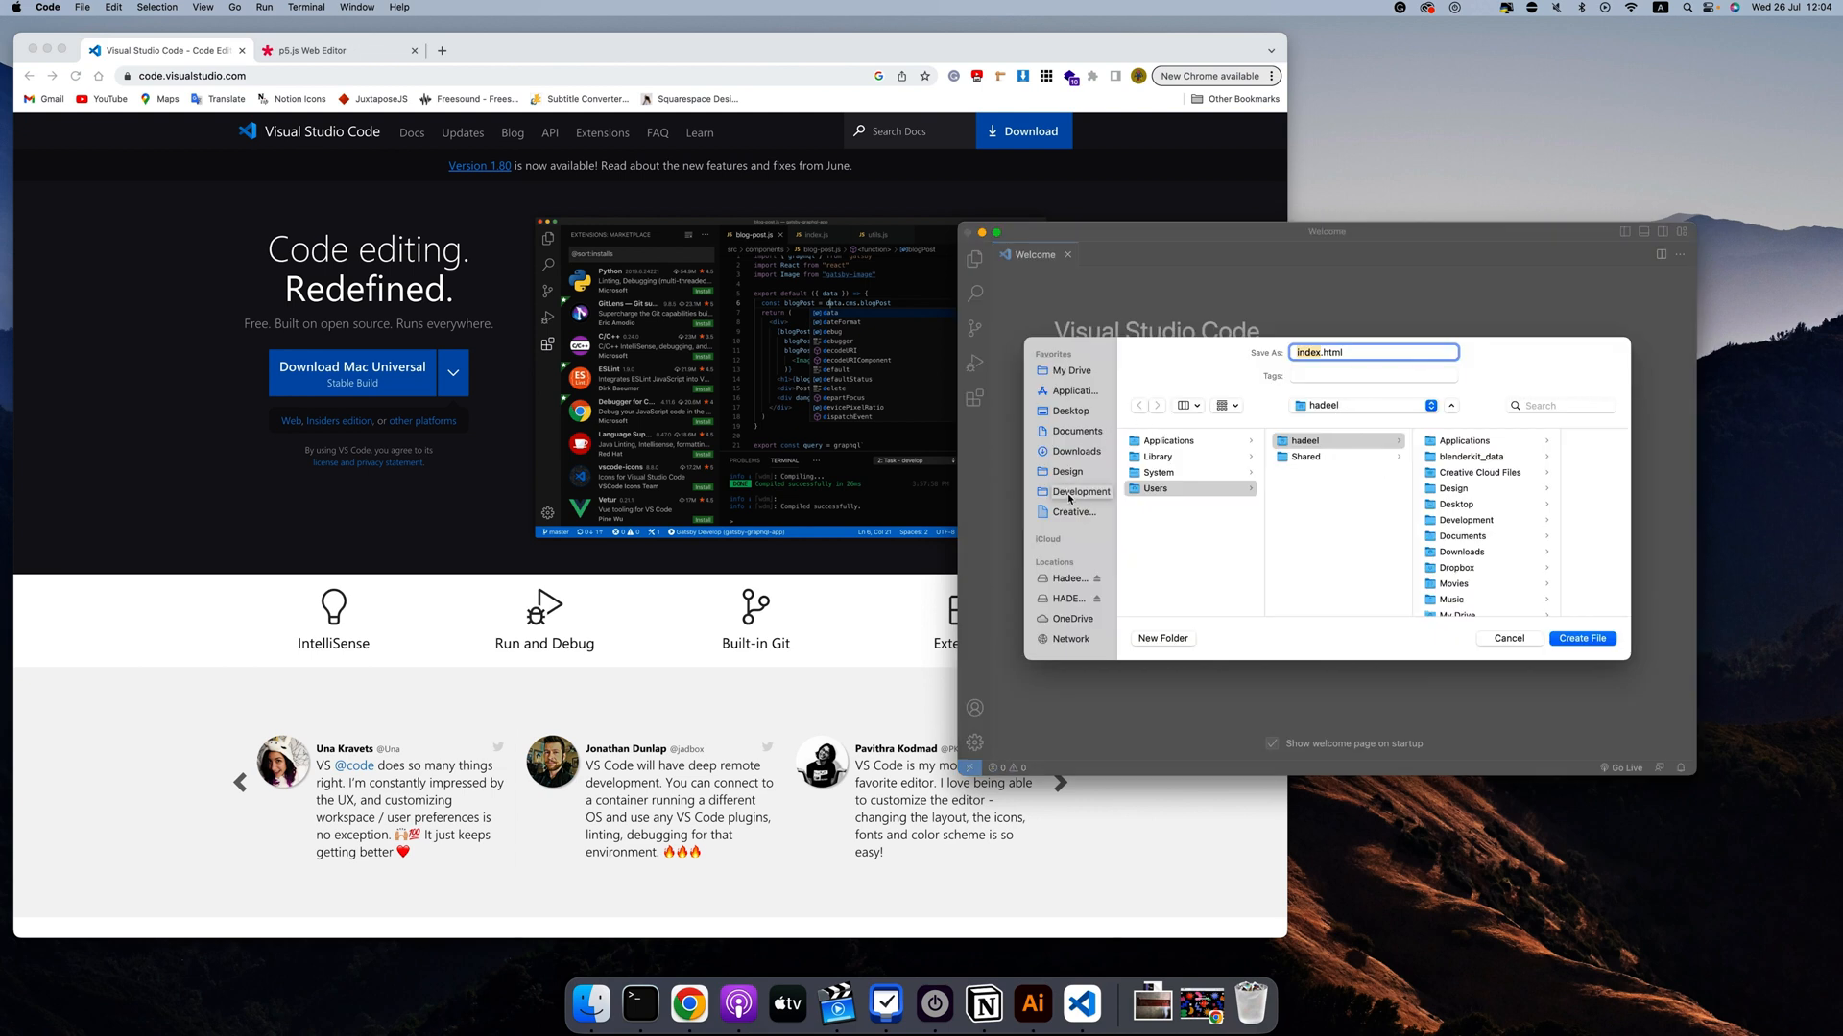
left_click(1067, 410)
type("p5js")
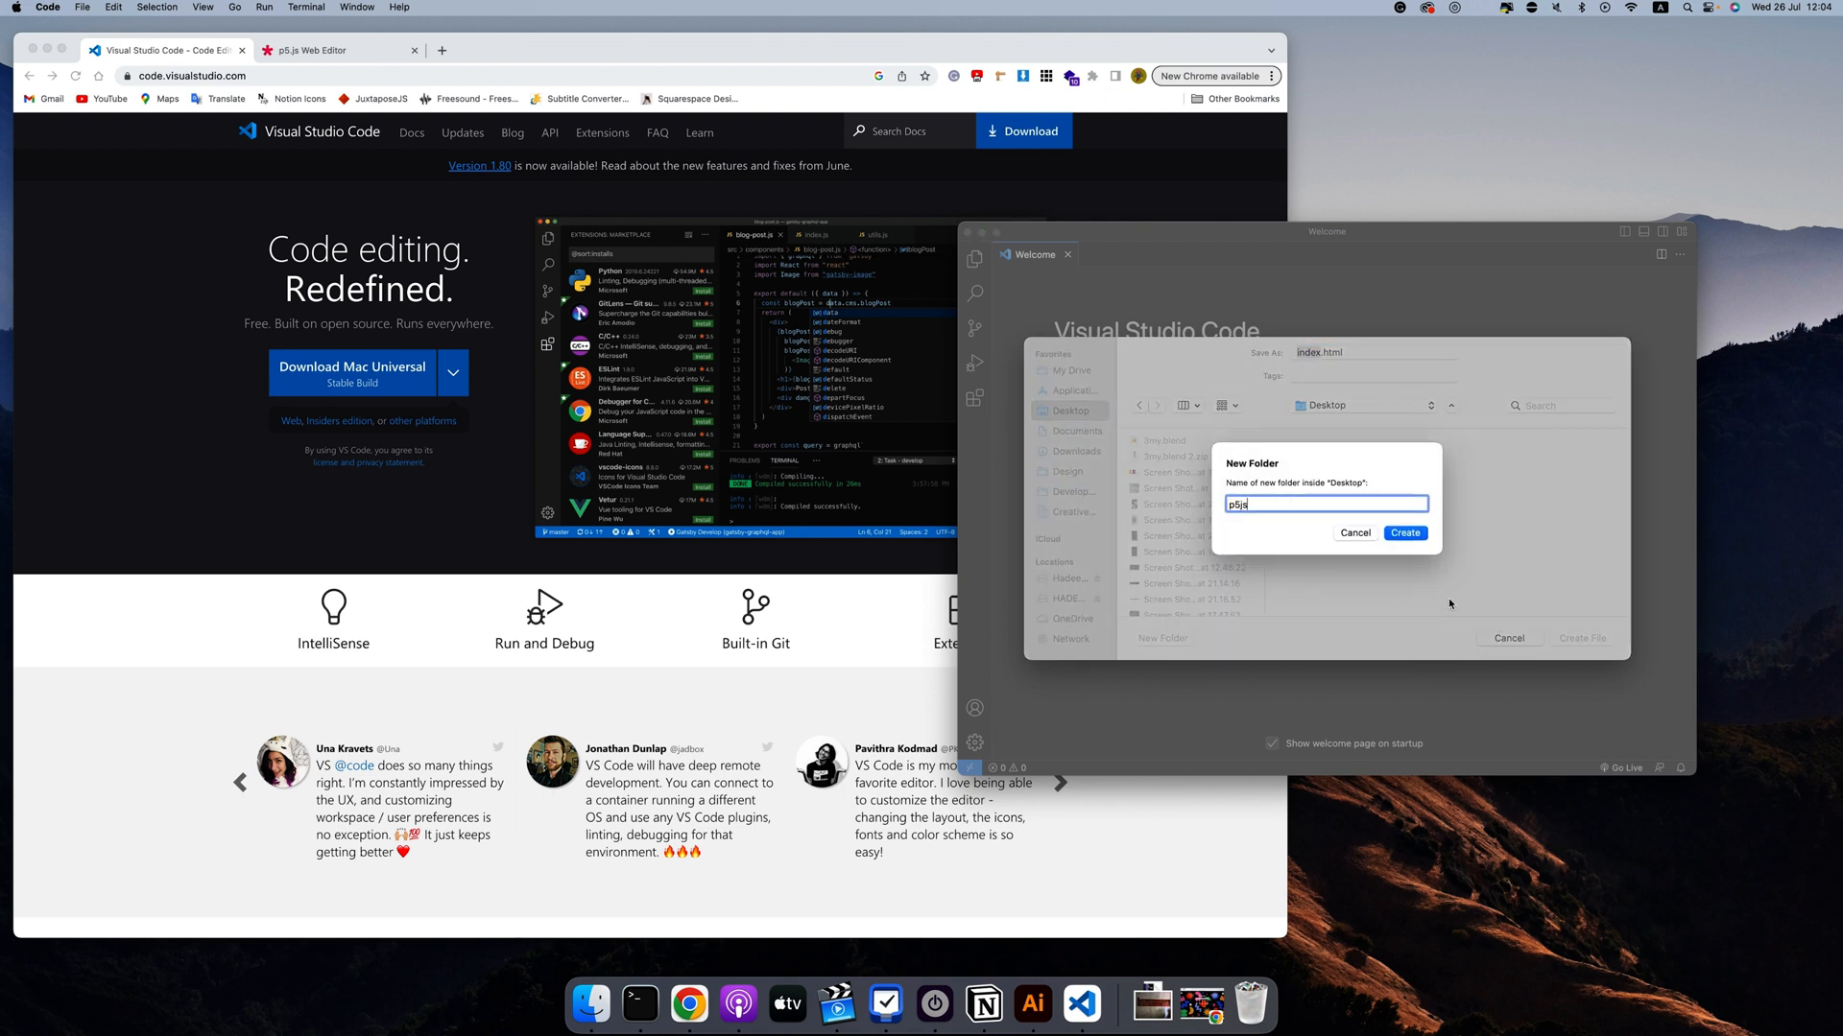
type("locally")
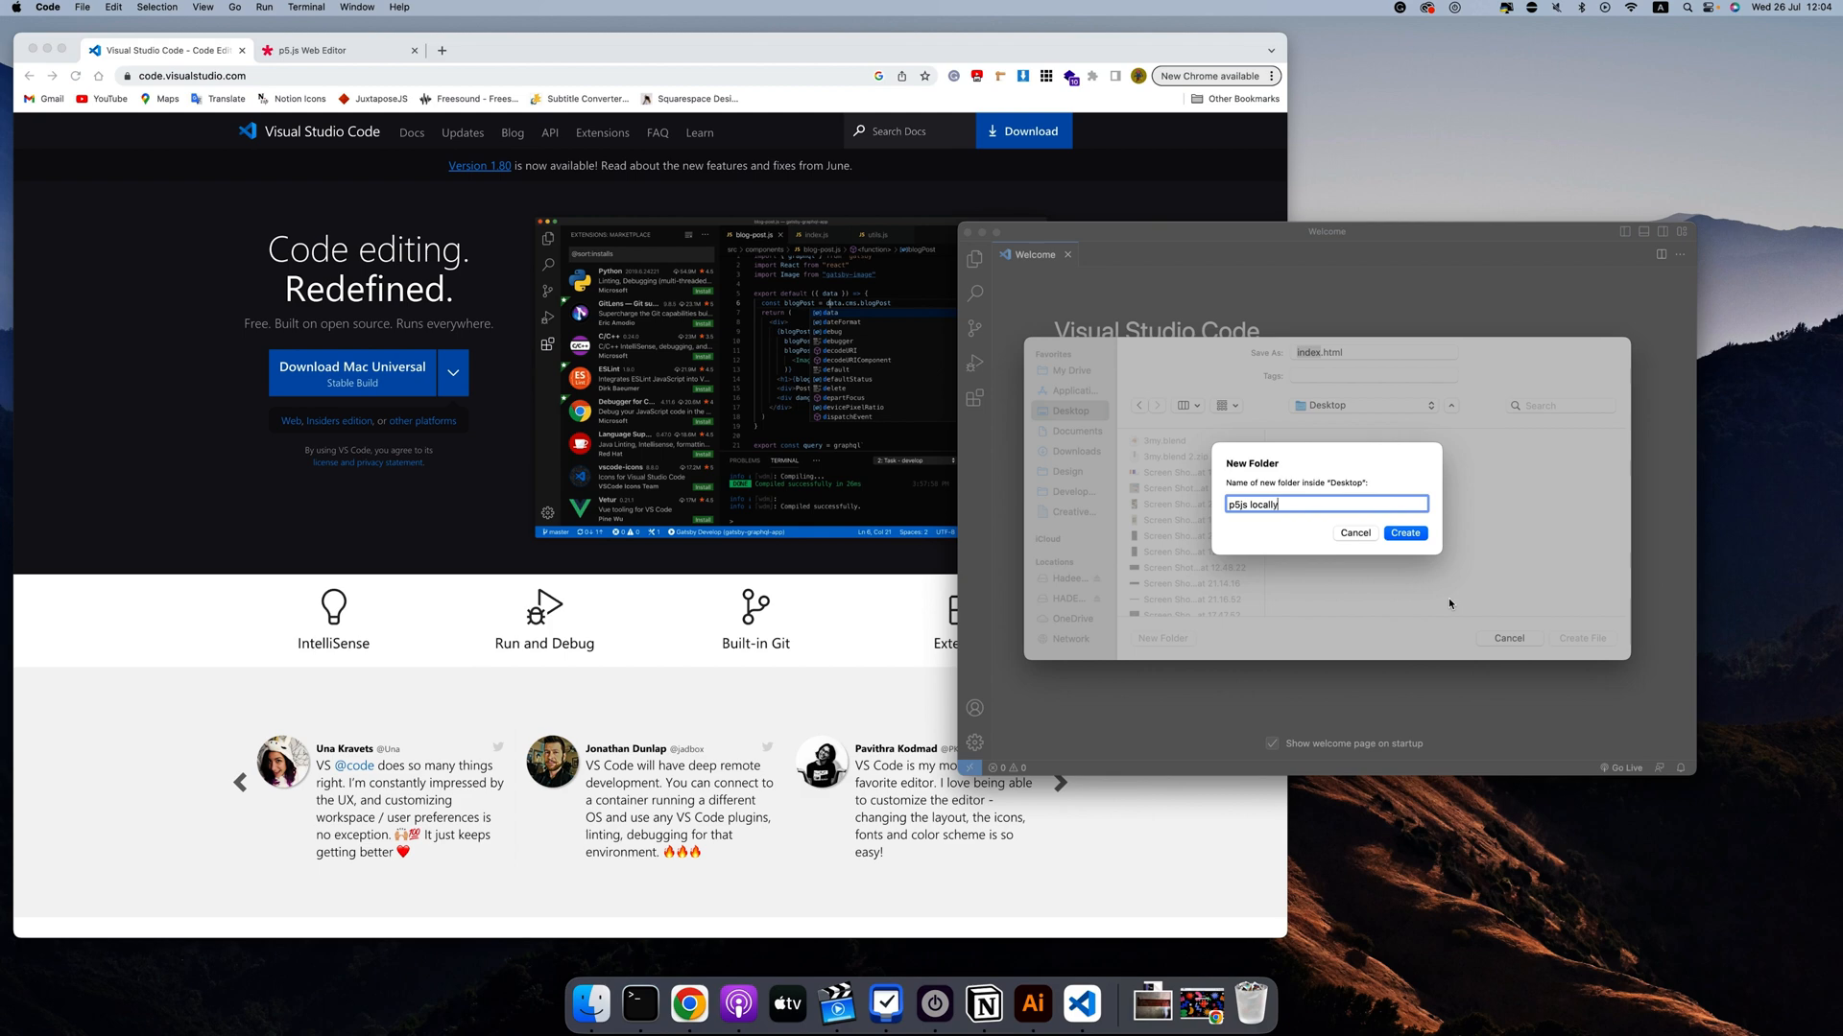
left_click(1405, 532)
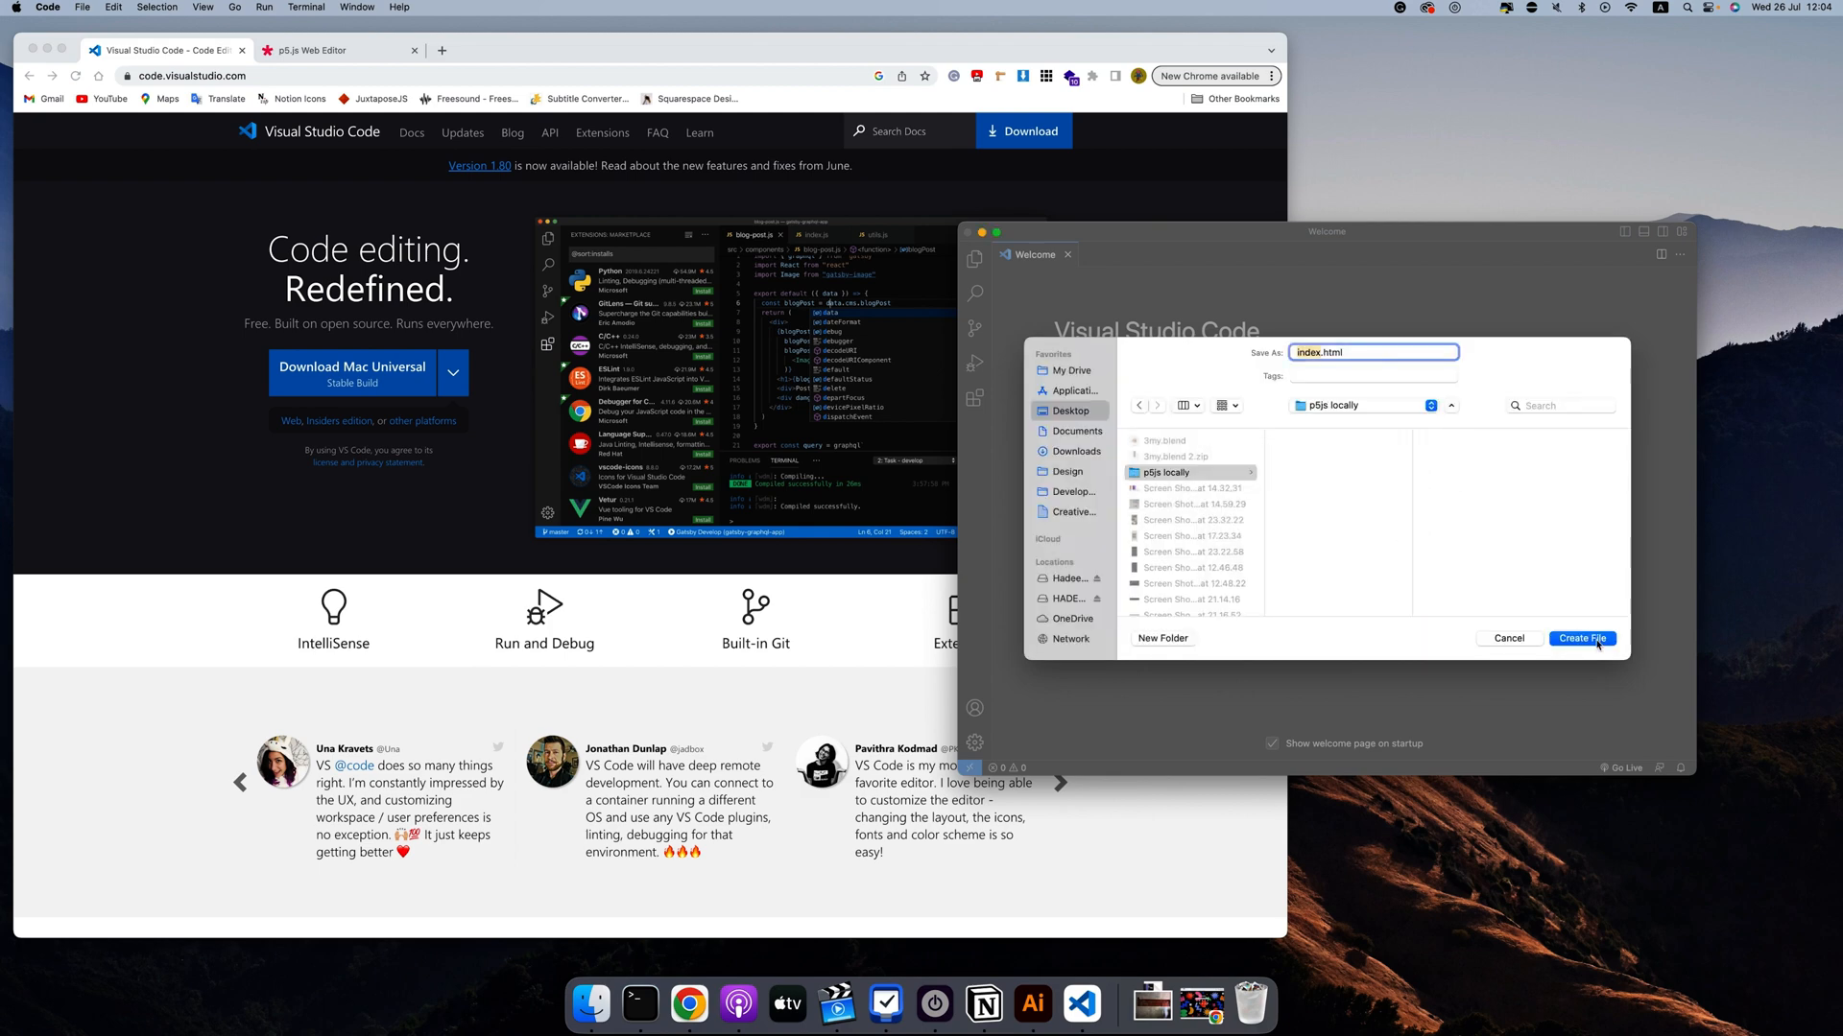
left_click(1582, 637)
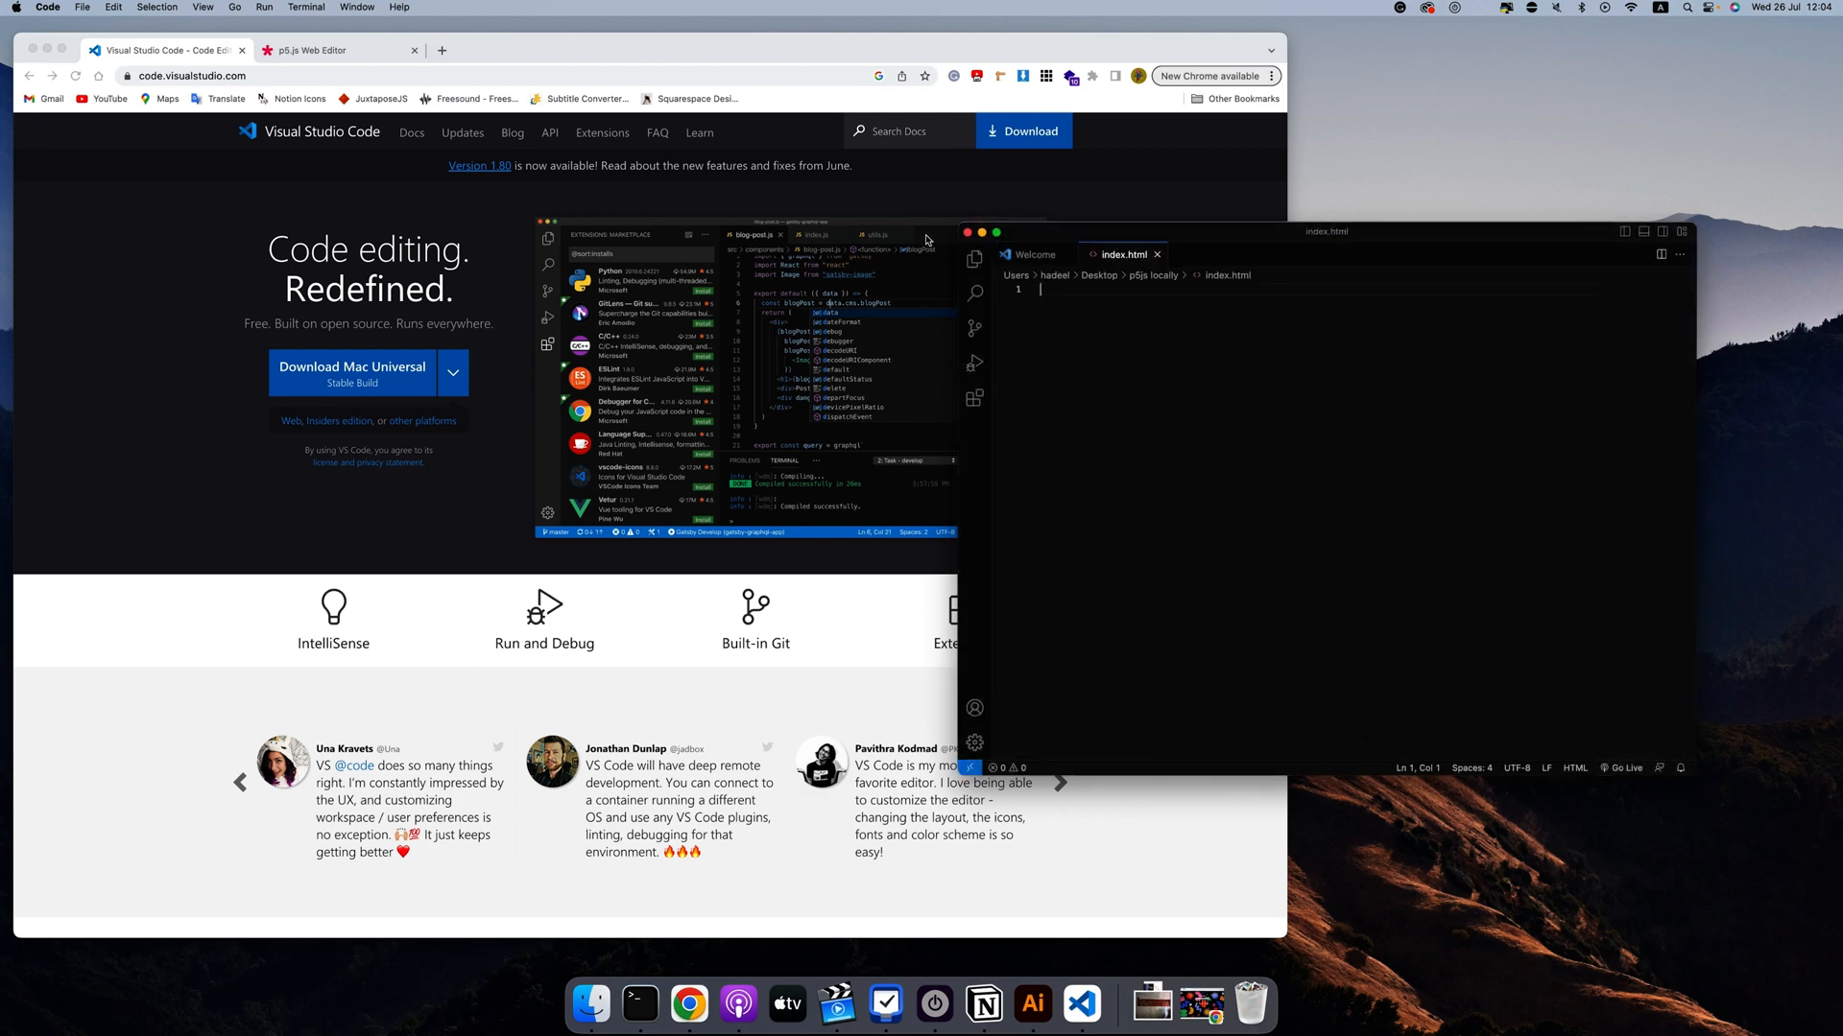
Open the 'p5js locally' folder as the workspace from the Explorer panel
left_click(974, 258)
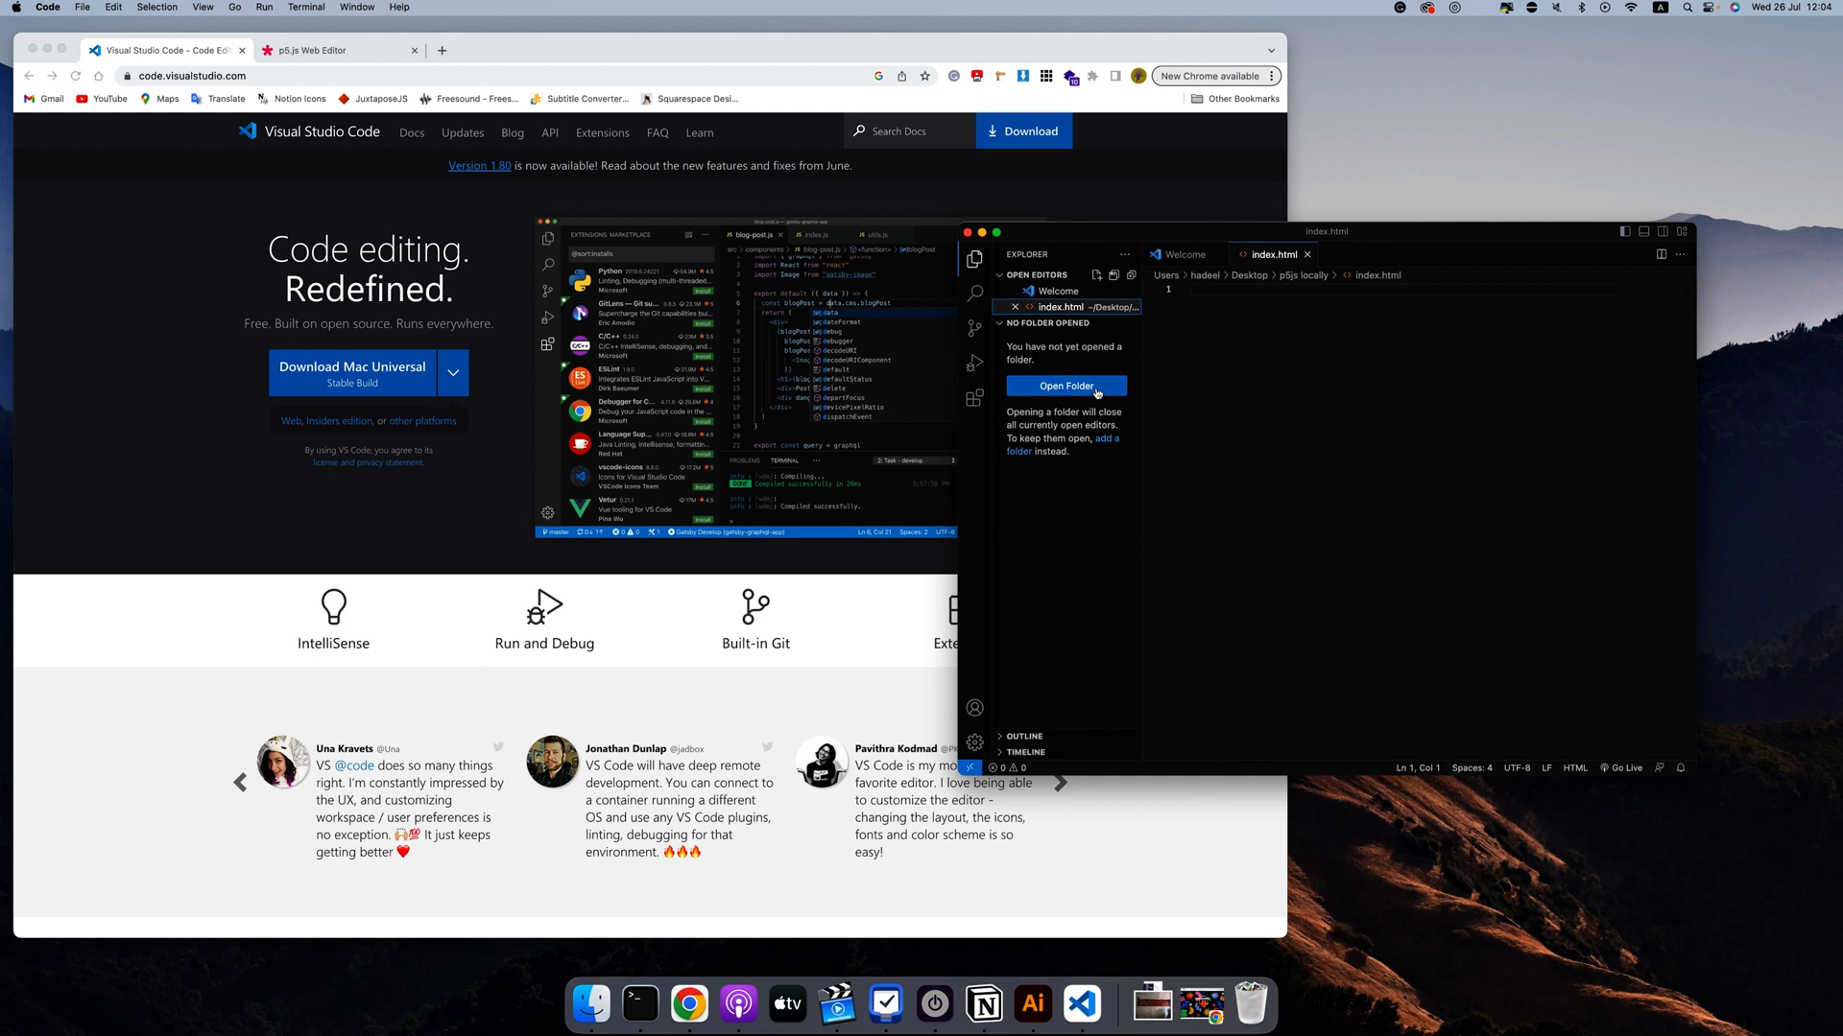
left_click(1066, 385)
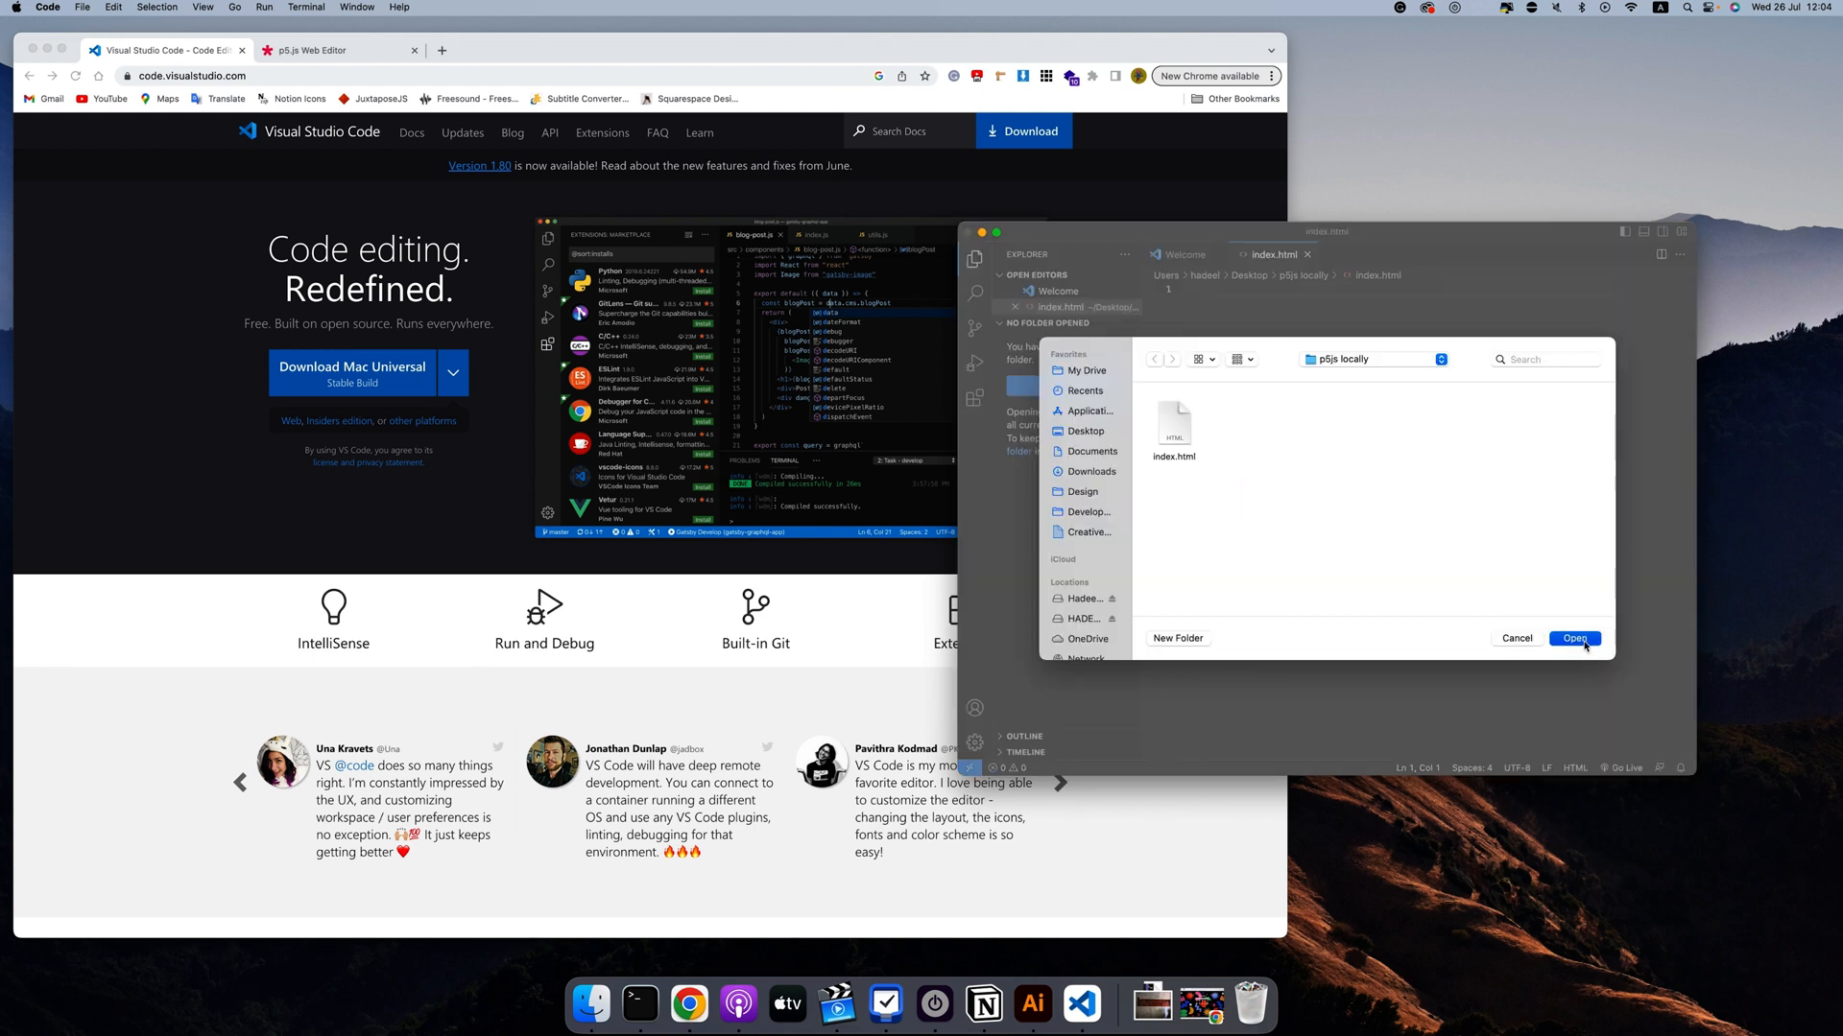
left_click(1573, 637)
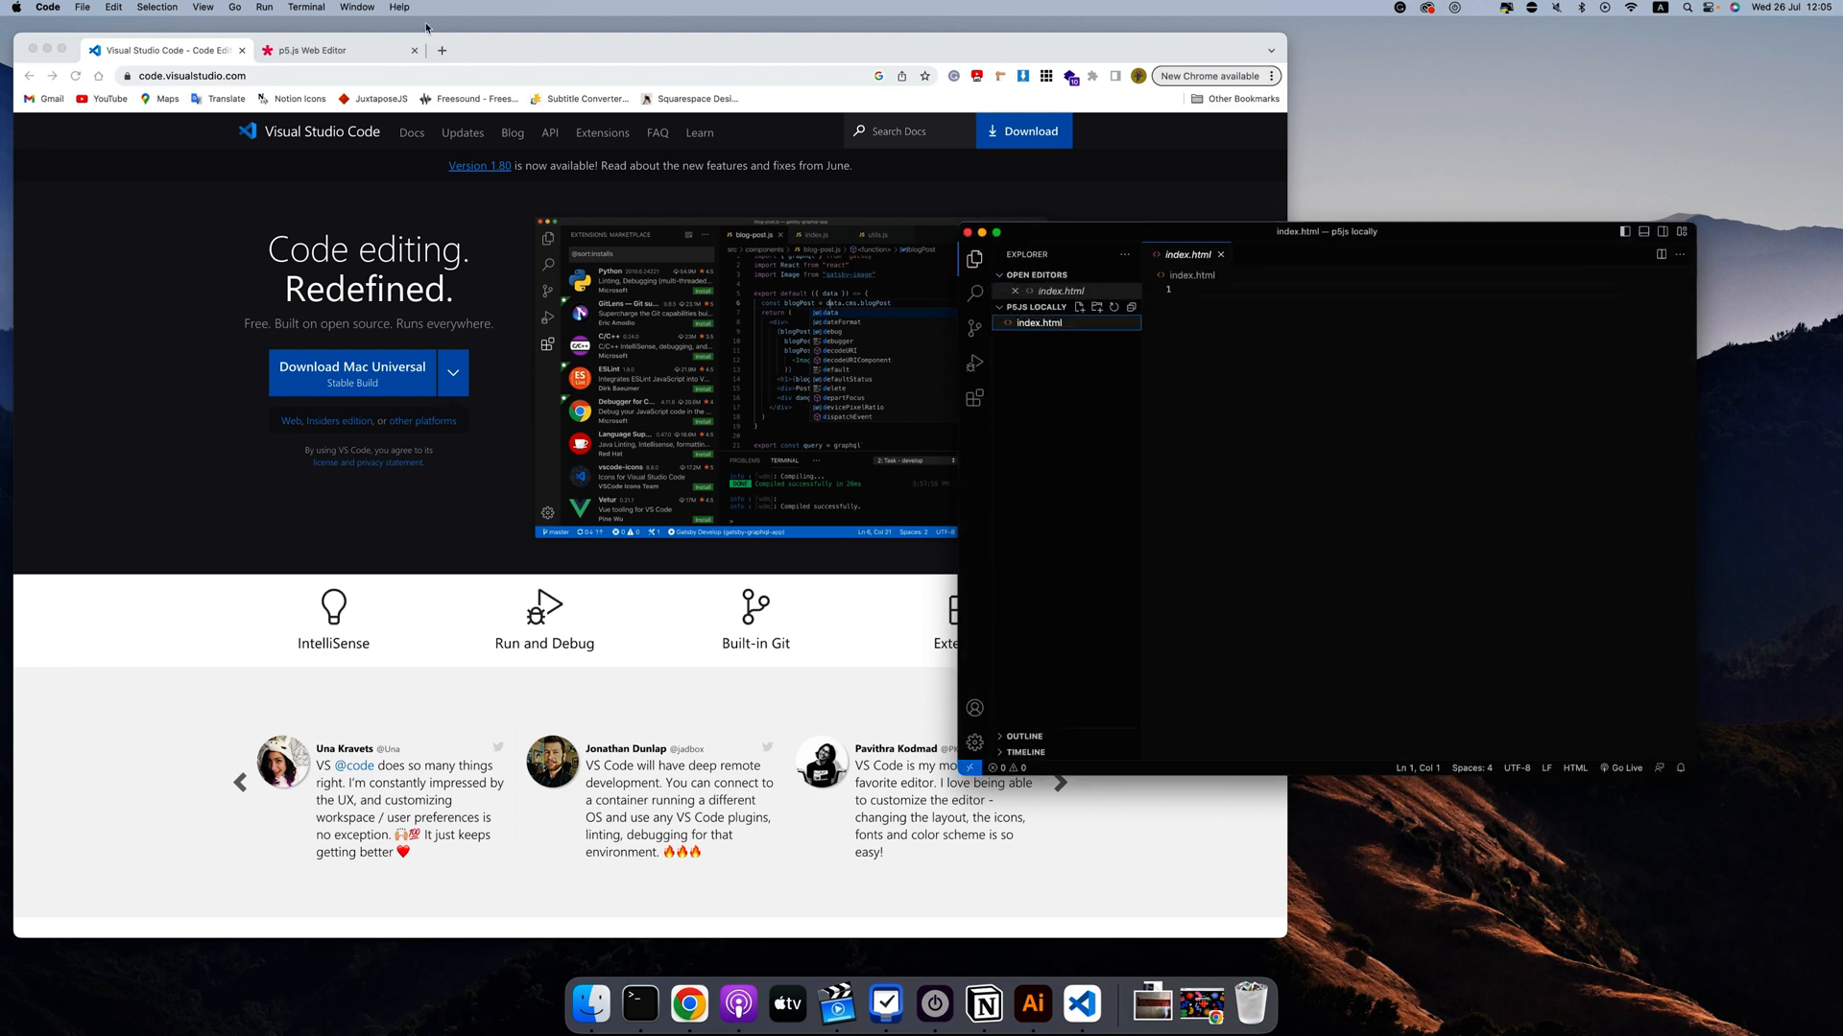
View the web editor's index.html, then start the html:5 boilerplate in VS Code's index.html
left_click(338, 49)
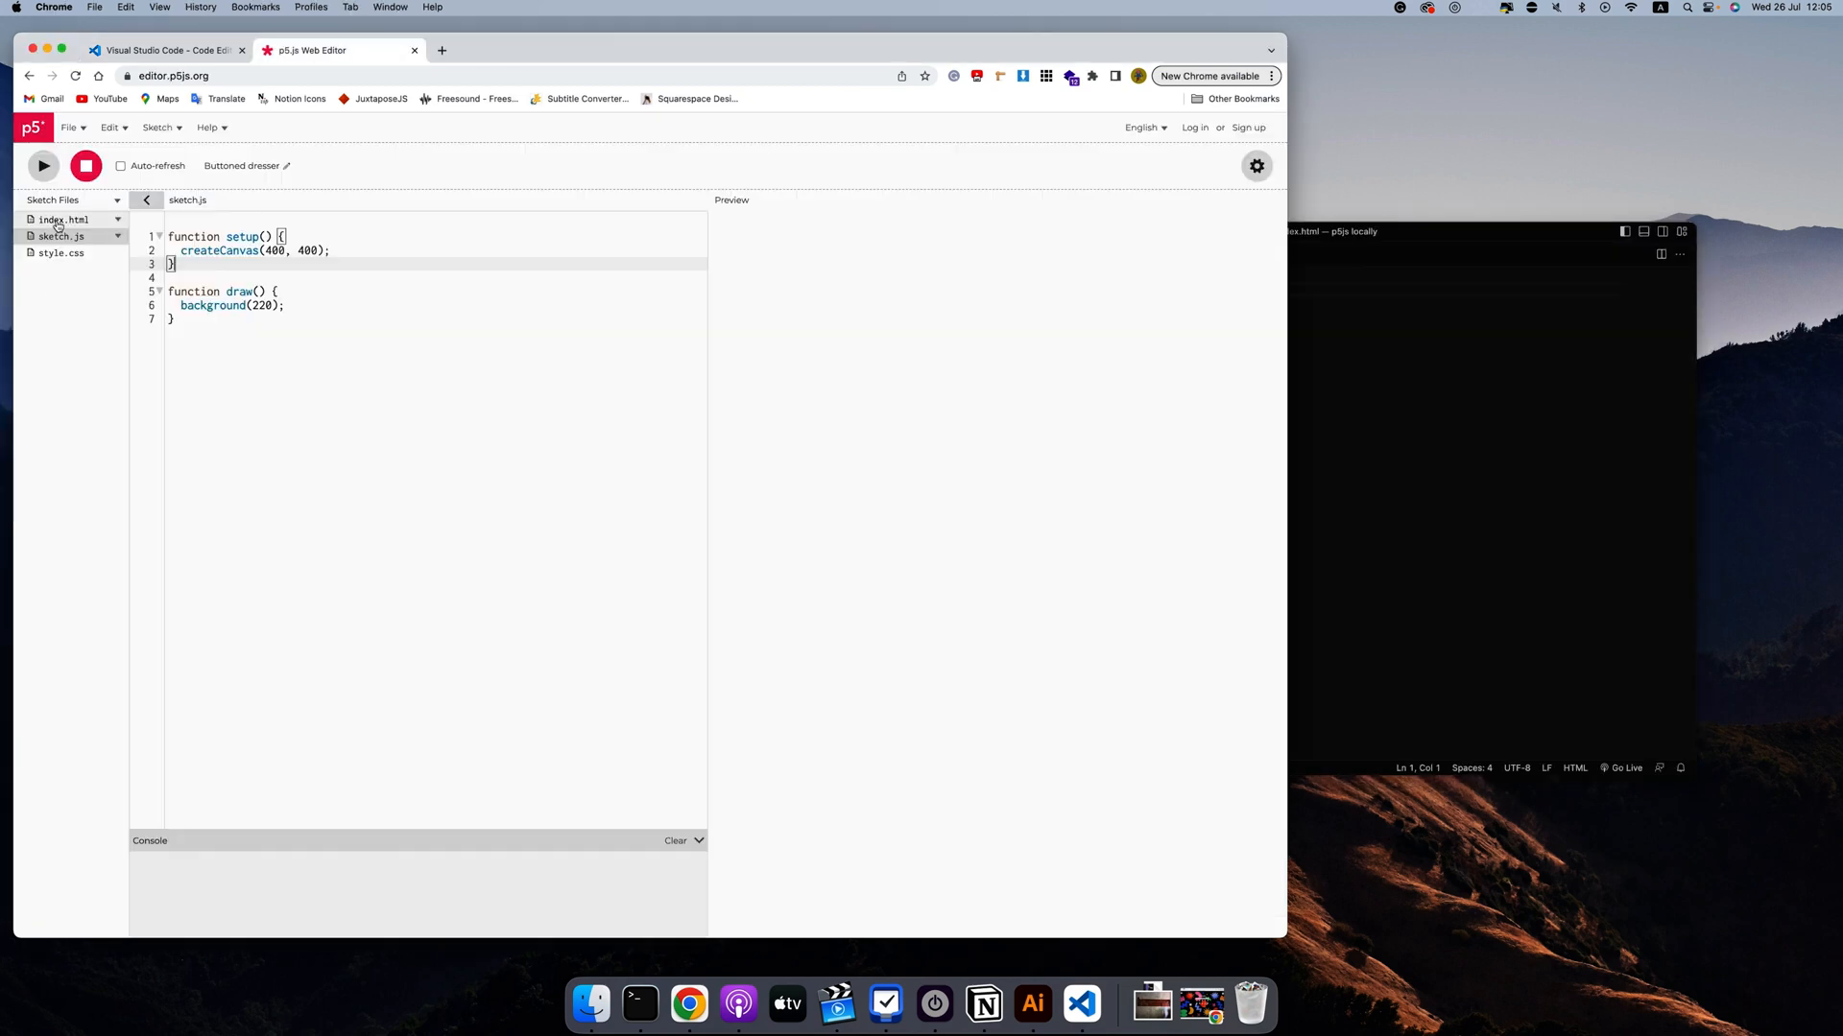
left_click(64, 219)
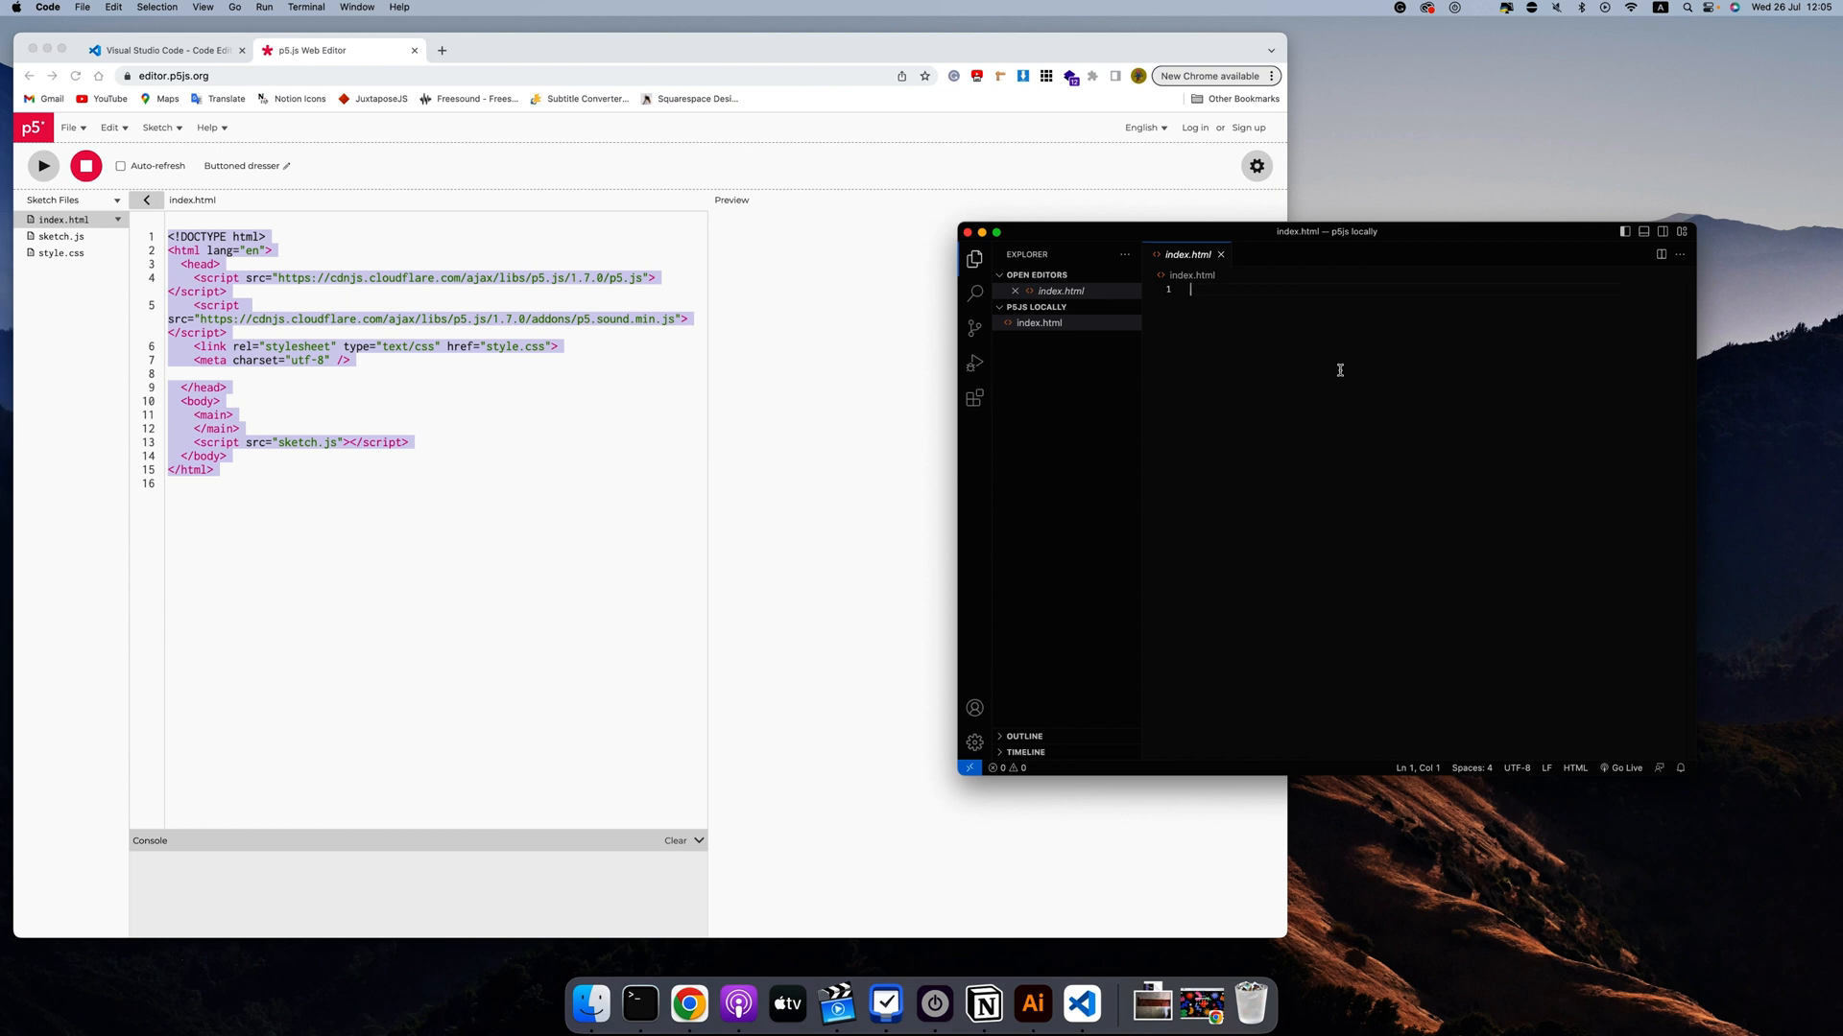
type("html>")
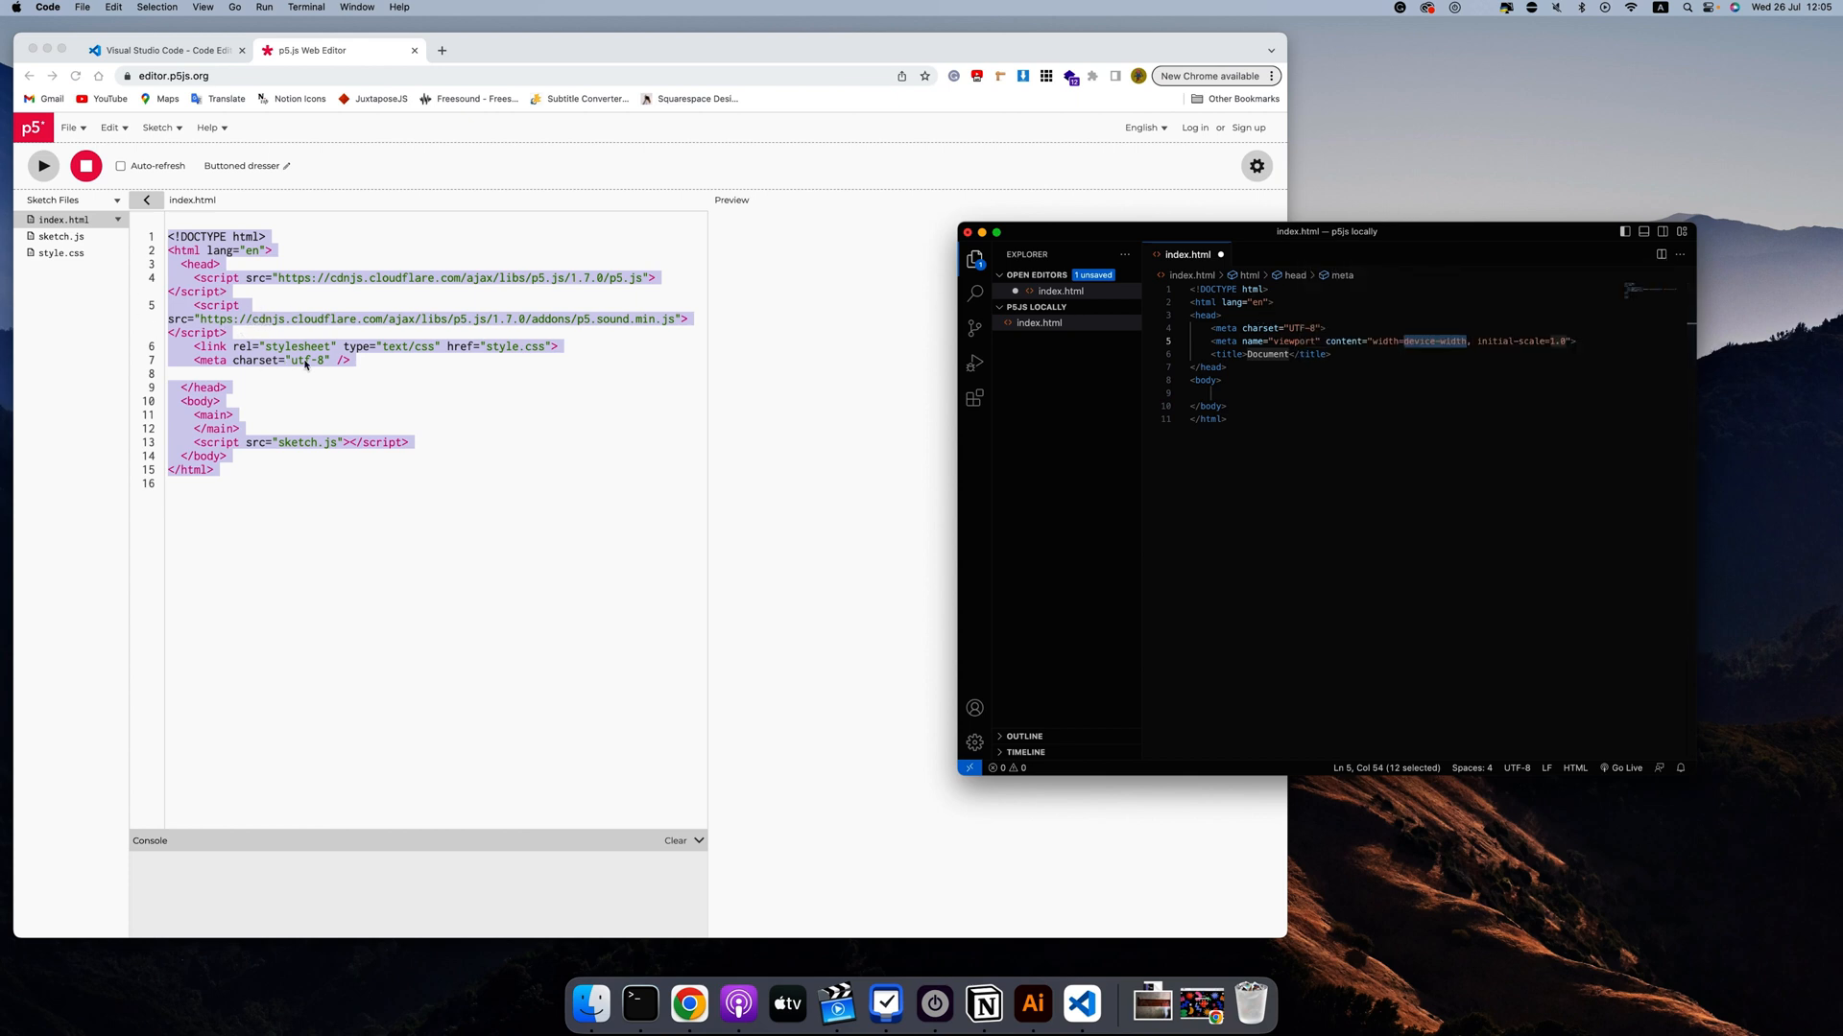
mouse_move(753, 399)
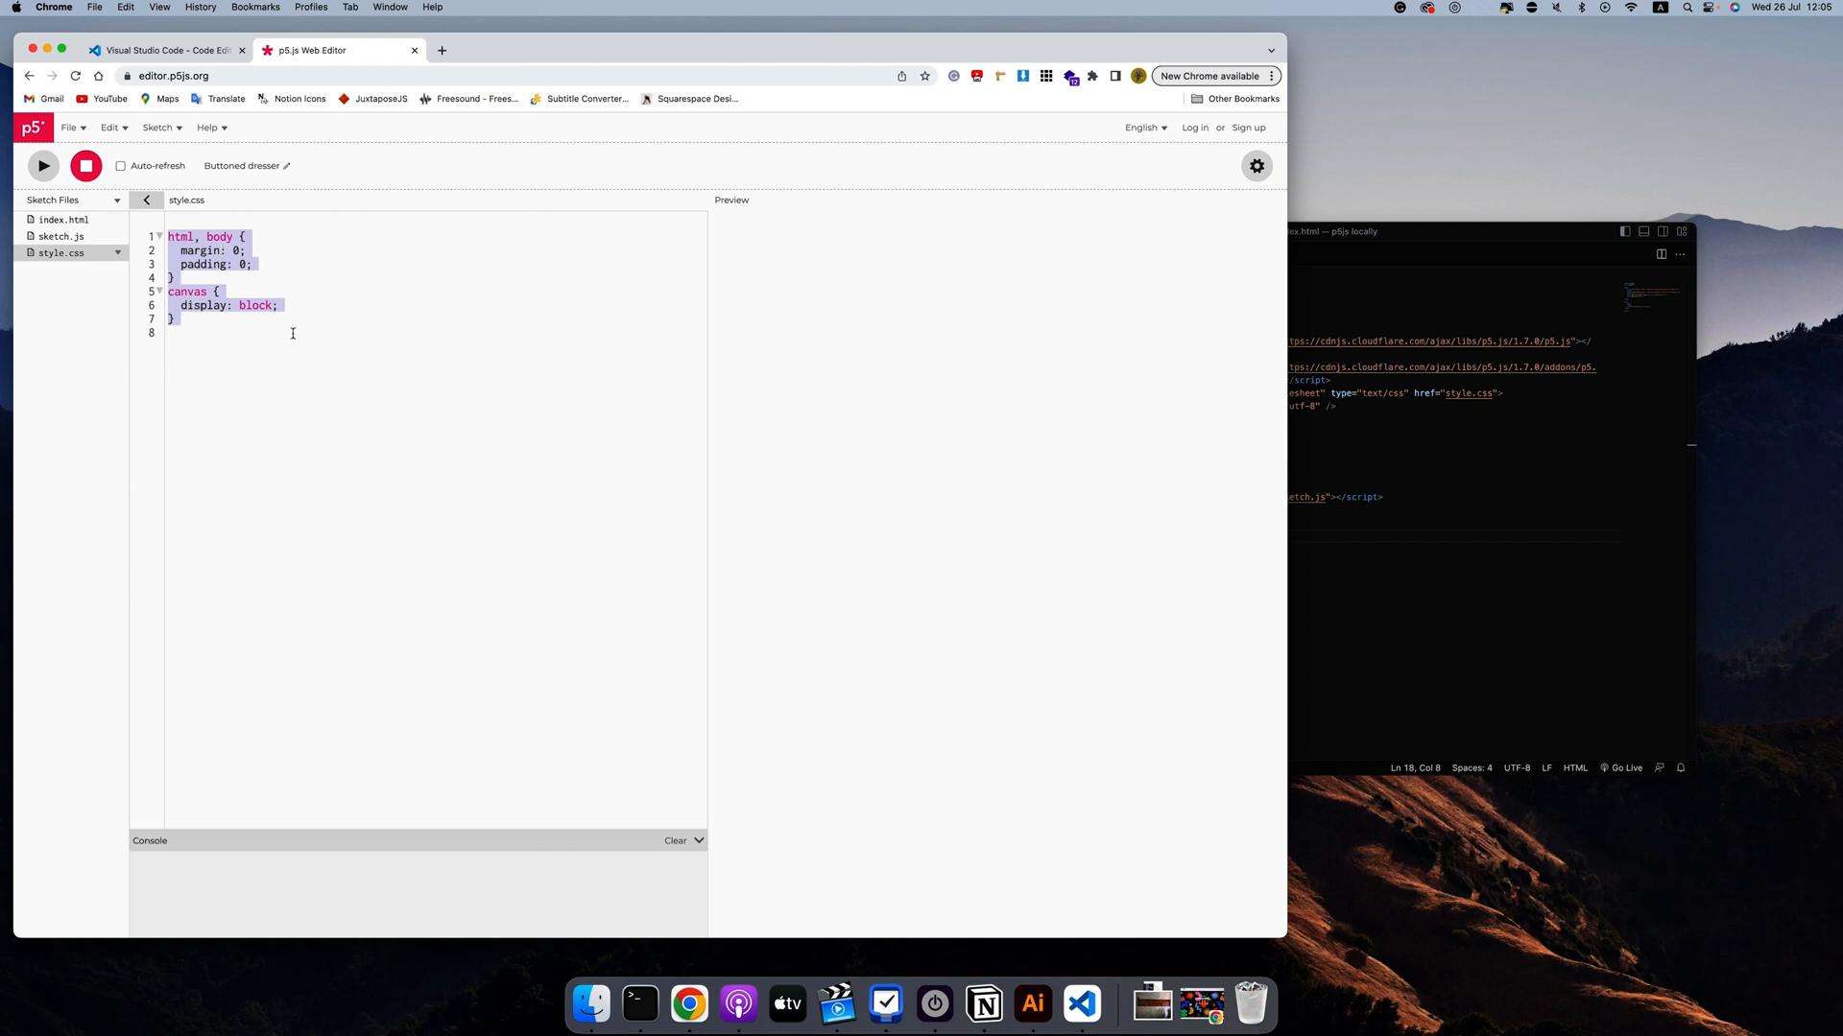
Deselect the style.css rules shown in the p5.js Web Editor
left_click(342, 305)
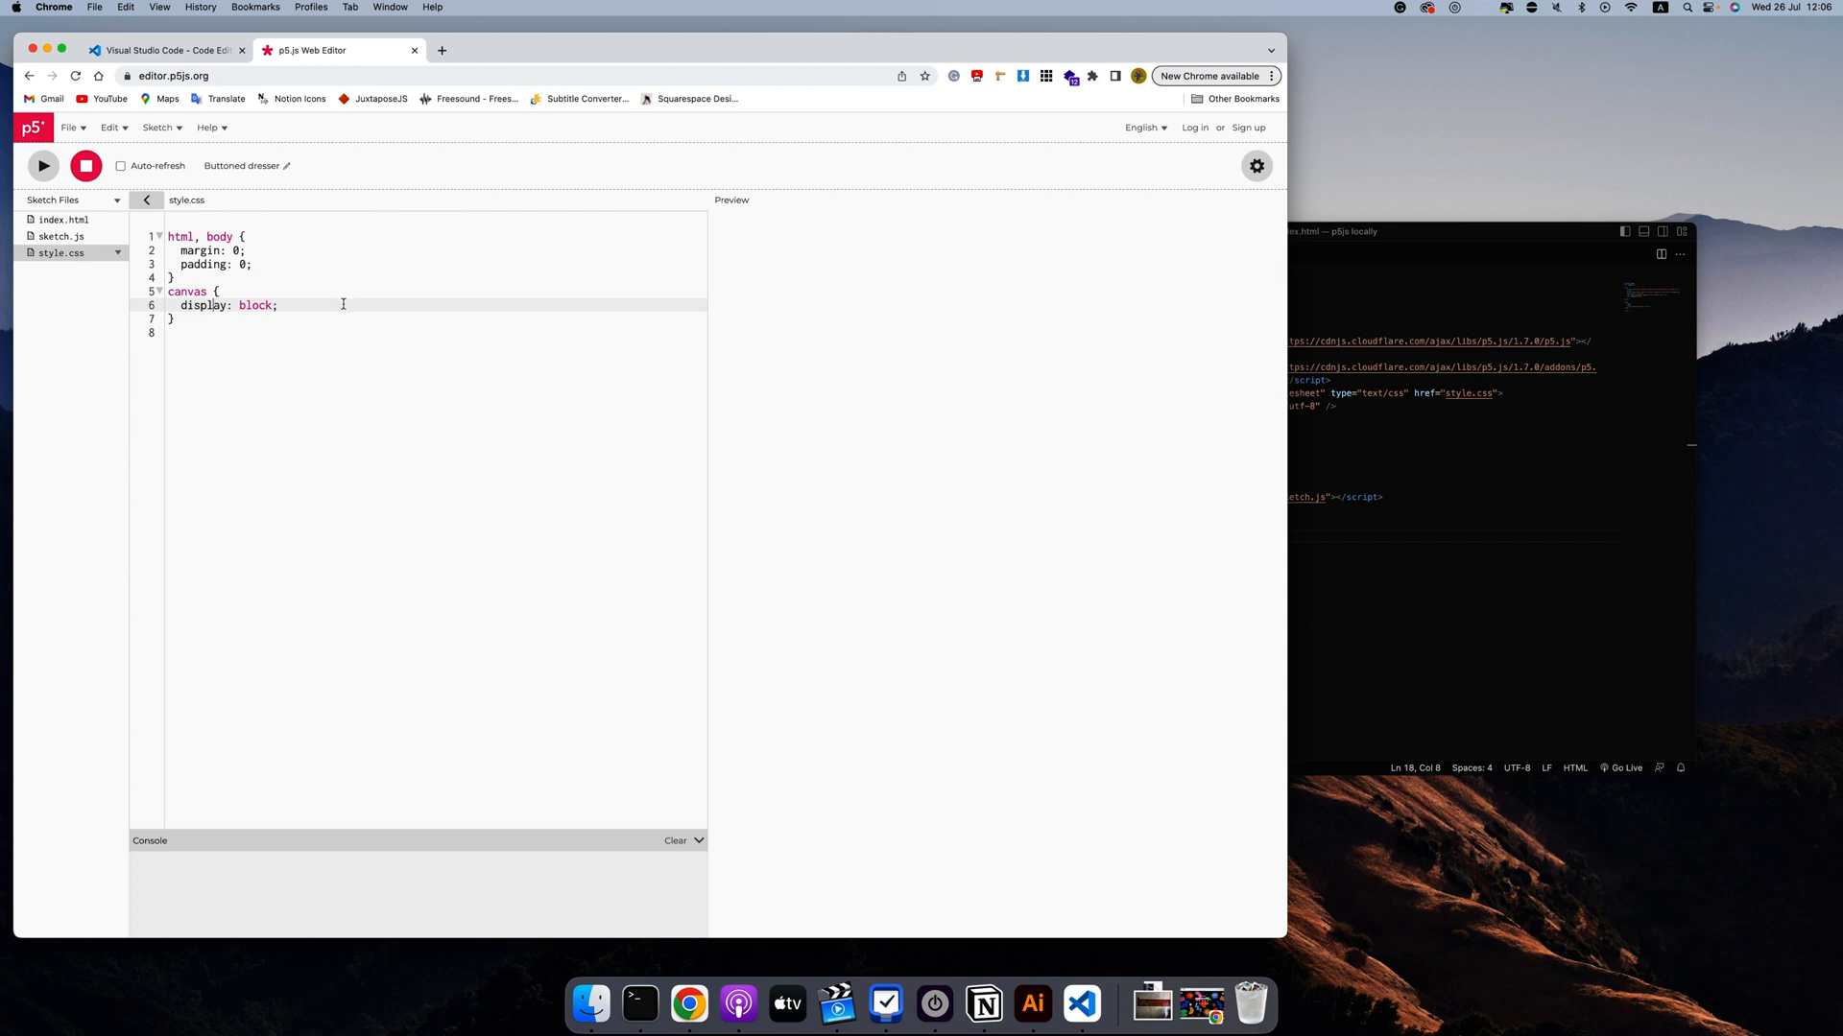
mouse_move(723, 222)
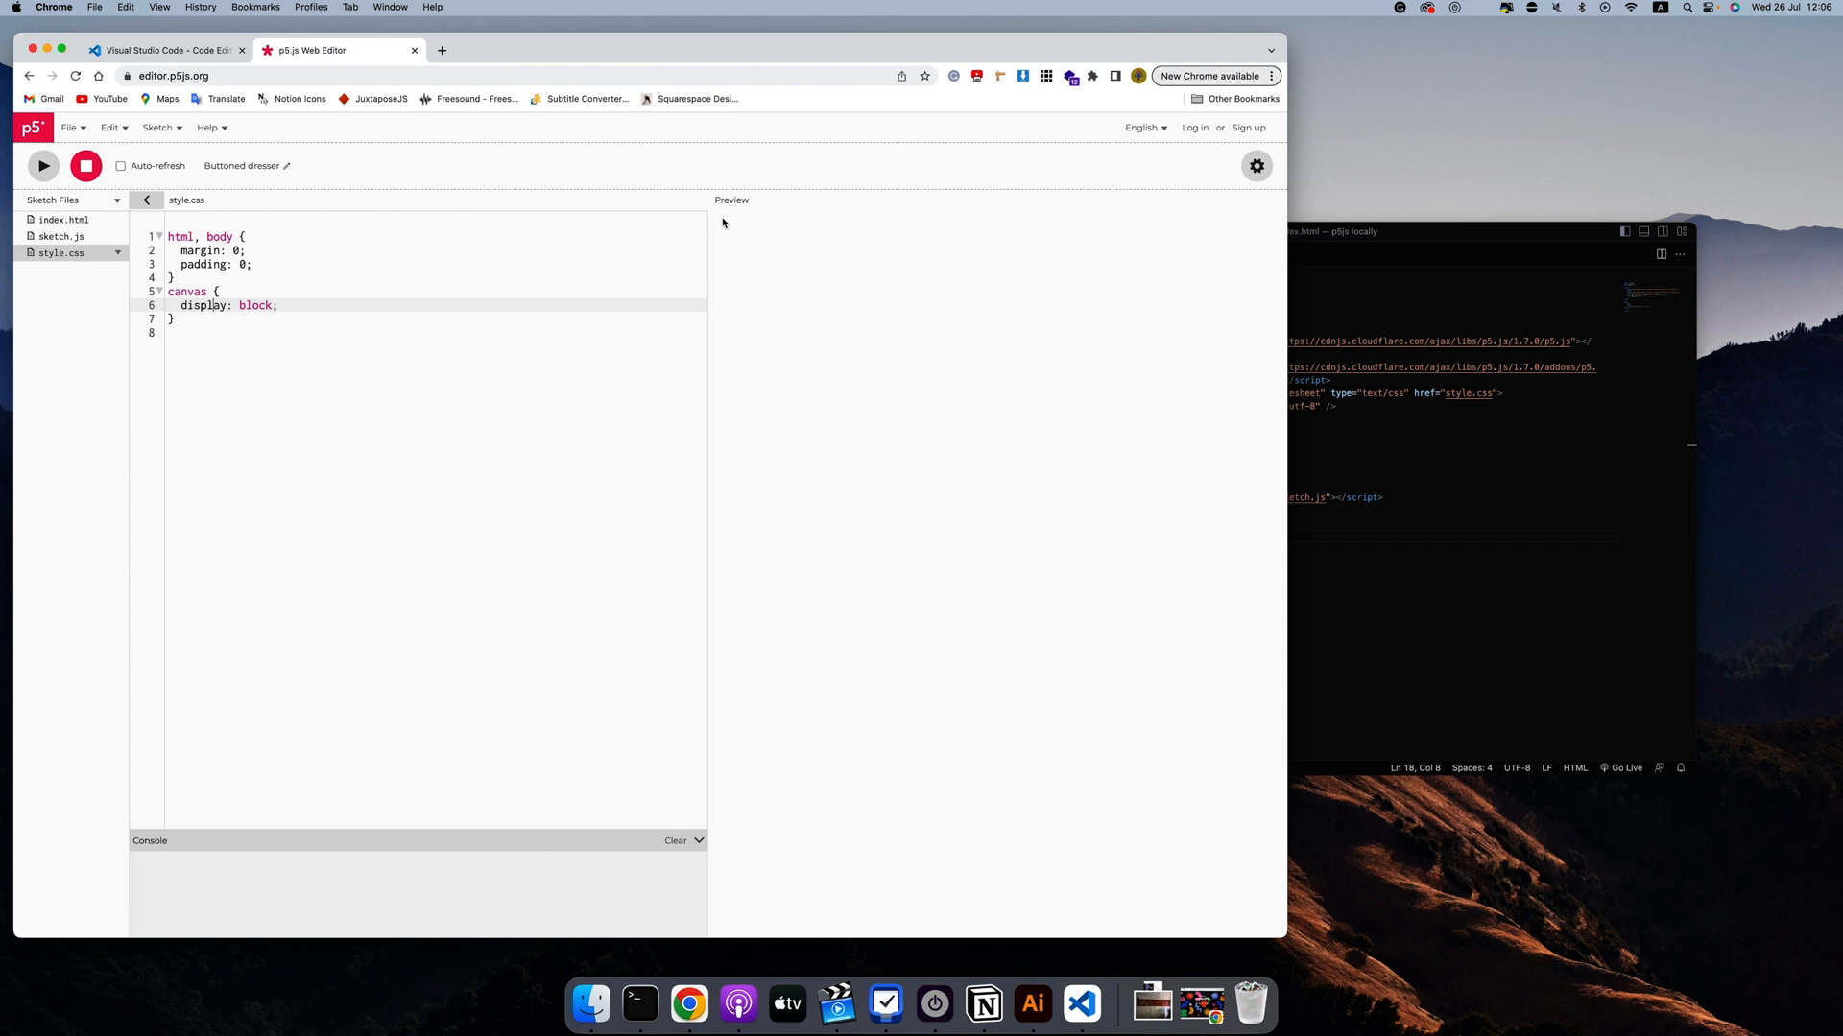
mouse_move(1202, 228)
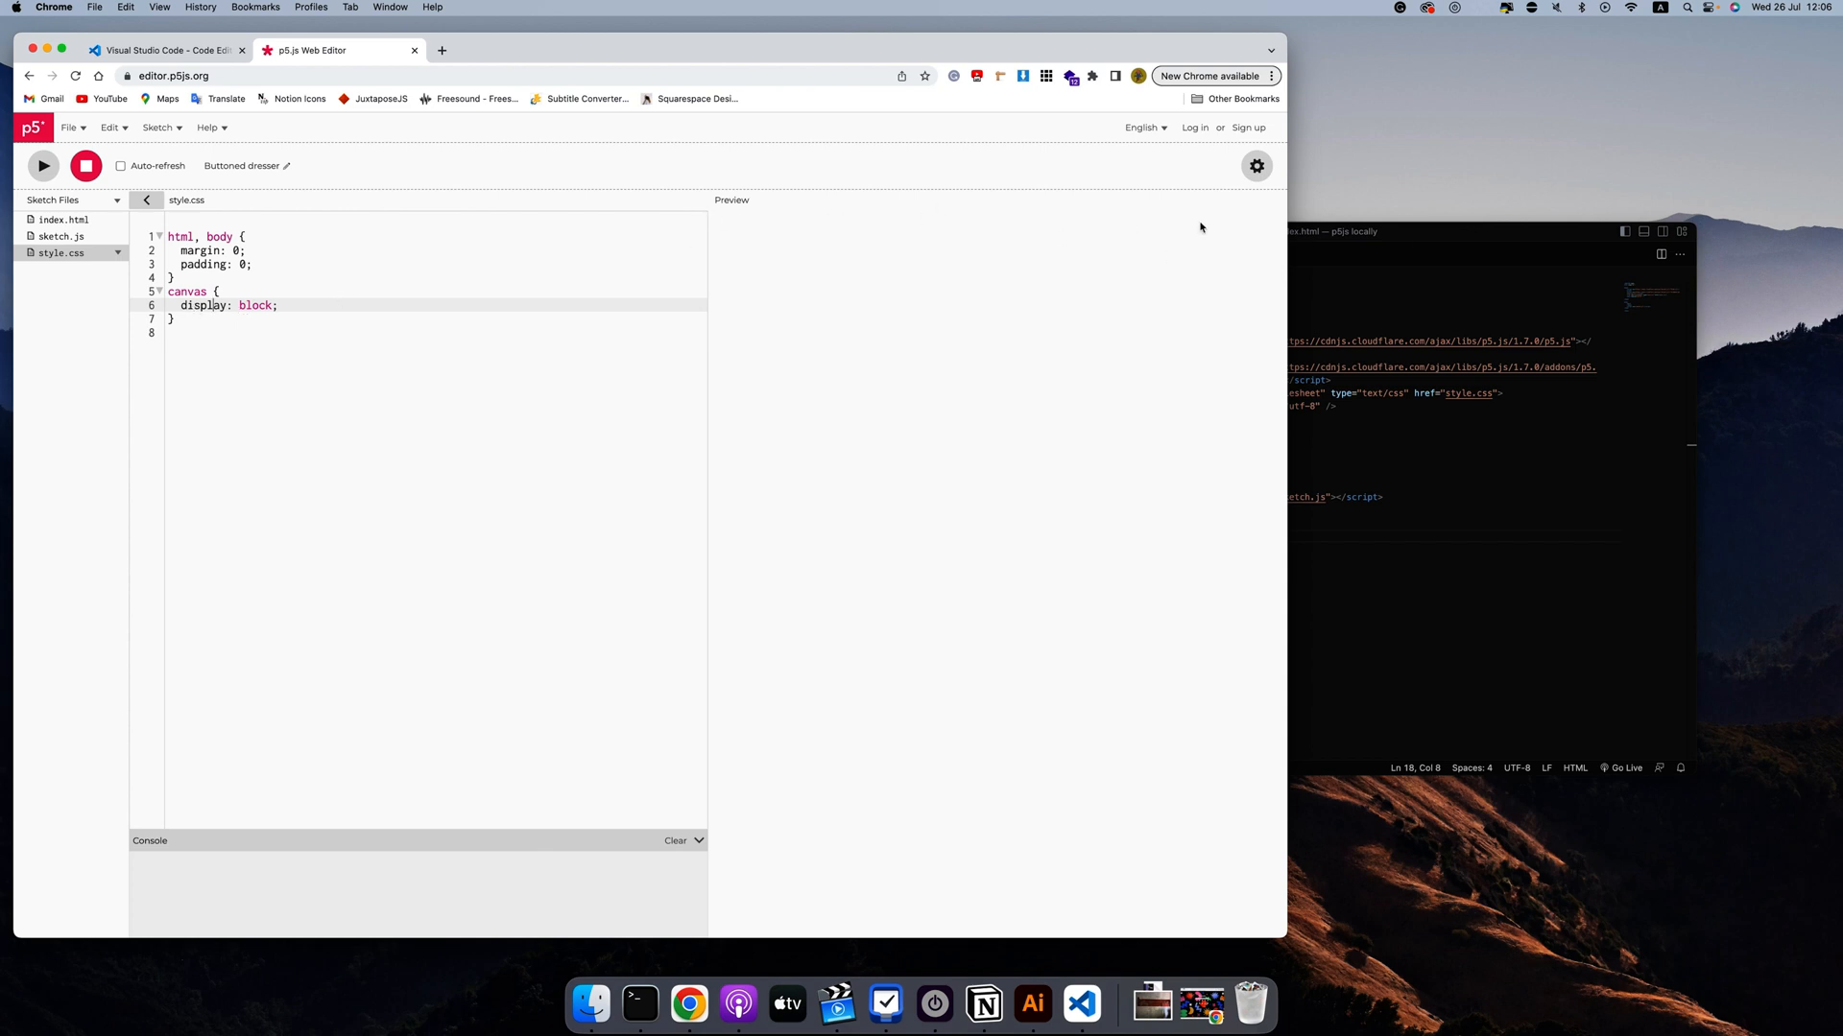
mouse_move(370, 391)
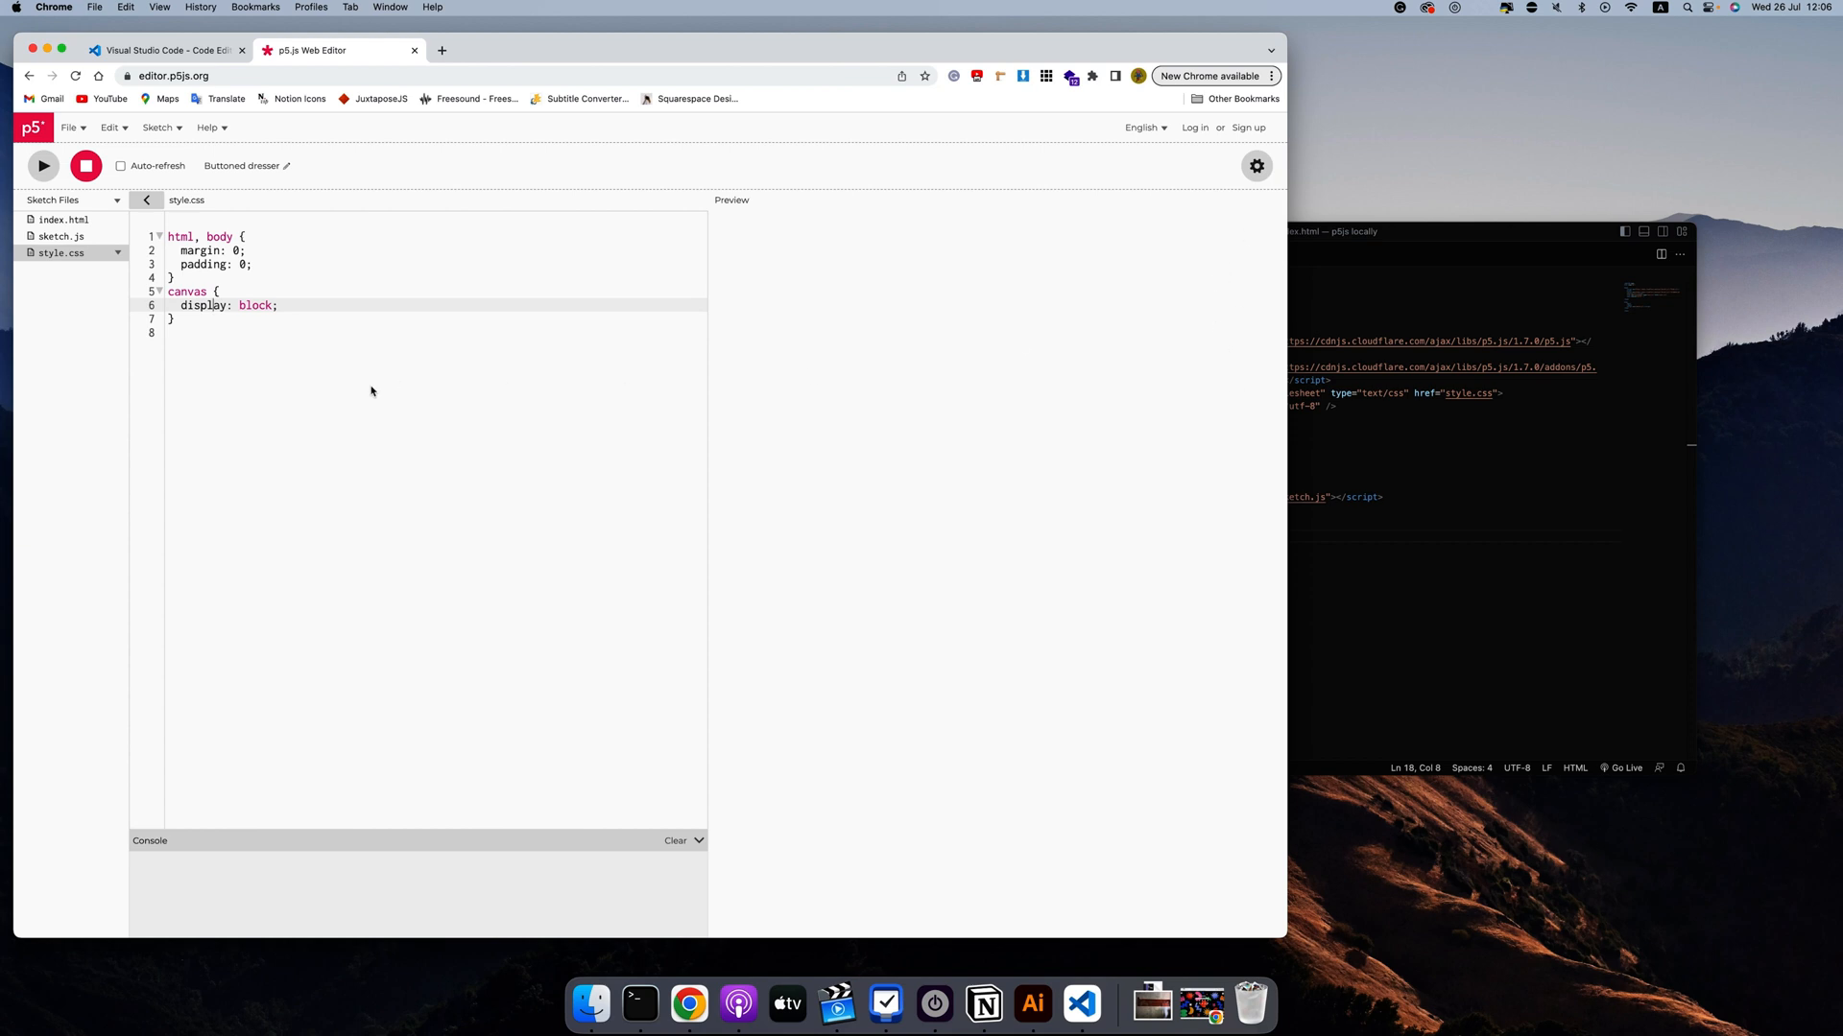
mouse_move(1228, 495)
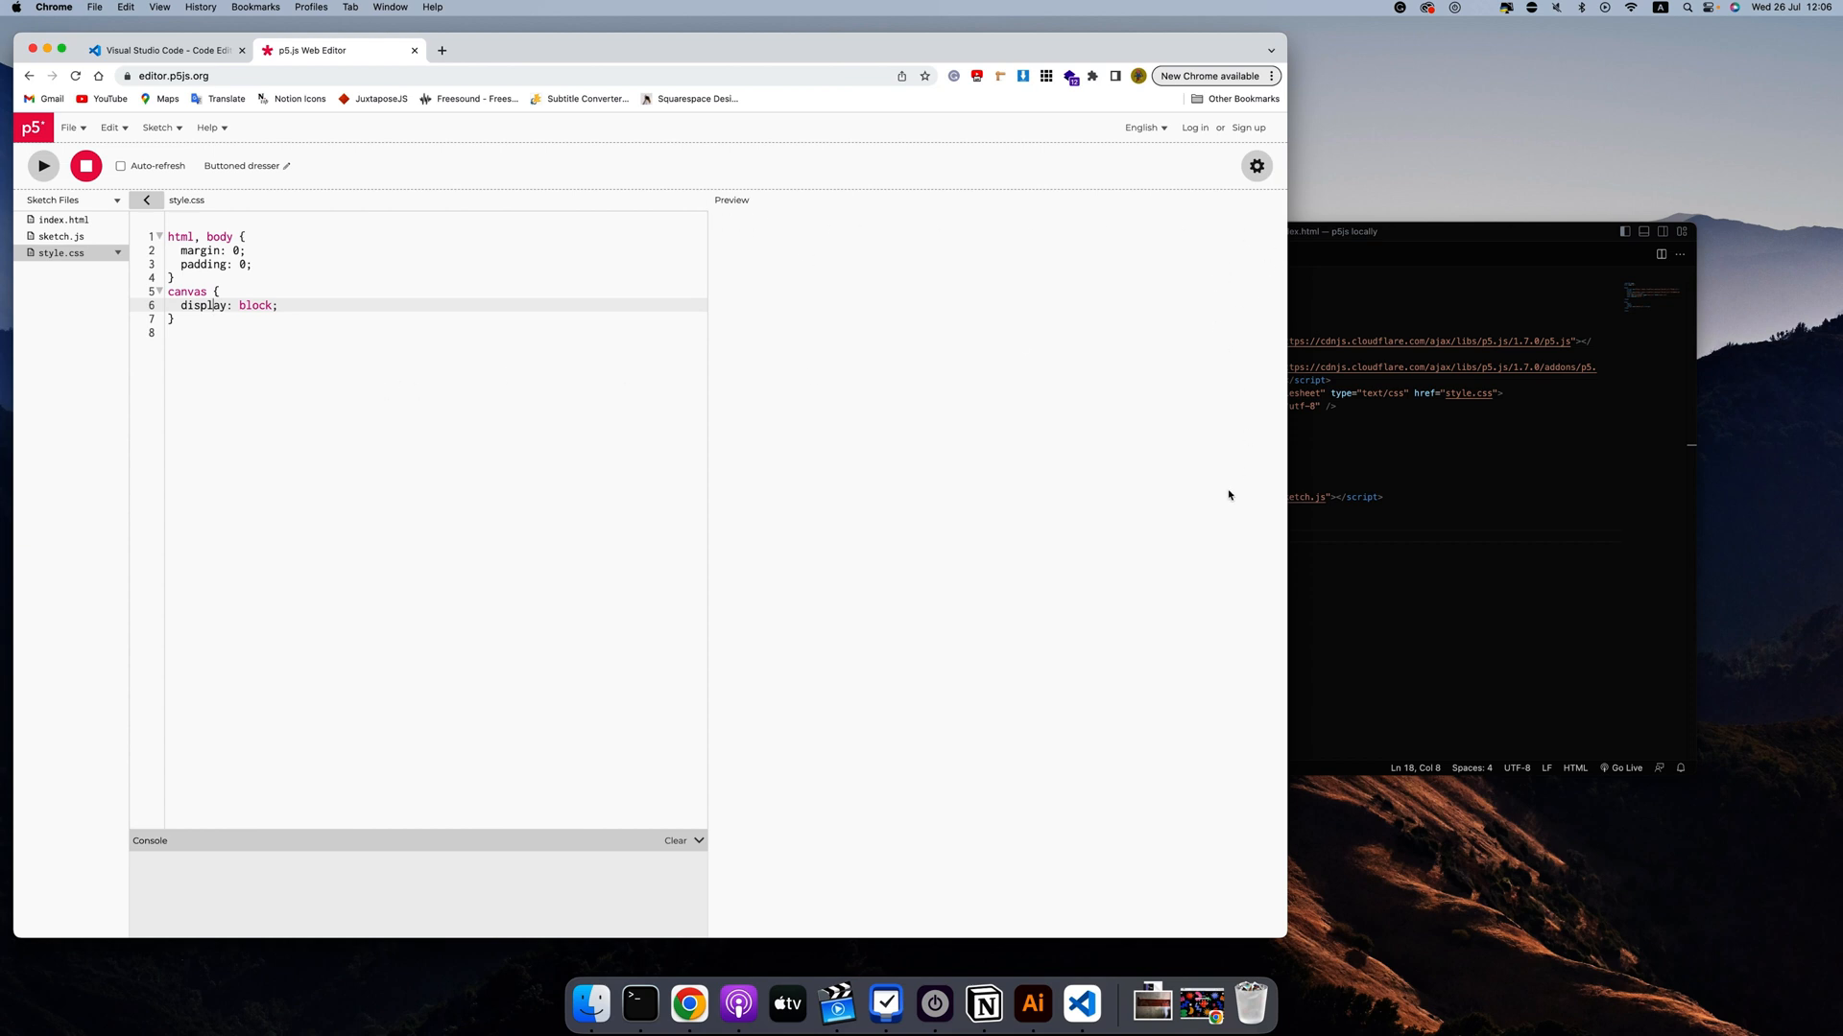
mouse_move(756, 471)
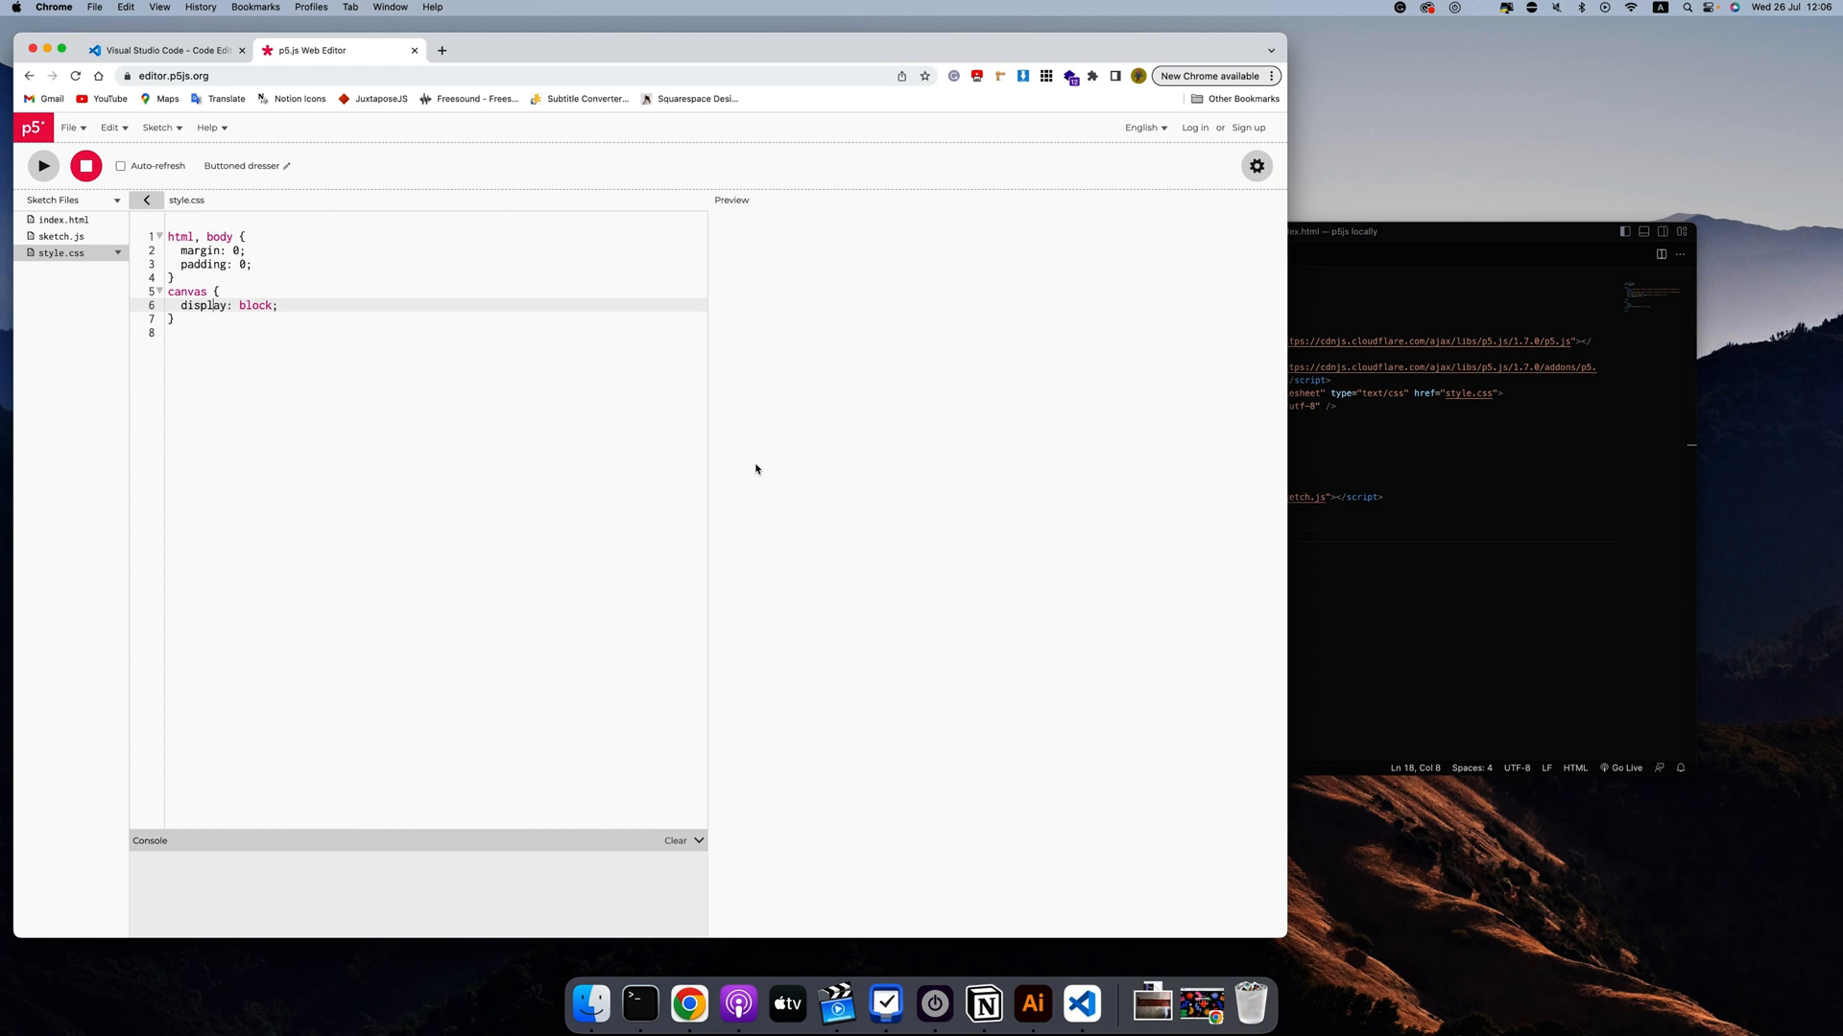
mouse_move(171, 242)
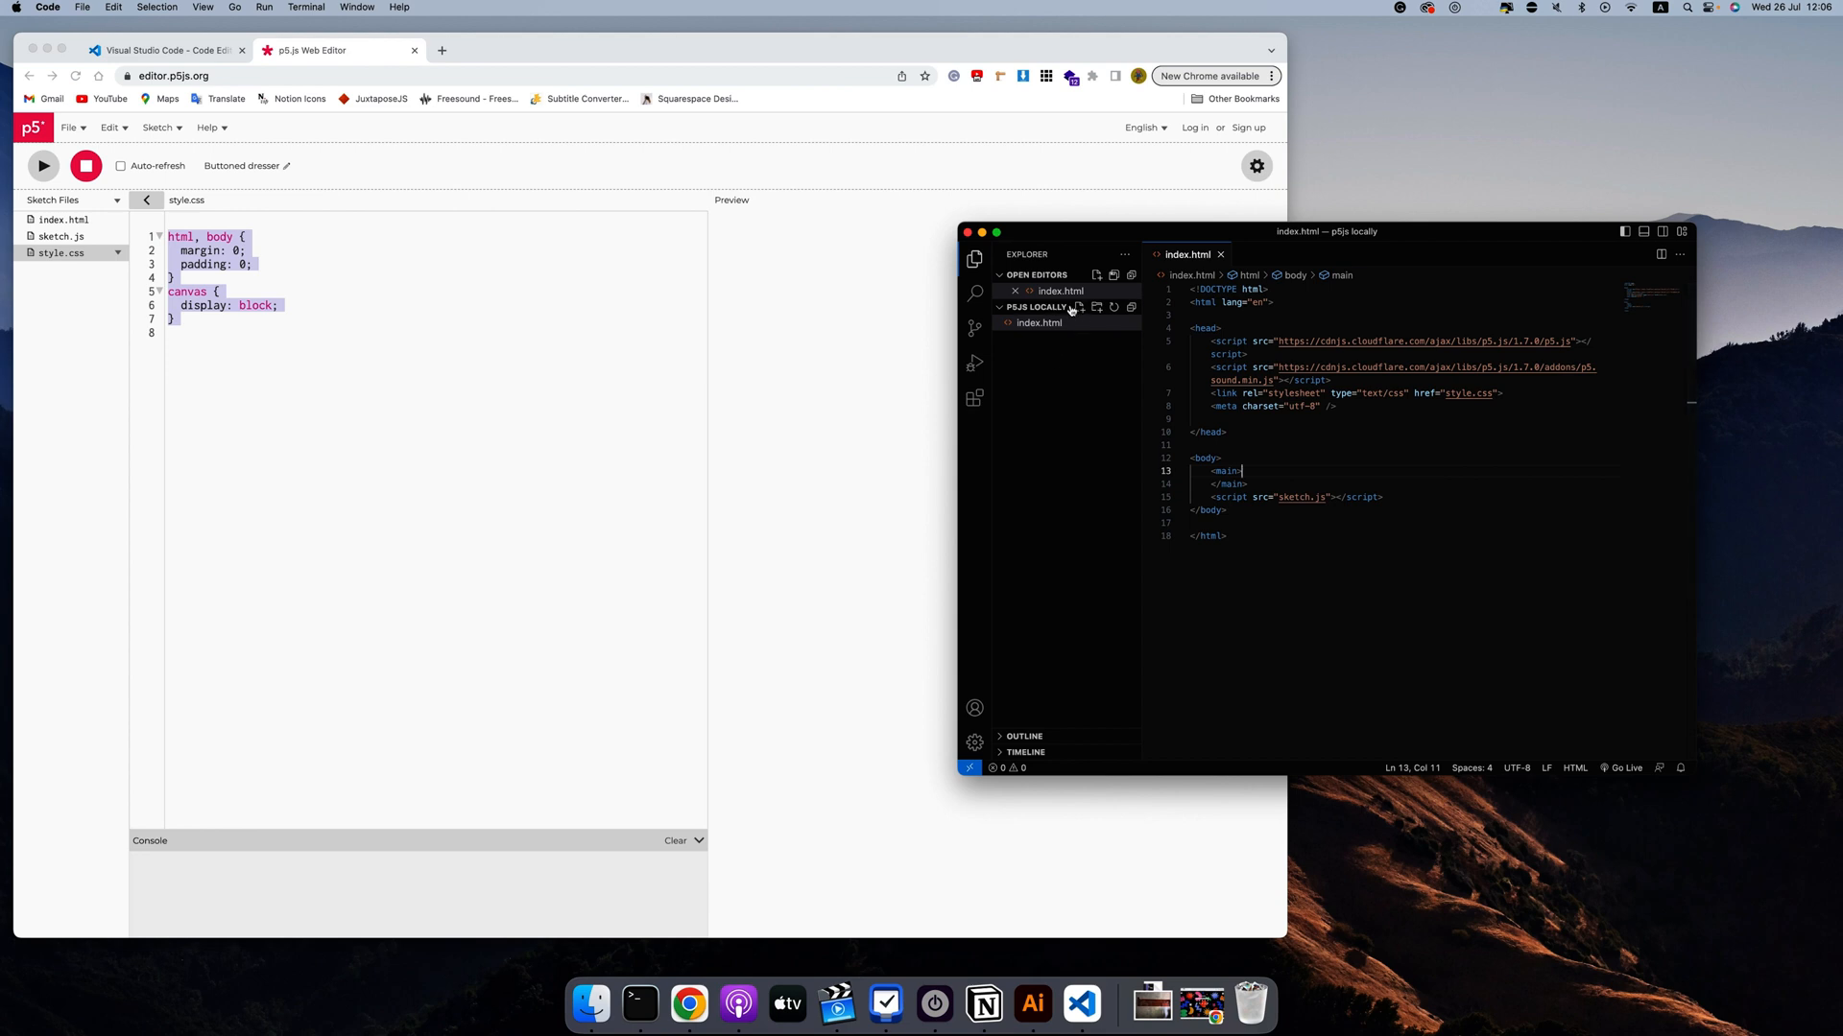
Create a new style.css in the project, then view sketch.js in the web editor
left_click(1079, 307)
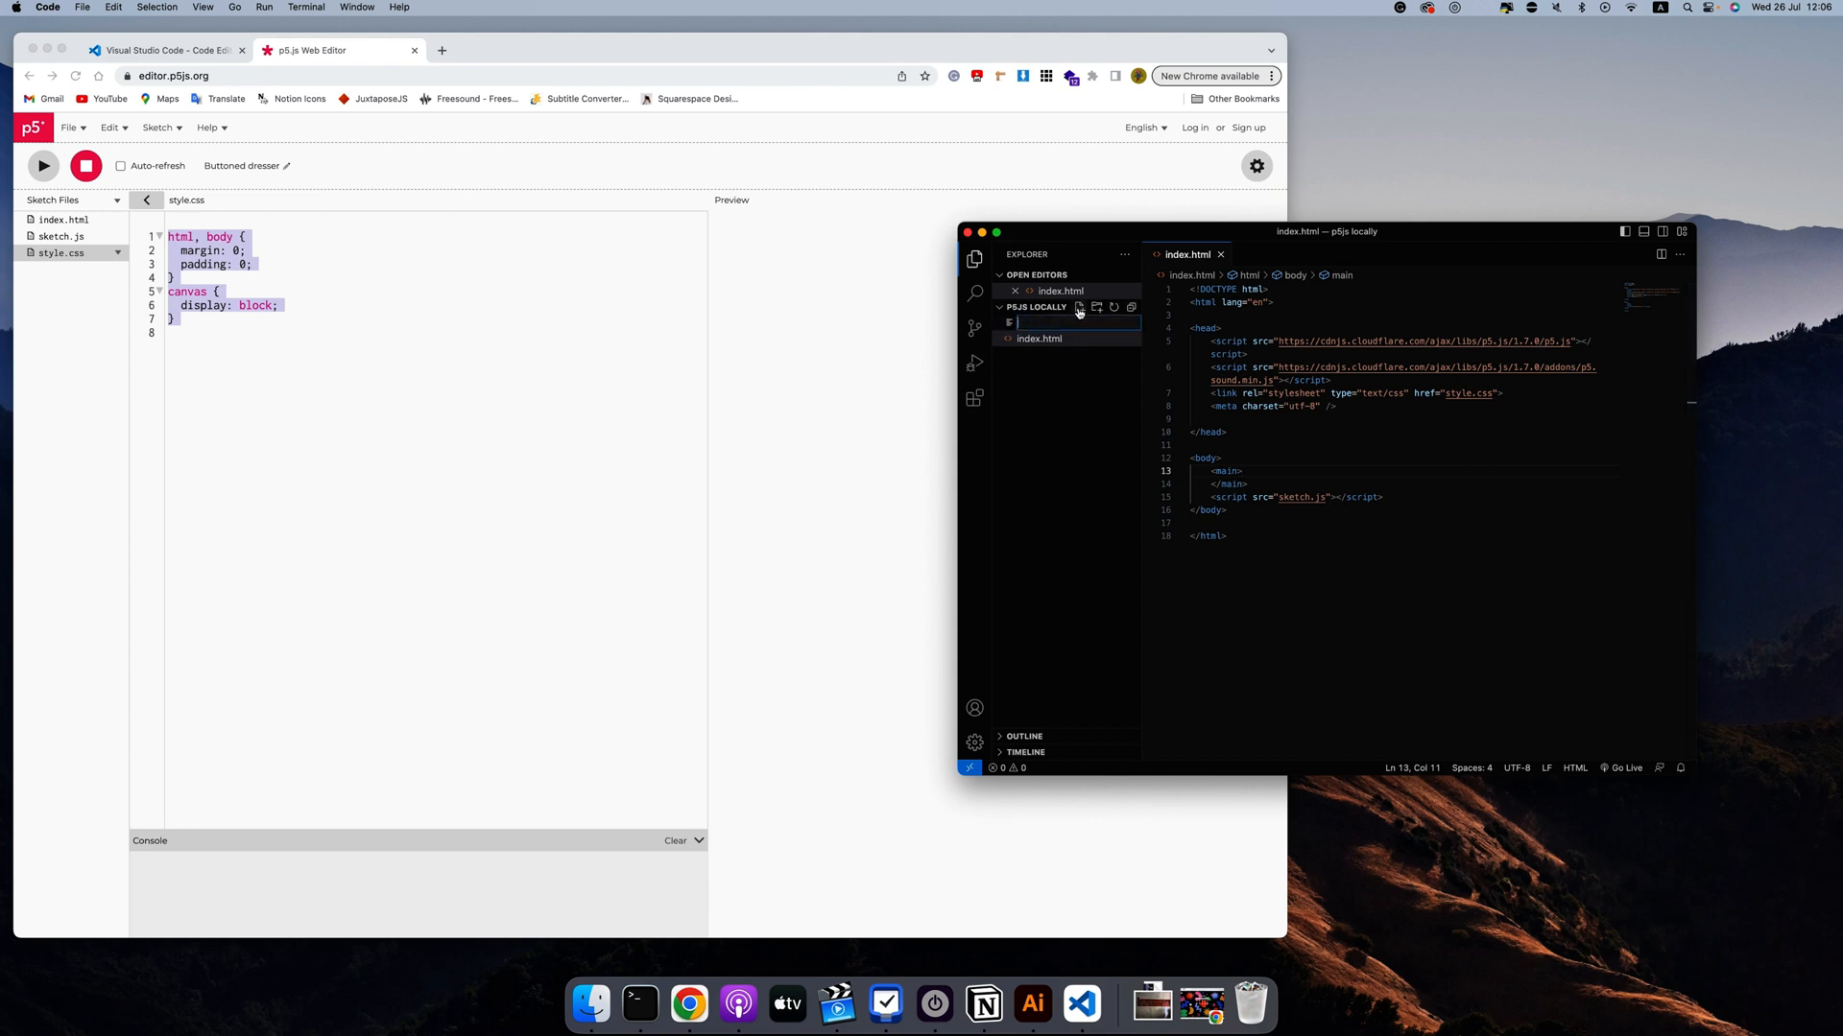
mouse_move(1052, 414)
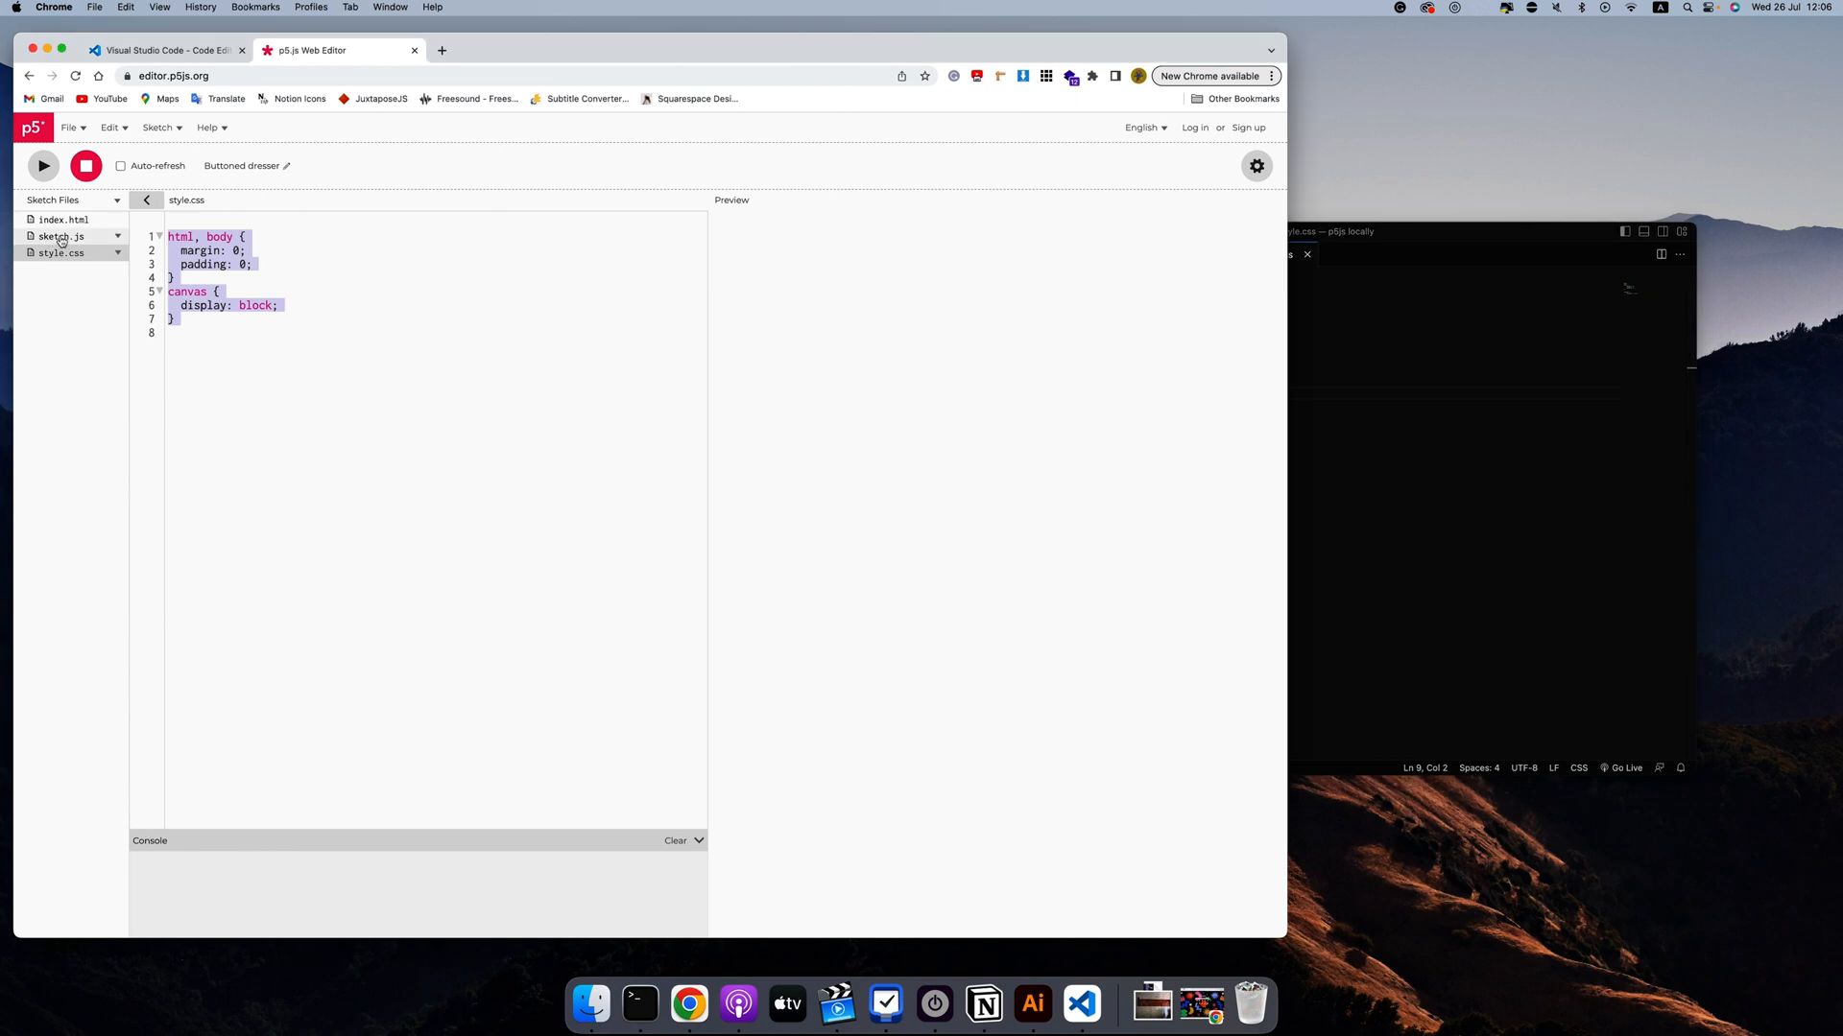
left_click(59, 236)
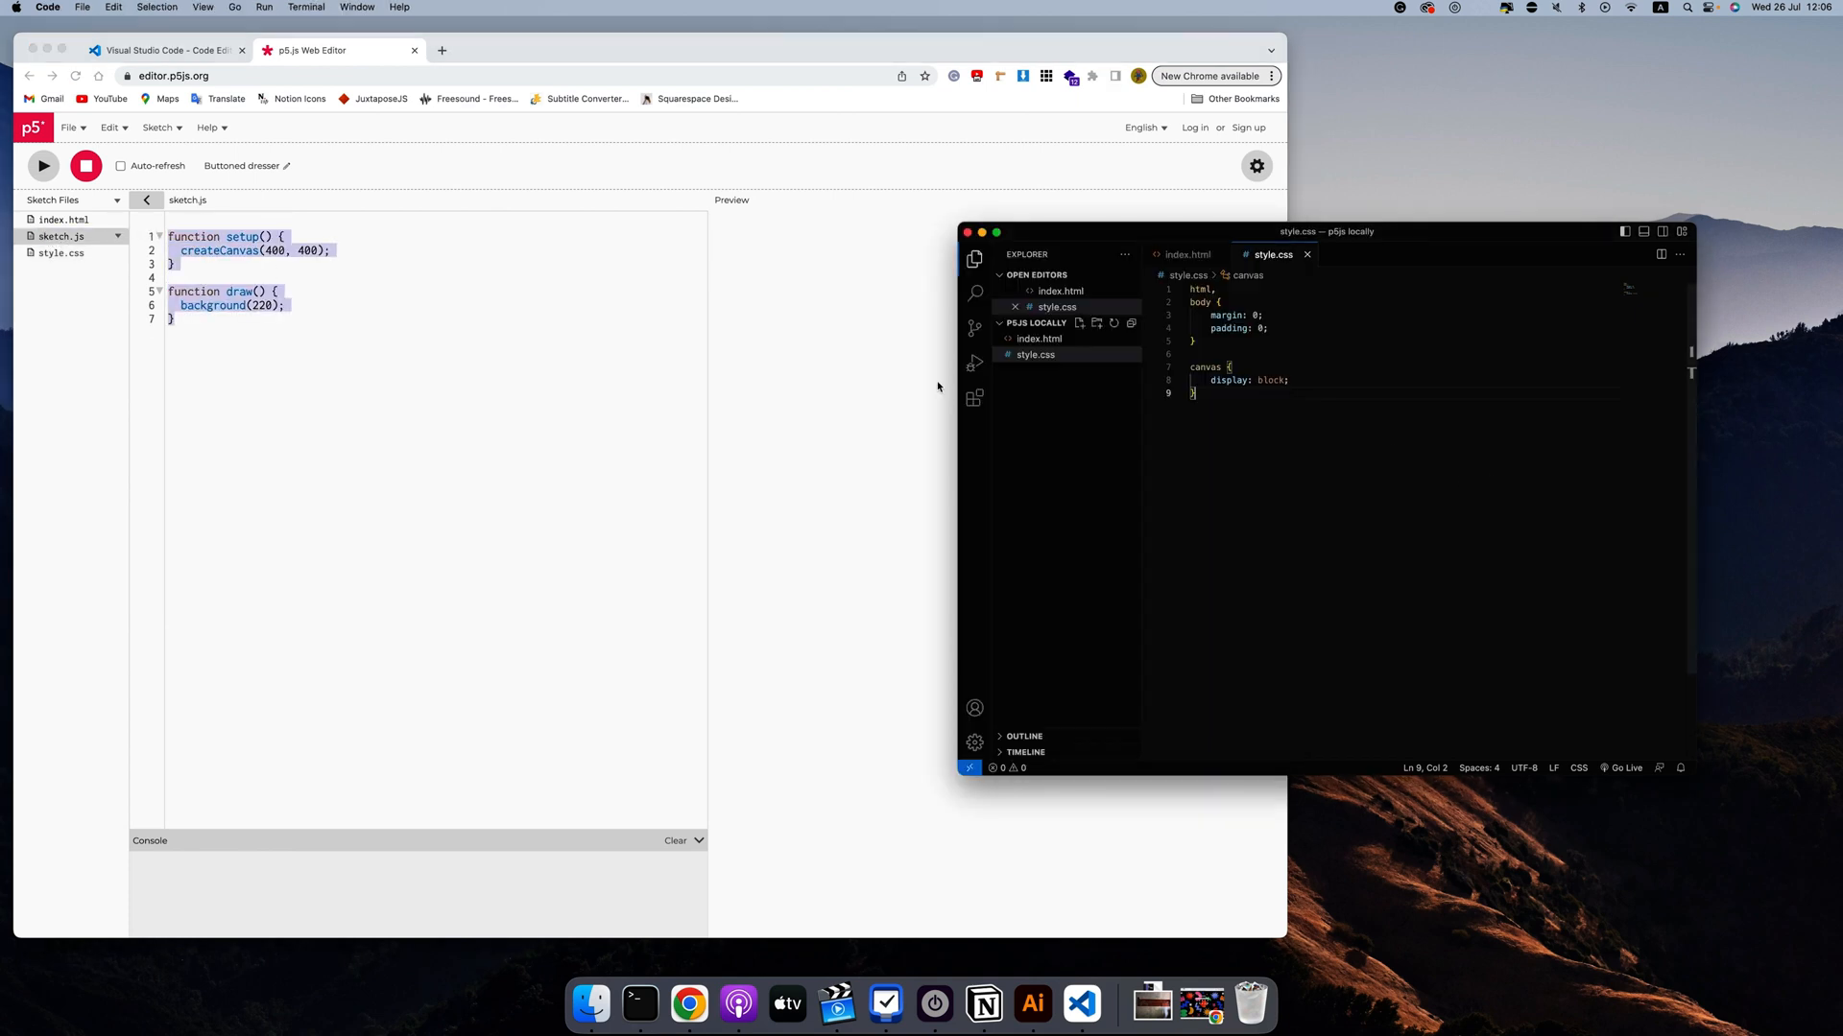
Create a new project file named sketch.js
left_click(1079, 322)
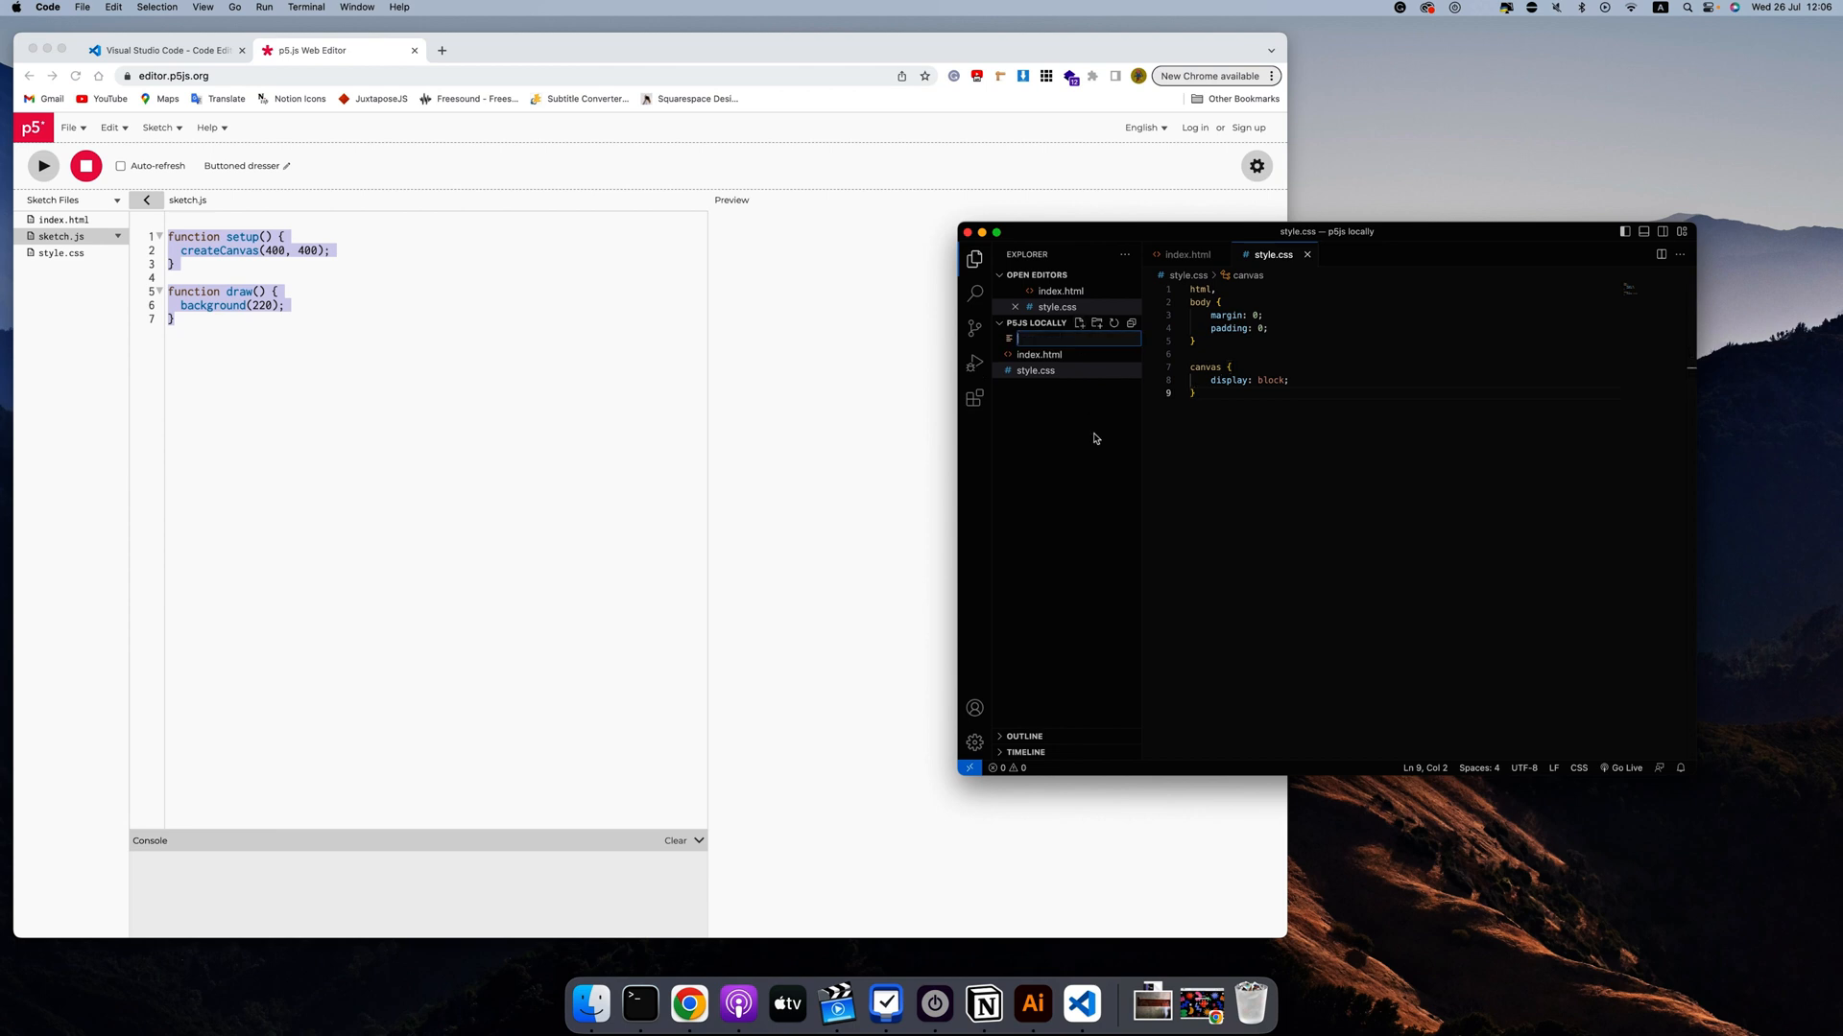
type("sketch.js")
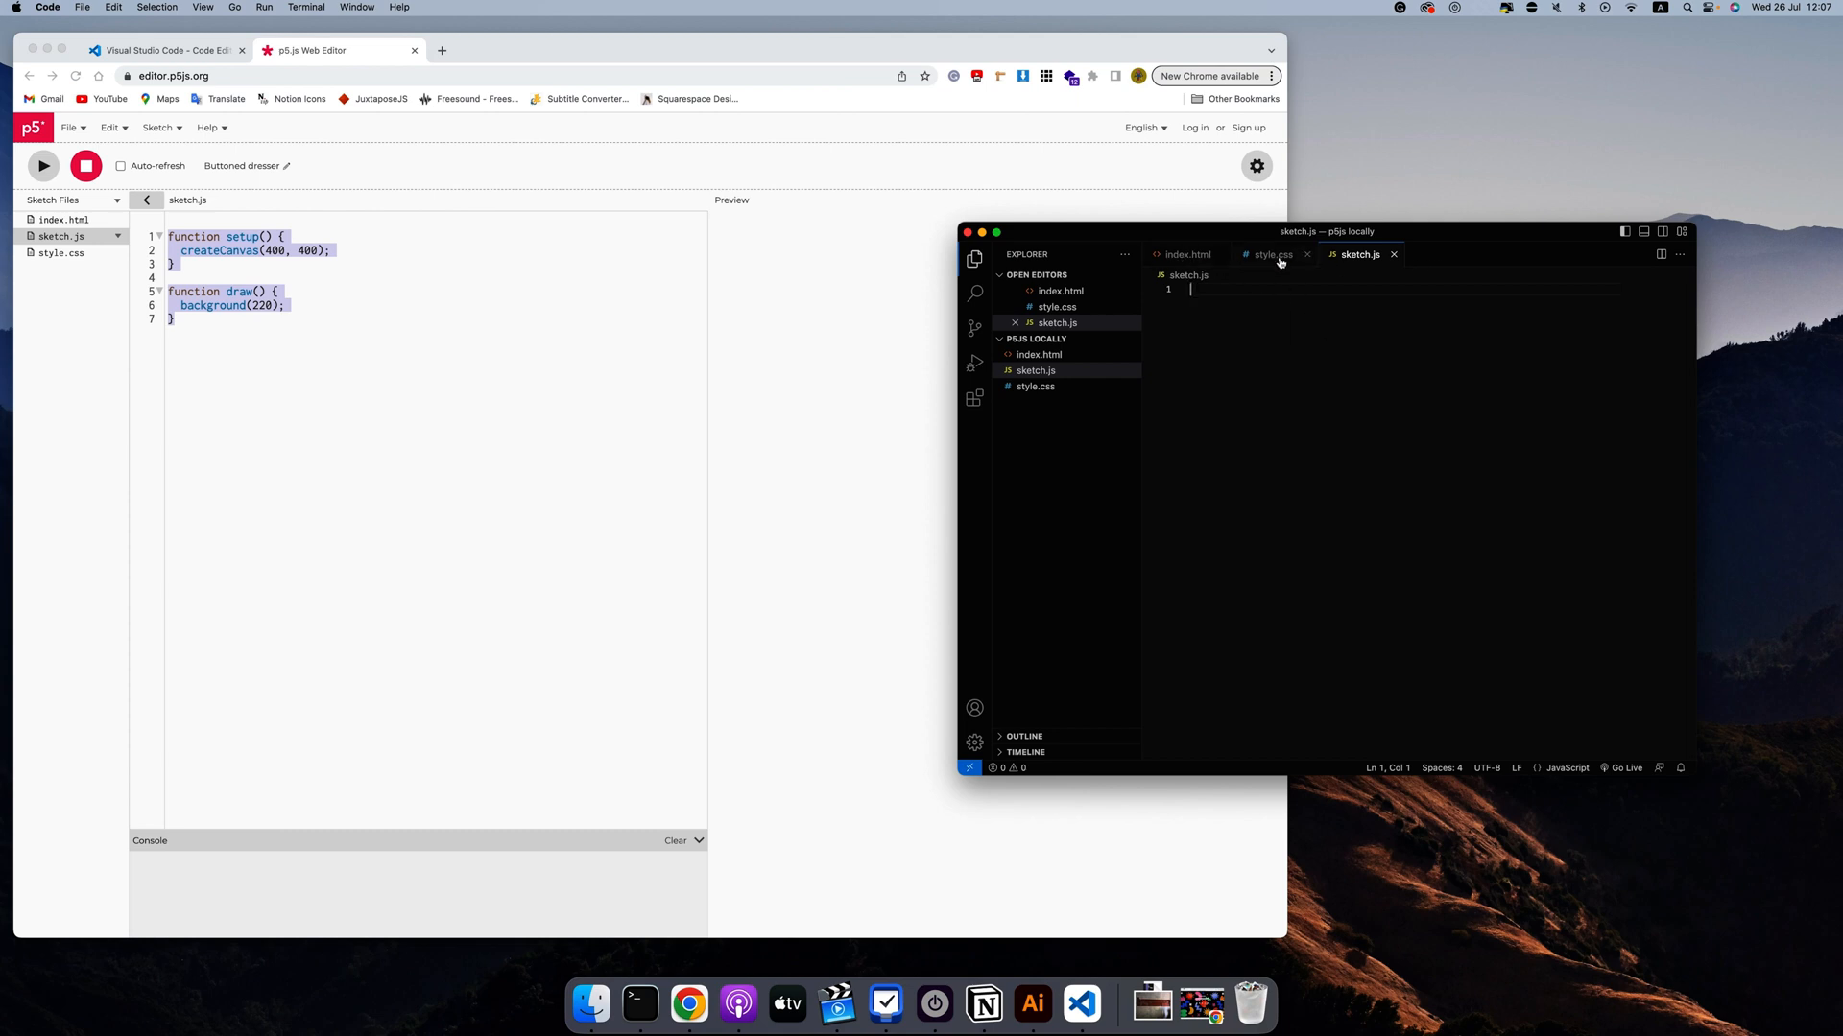
mouse_move(1370, 259)
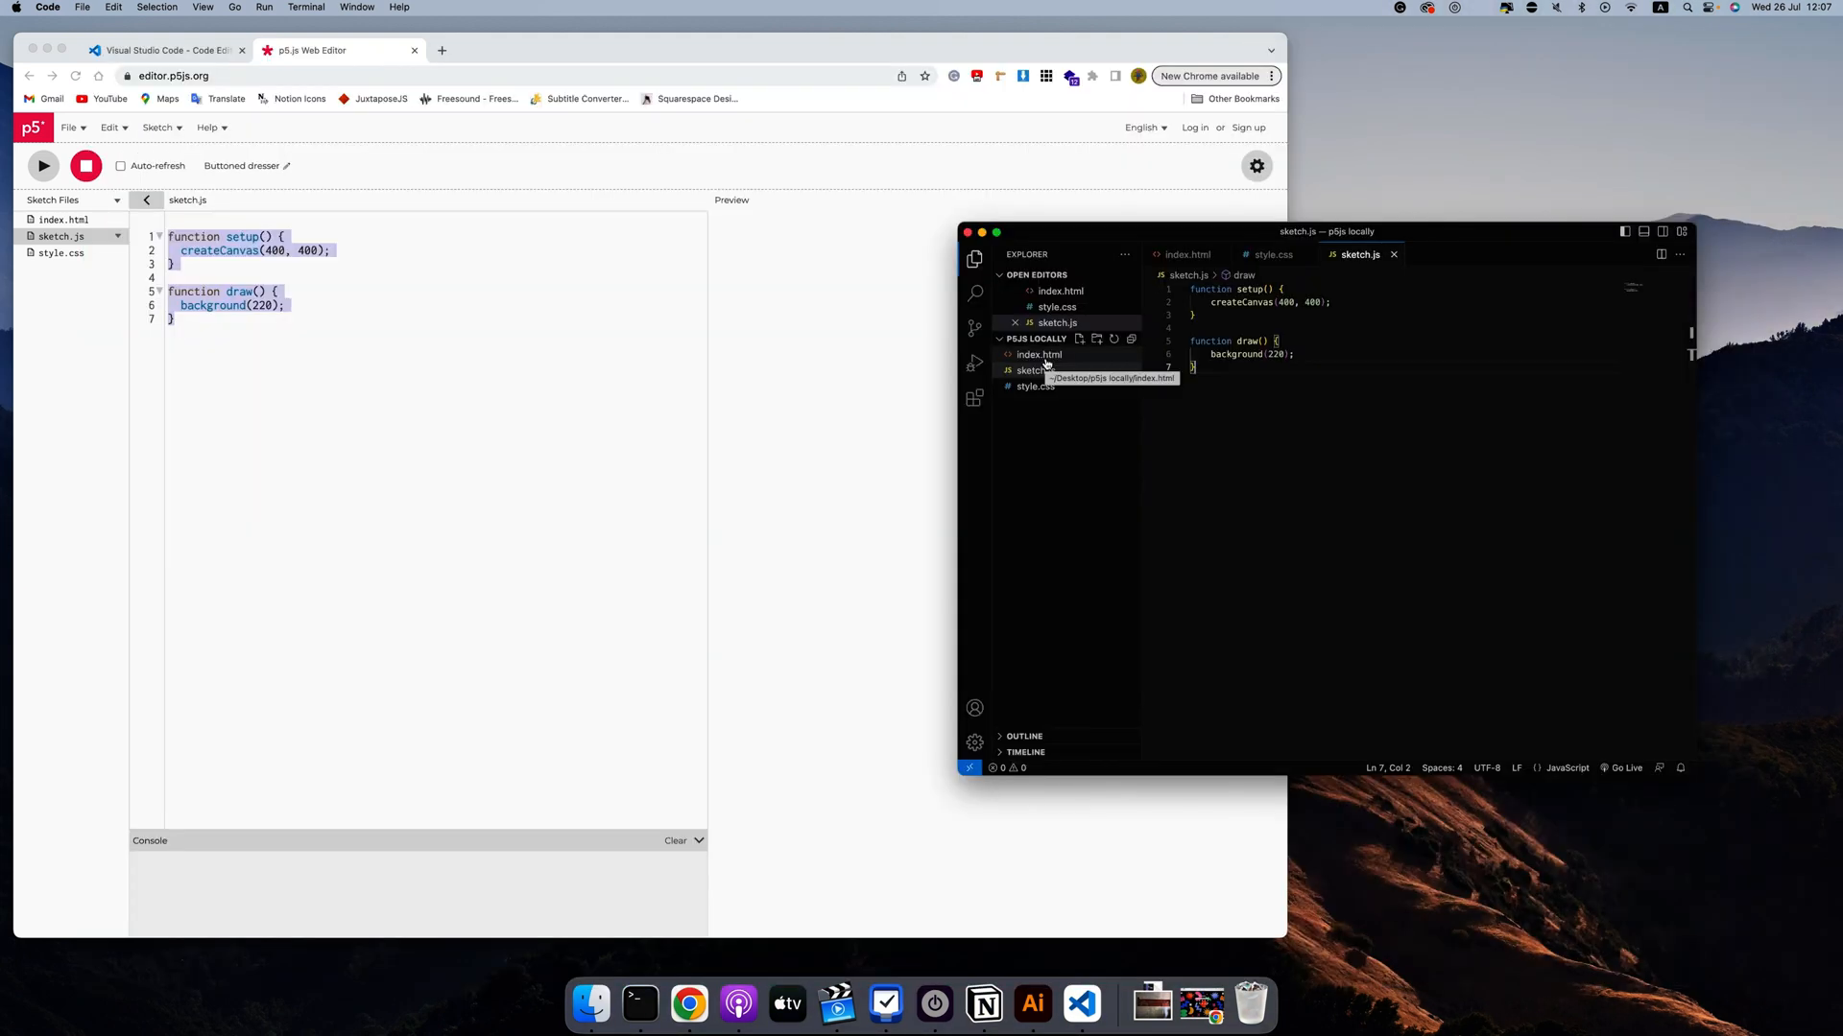
Reopen index.html, check installed extensions for Live Server, and return to the Explorer
left_click(1039, 355)
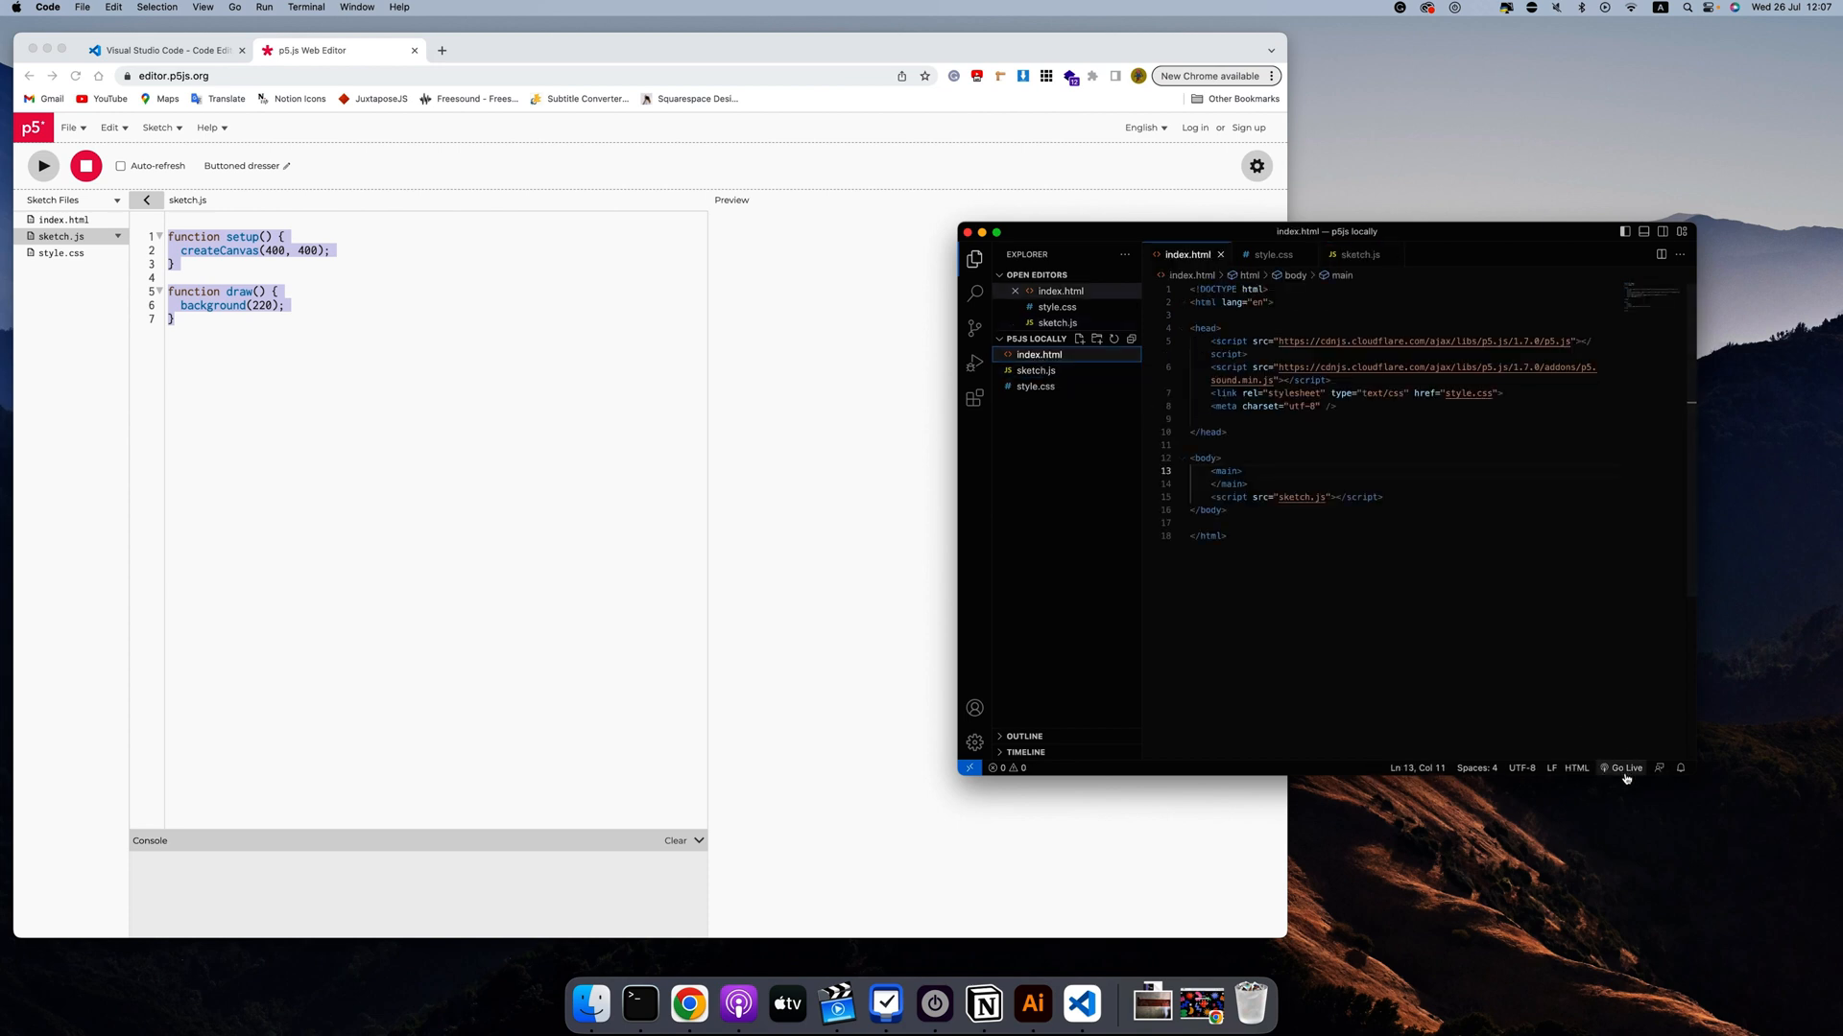
mouse_move(1626, 767)
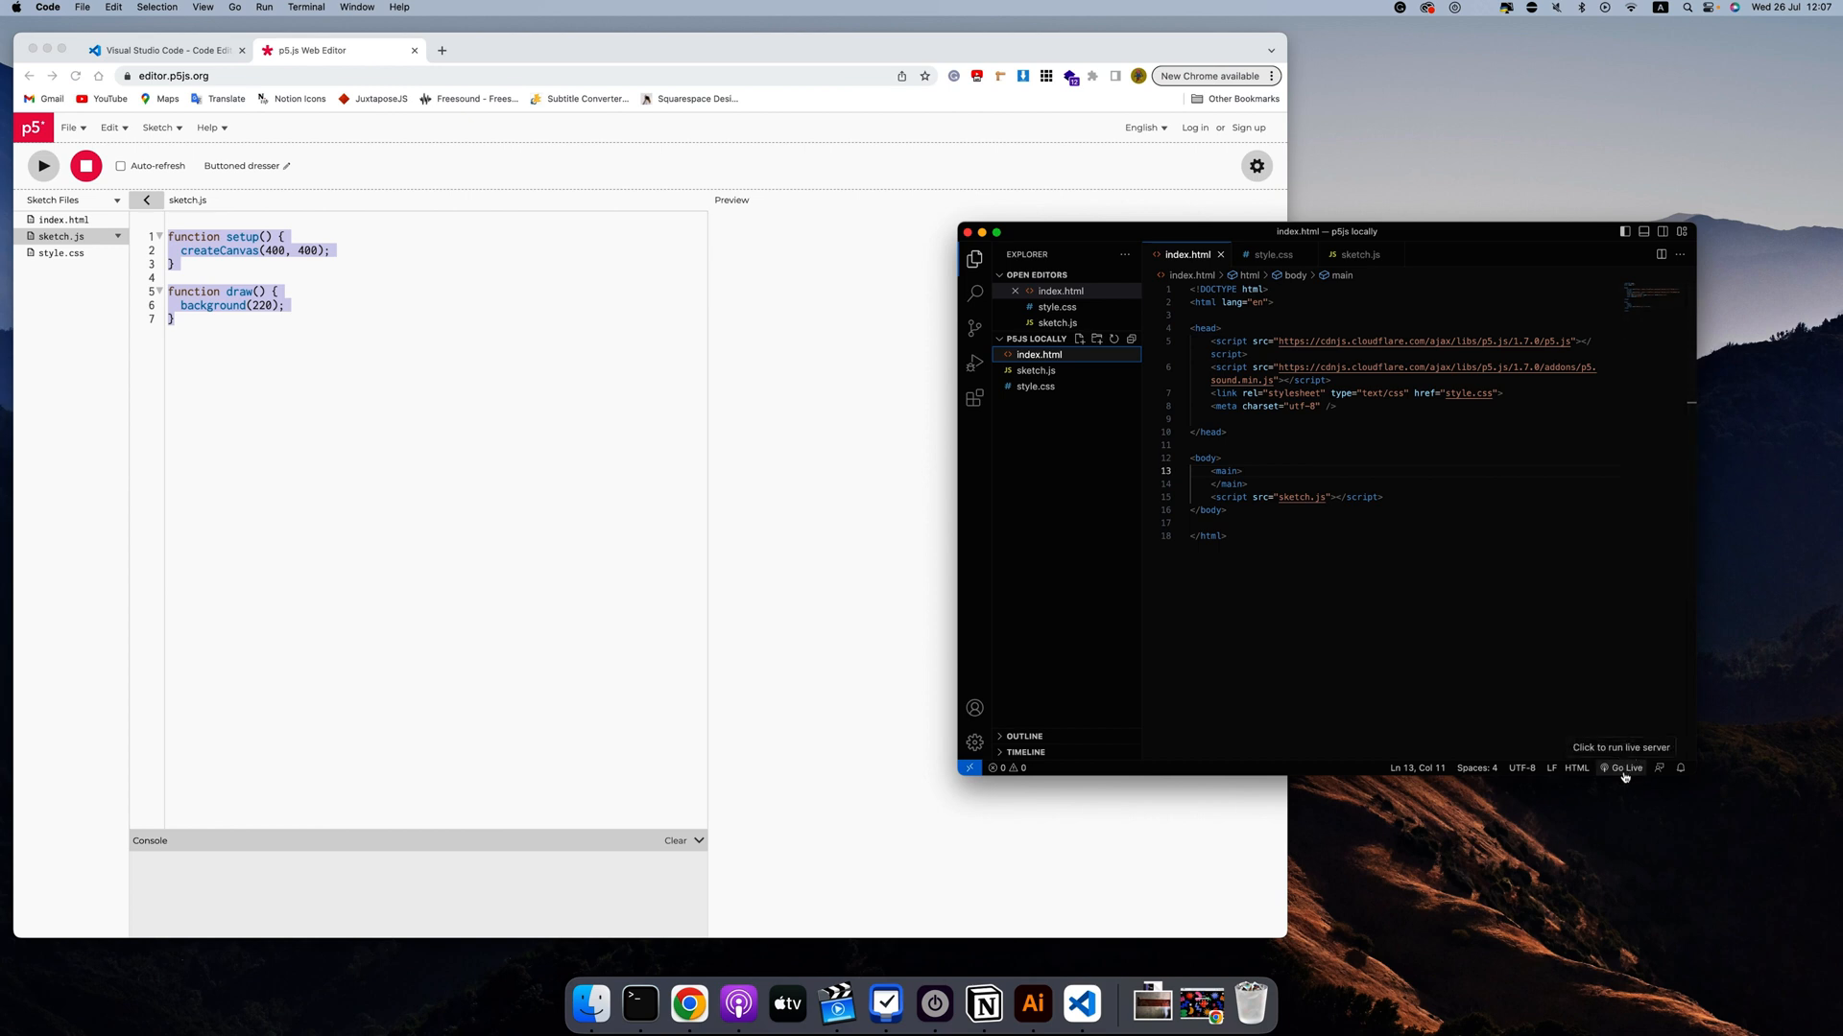
mouse_move(1624, 775)
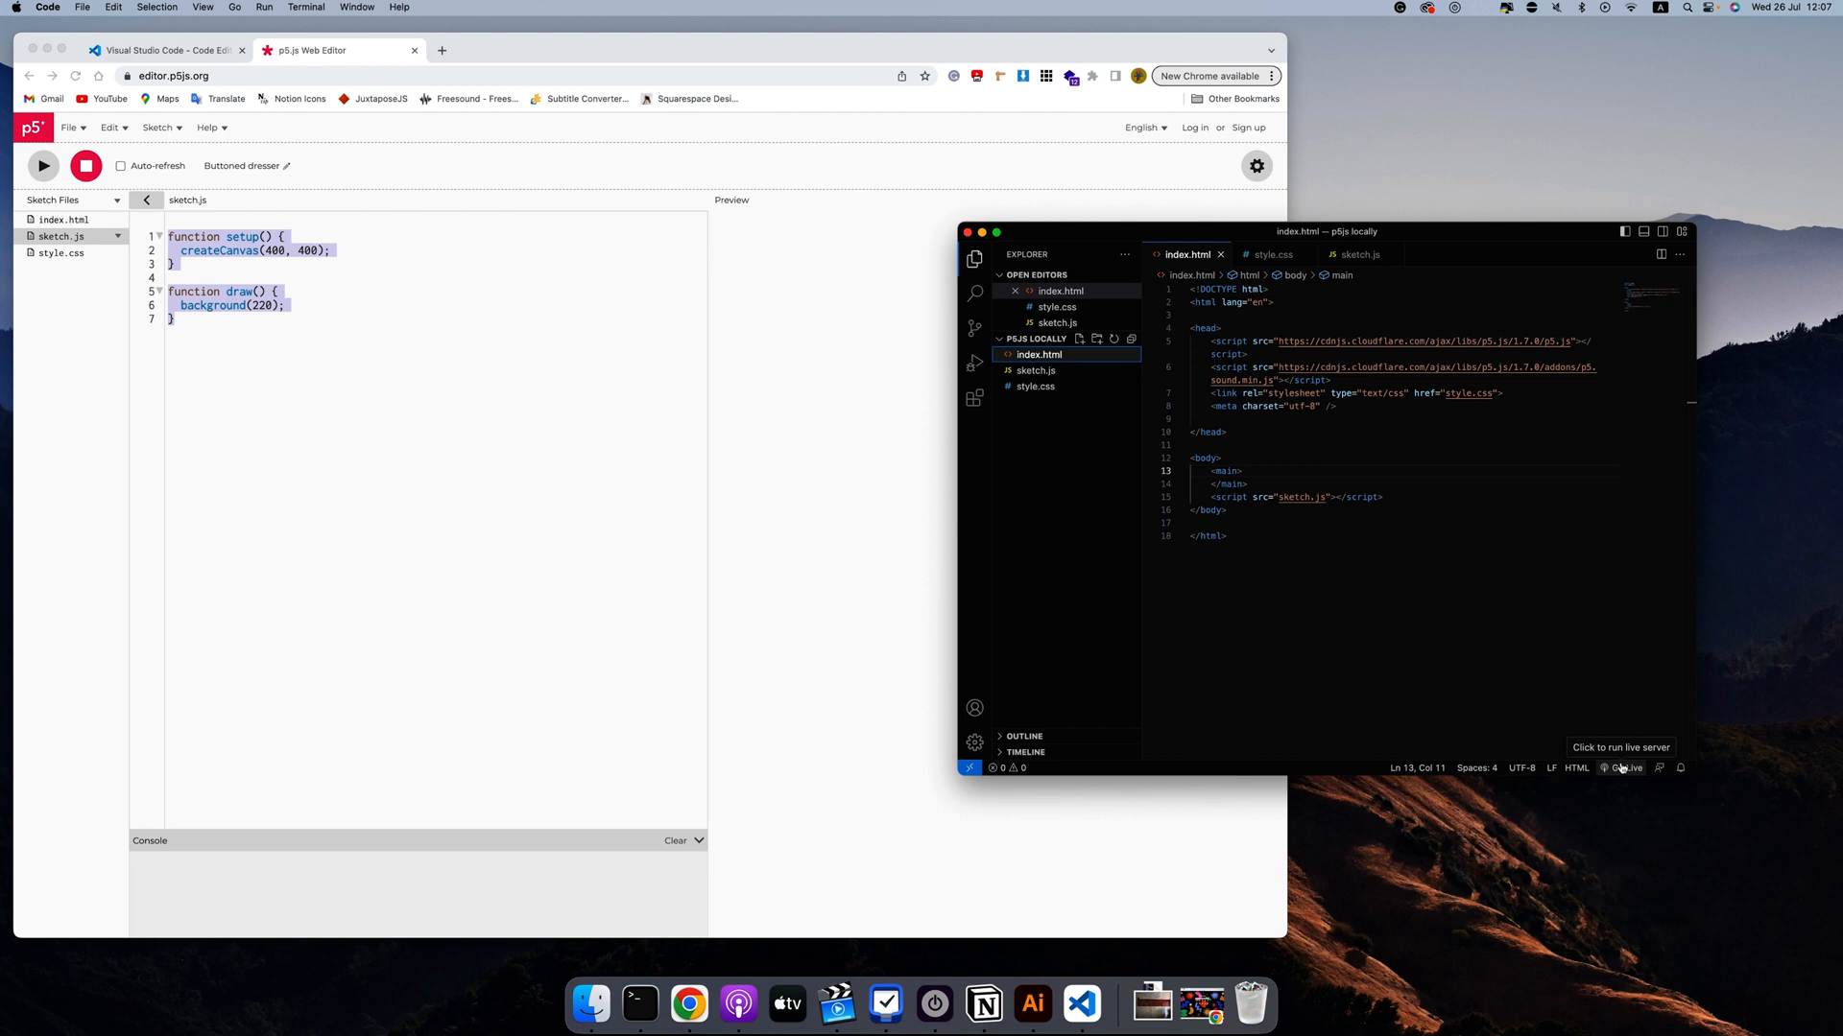
mouse_move(1039, 459)
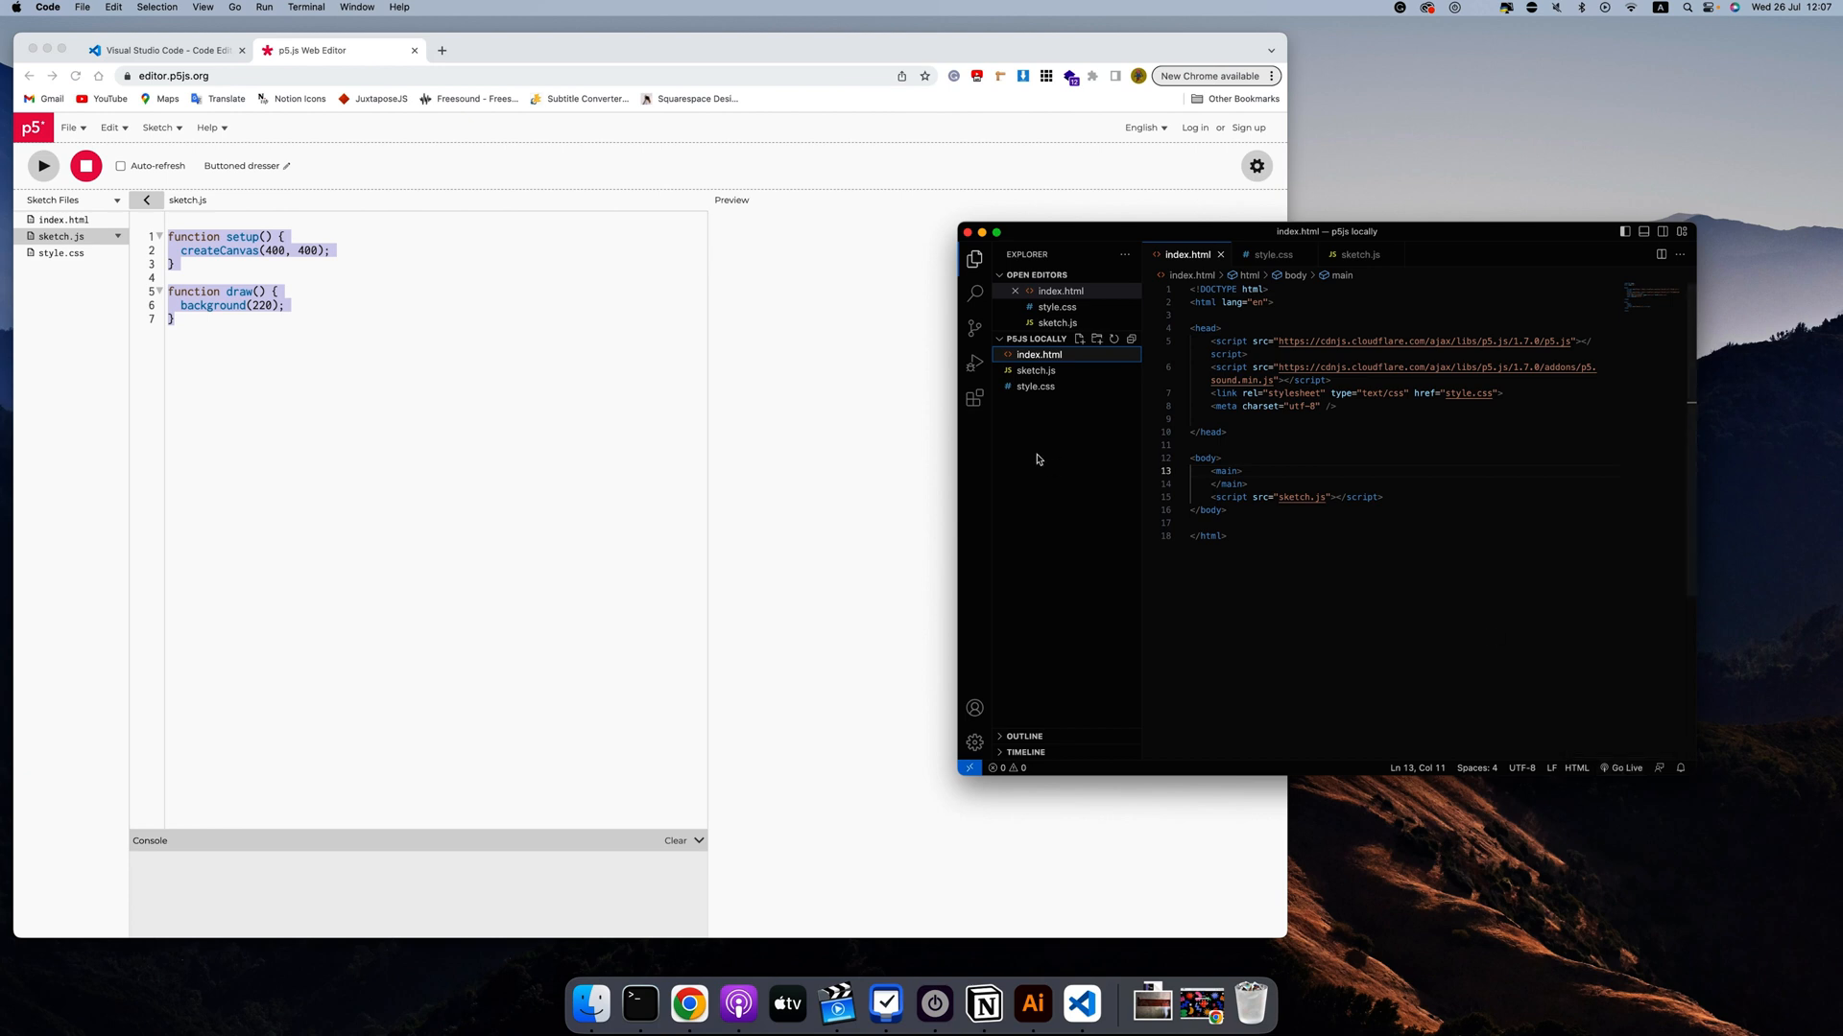
mouse_move(975, 399)
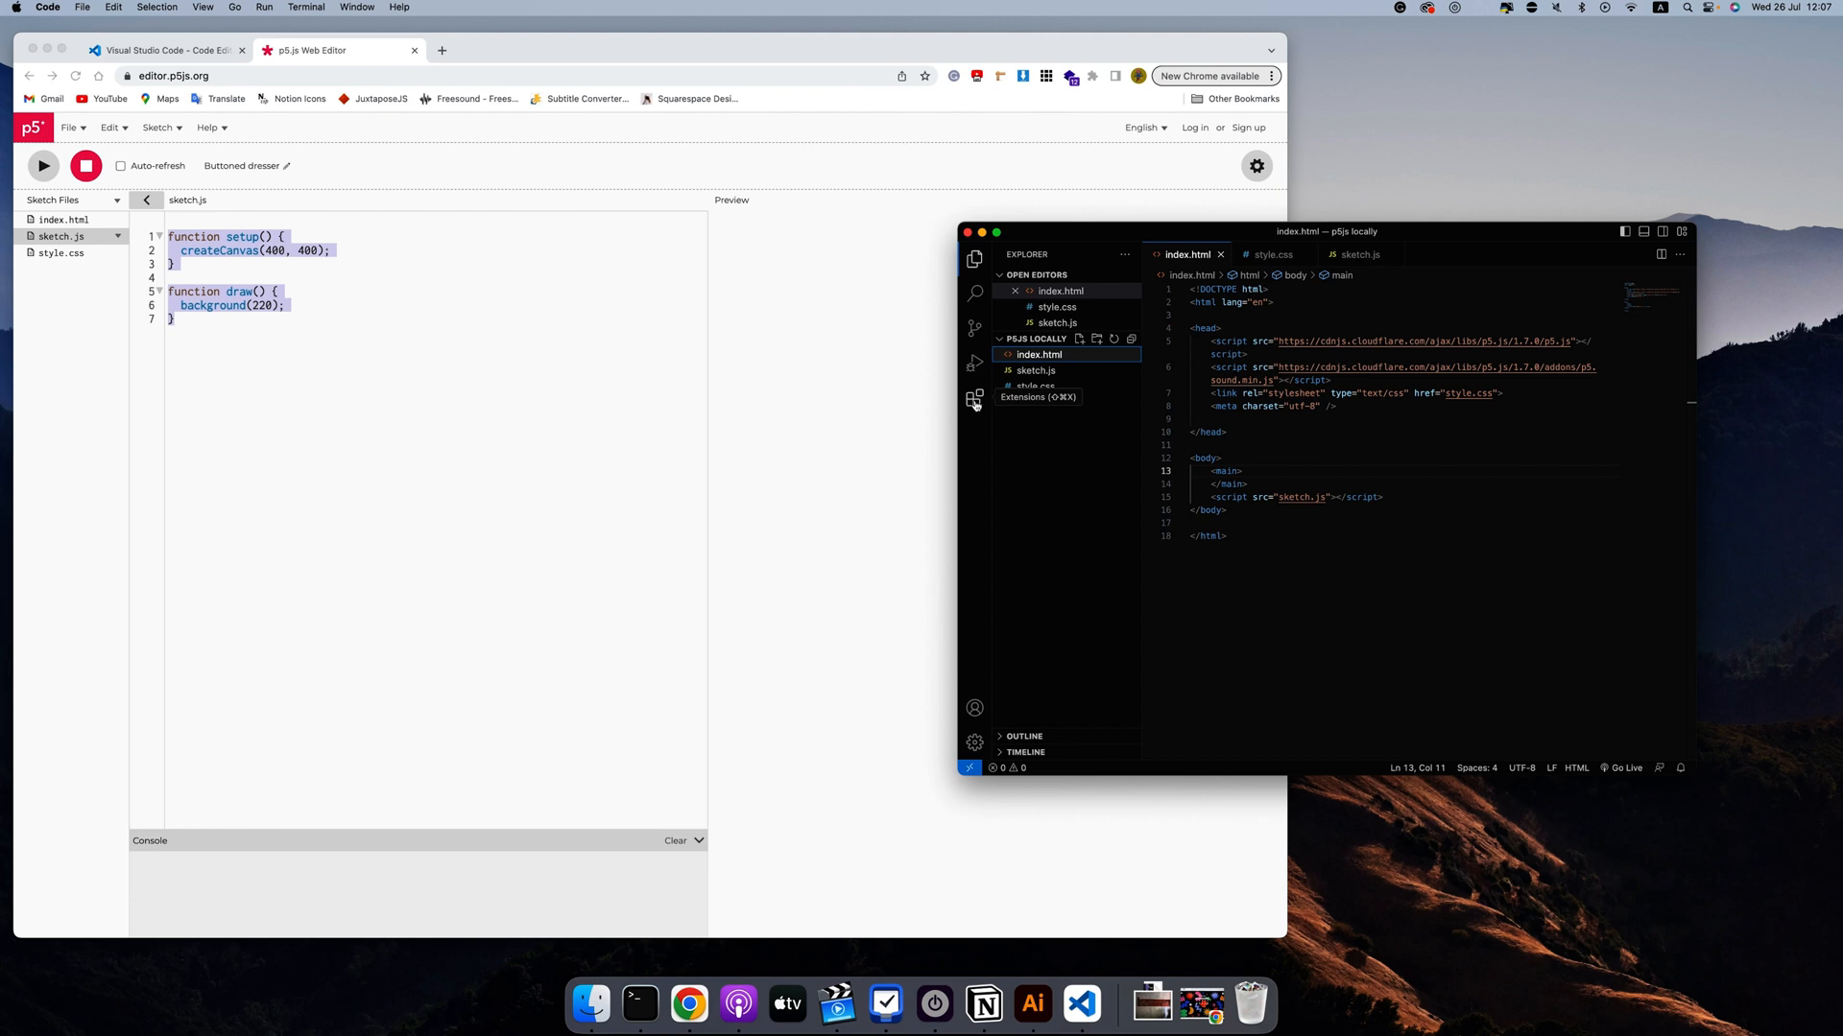
left_click(976, 399)
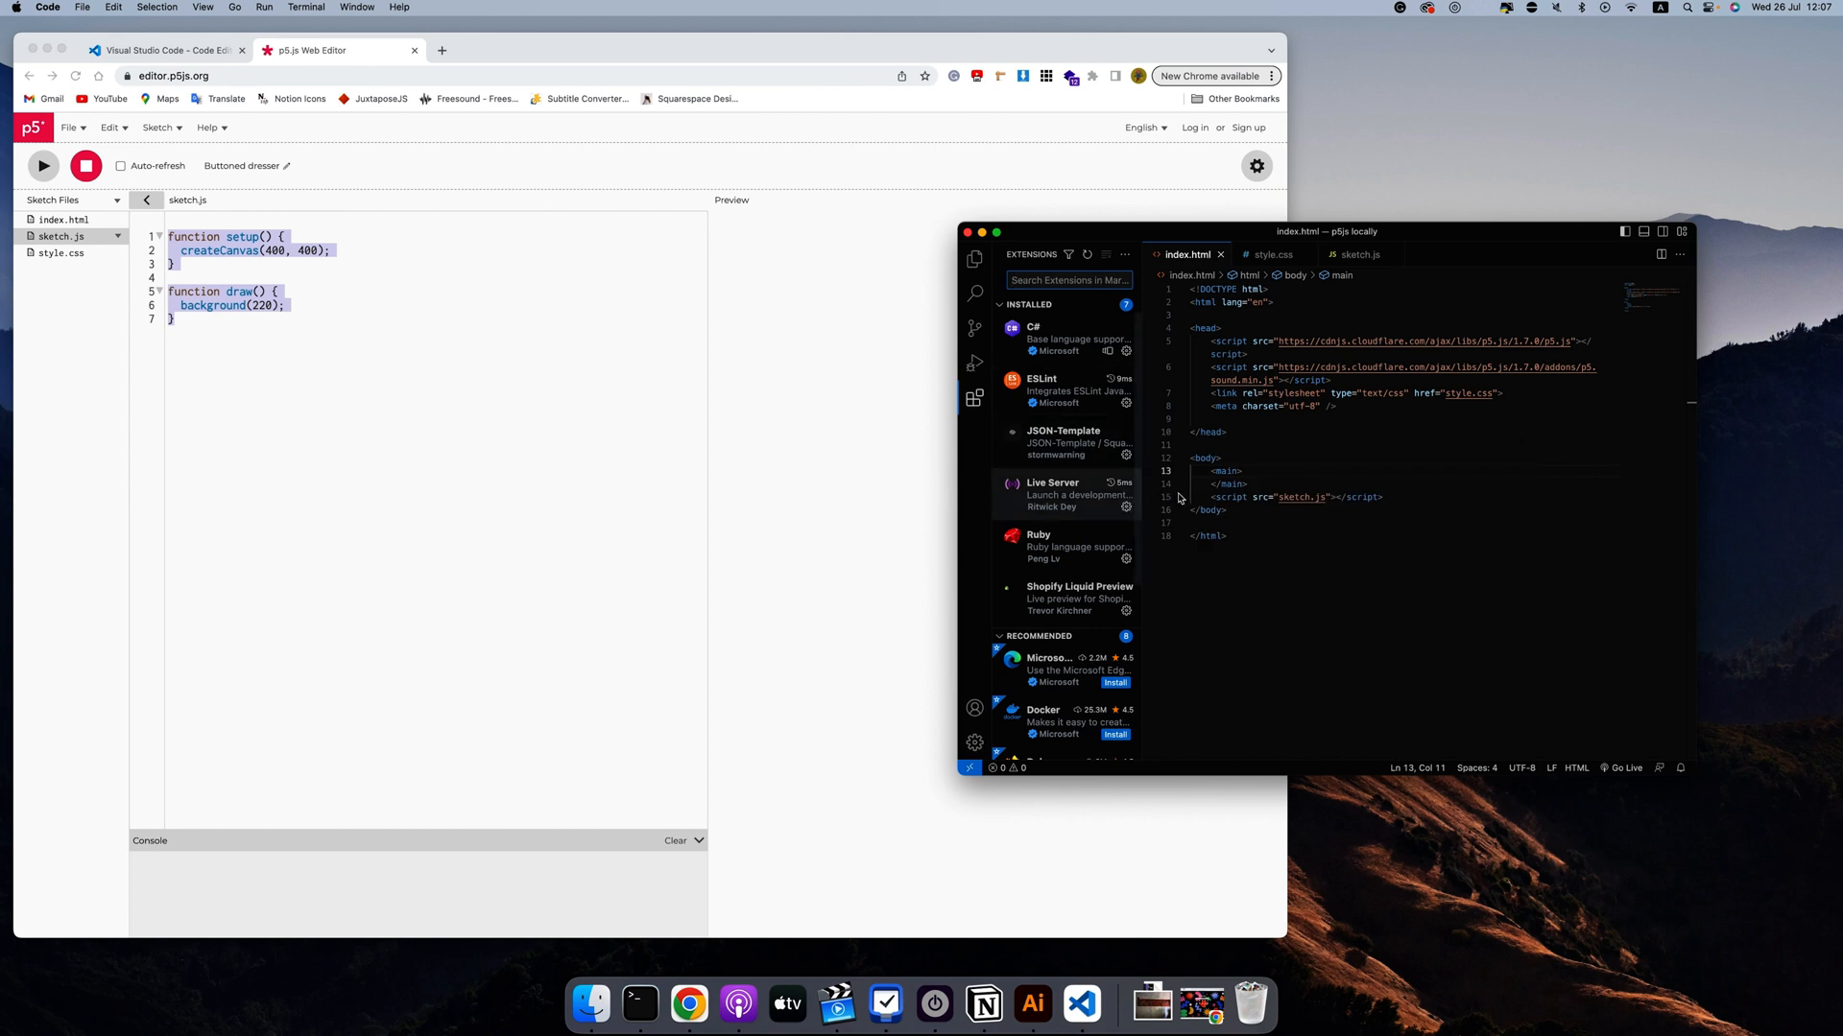
left_click(975, 257)
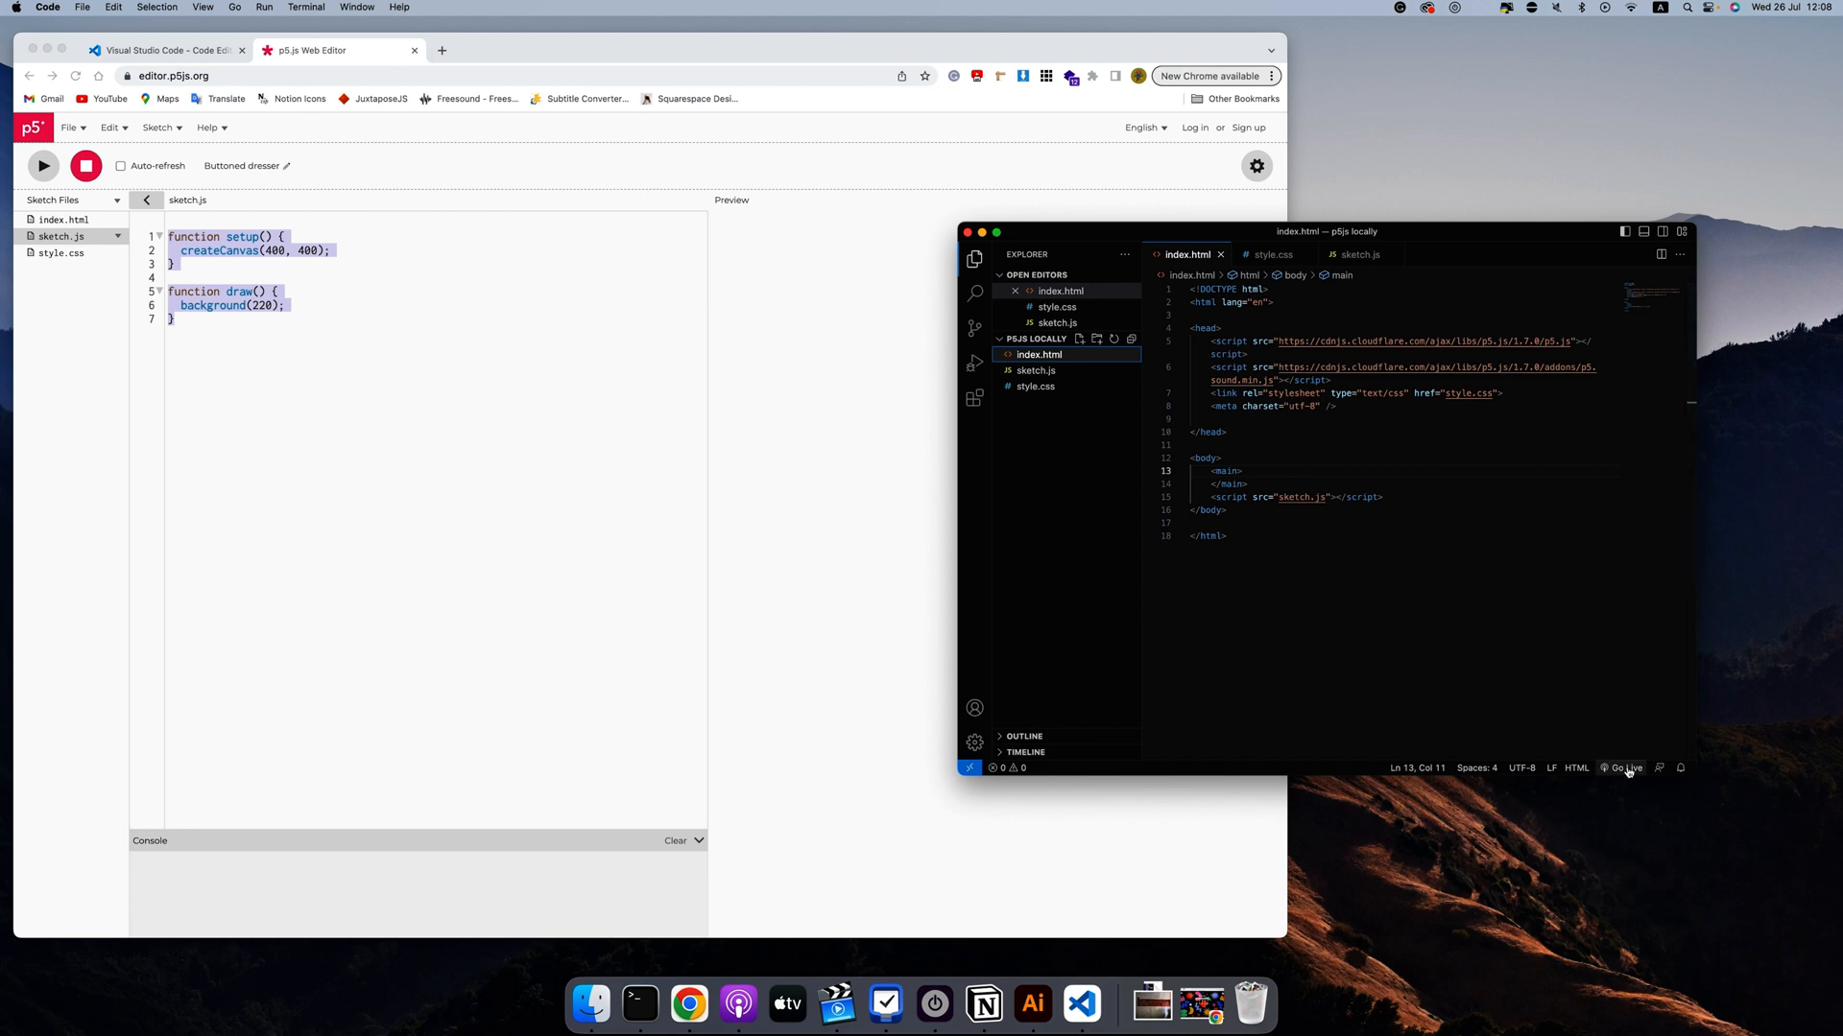
Start Live Server so Chrome shows the grey 400×400 canvas at 127.0.0.1:5500
left_click(1626, 767)
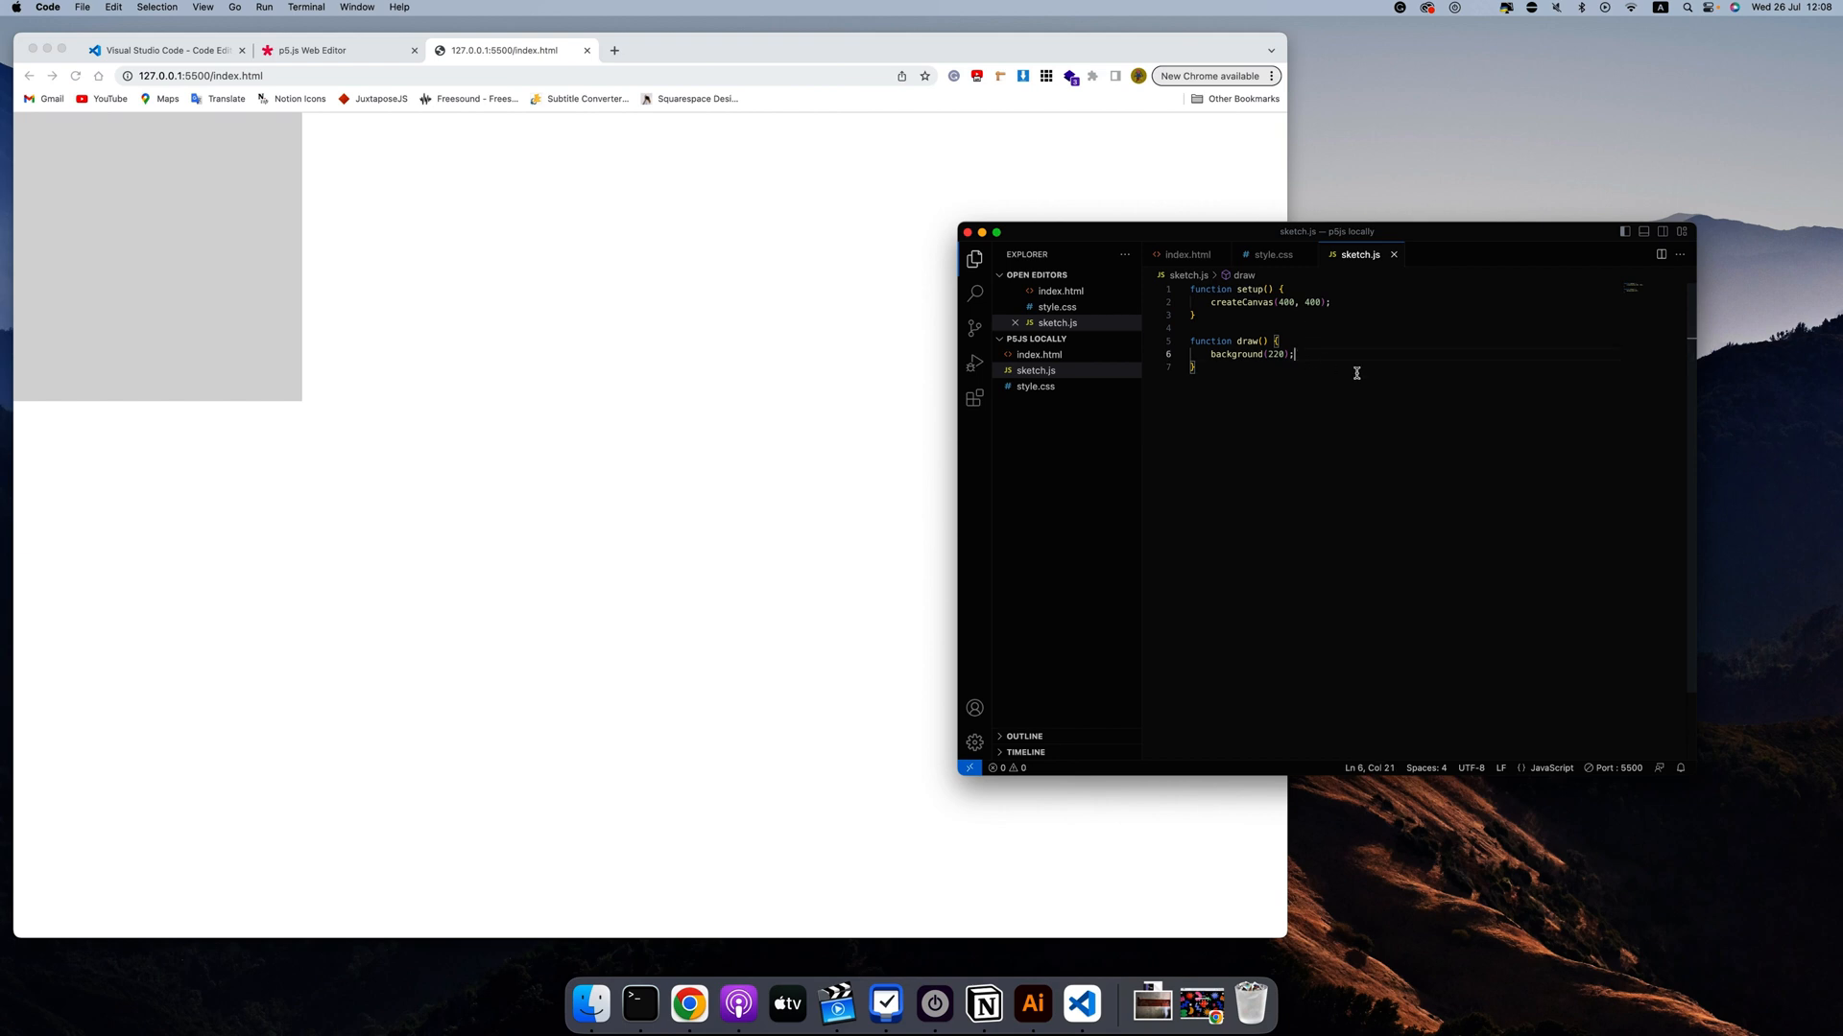
Add circle(mouseX, mouseY, 40); and print(mouseX); inside draw() in sketch.js
type("circle(m);")
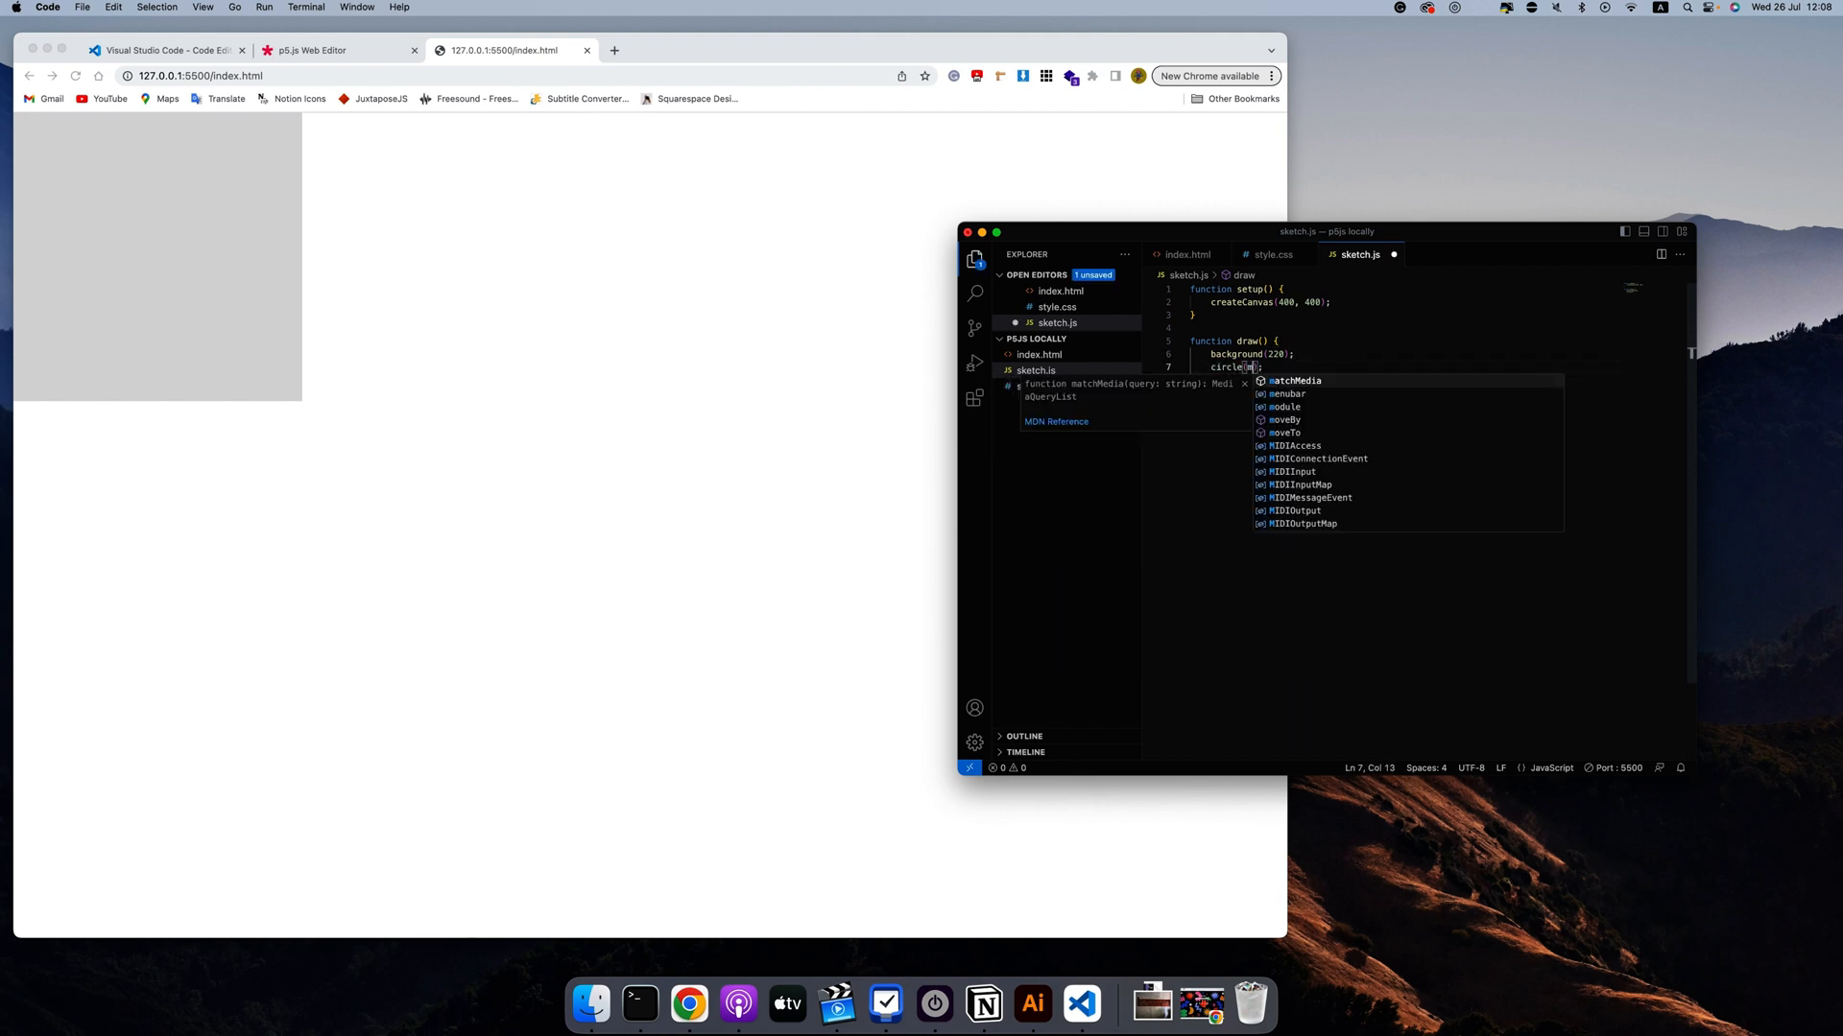
type("ouseX, mouseY,")
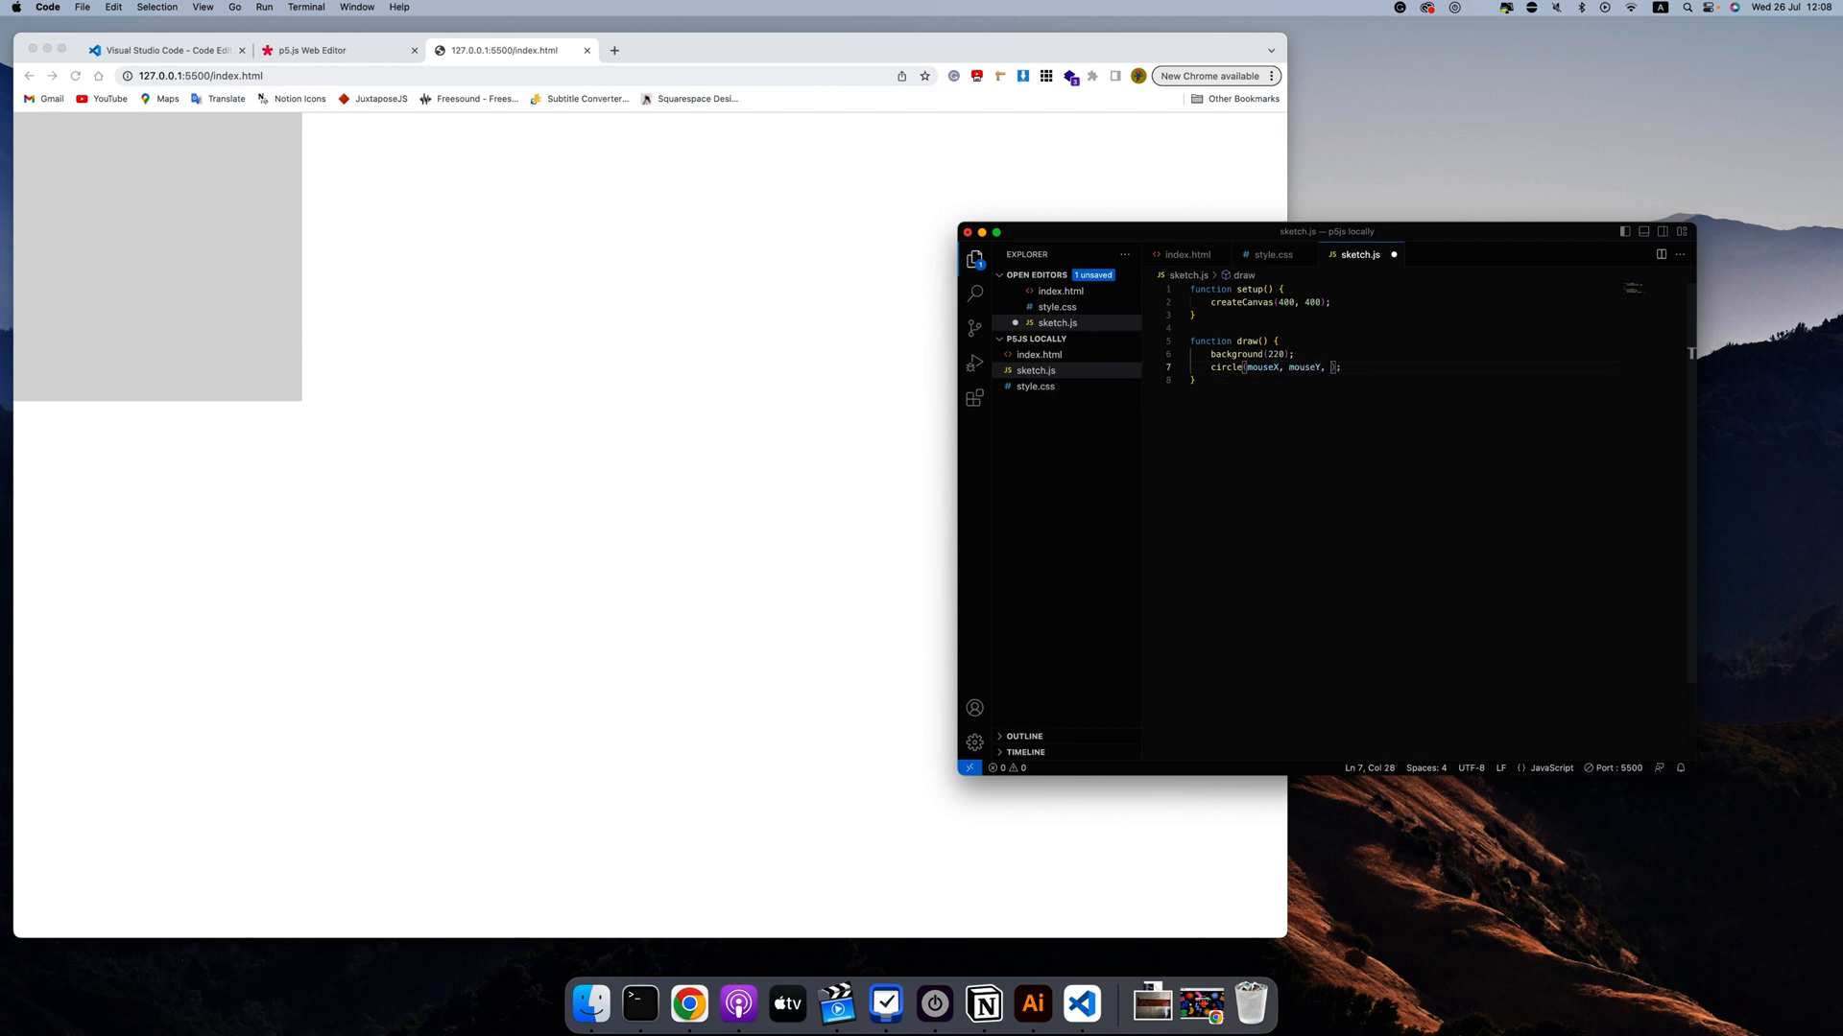
type("40")
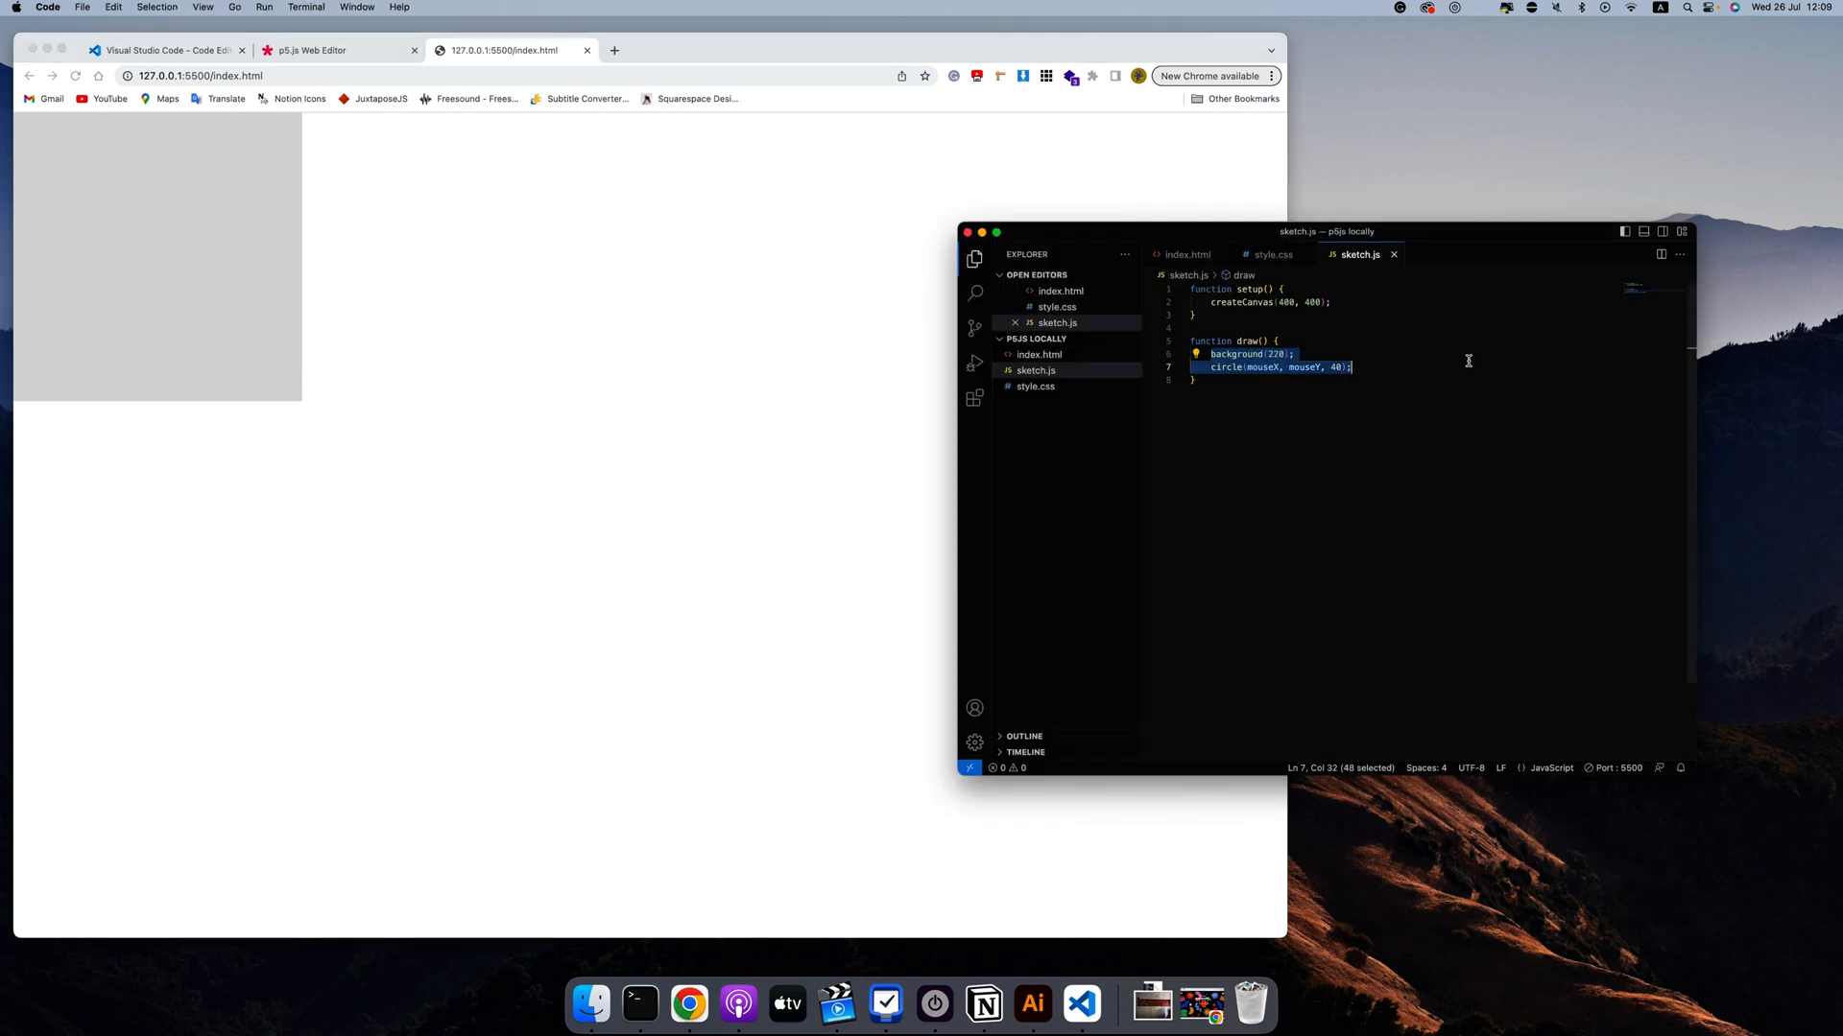
mouse_move(1188, 294)
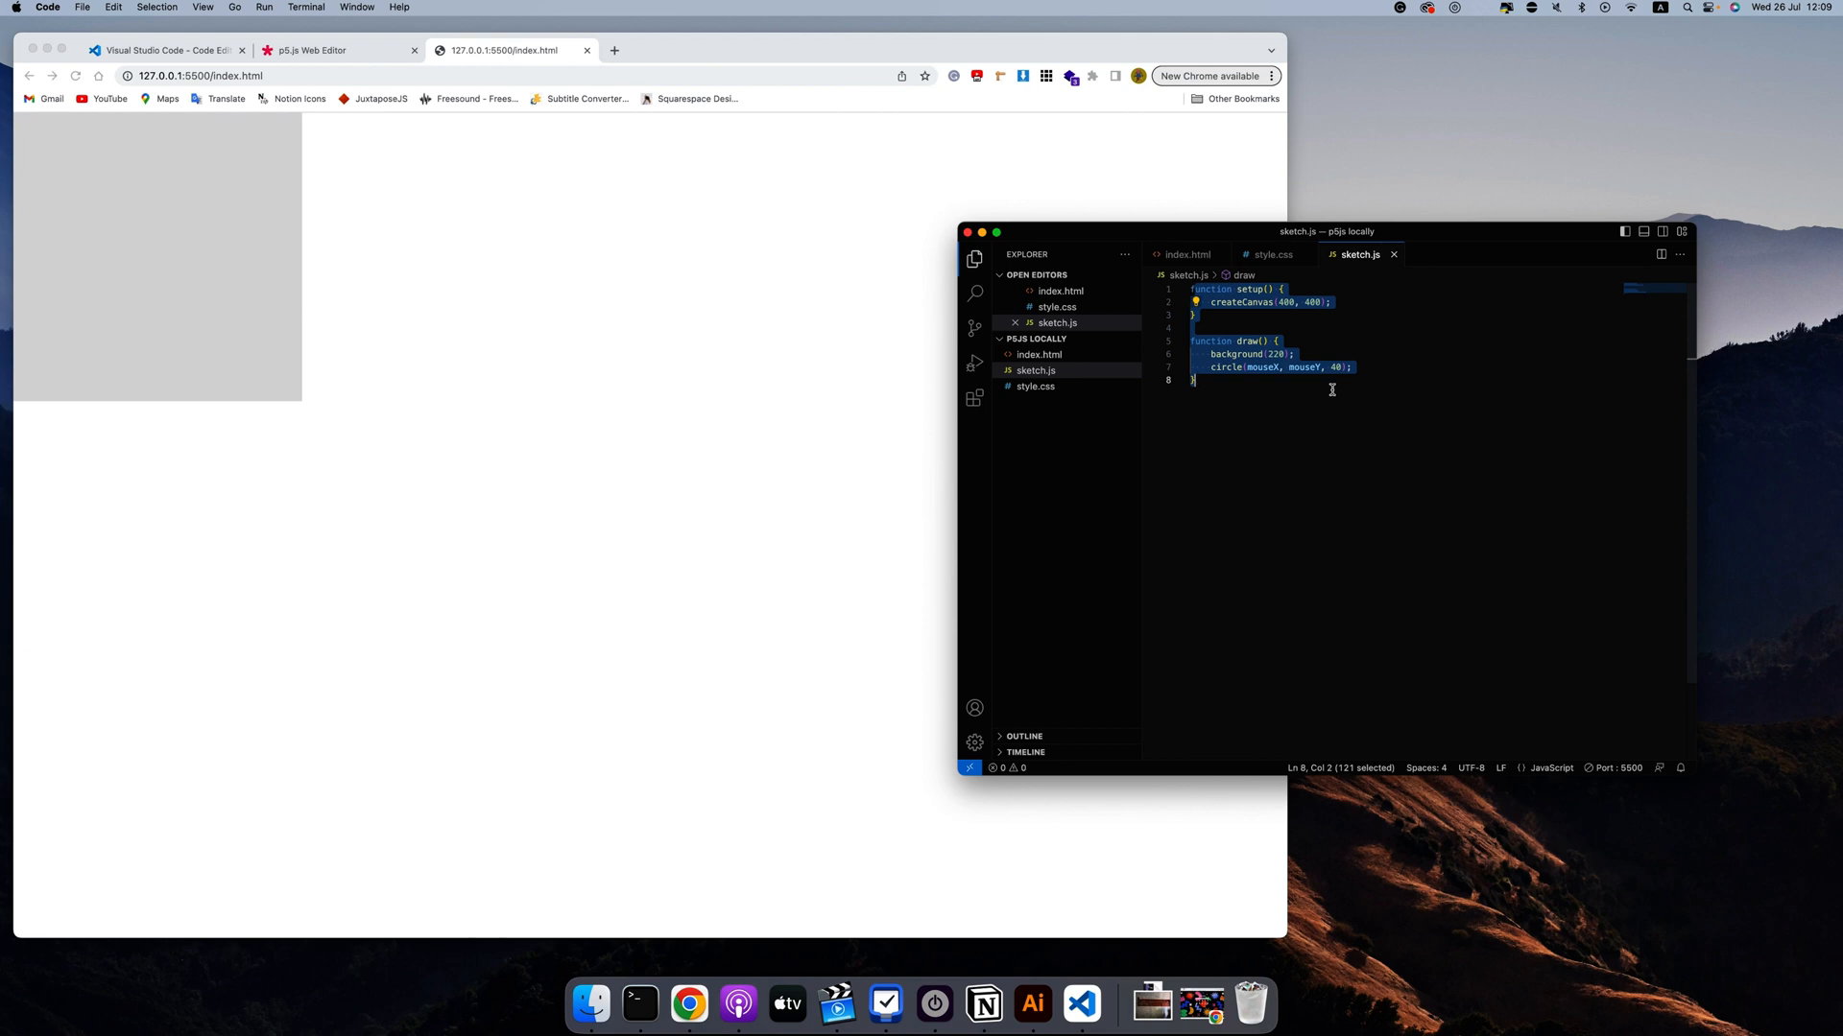
mouse_move(1382, 351)
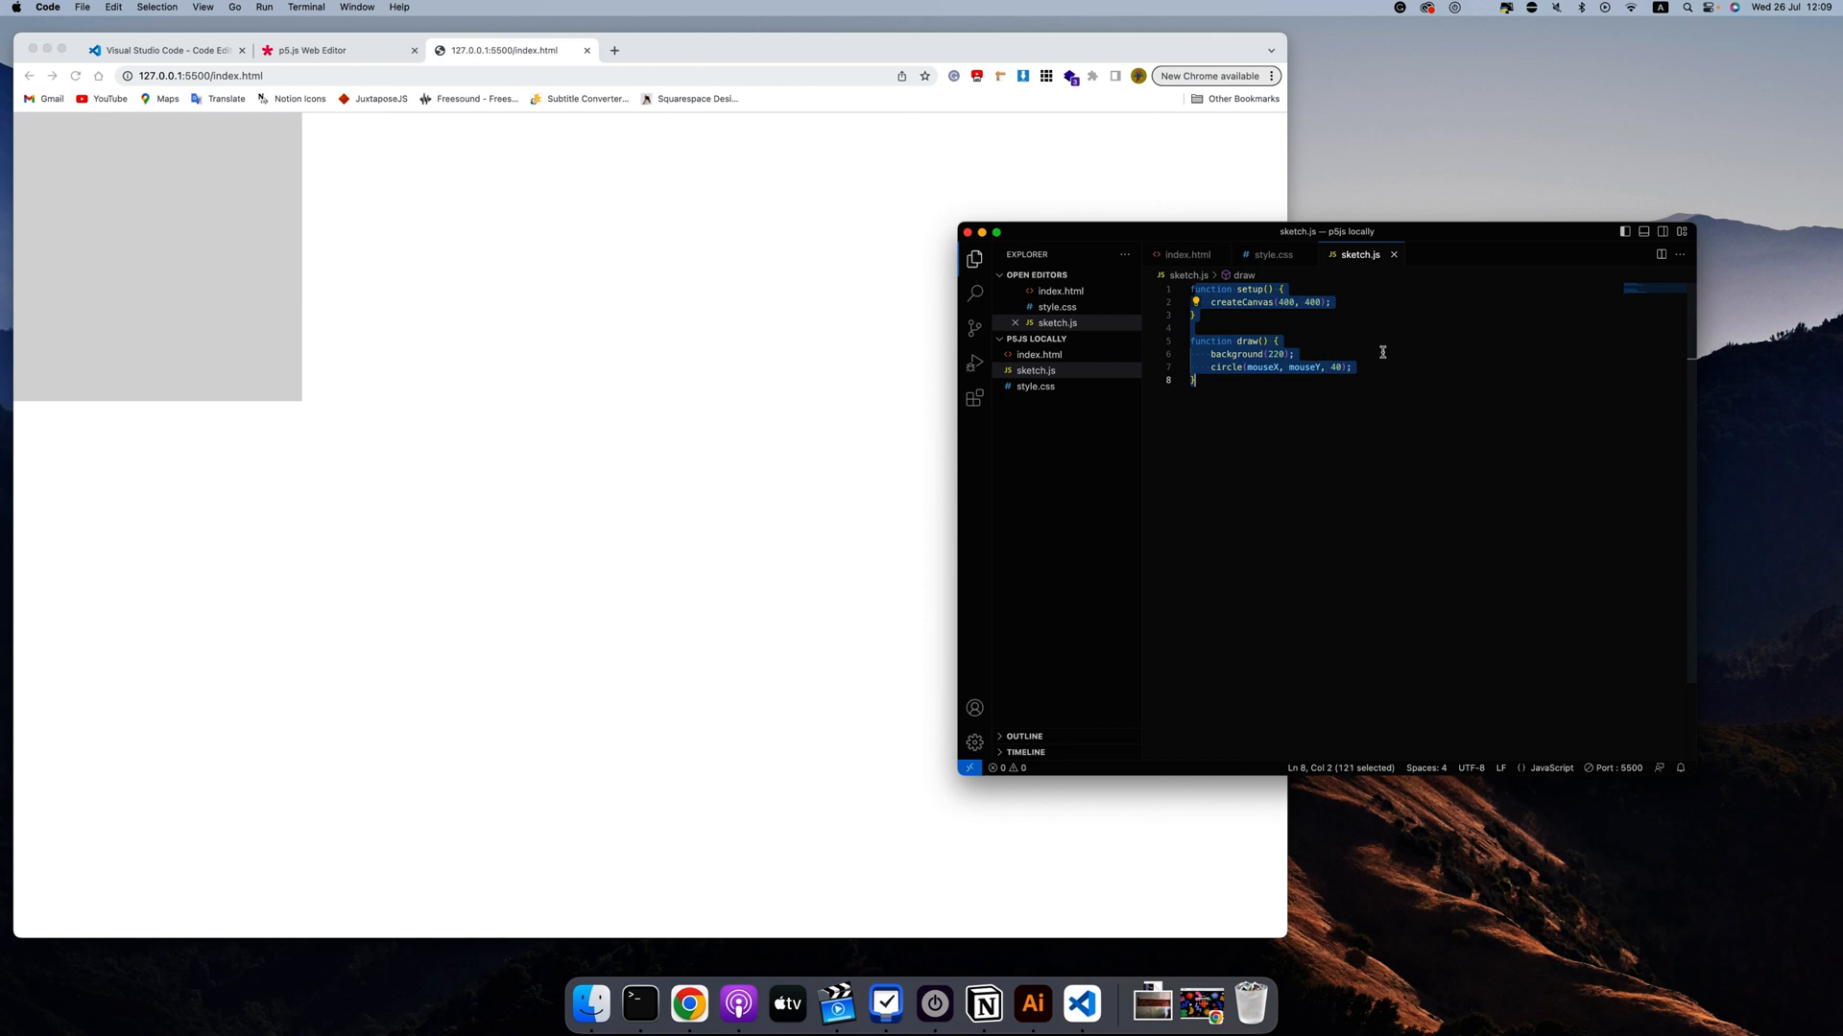
mouse_move(1273, 323)
type("print(mouseX);")
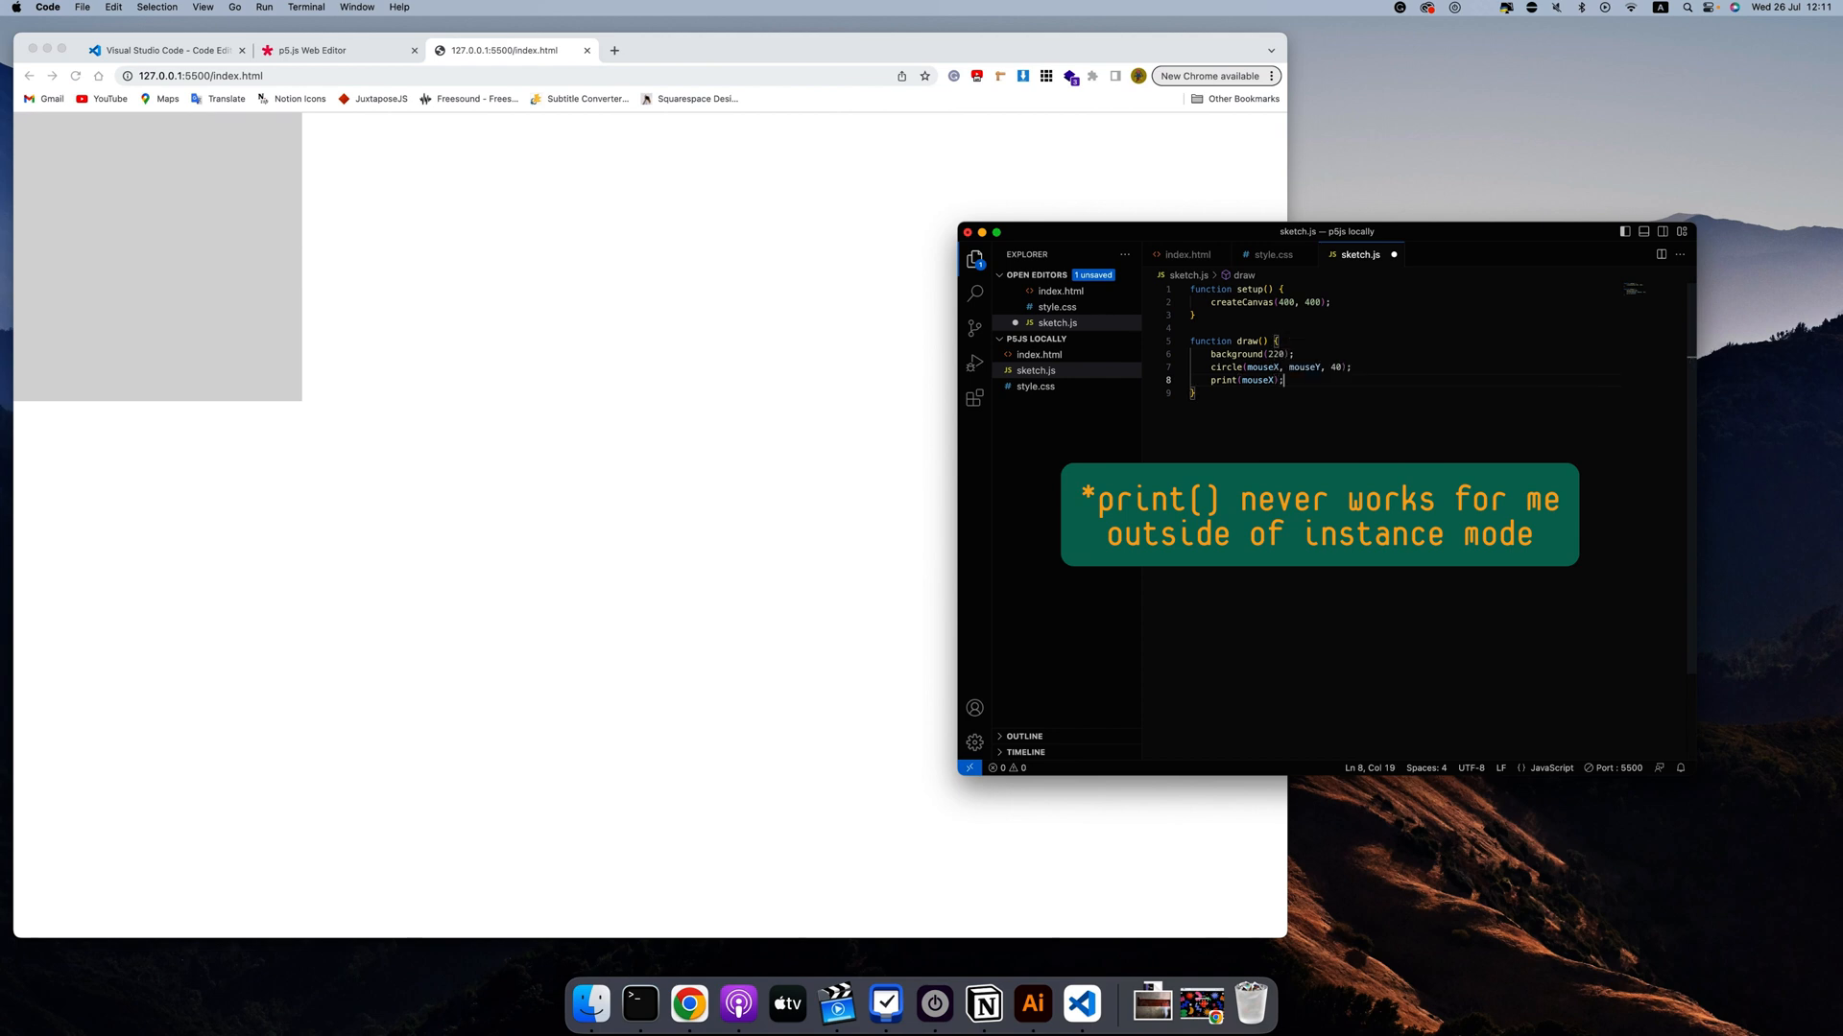
Show Chrome's JavaScript Console beside the mouse-following circle, then return to the sketch code
left_click(159, 8)
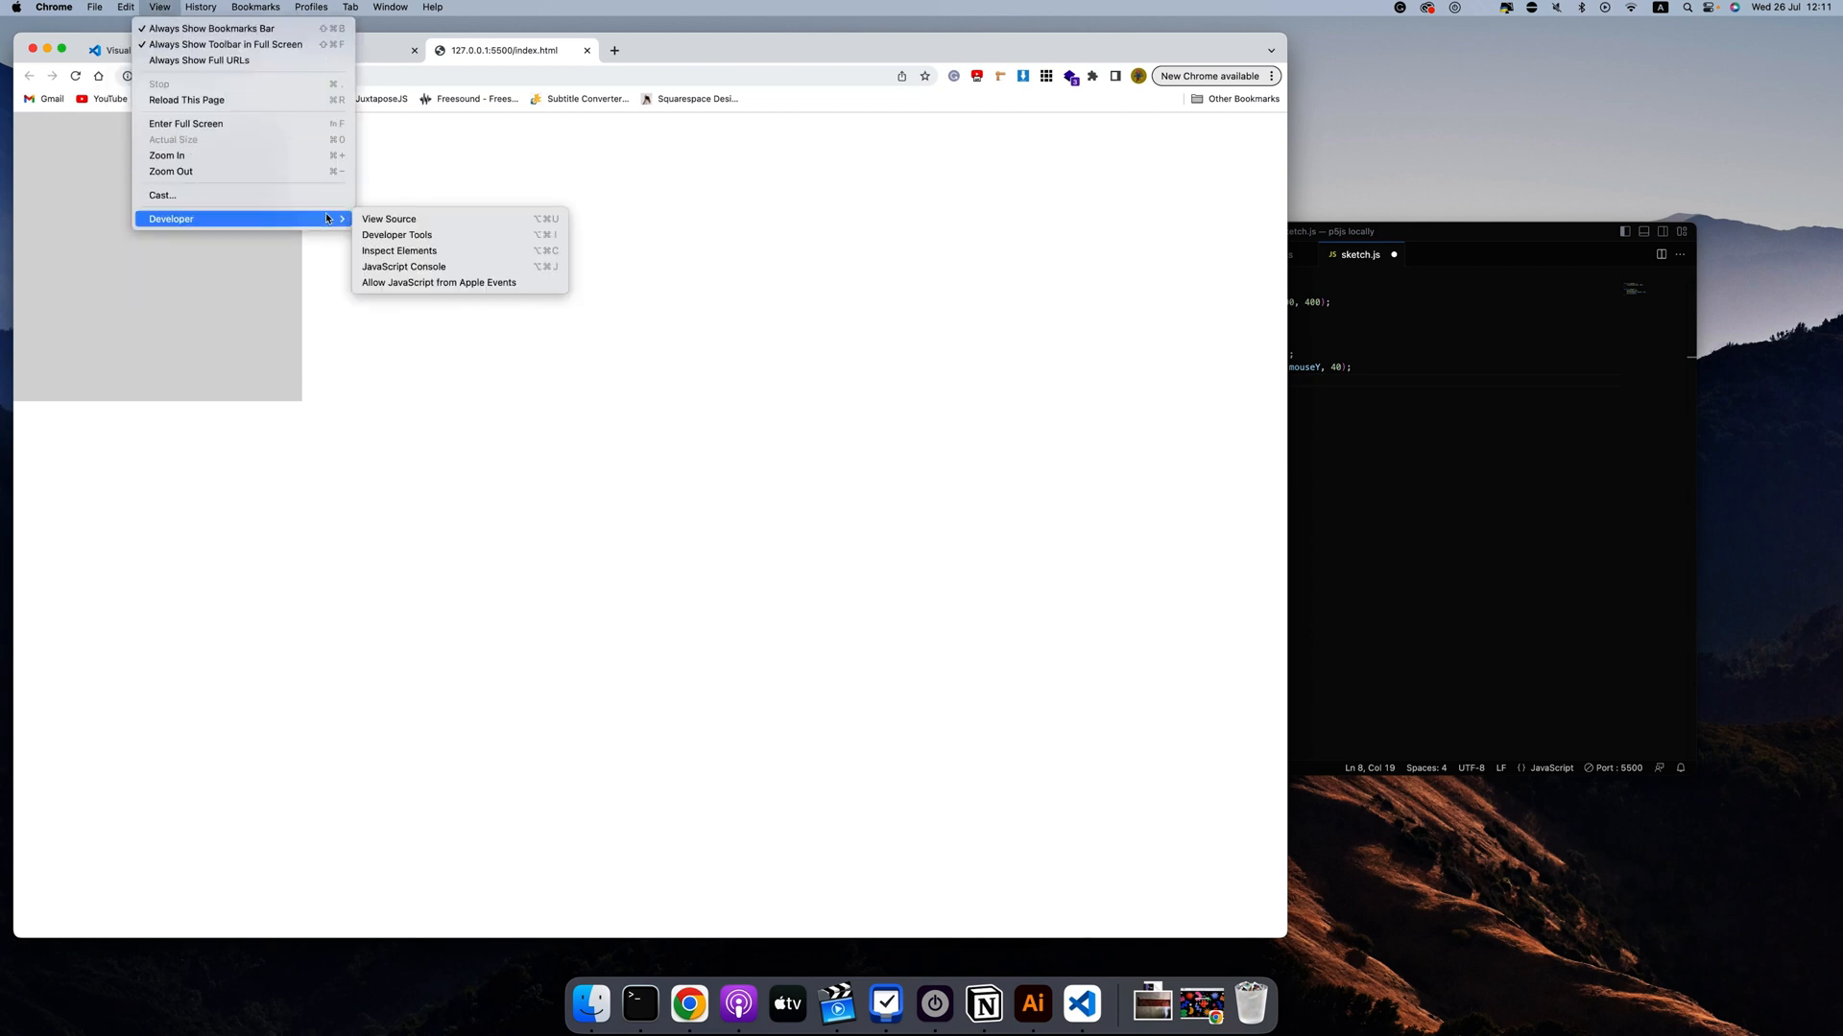
mouse_move(403, 265)
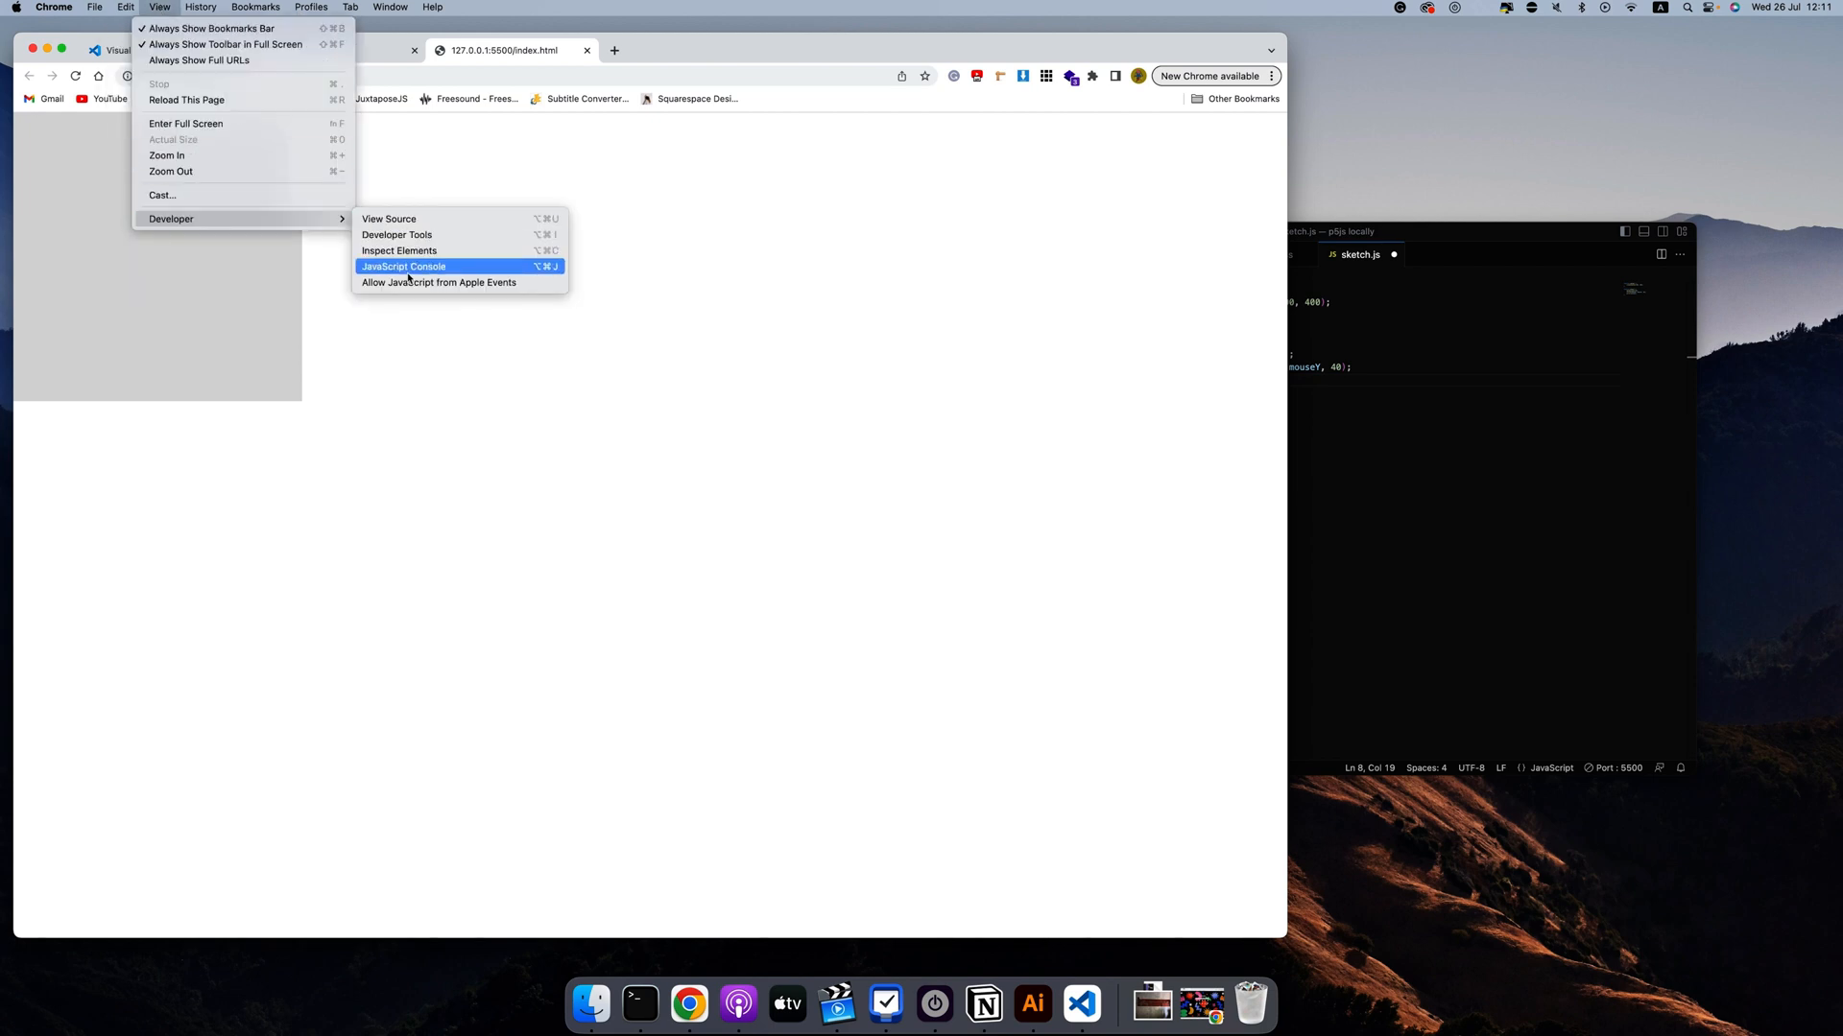
mouse_move(547, 265)
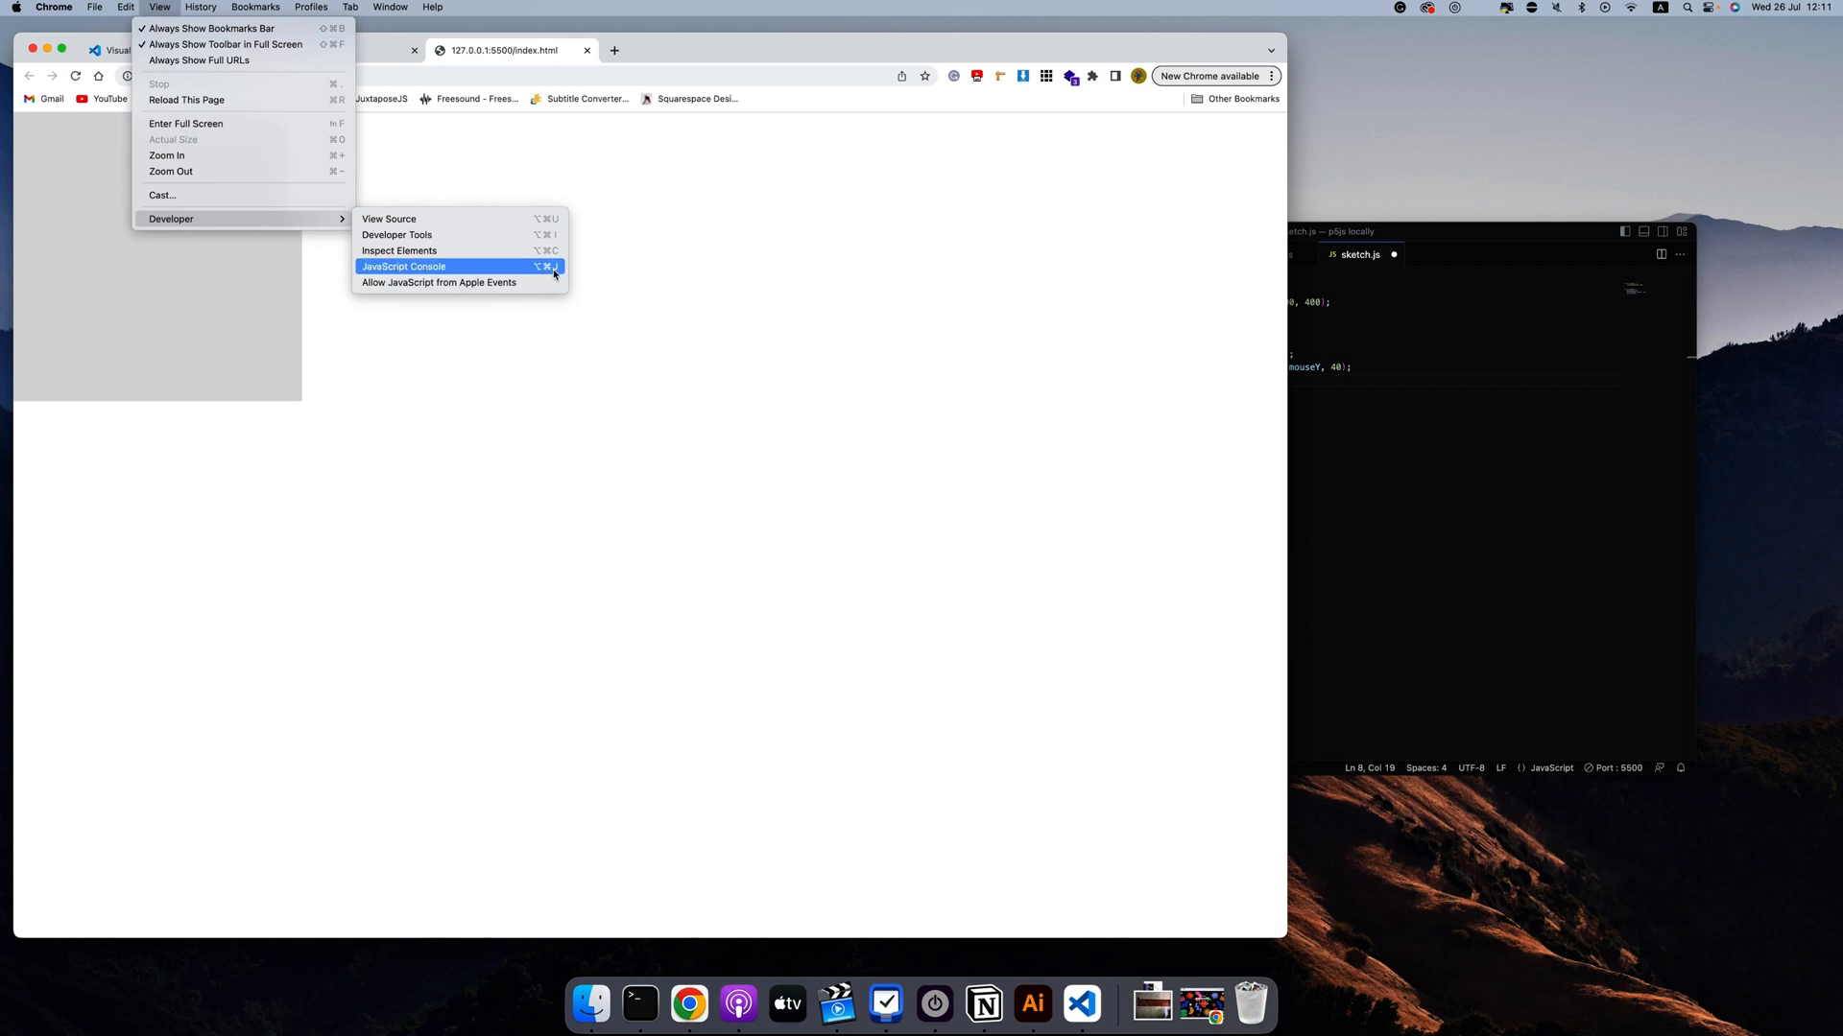
left_click(404, 267)
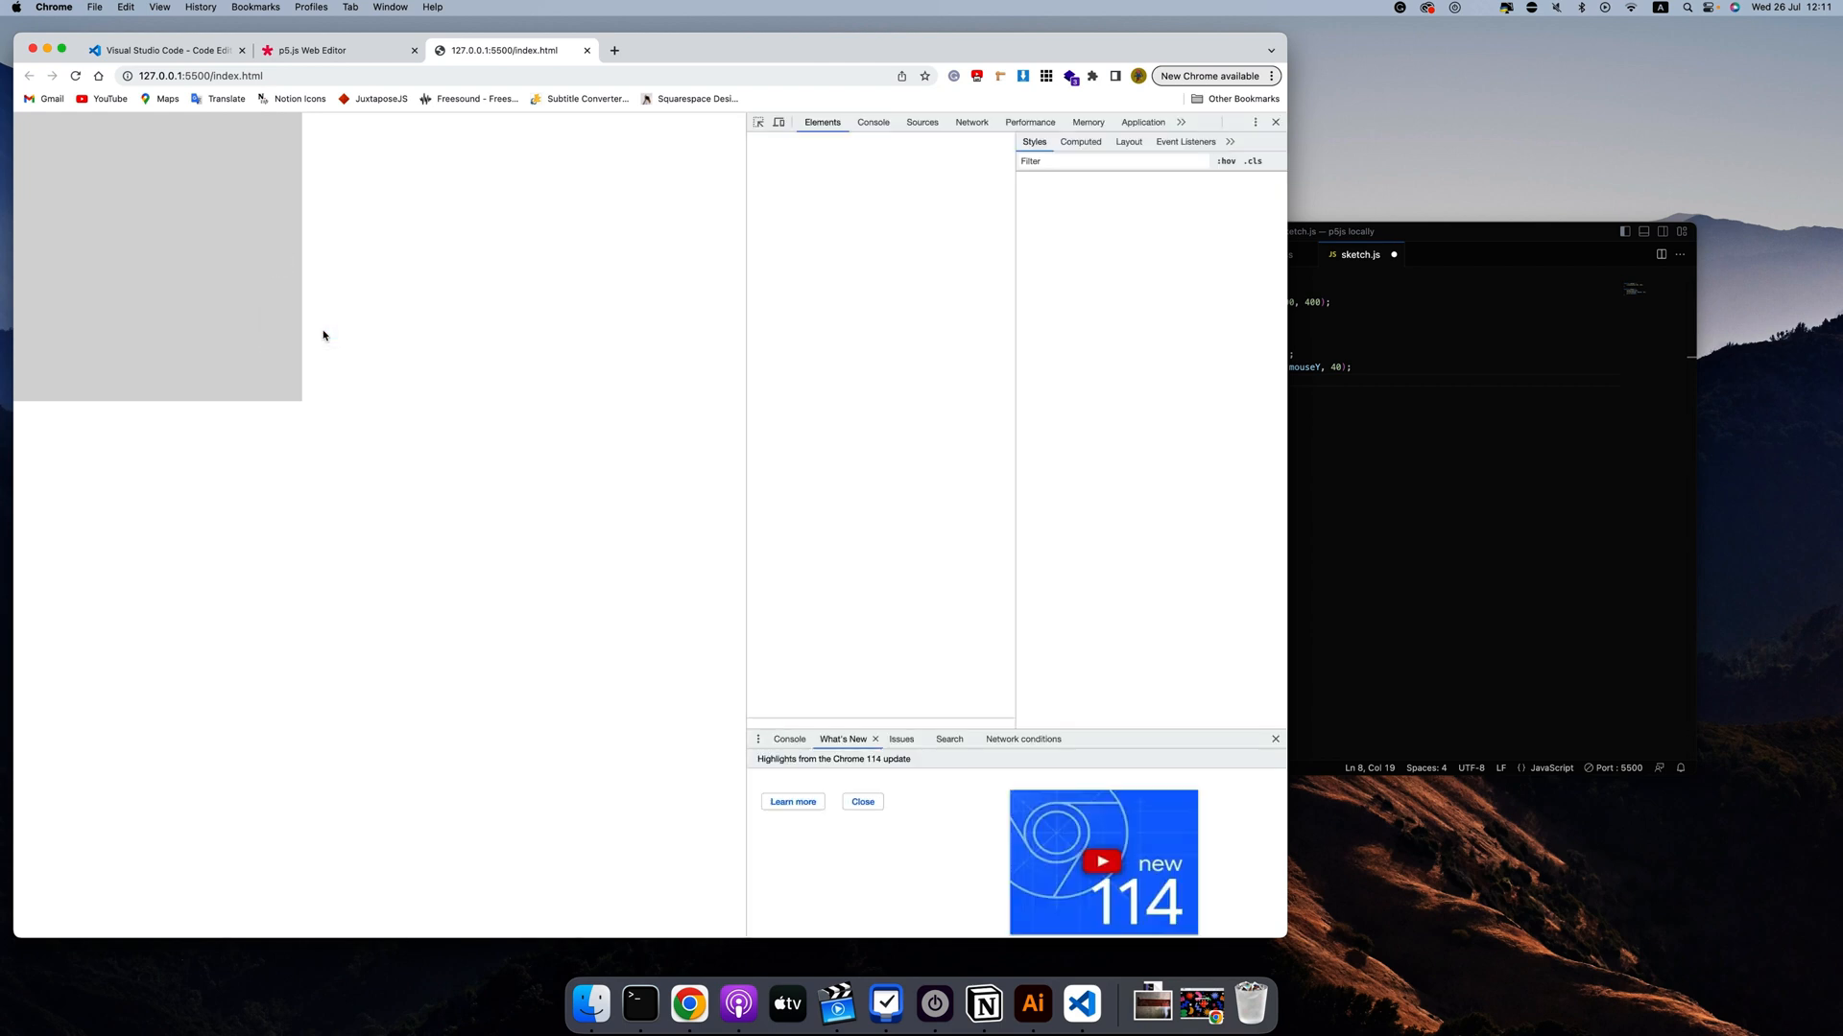
left_click(871, 123)
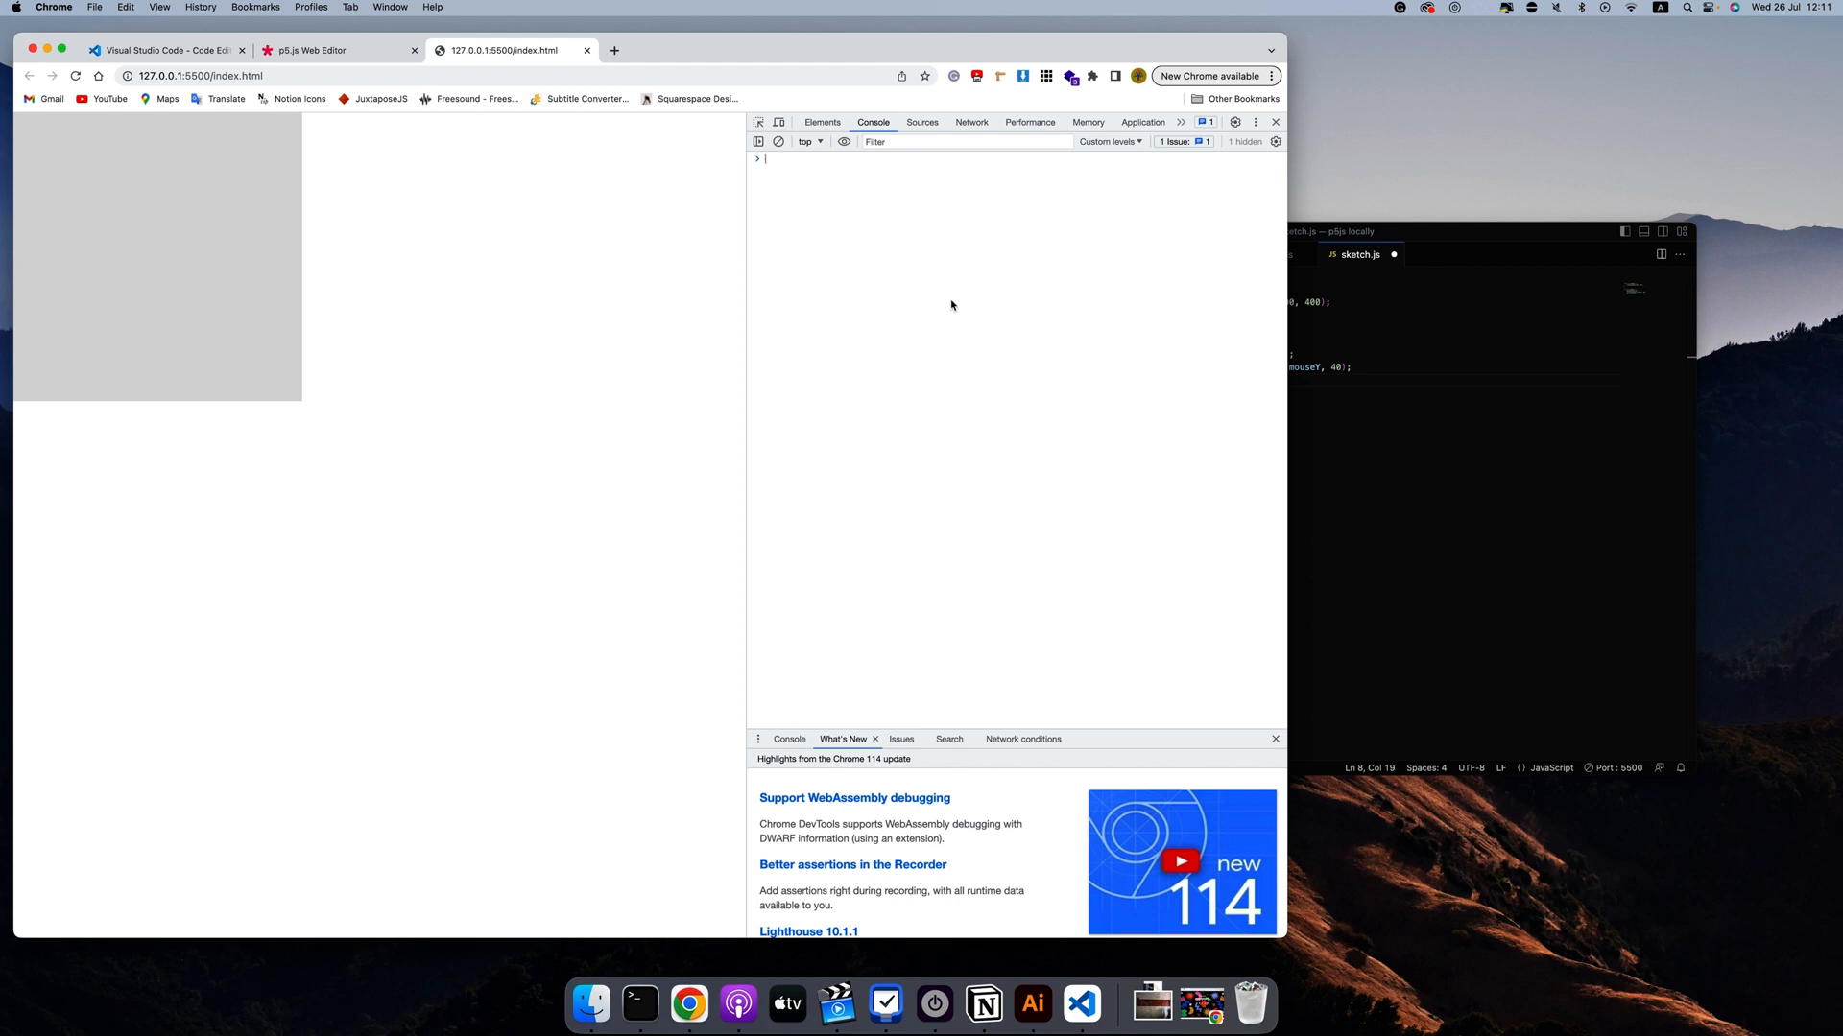
mouse_move(69, 196)
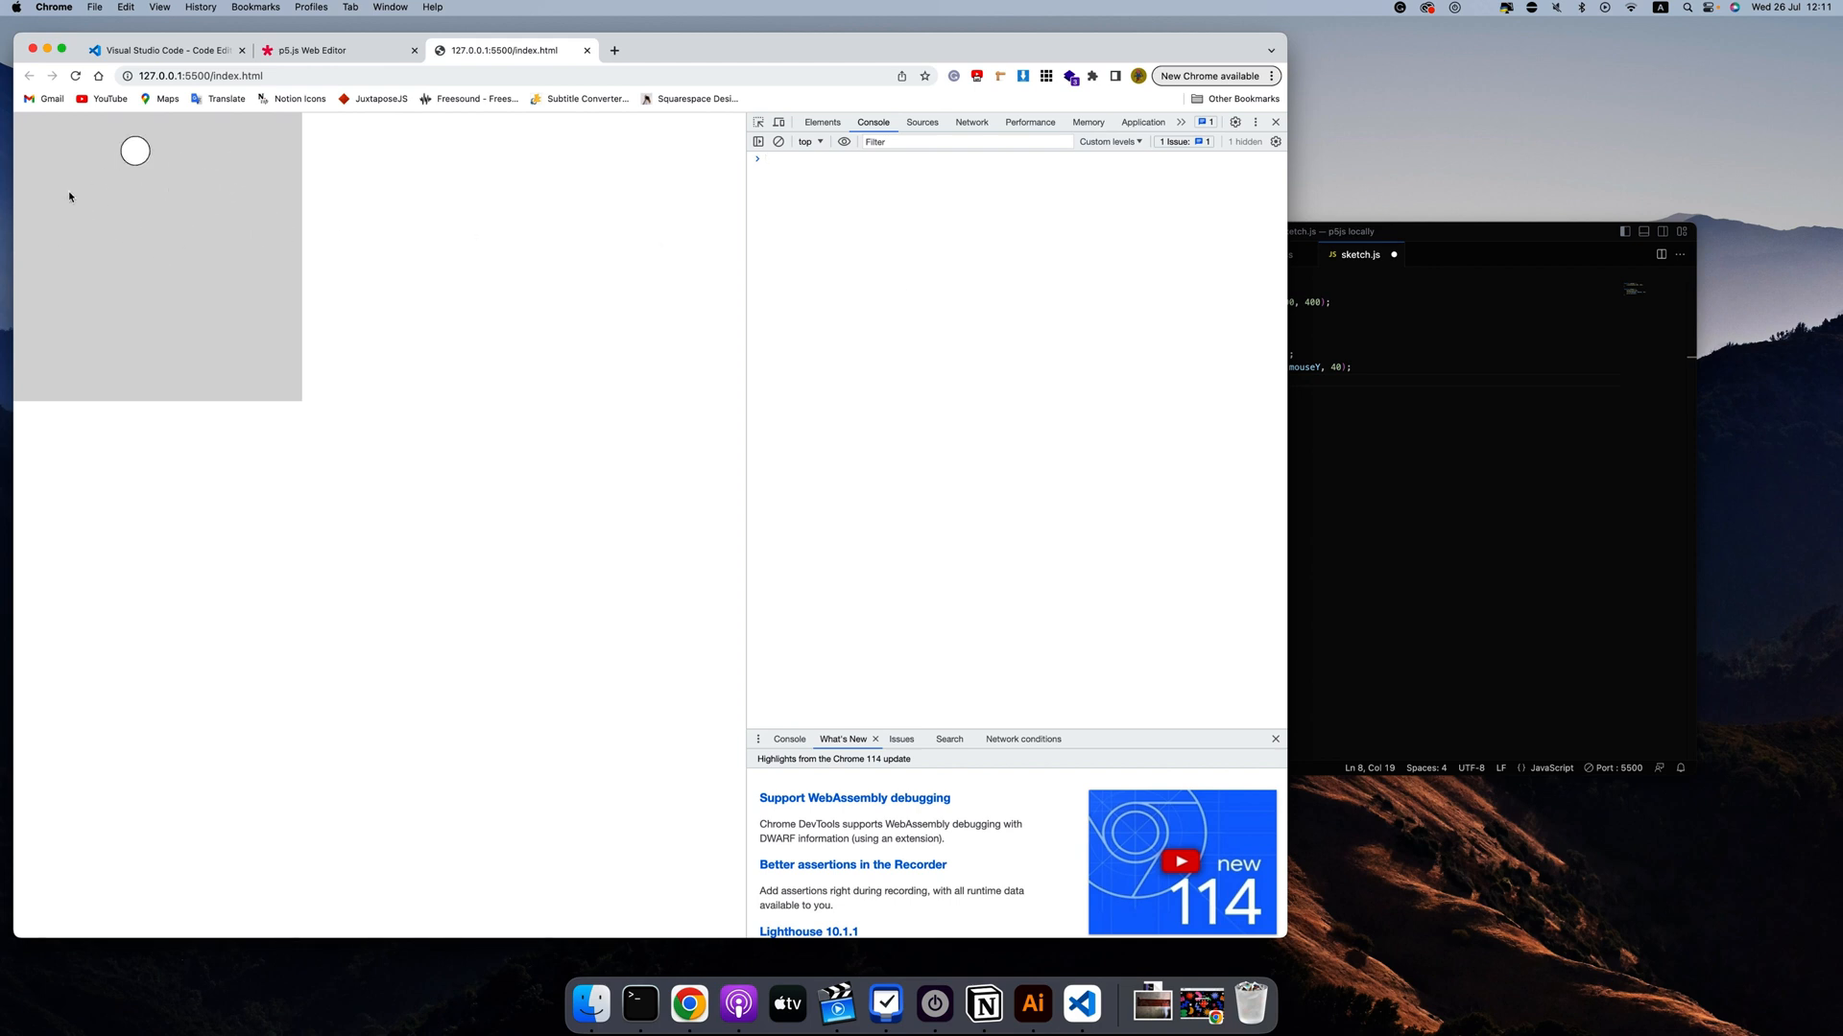
left_click(1328, 231)
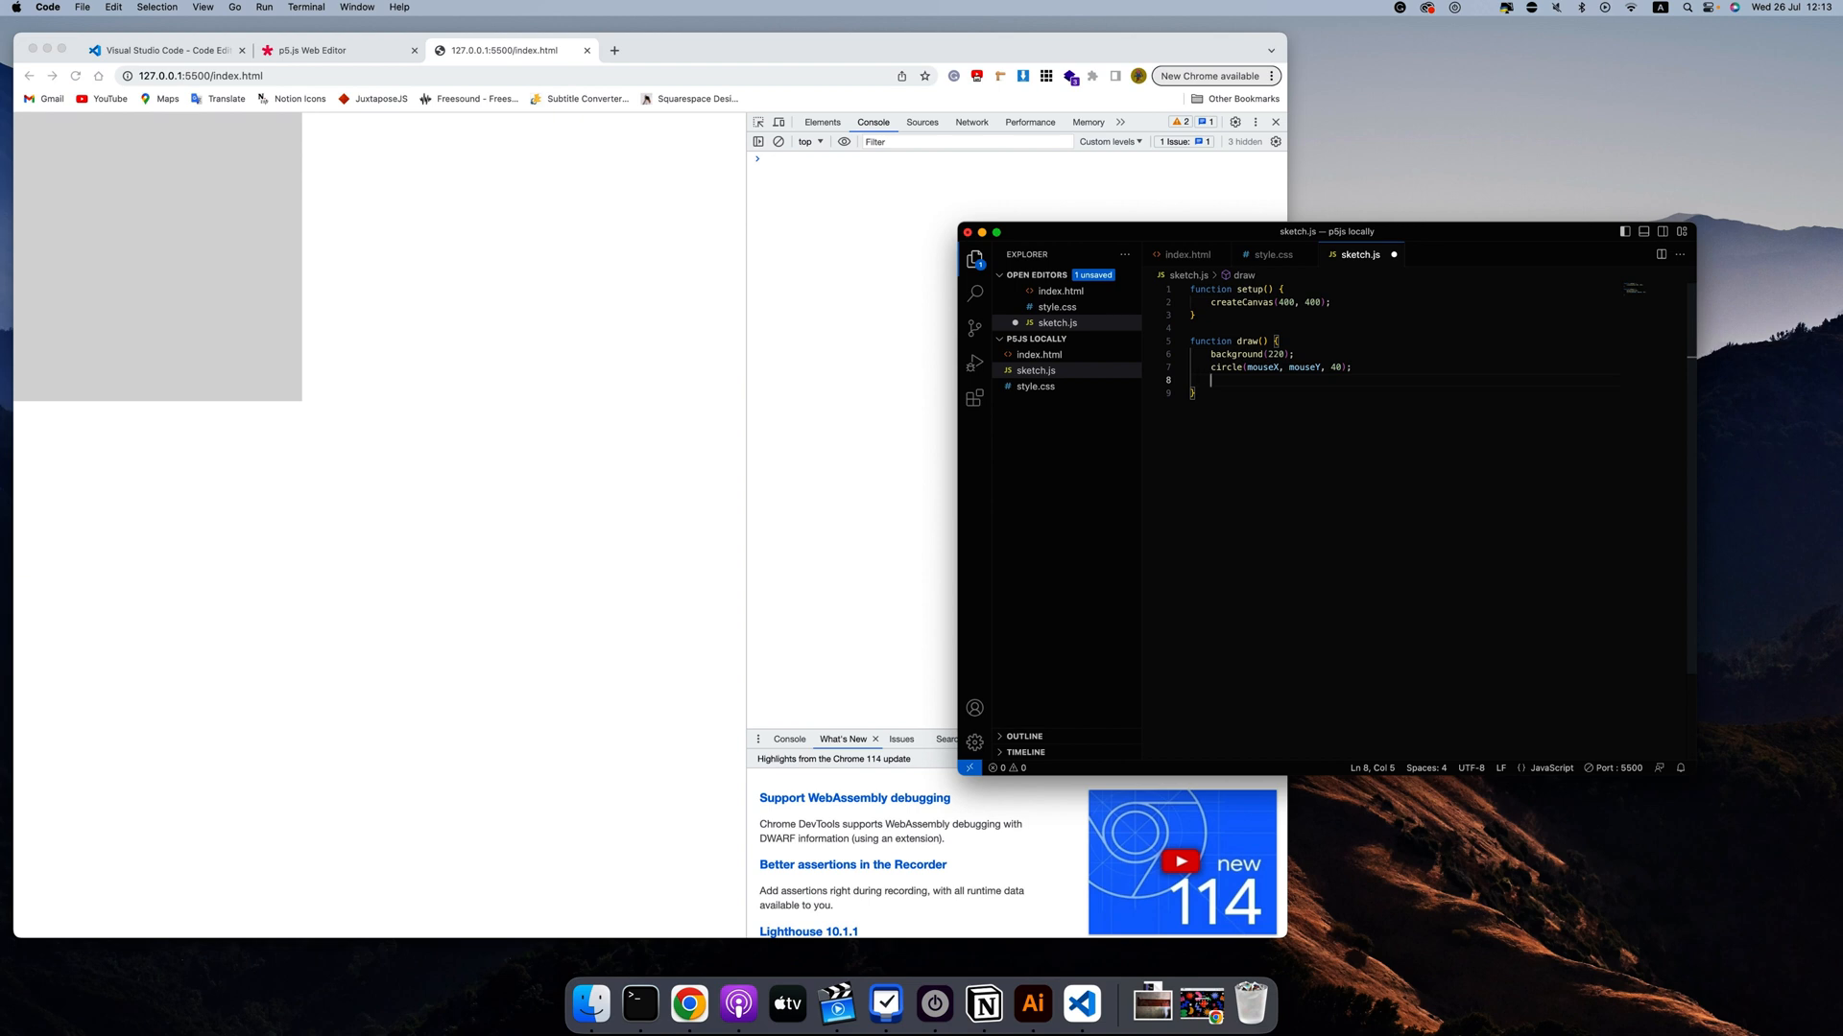
Replace the print line with console.log(mouseX, mouseY); in draw() and save
type("console.log();")
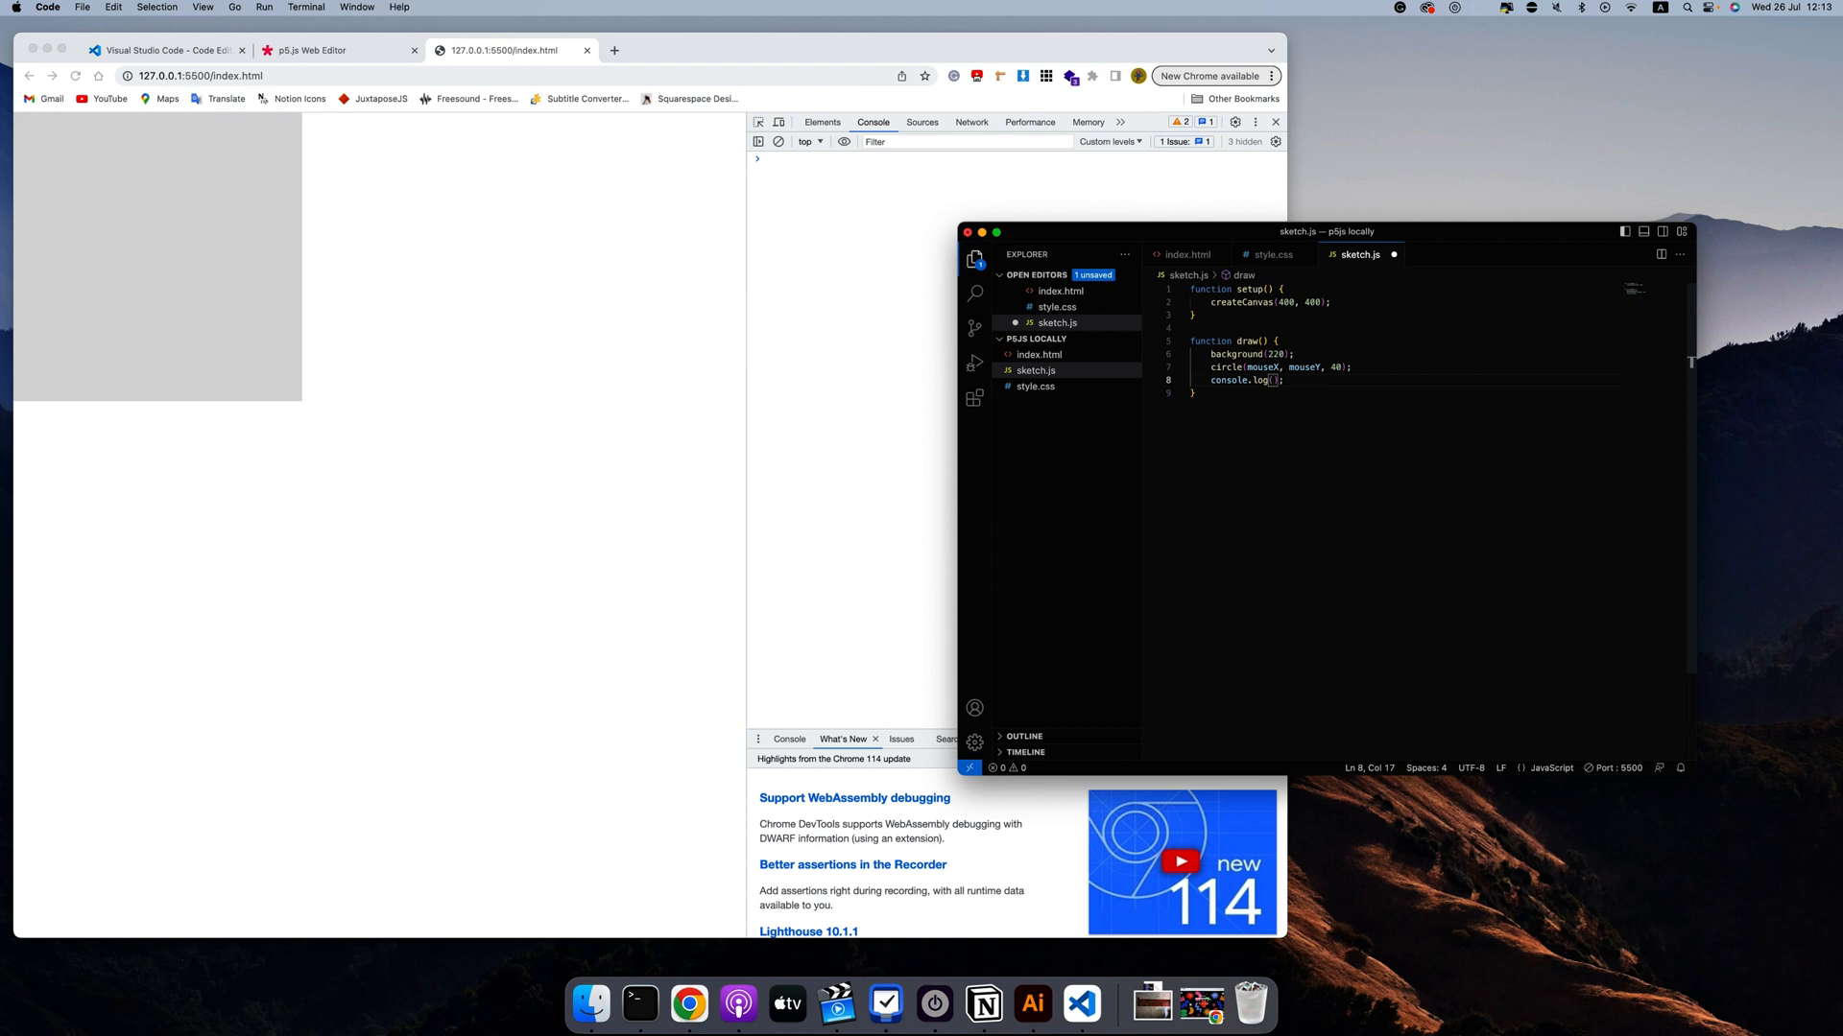
type("mouseX, mouseY")
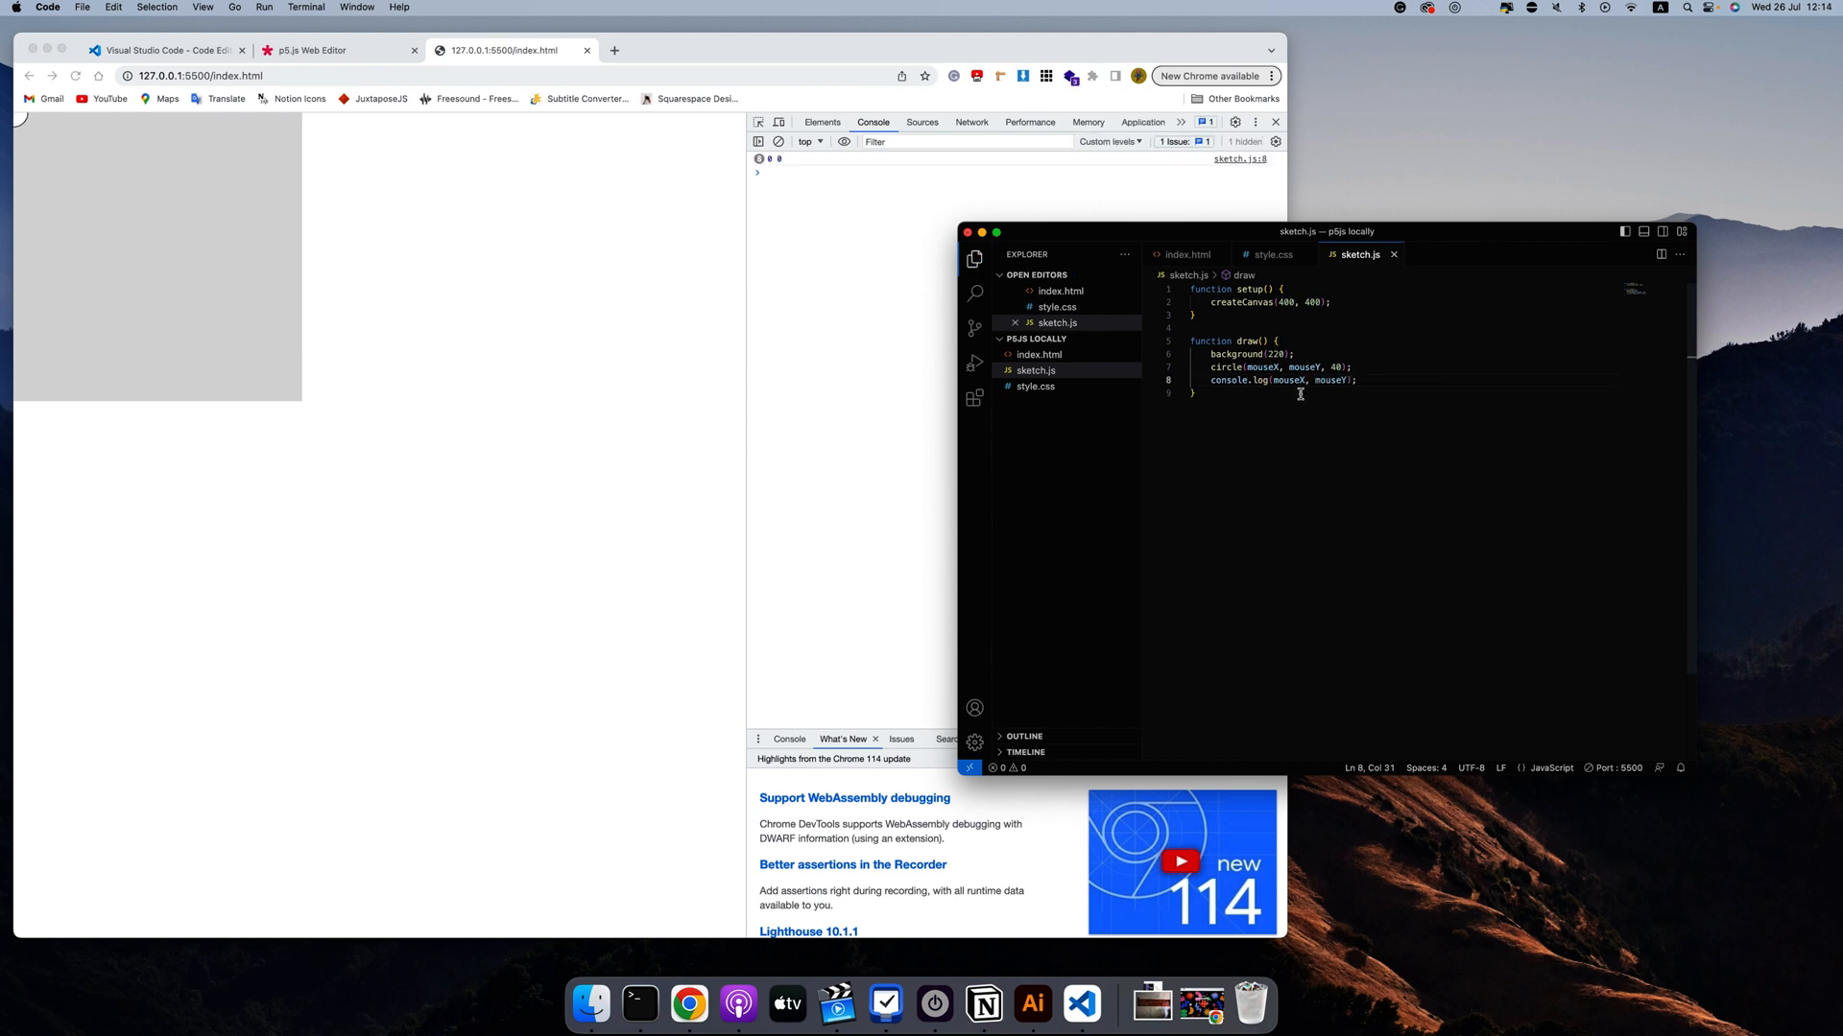
mouse_move(180, 217)
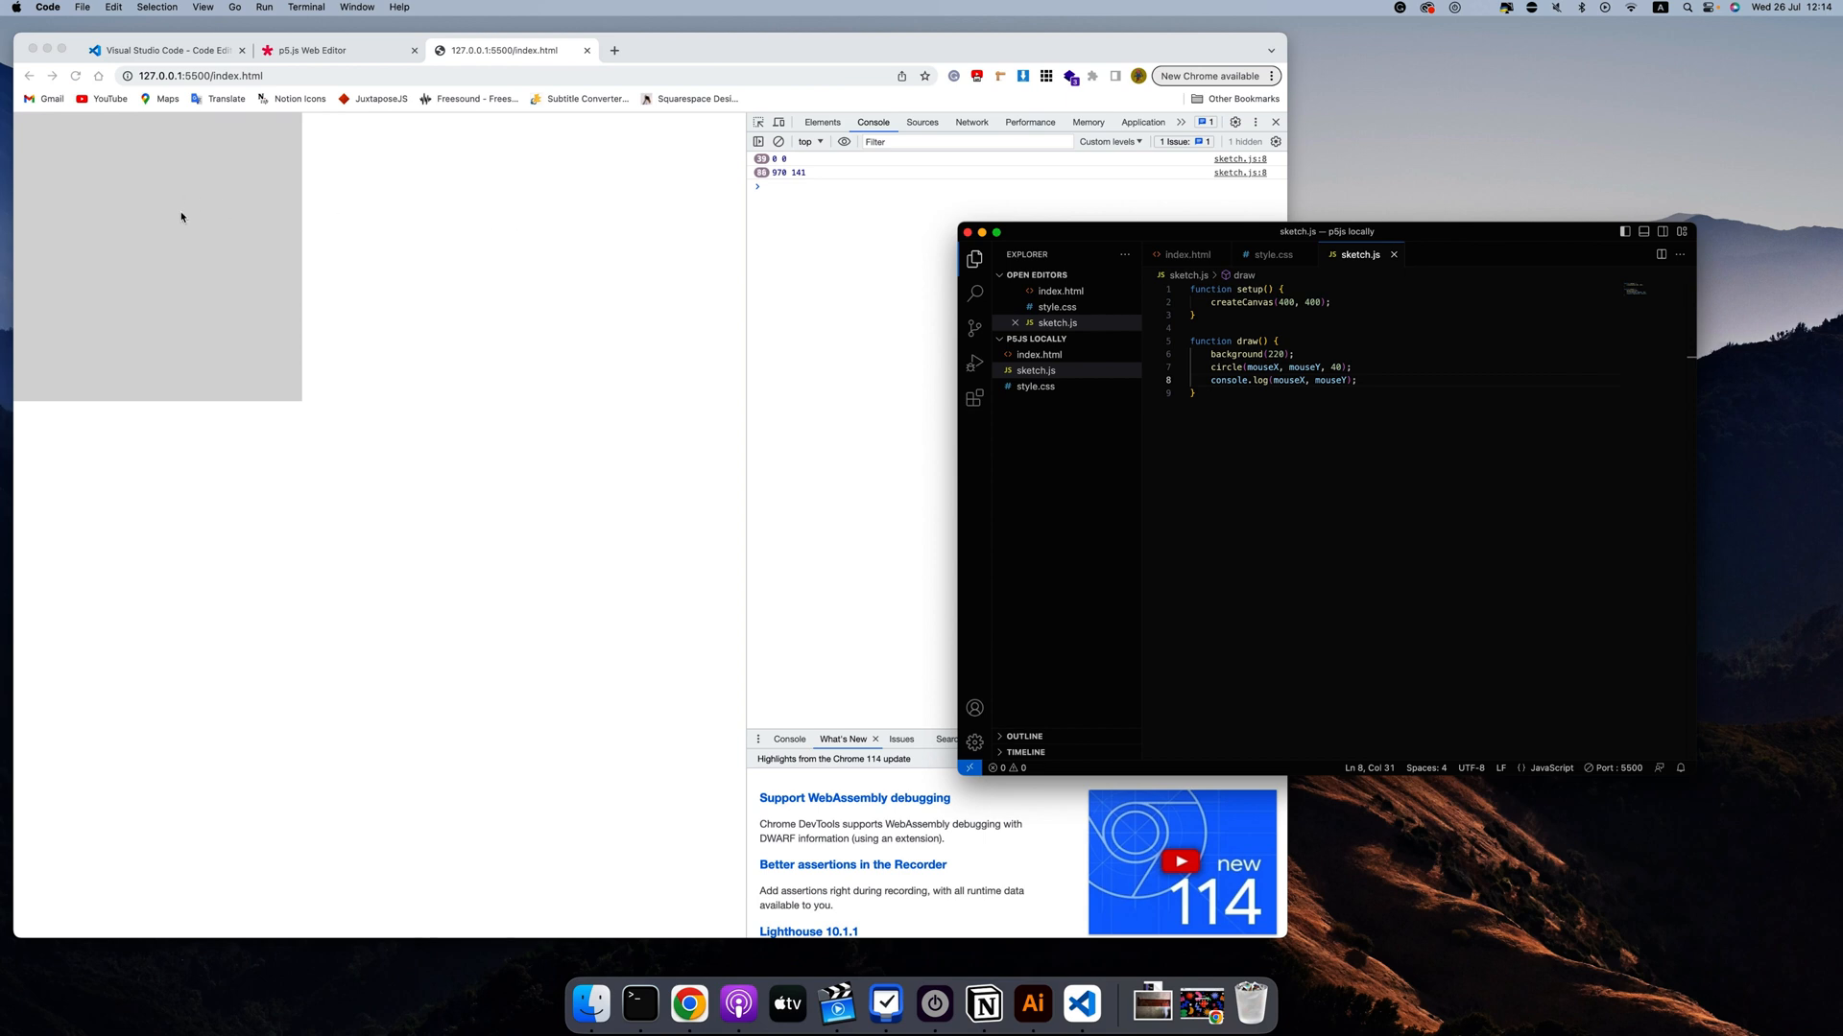
mouse_move(160, 219)
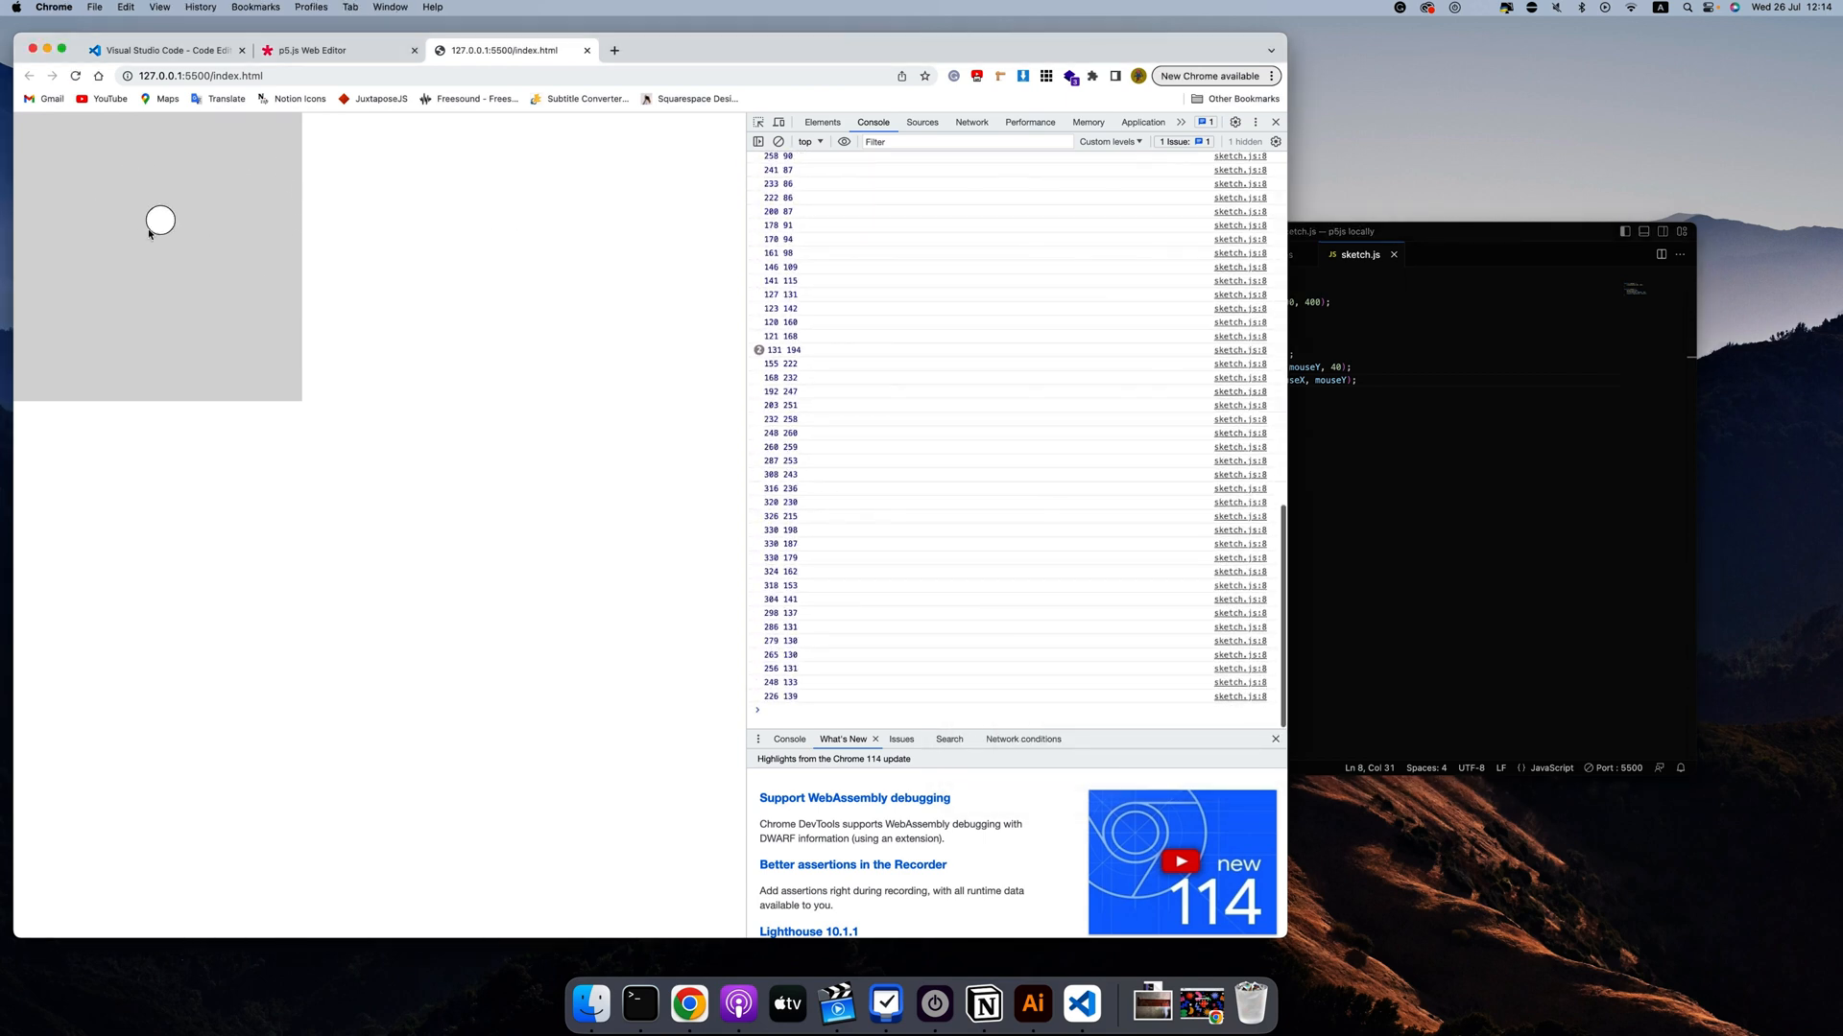
mouse_move(159, 219)
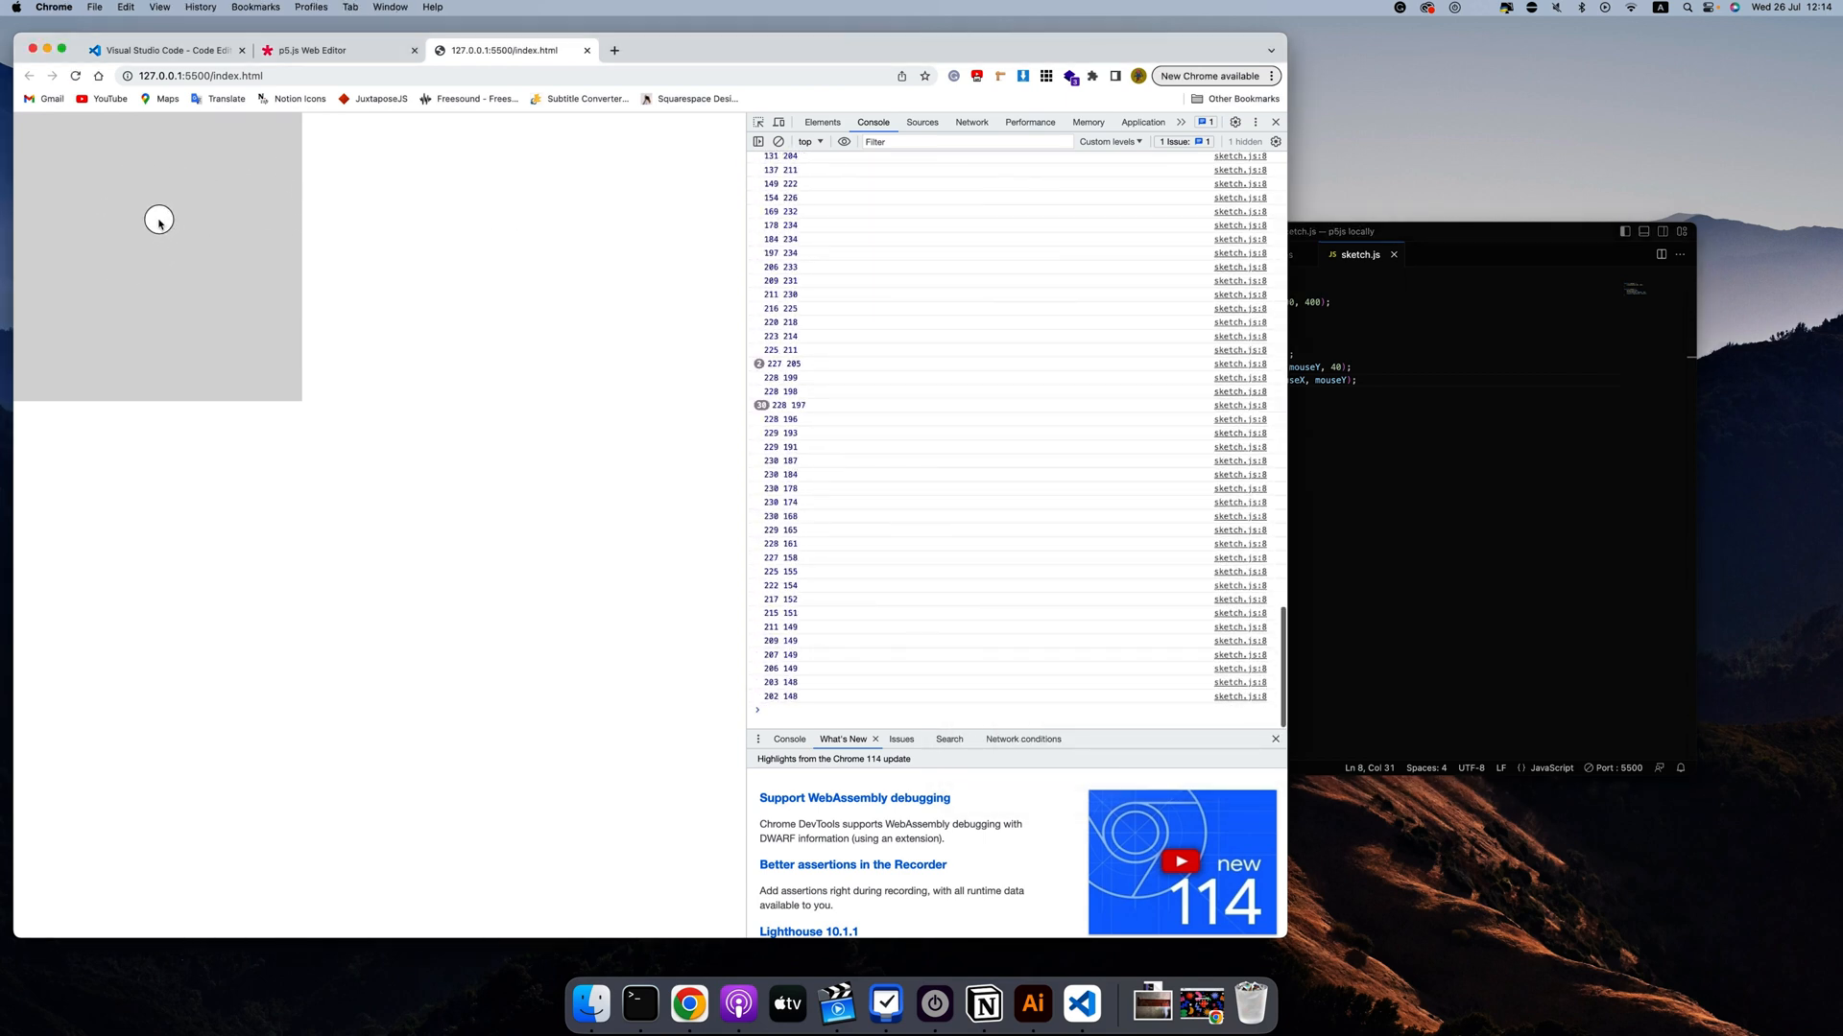
Scroll the Chrome console through the stream of logged mouse coordinates
scroll("down", 3)
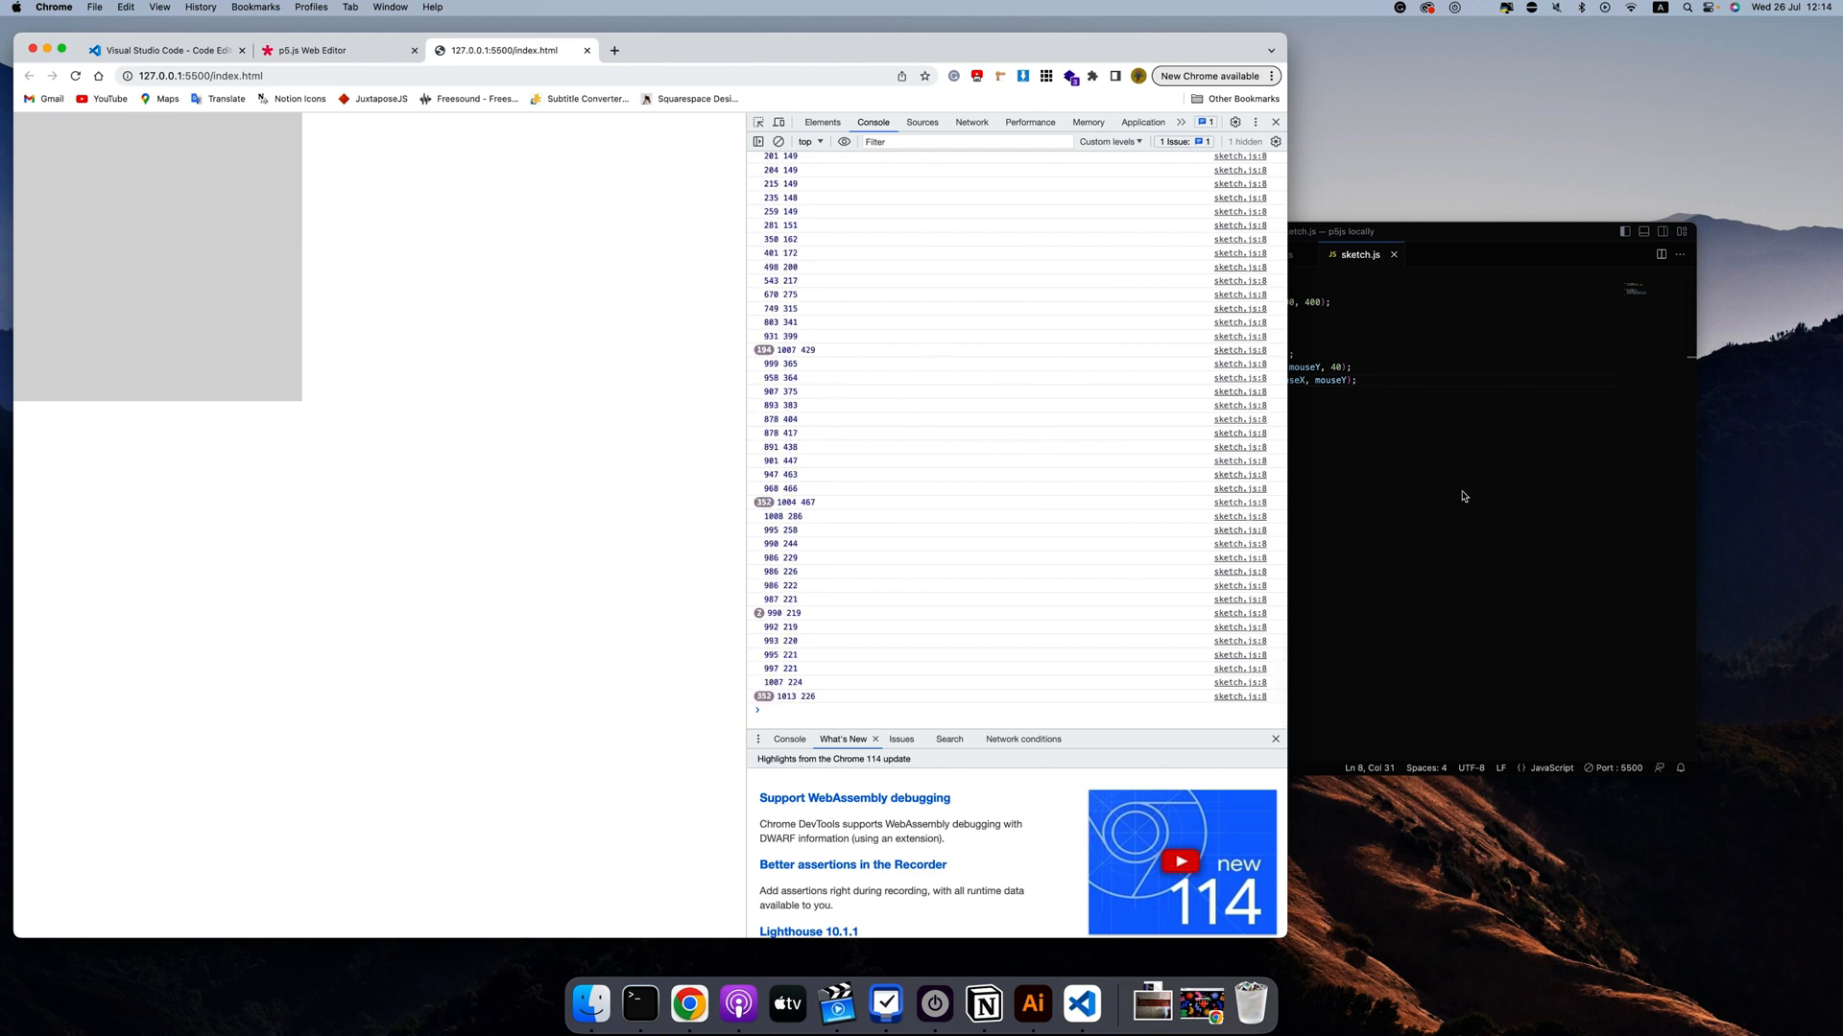
mouse_move(1299, 625)
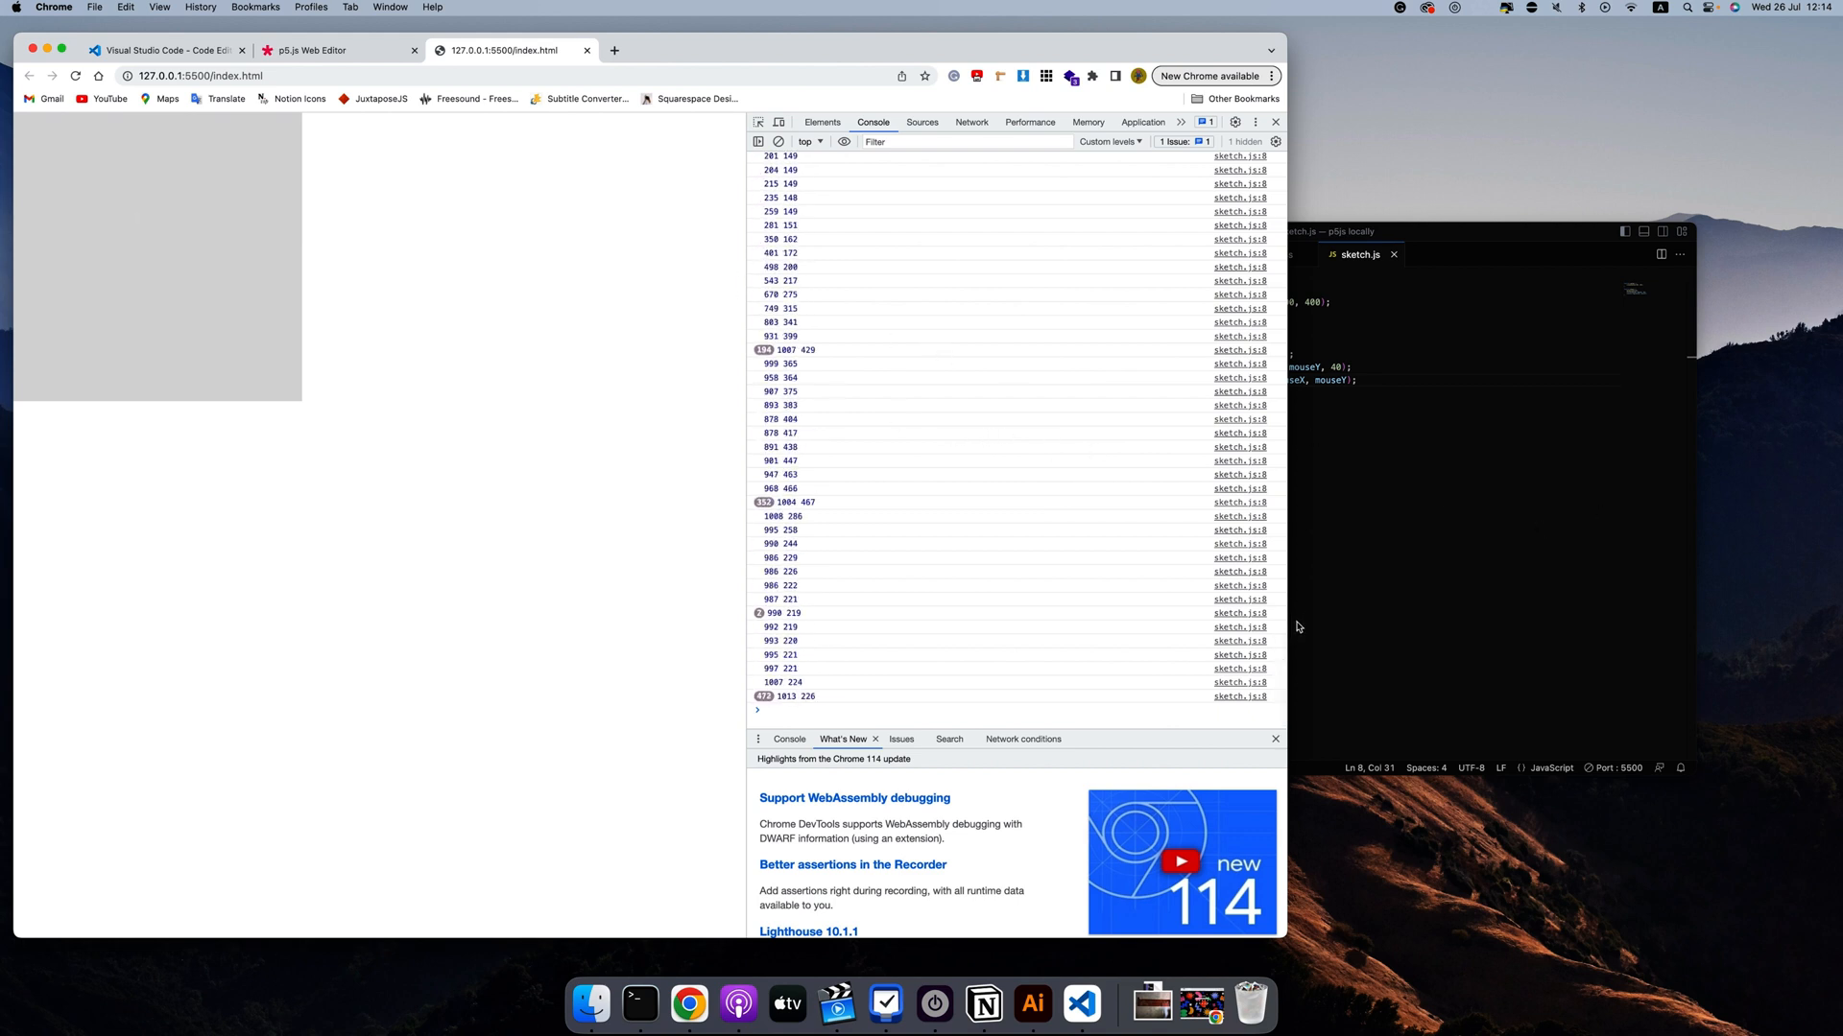
mouse_move(1566, 651)
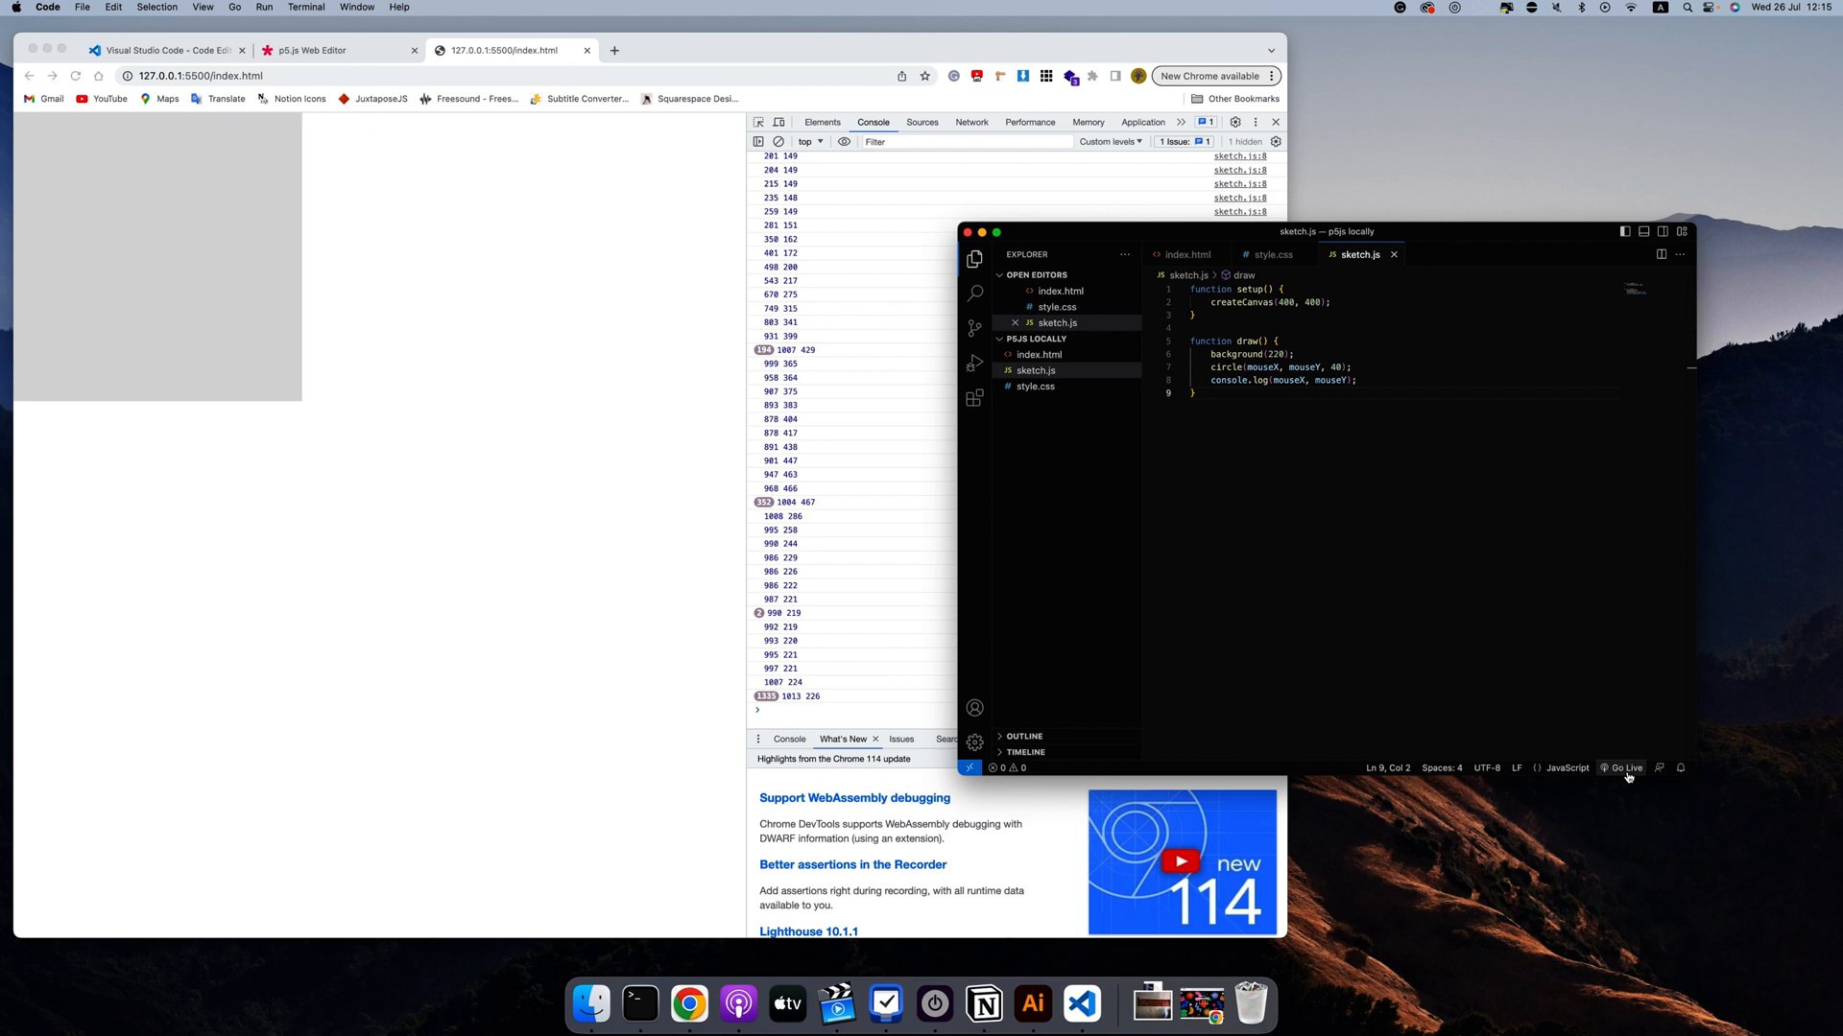
Show the p5.js Web Editor starter sketch beside the local sketch.js in VS Code, selection cleared
left_click(334, 50)
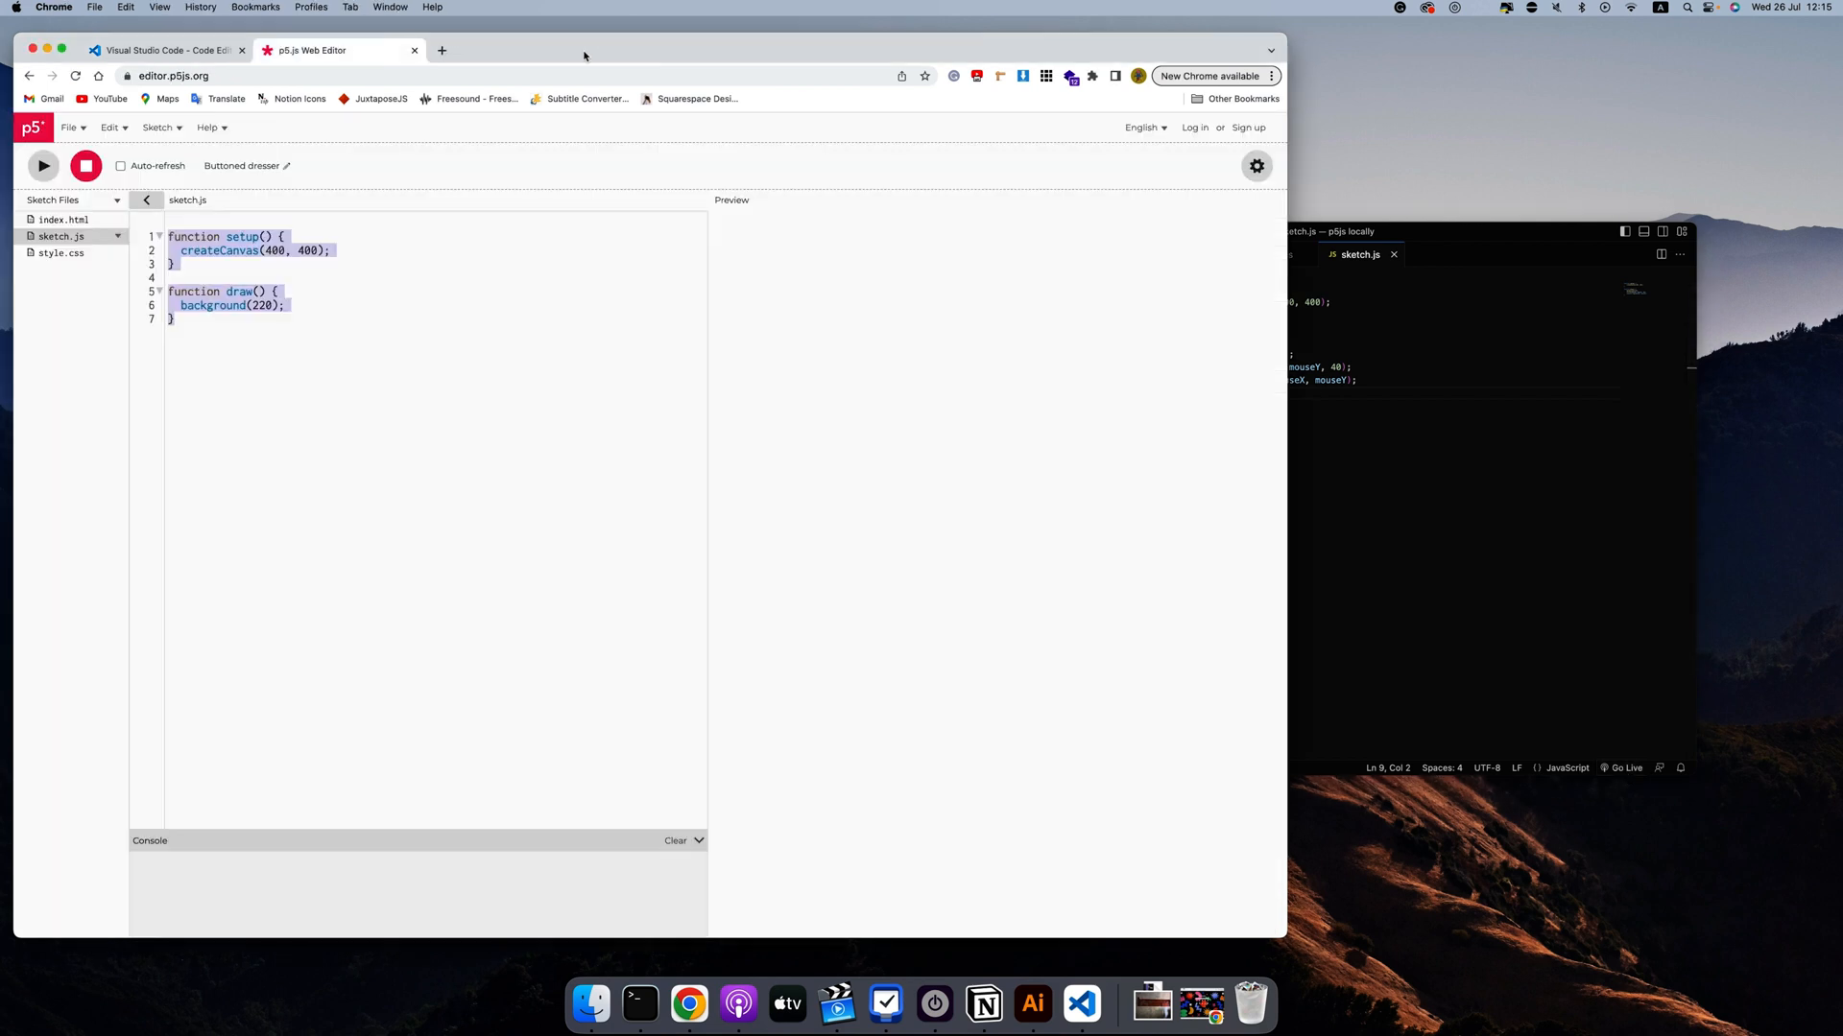
left_click(1326, 231)
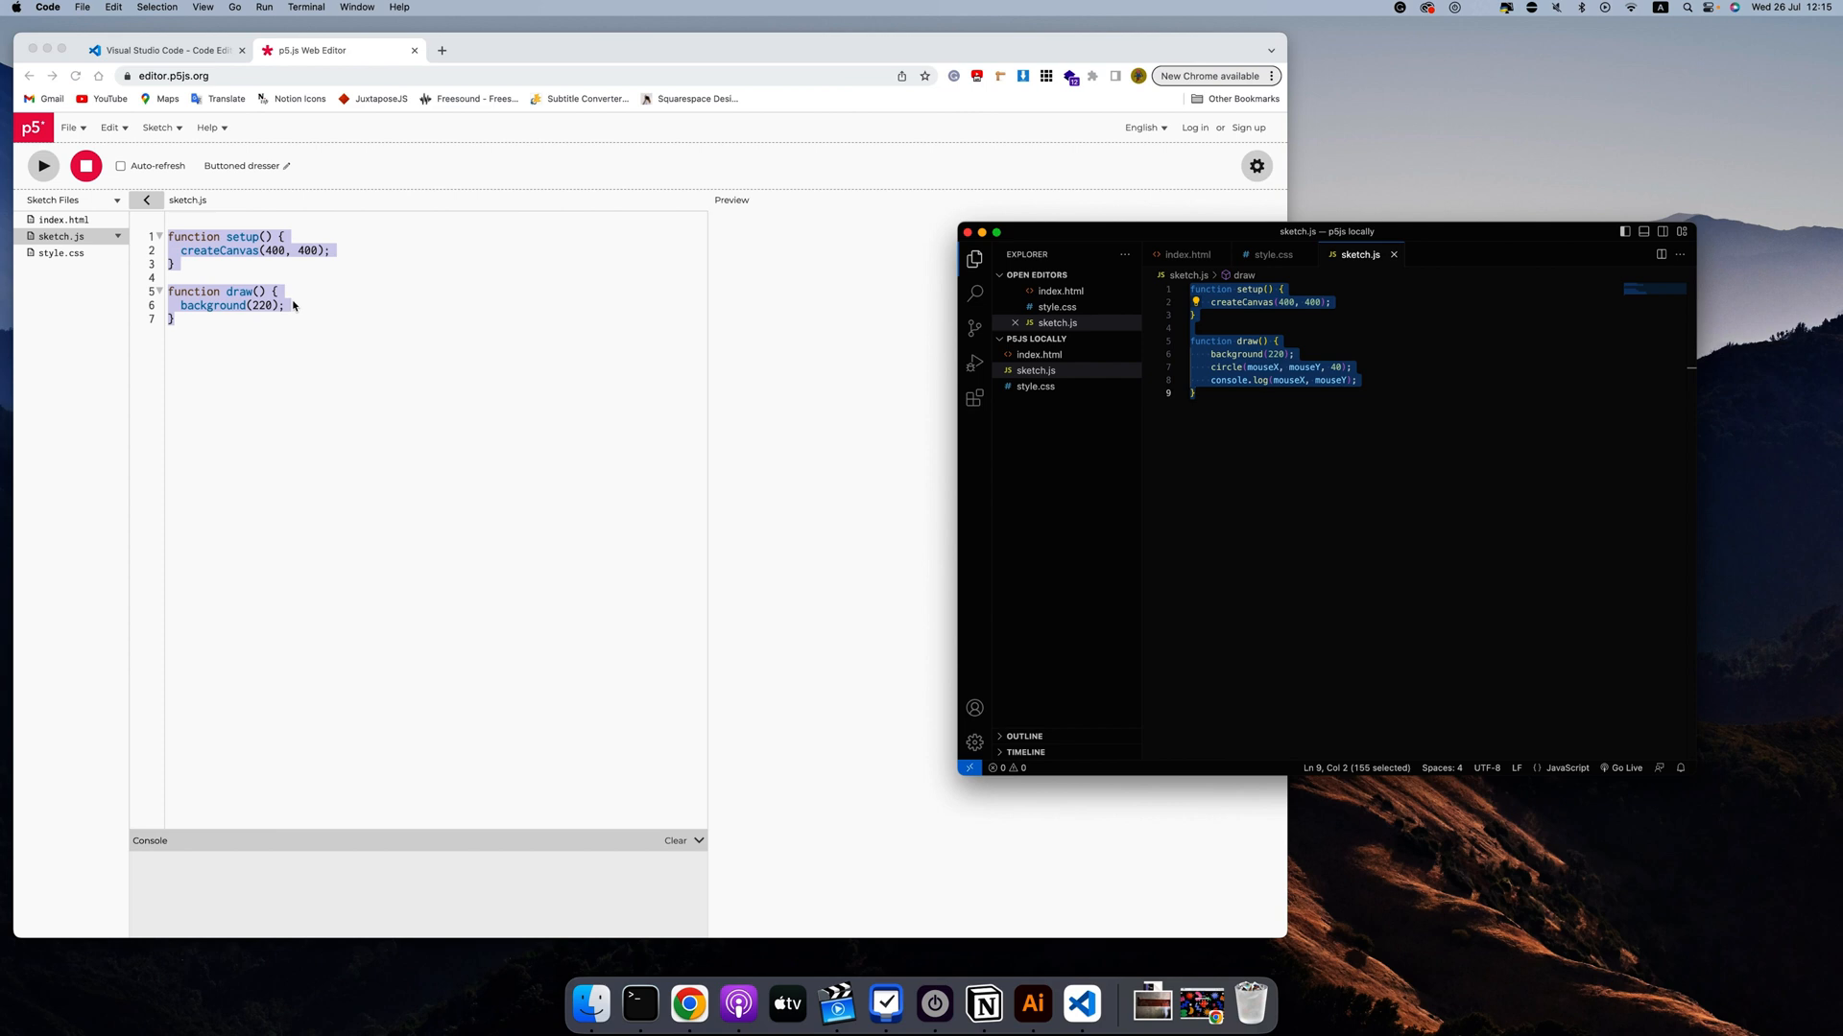
mouse_move(1253, 380)
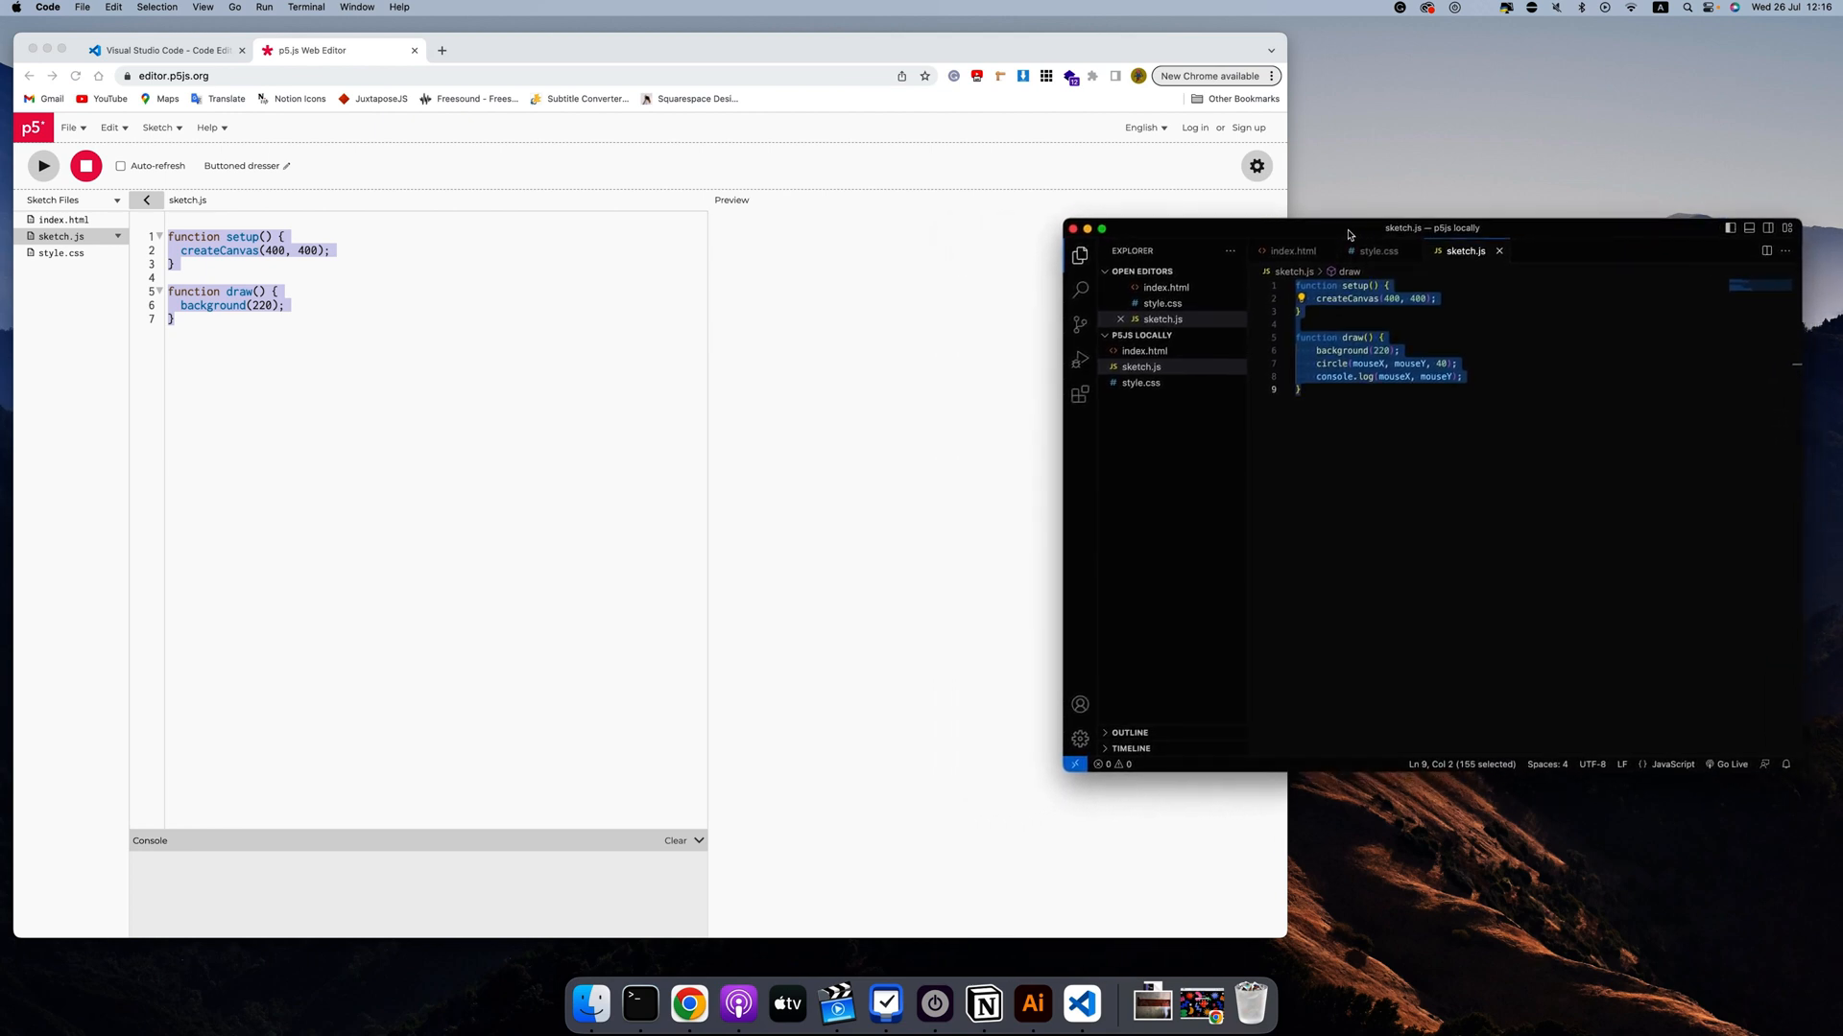
left_click(1318, 390)
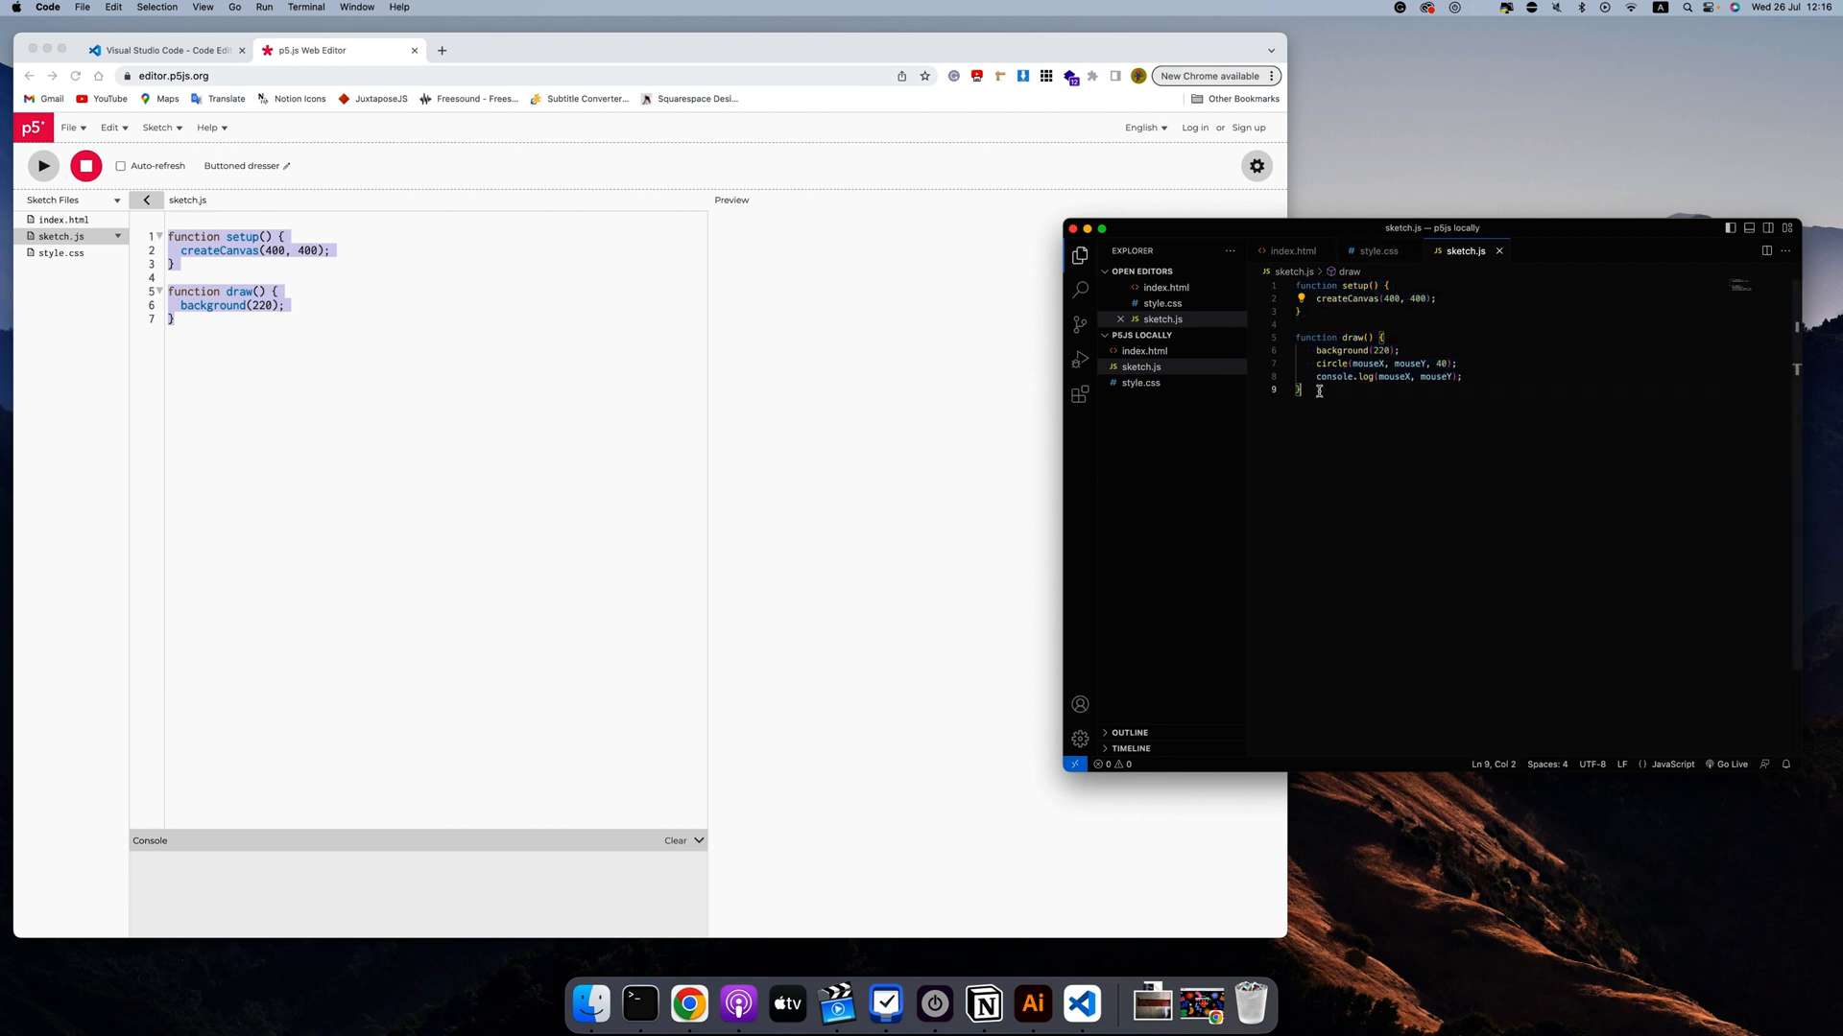